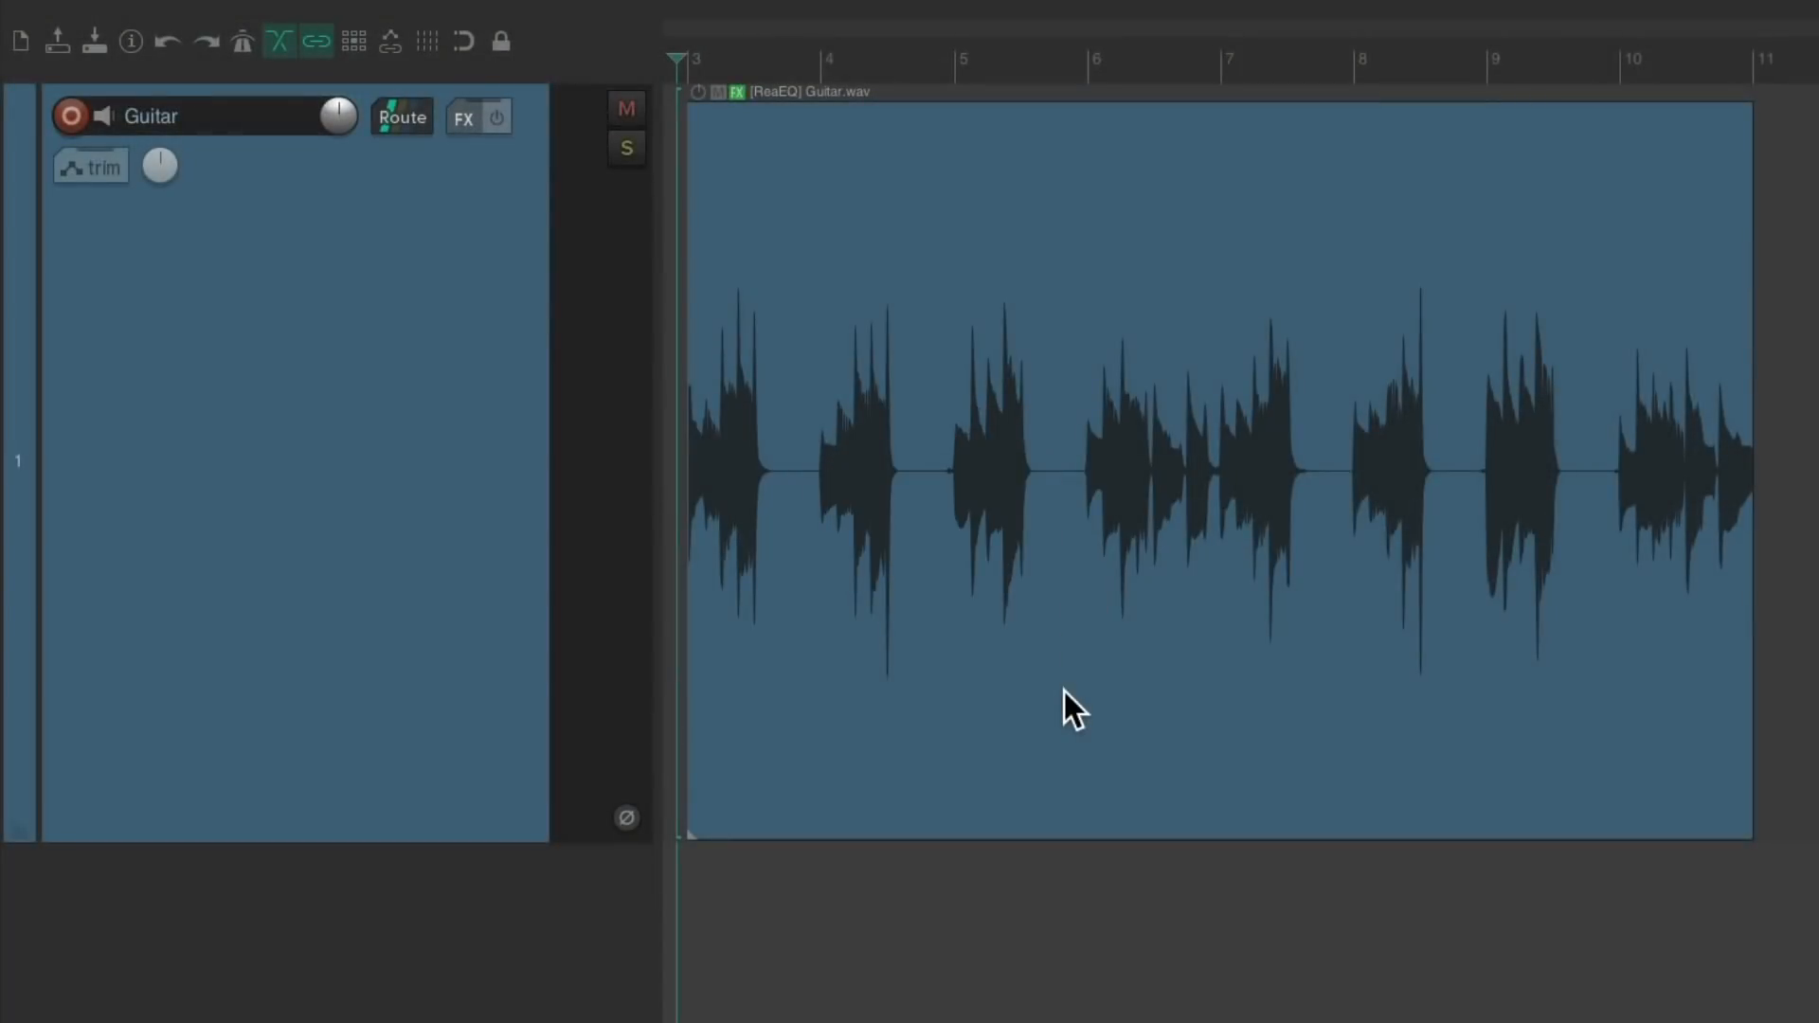
pyautogui.moveTo(1147, 373)
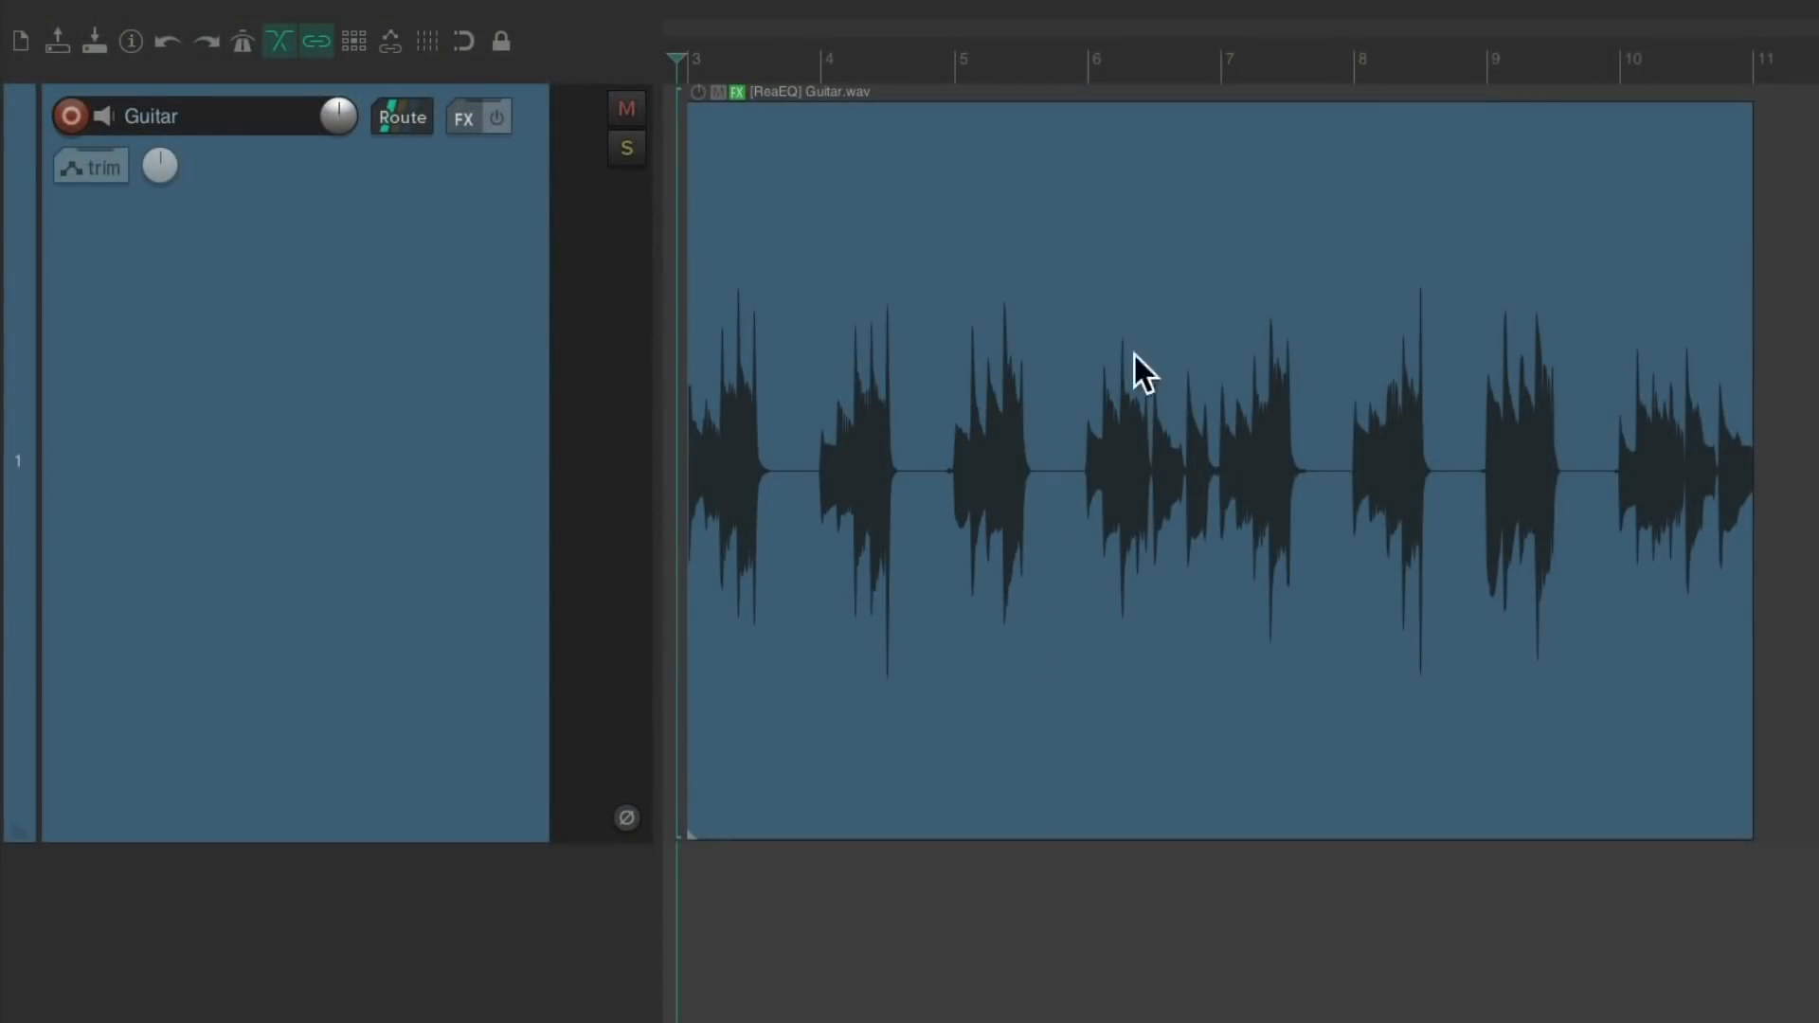
pyautogui.moveTo(1092, 671)
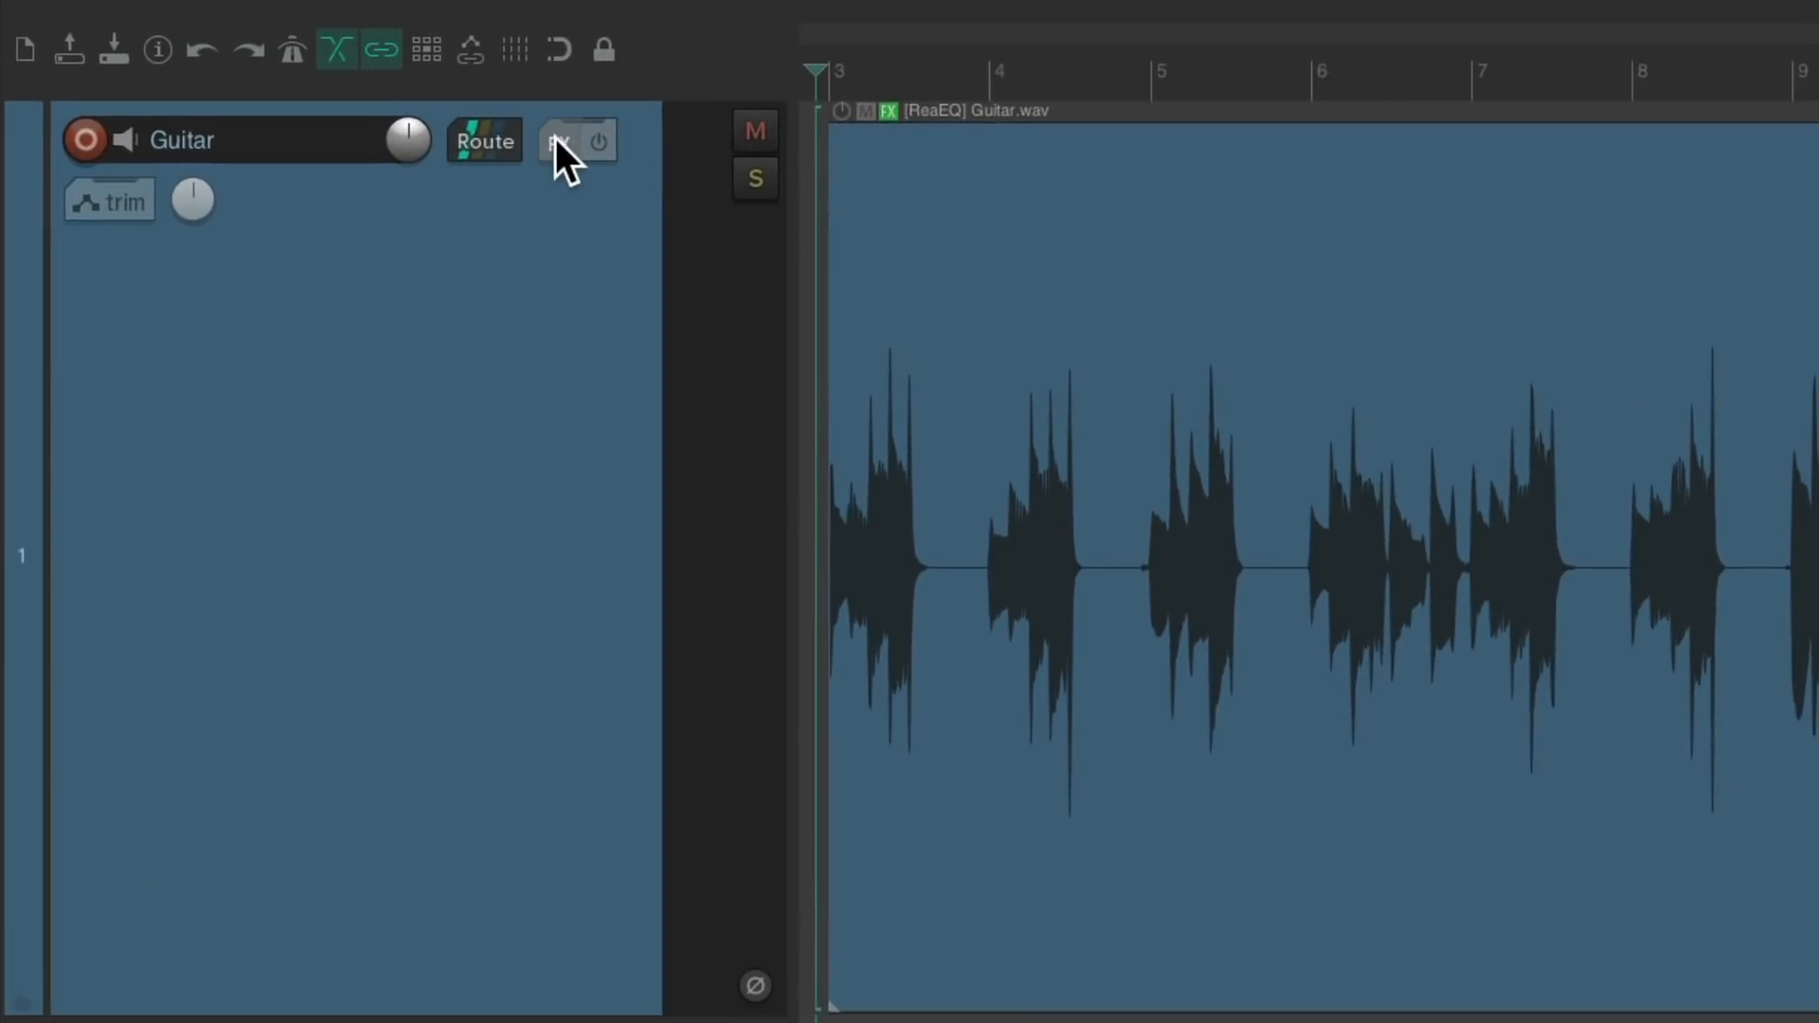
# Add VST: ReaVerbate (Cockos) to the Guitar track's effects chain.
pyautogui.click(562, 140)
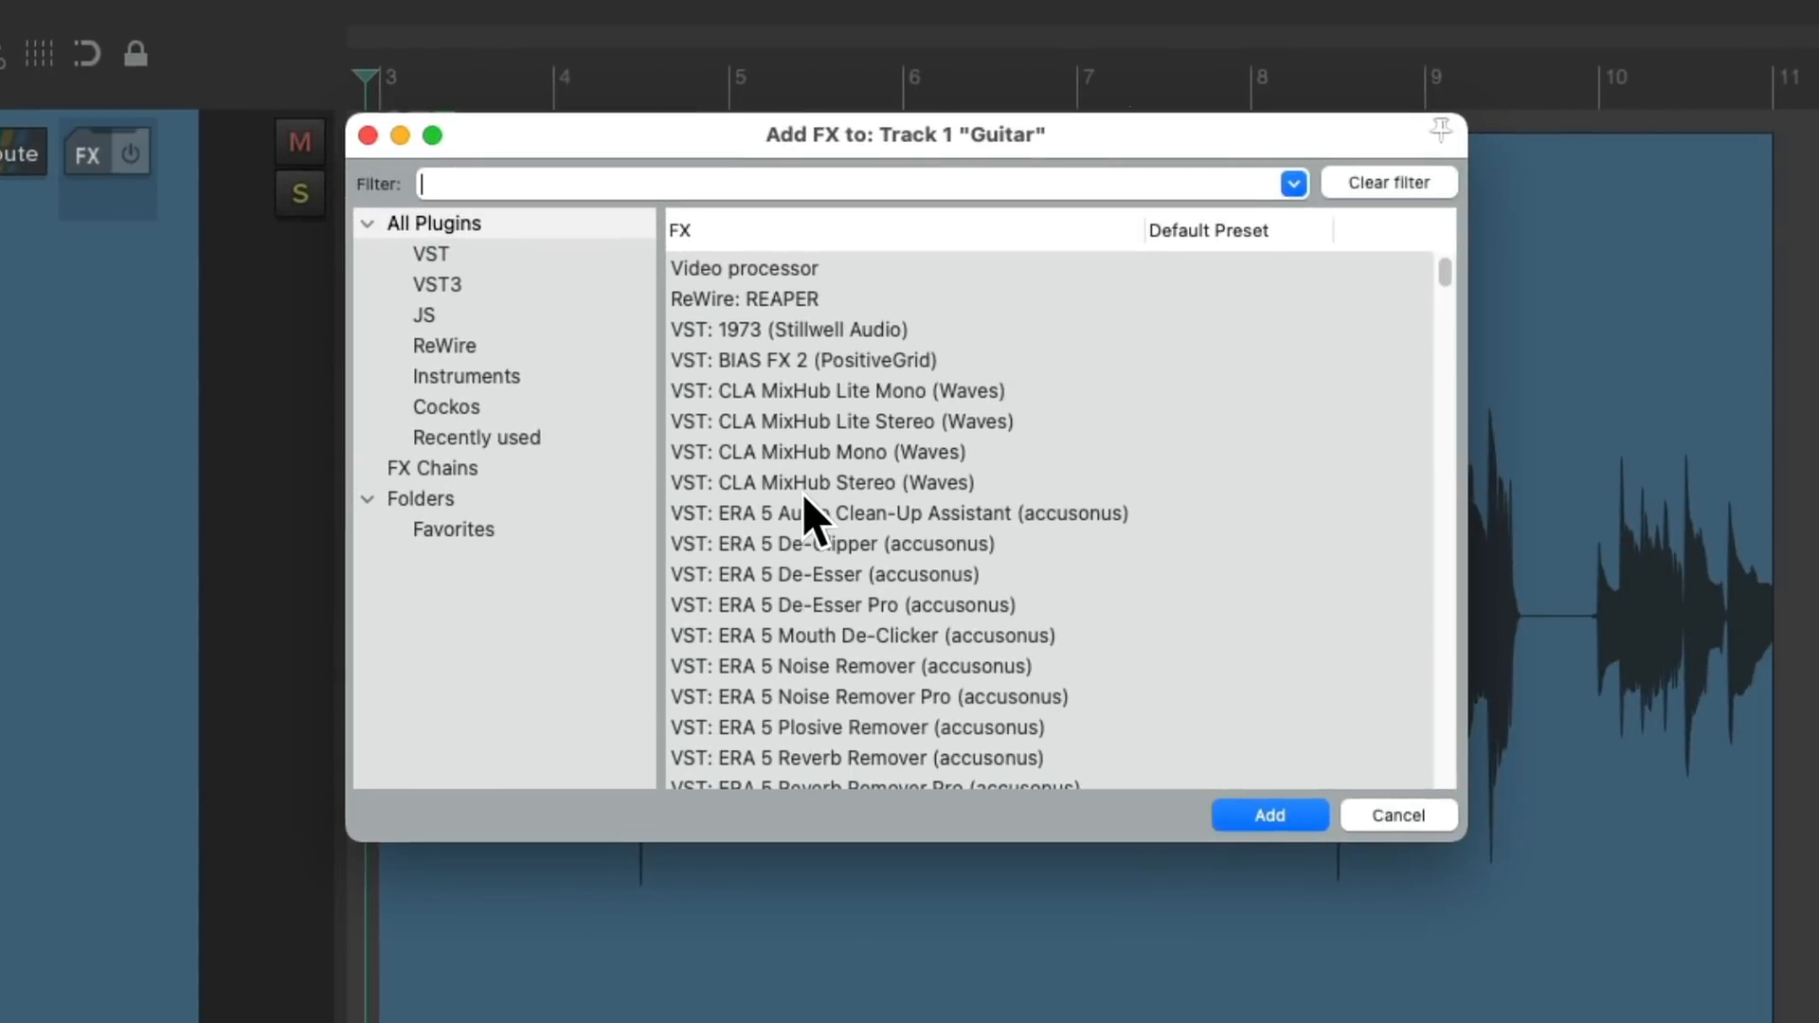
pyautogui.click(445, 406)
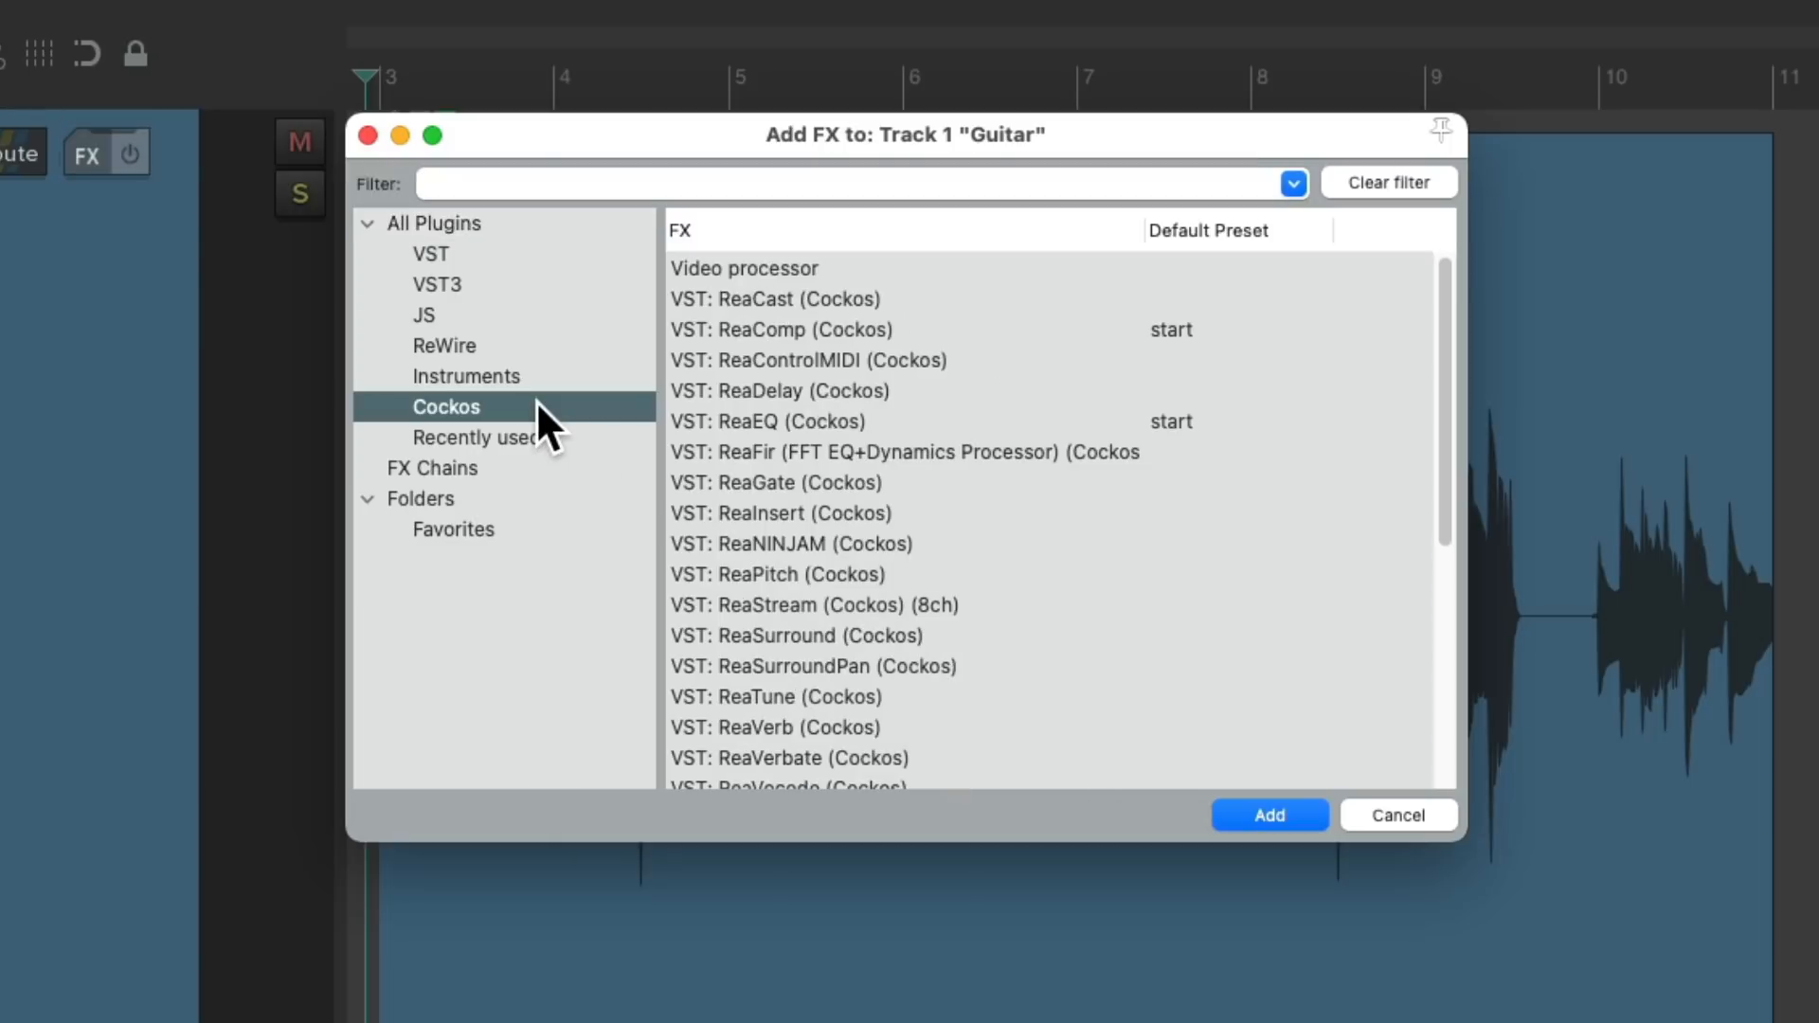
pyautogui.scroll(-3)
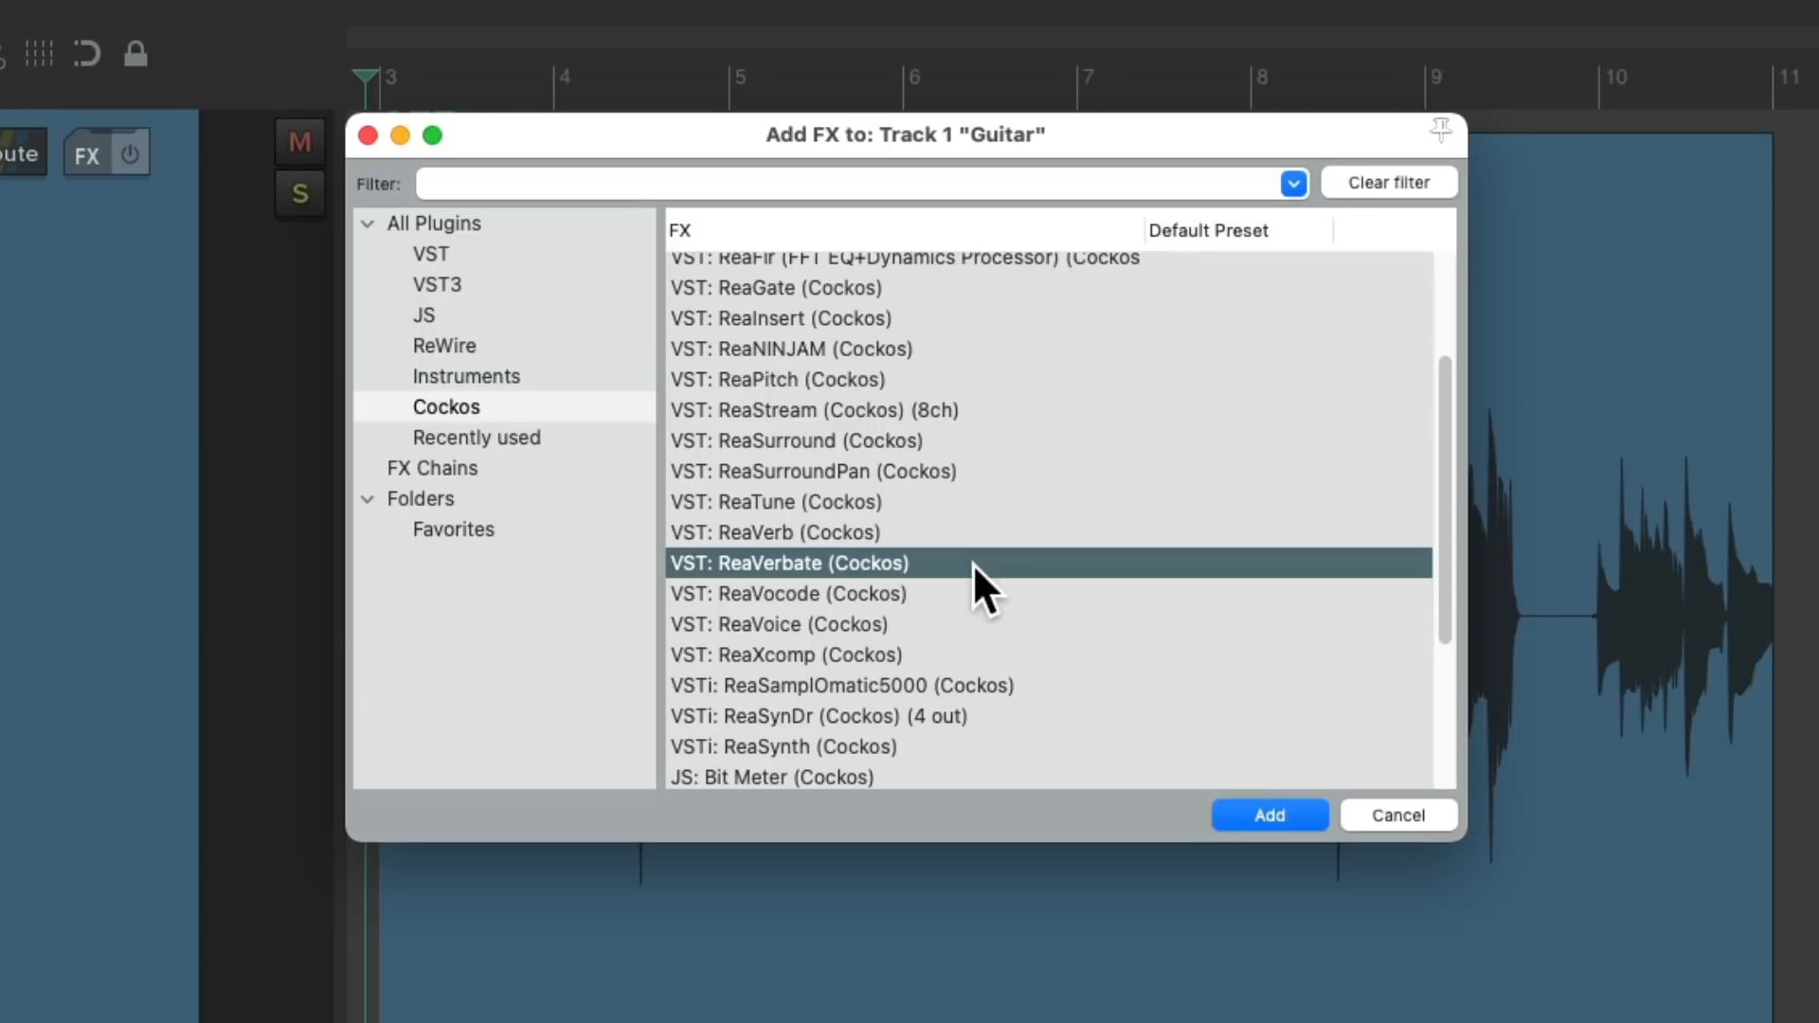
pyautogui.click(1267, 815)
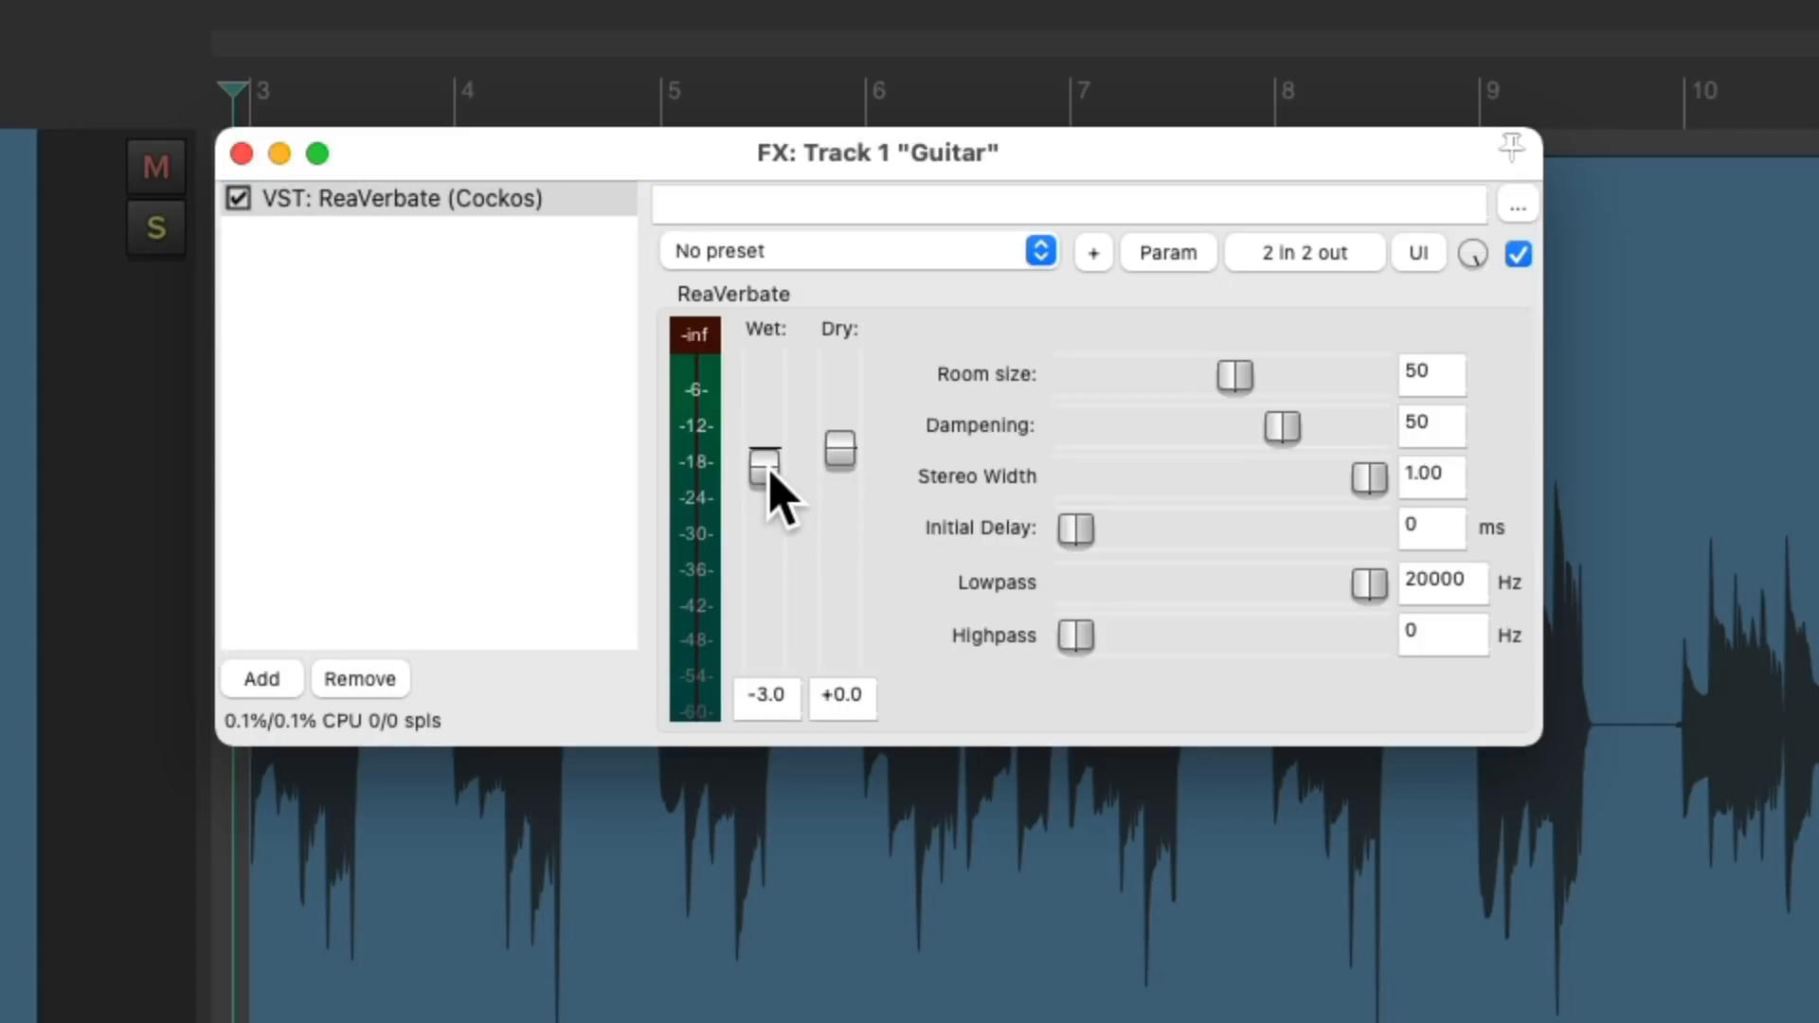
# Raise the guitar ReaVerbate room size to 95 and lower wet to about -17 dB.
pyautogui.moveTo(765, 455); pyautogui.dragTo(764, 475)
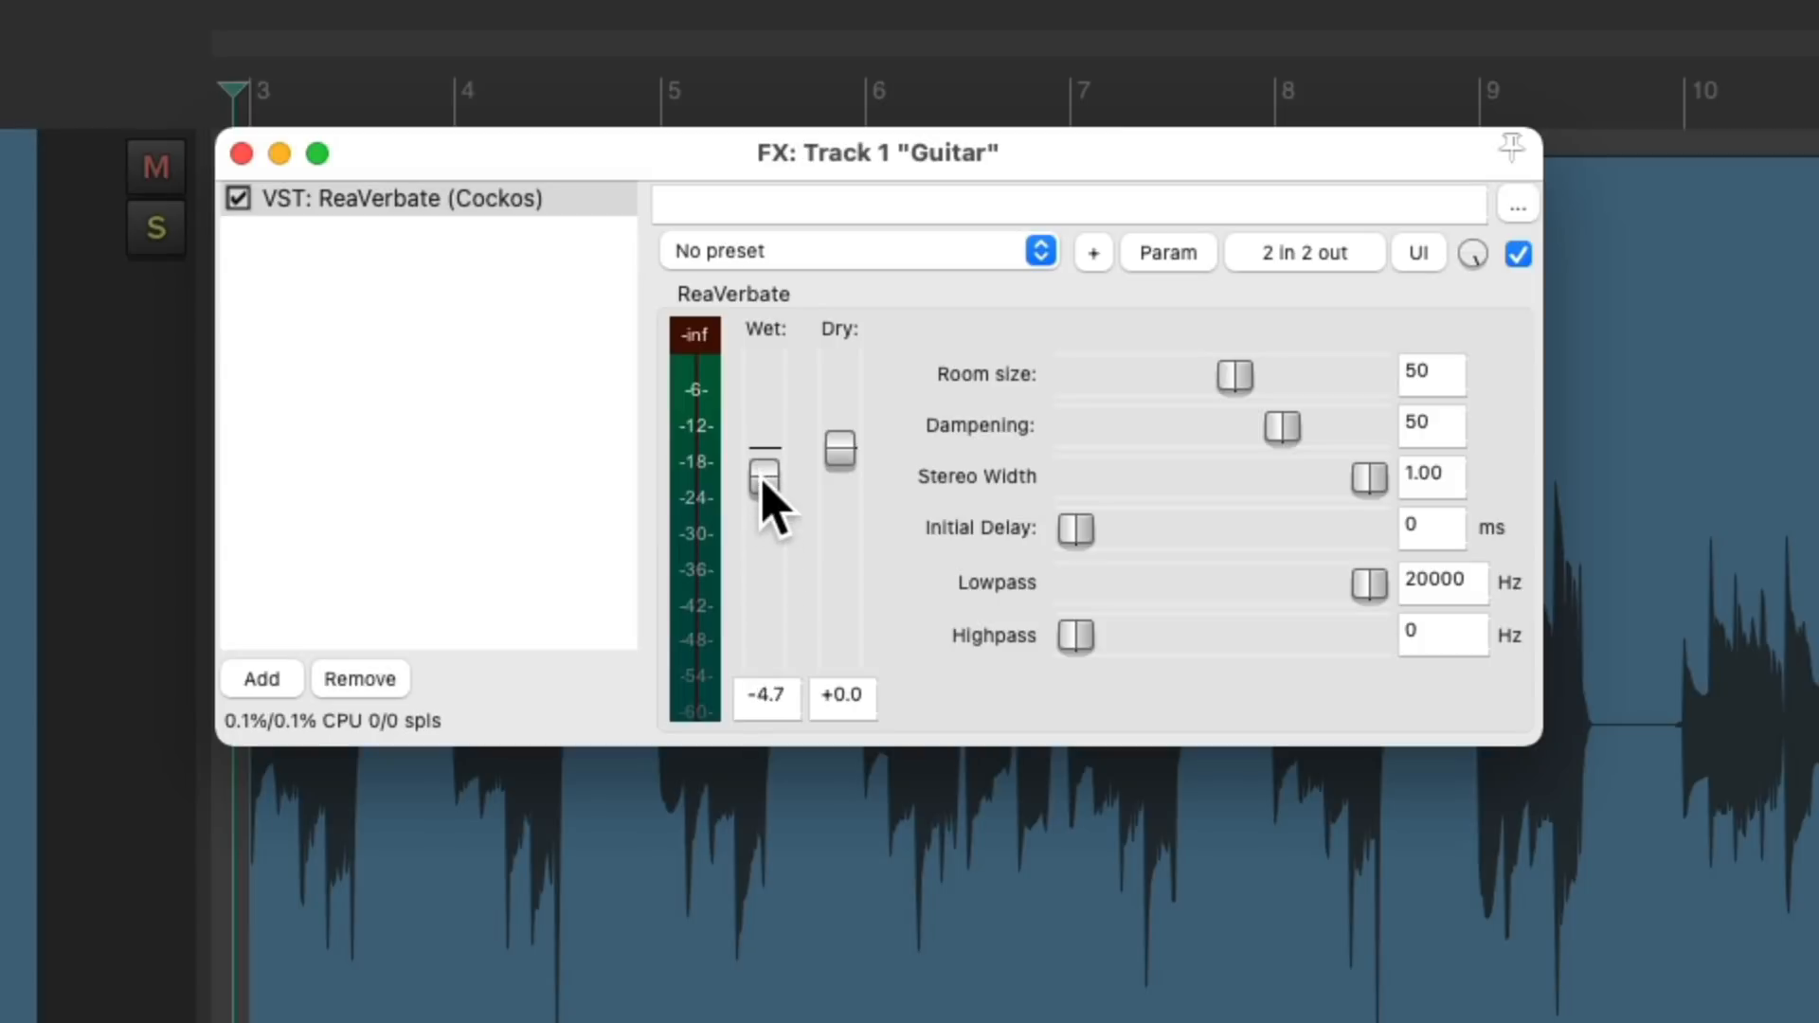
pyautogui.moveTo(764, 474); pyautogui.dragTo(764, 502)
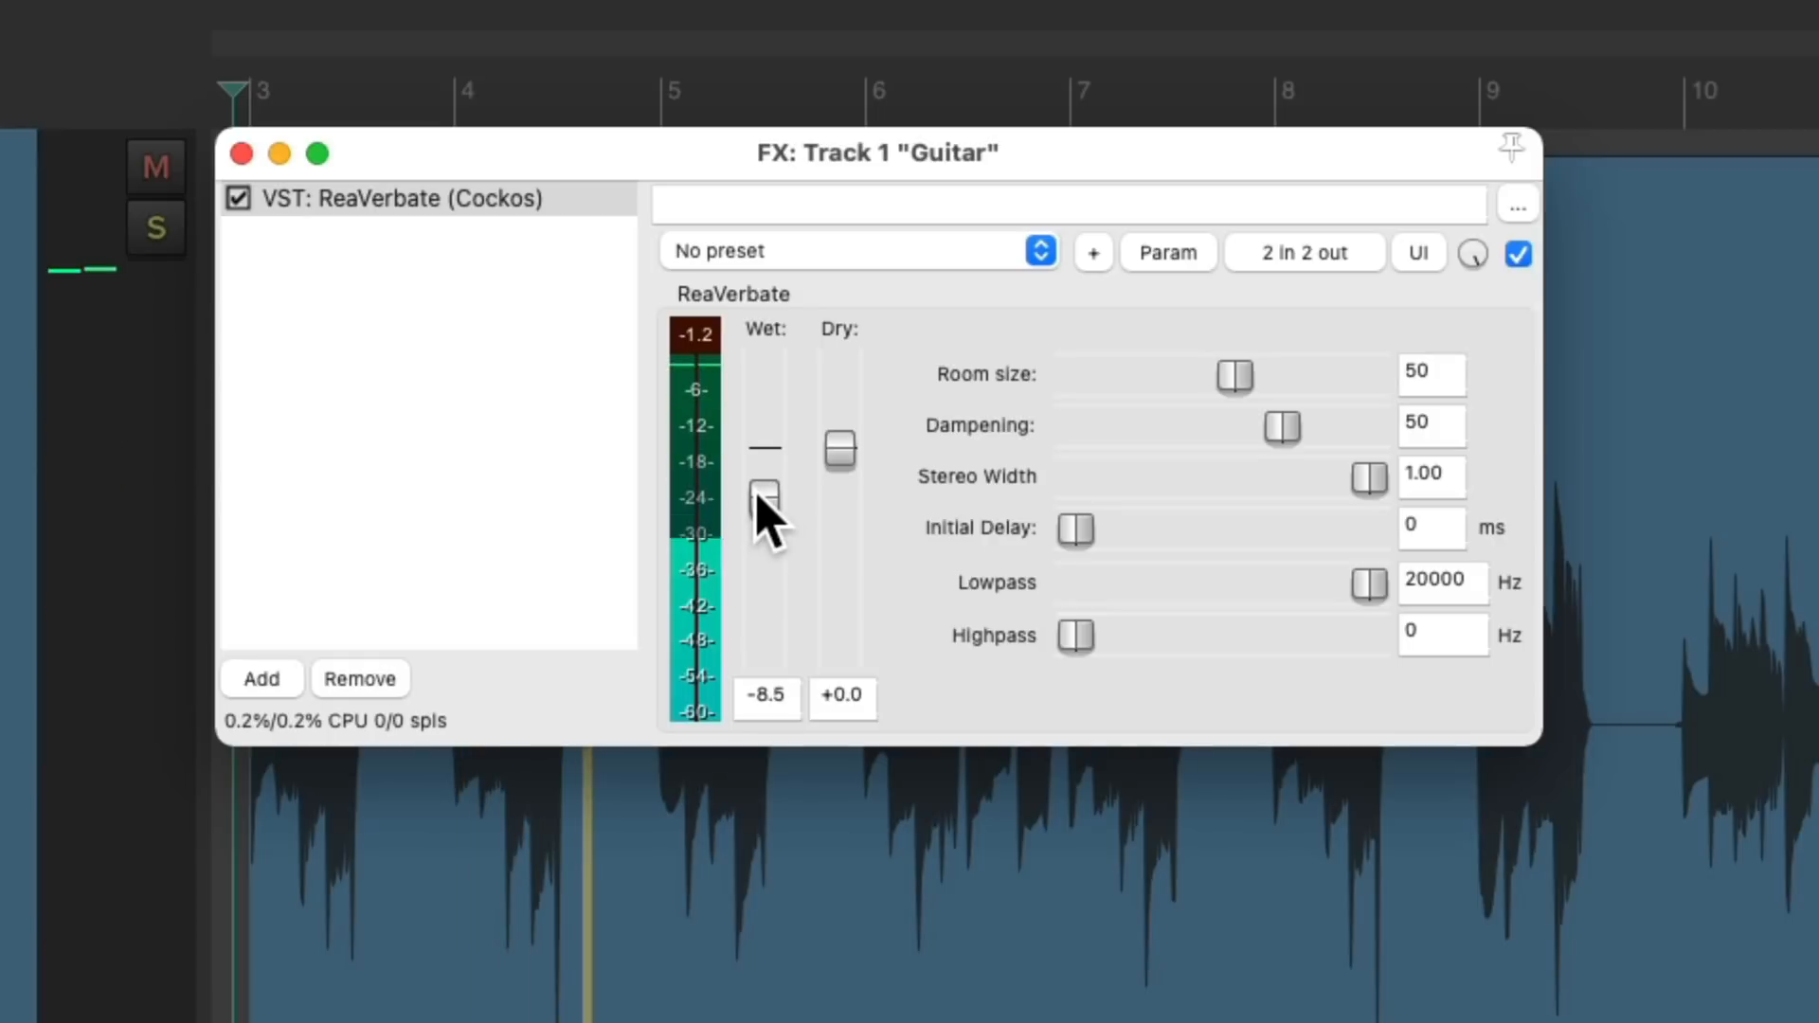
pyautogui.moveTo(764, 492); pyautogui.dragTo(763, 485)
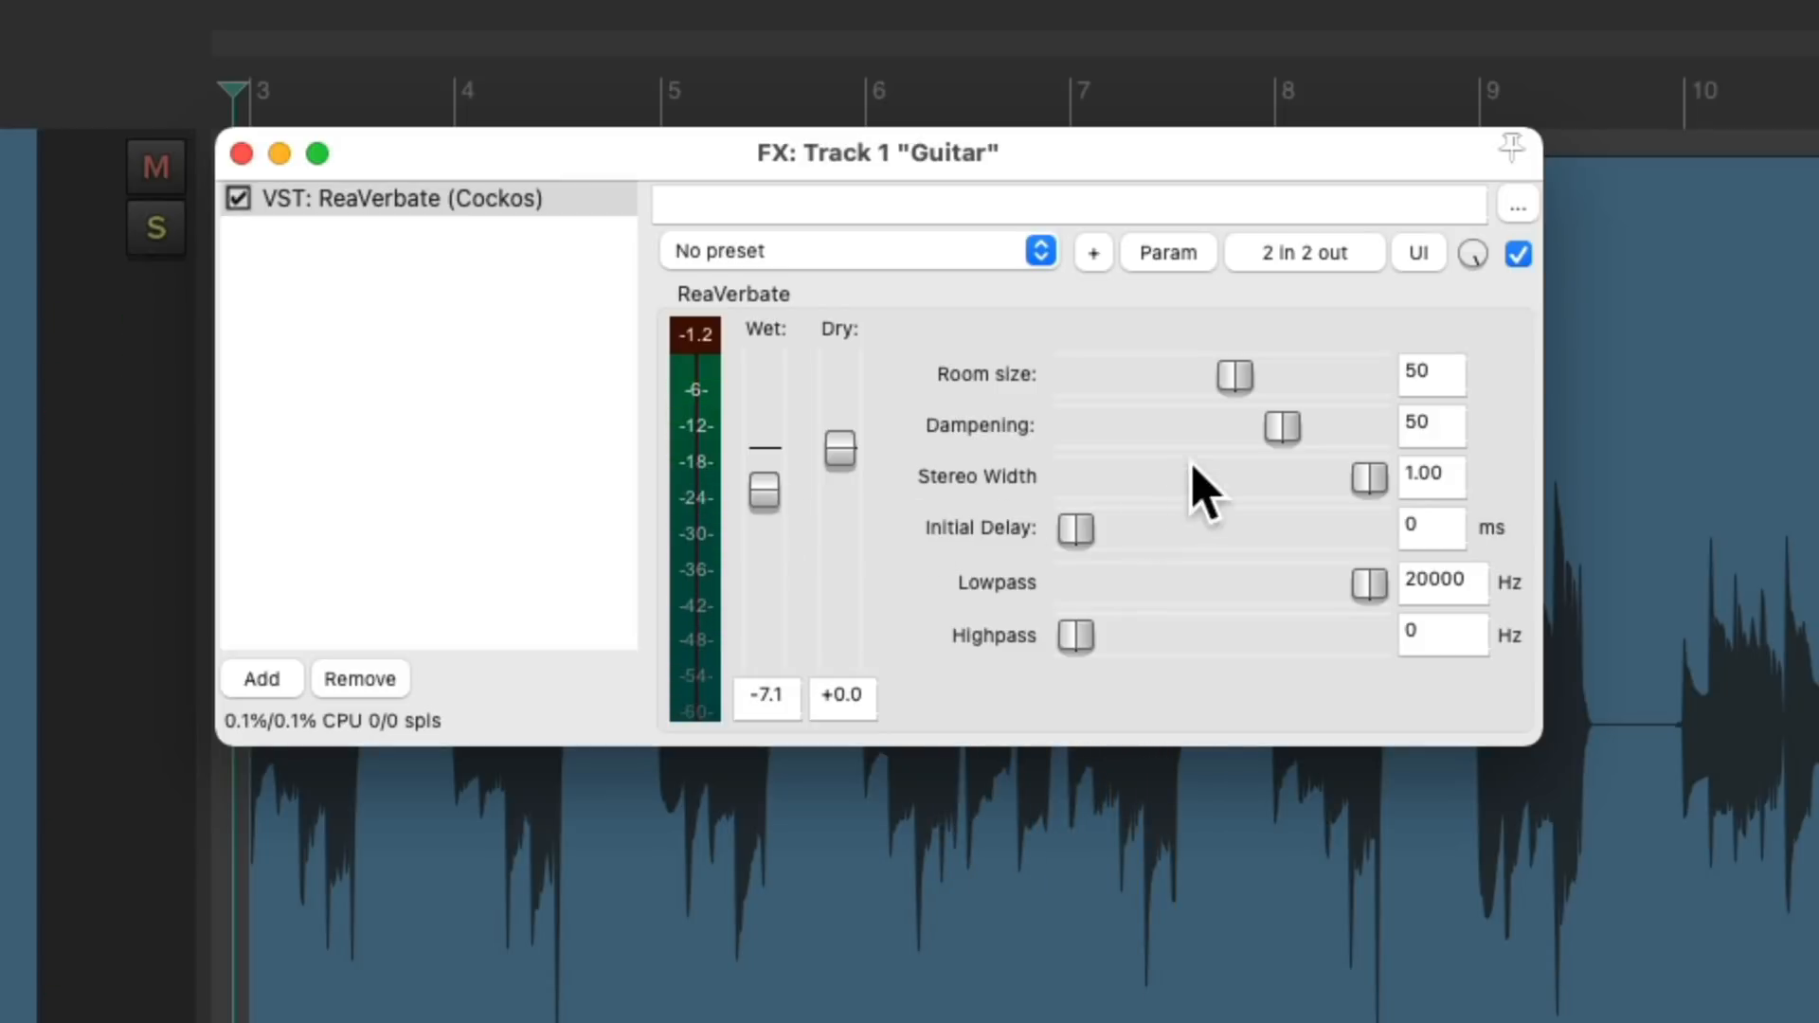
pyautogui.moveTo(1235, 375); pyautogui.dragTo(1121, 375)
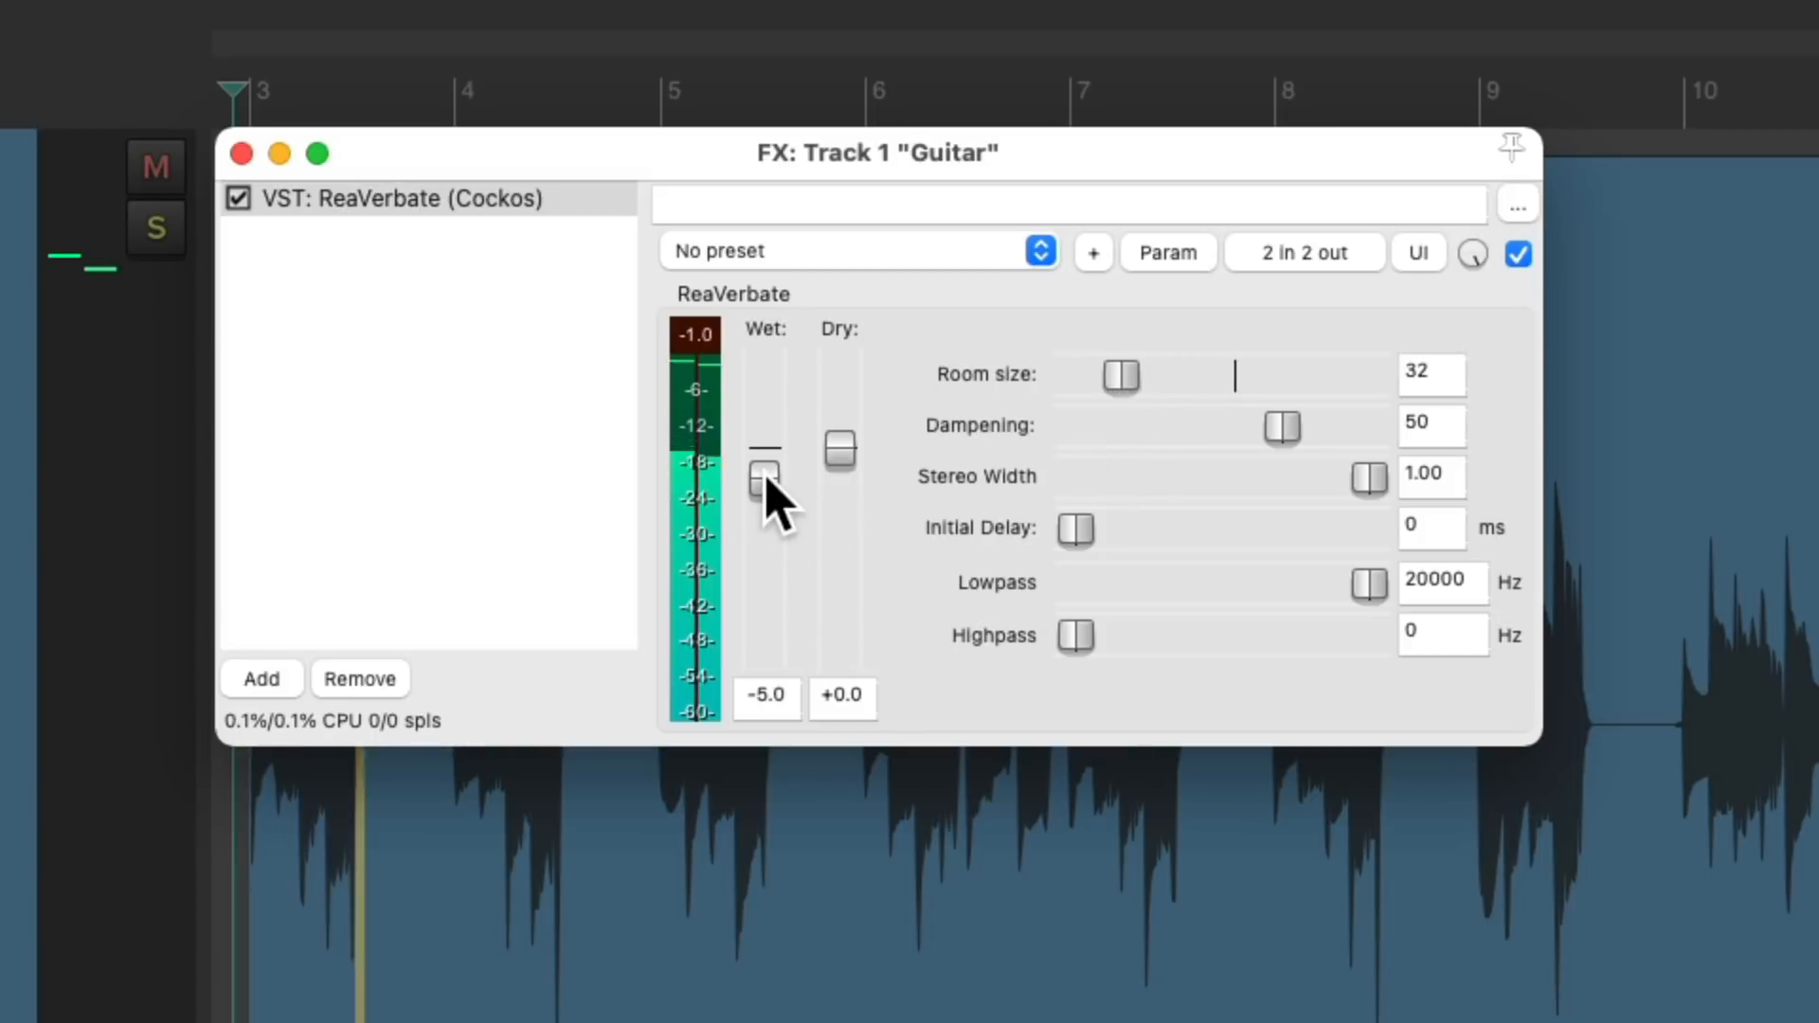
pyautogui.moveTo(763, 476); pyautogui.dragTo(763, 470)
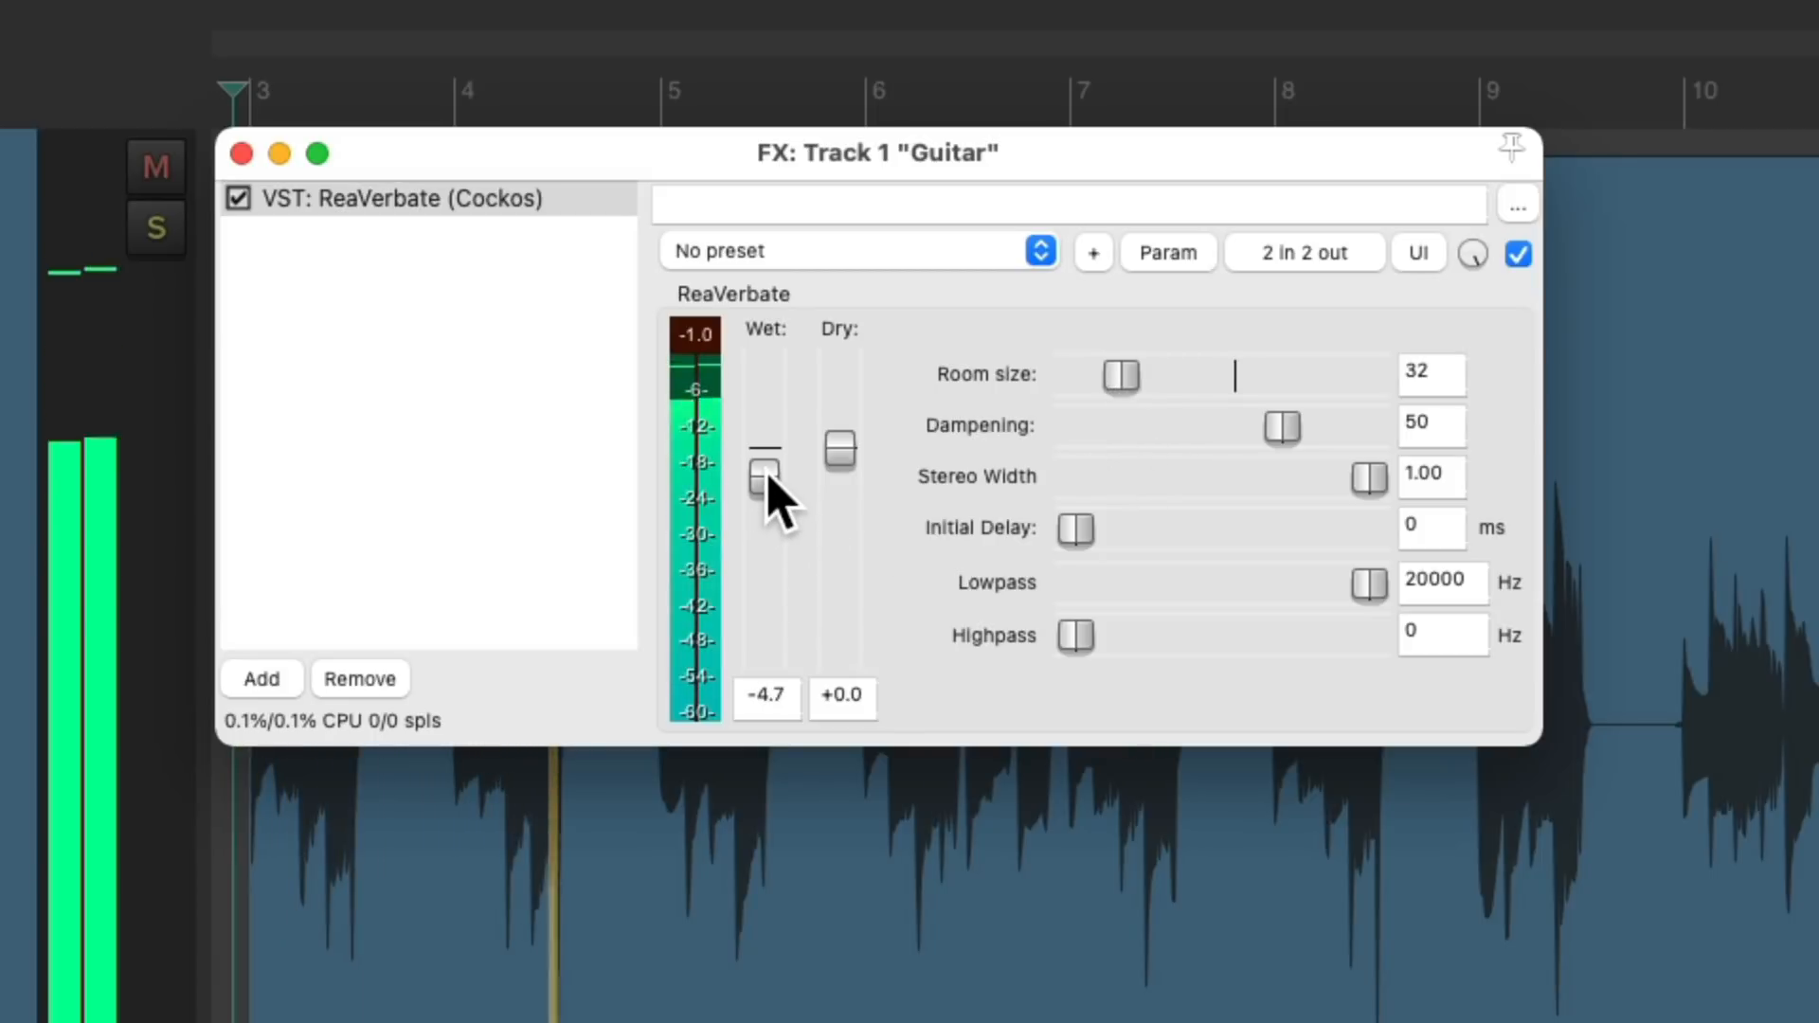
pyautogui.moveTo(1121, 375); pyautogui.dragTo(1221, 375)
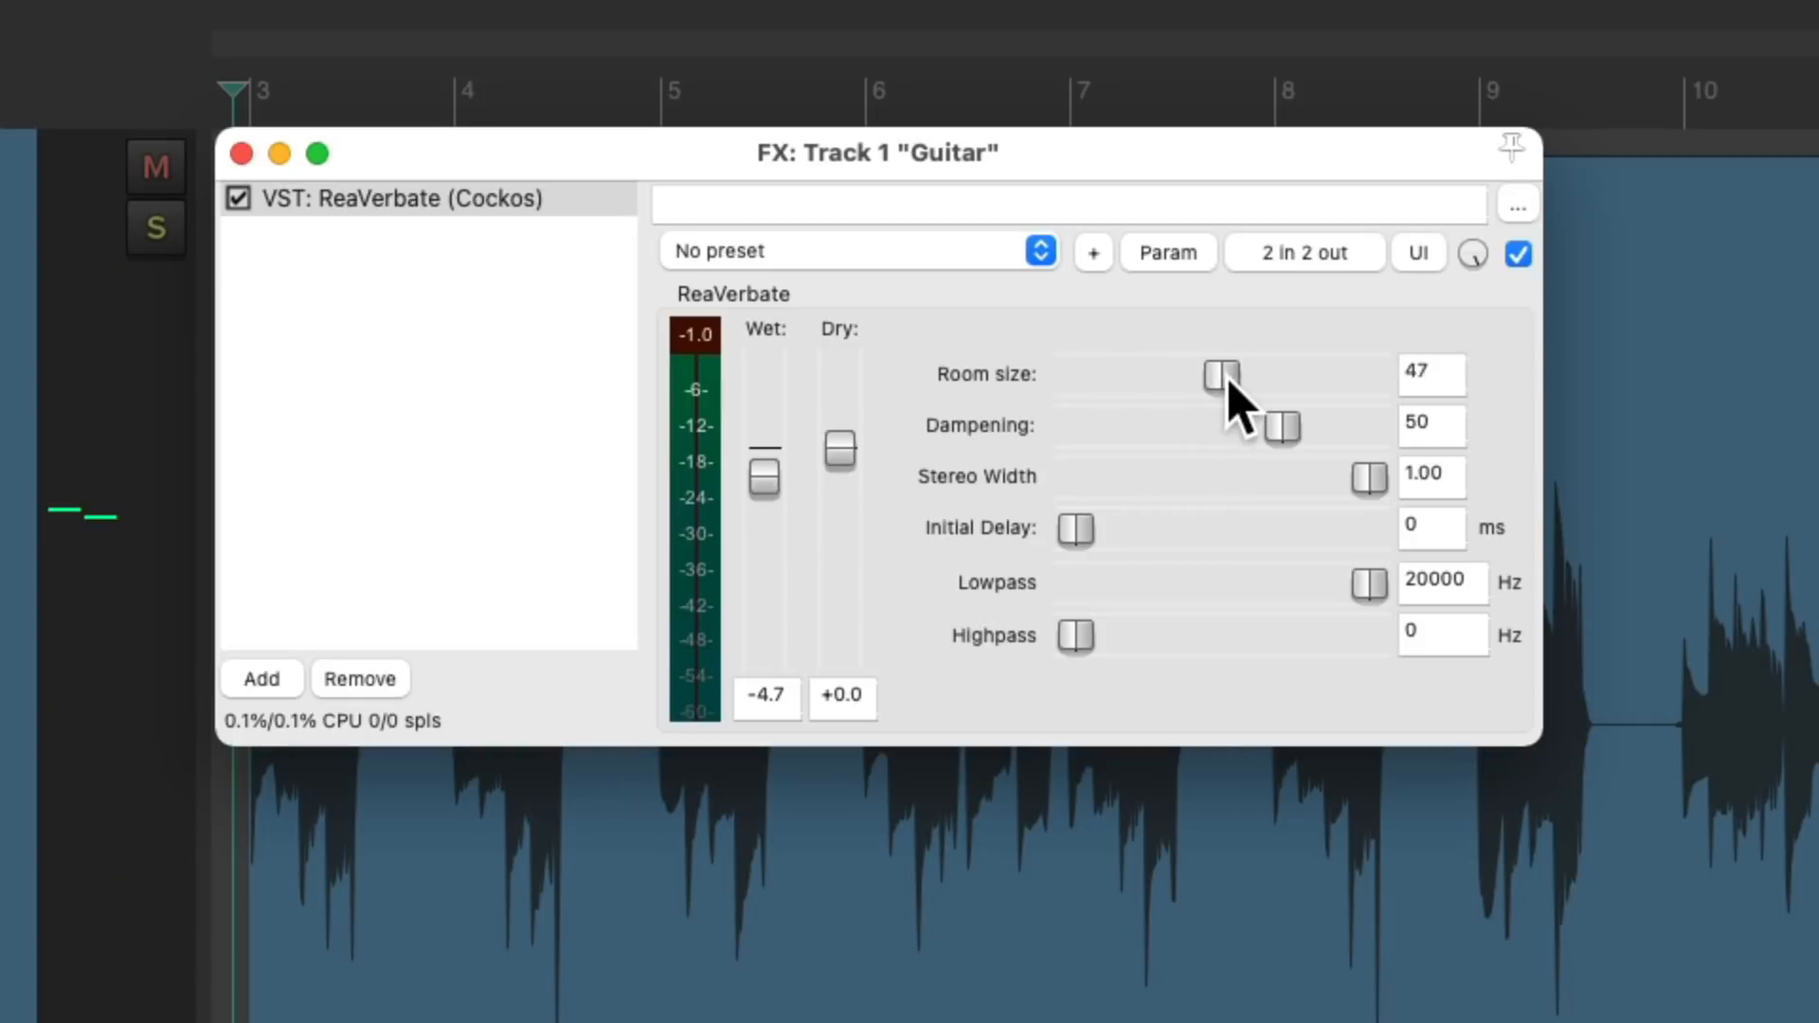
pyautogui.moveTo(1218, 373); pyautogui.dragTo(1298, 373)
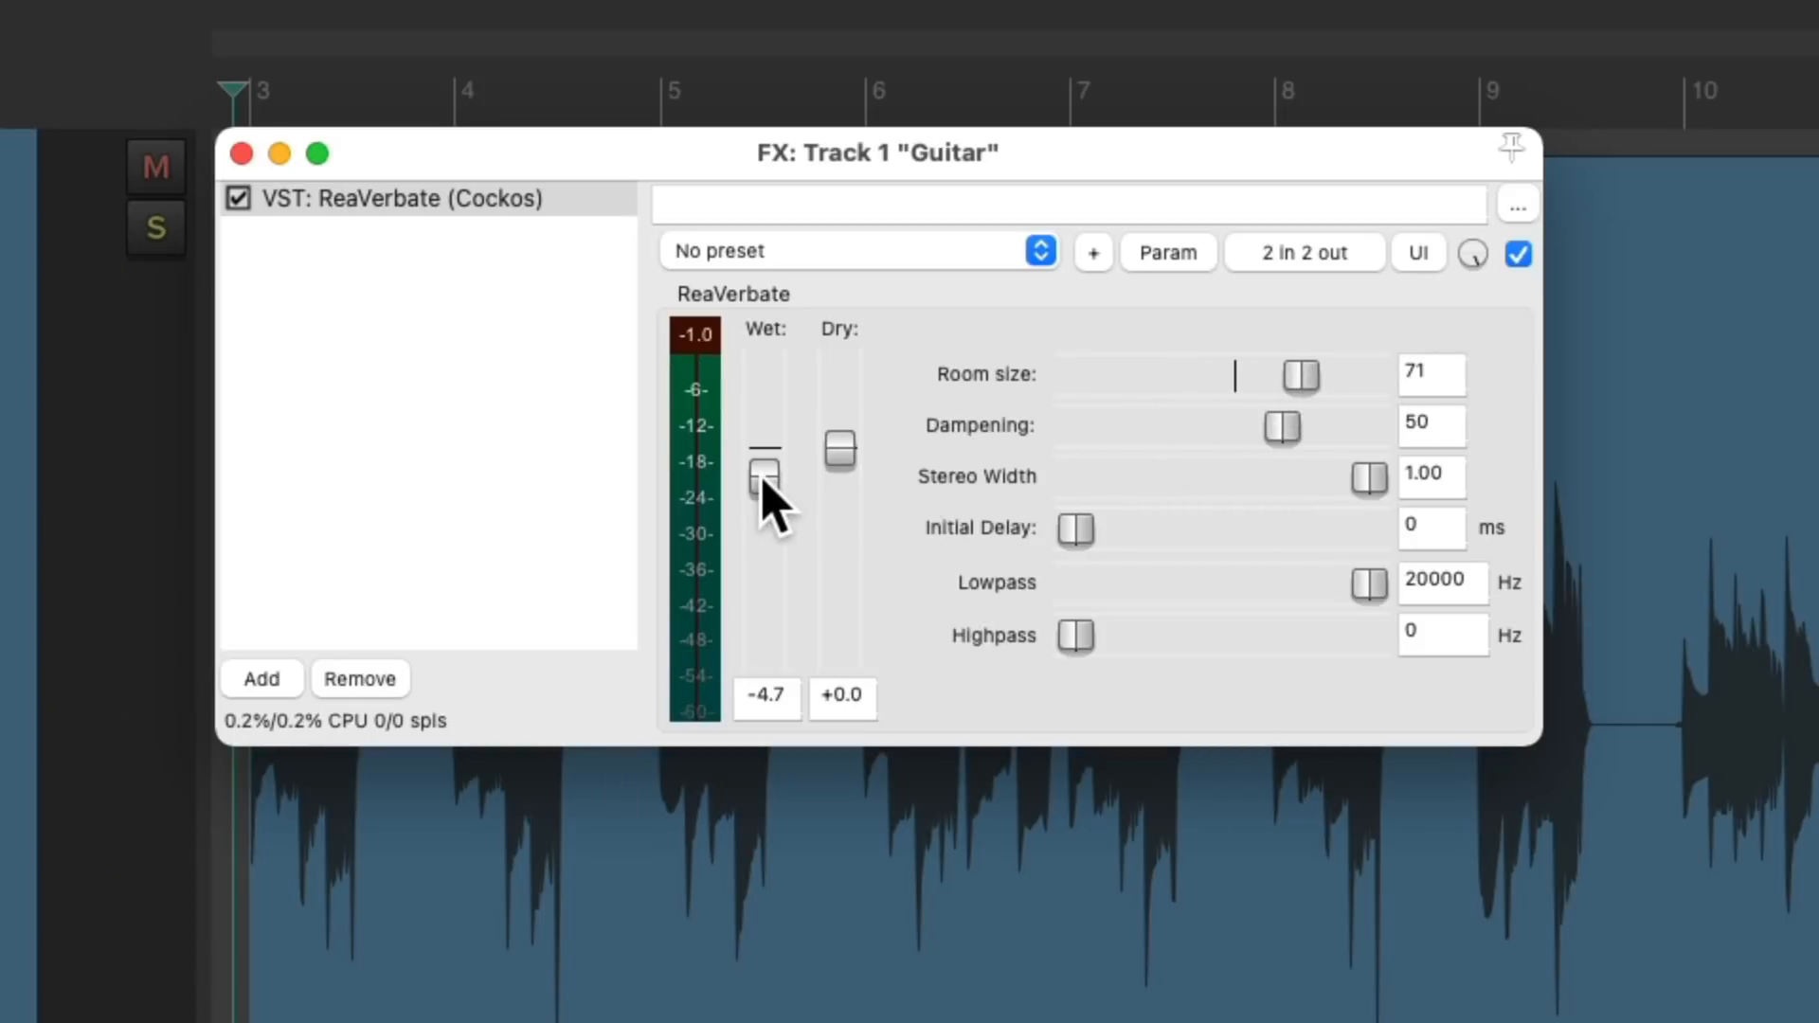
pyautogui.moveTo(764, 474); pyautogui.dragTo(764, 496)
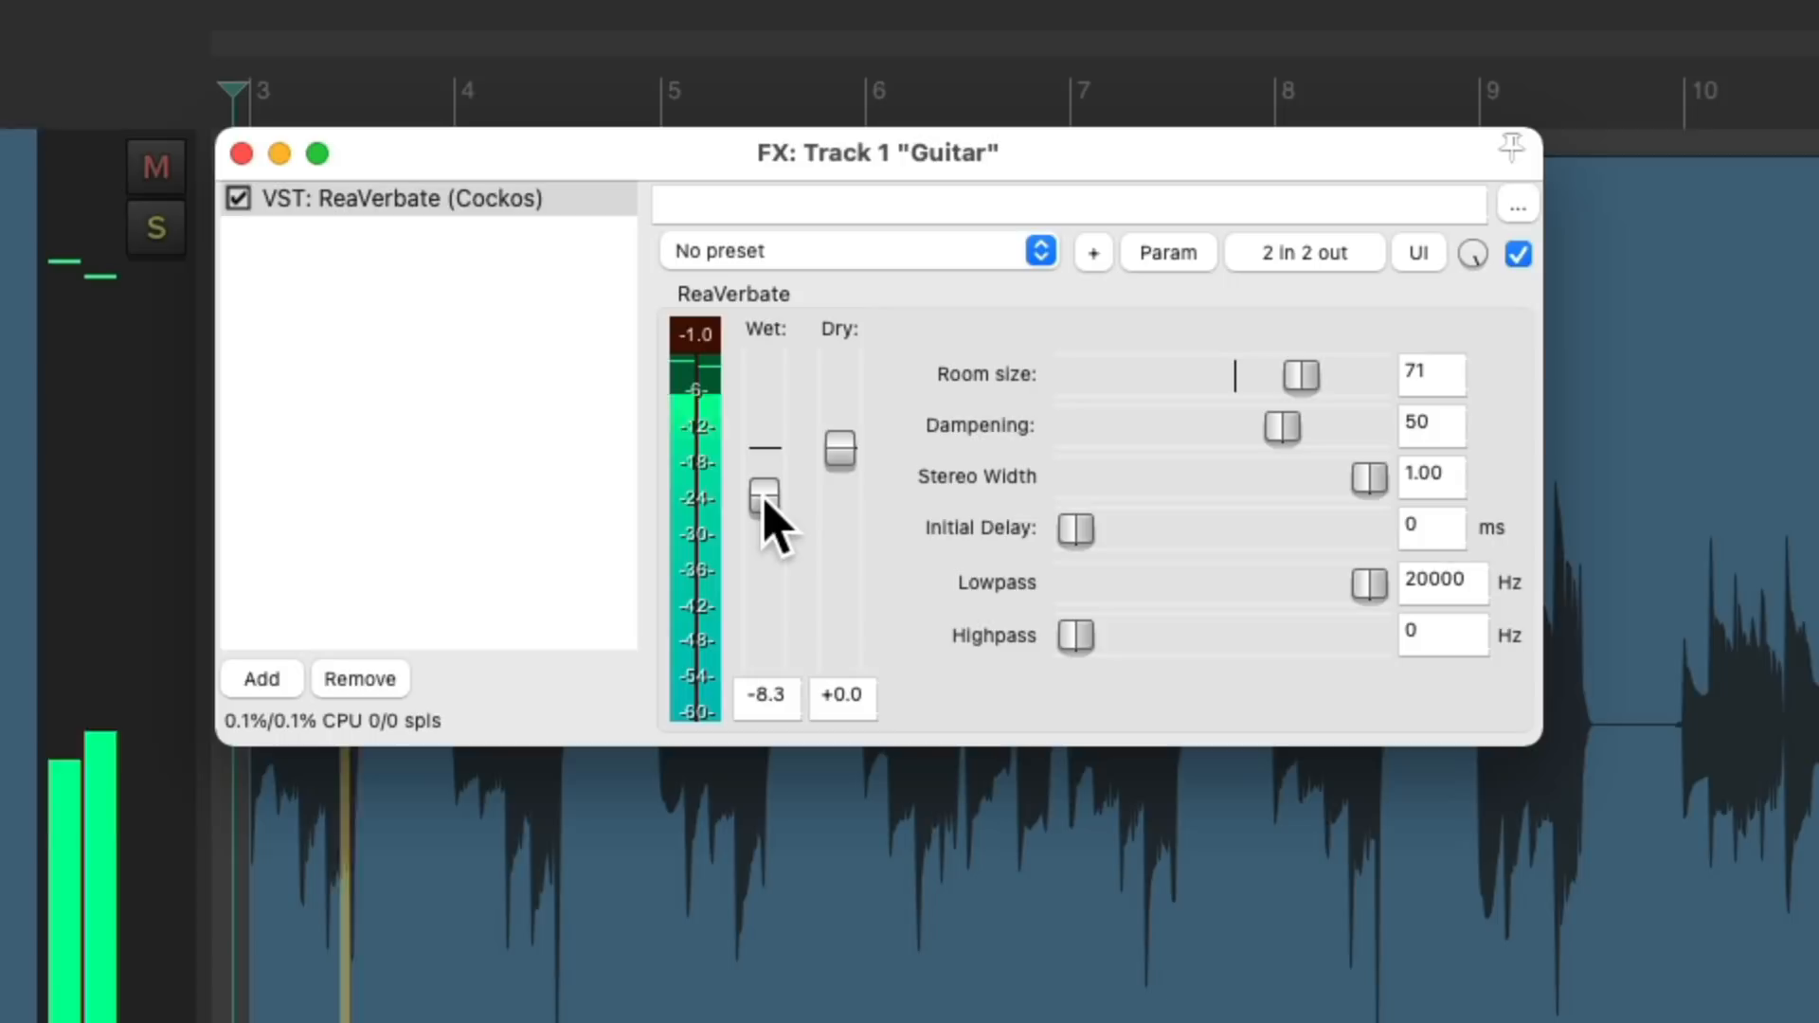
pyautogui.moveTo(764, 493); pyautogui.dragTo(764, 511)
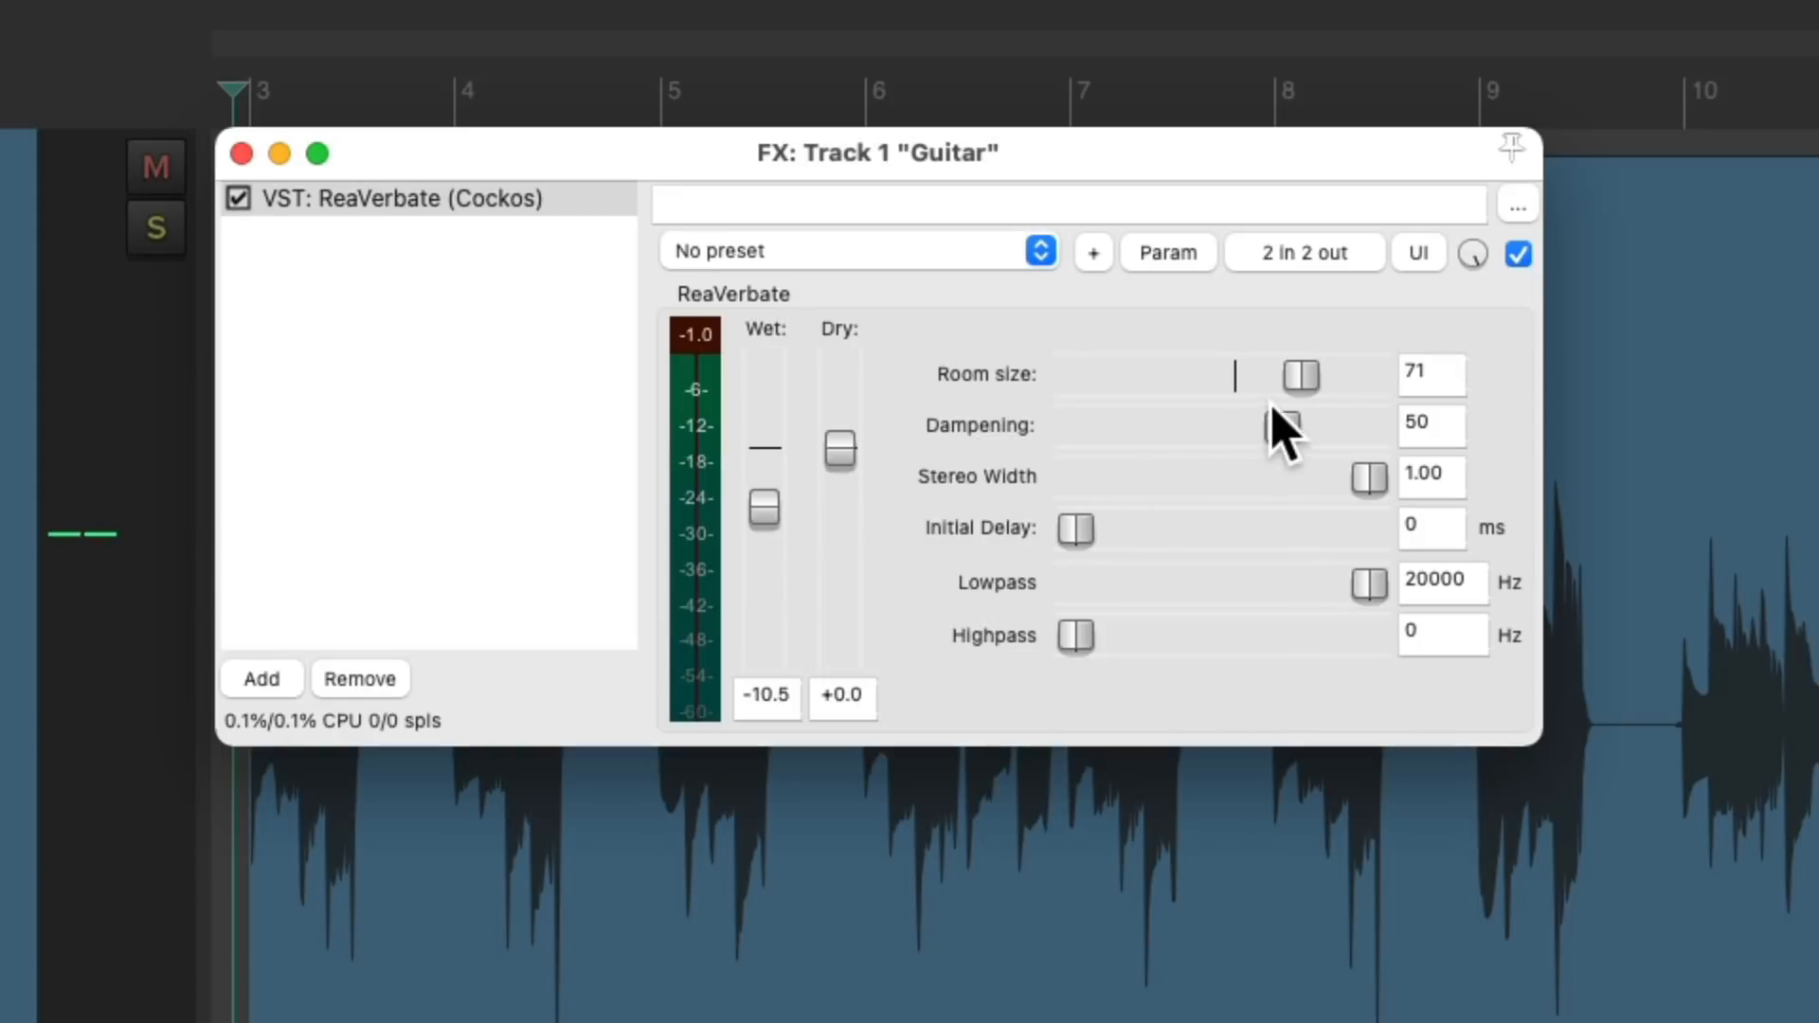
pyautogui.moveTo(1299, 373); pyautogui.dragTo(1359, 373)
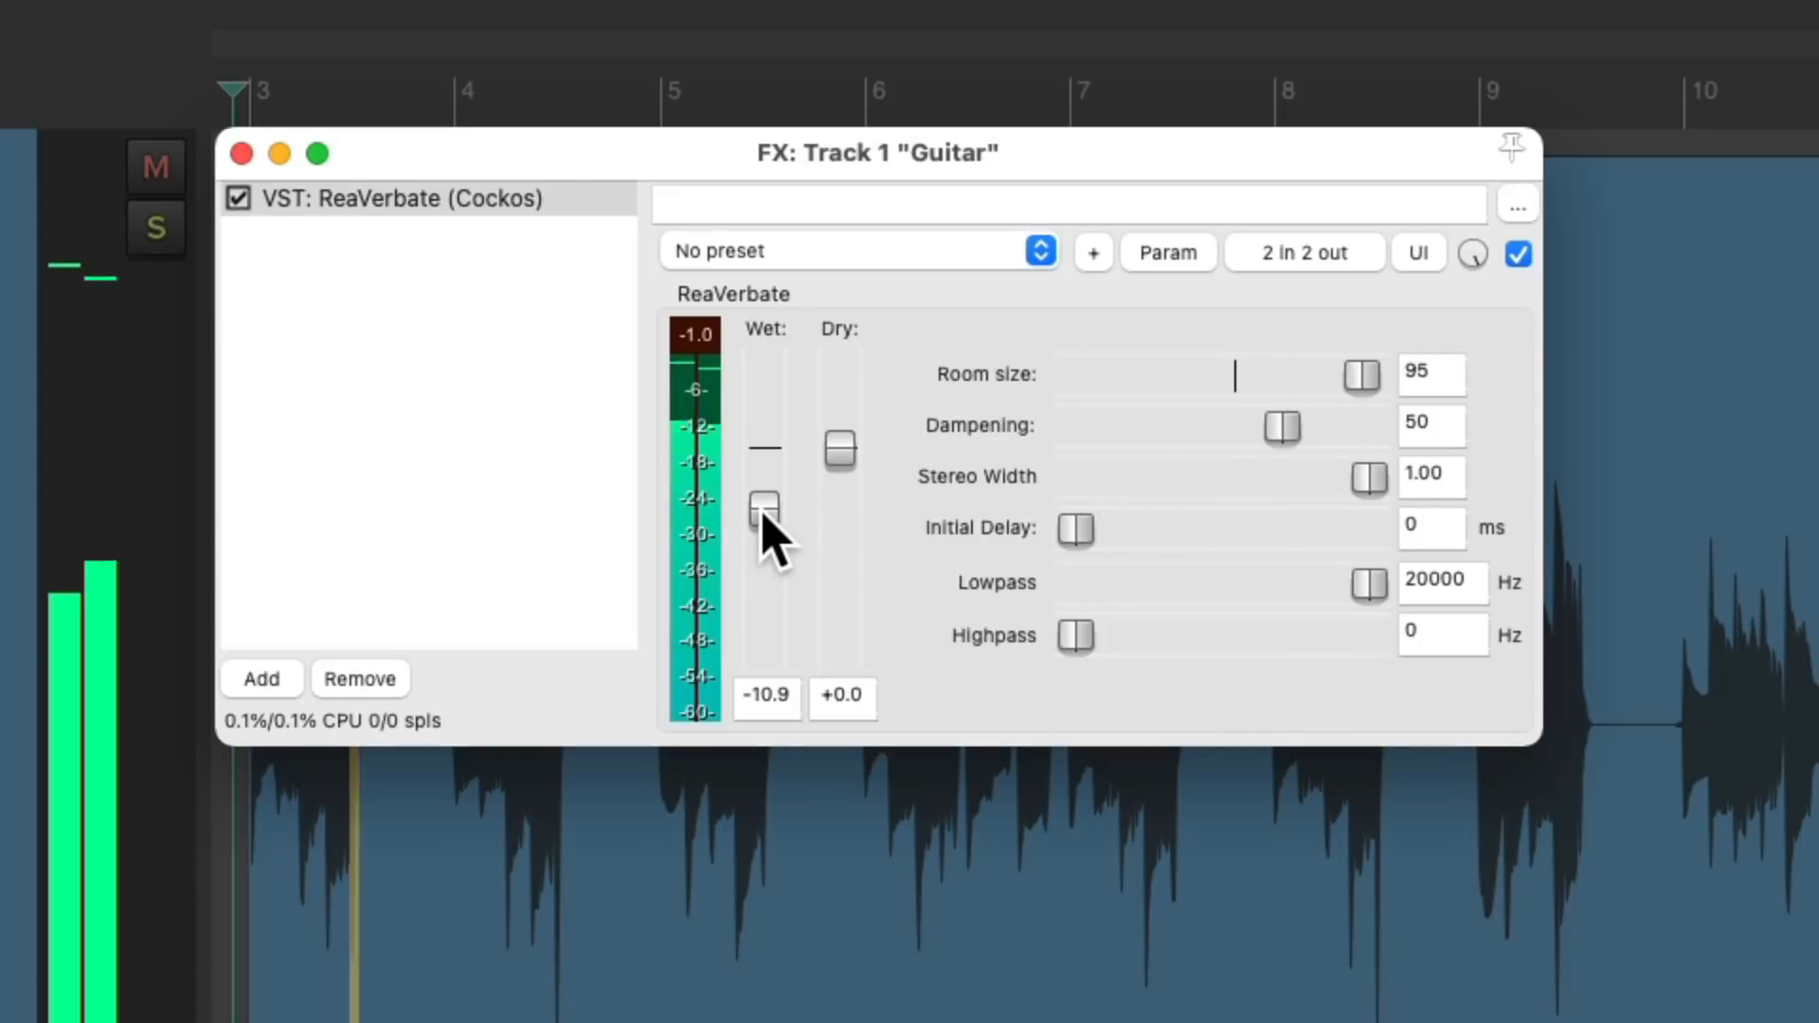
pyautogui.moveTo(765, 507); pyautogui.dragTo(764, 525)
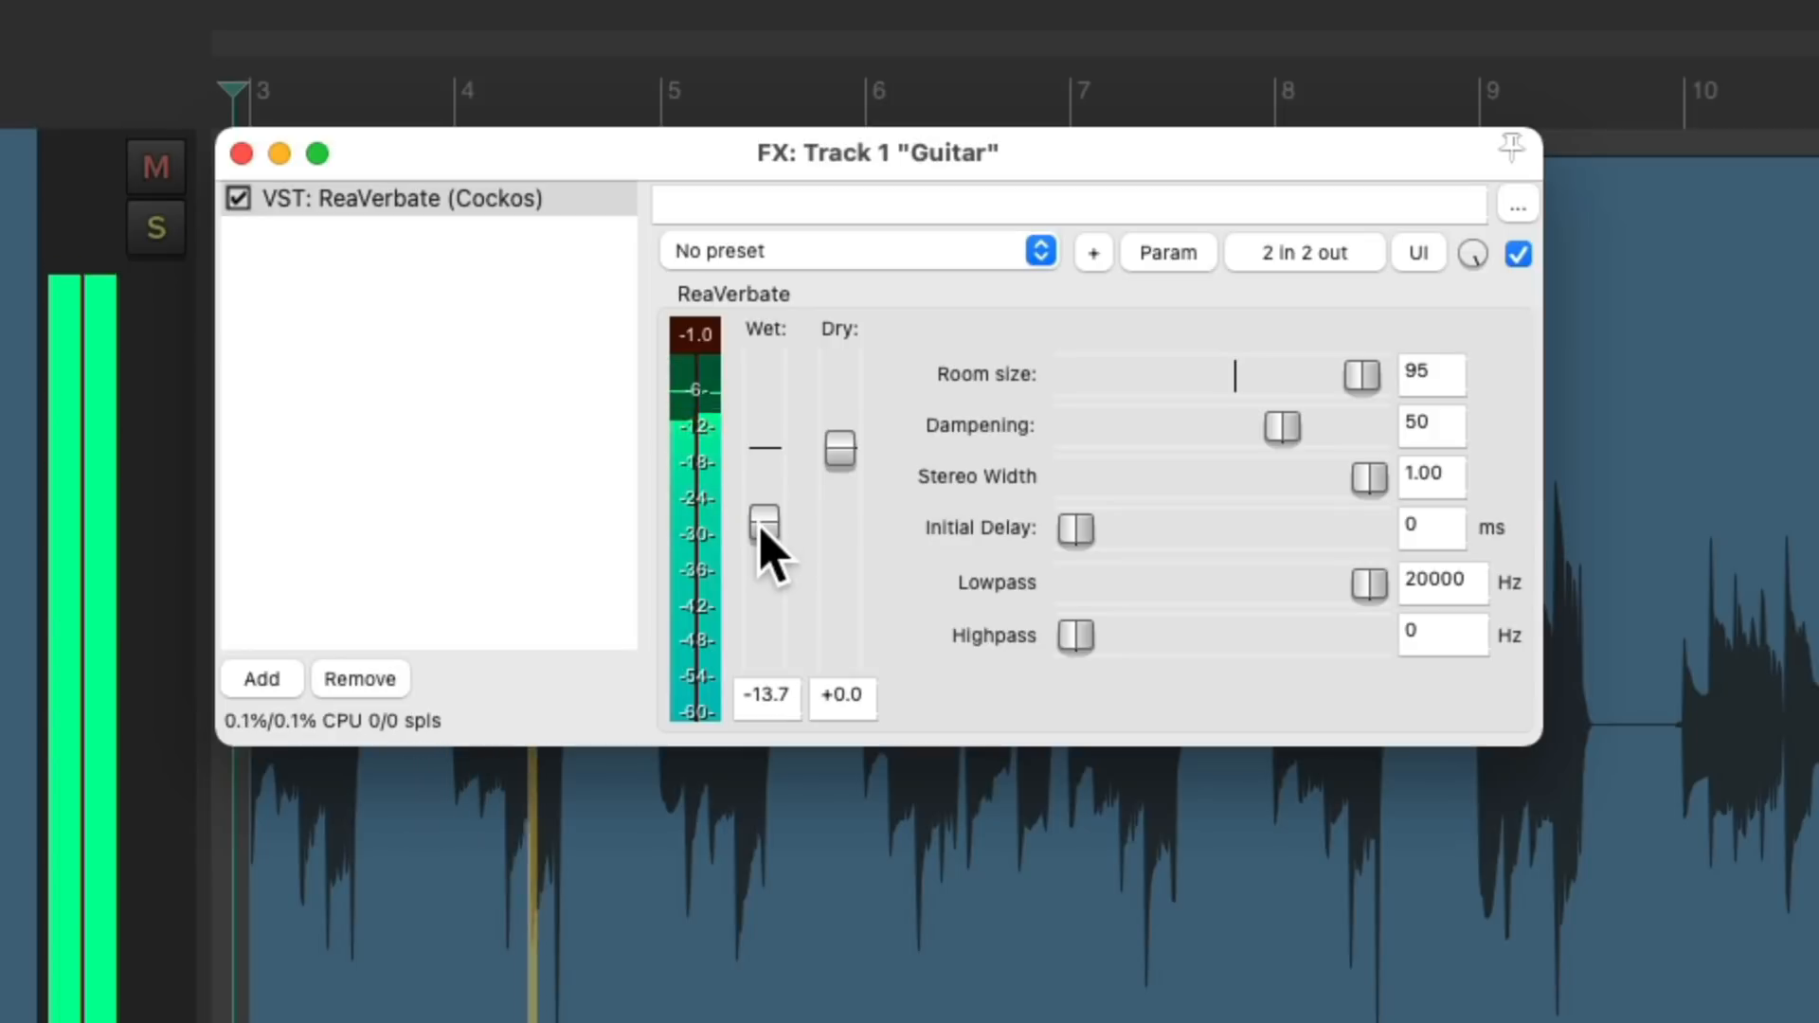
pyautogui.moveTo(764, 523); pyautogui.dragTo(764, 533)
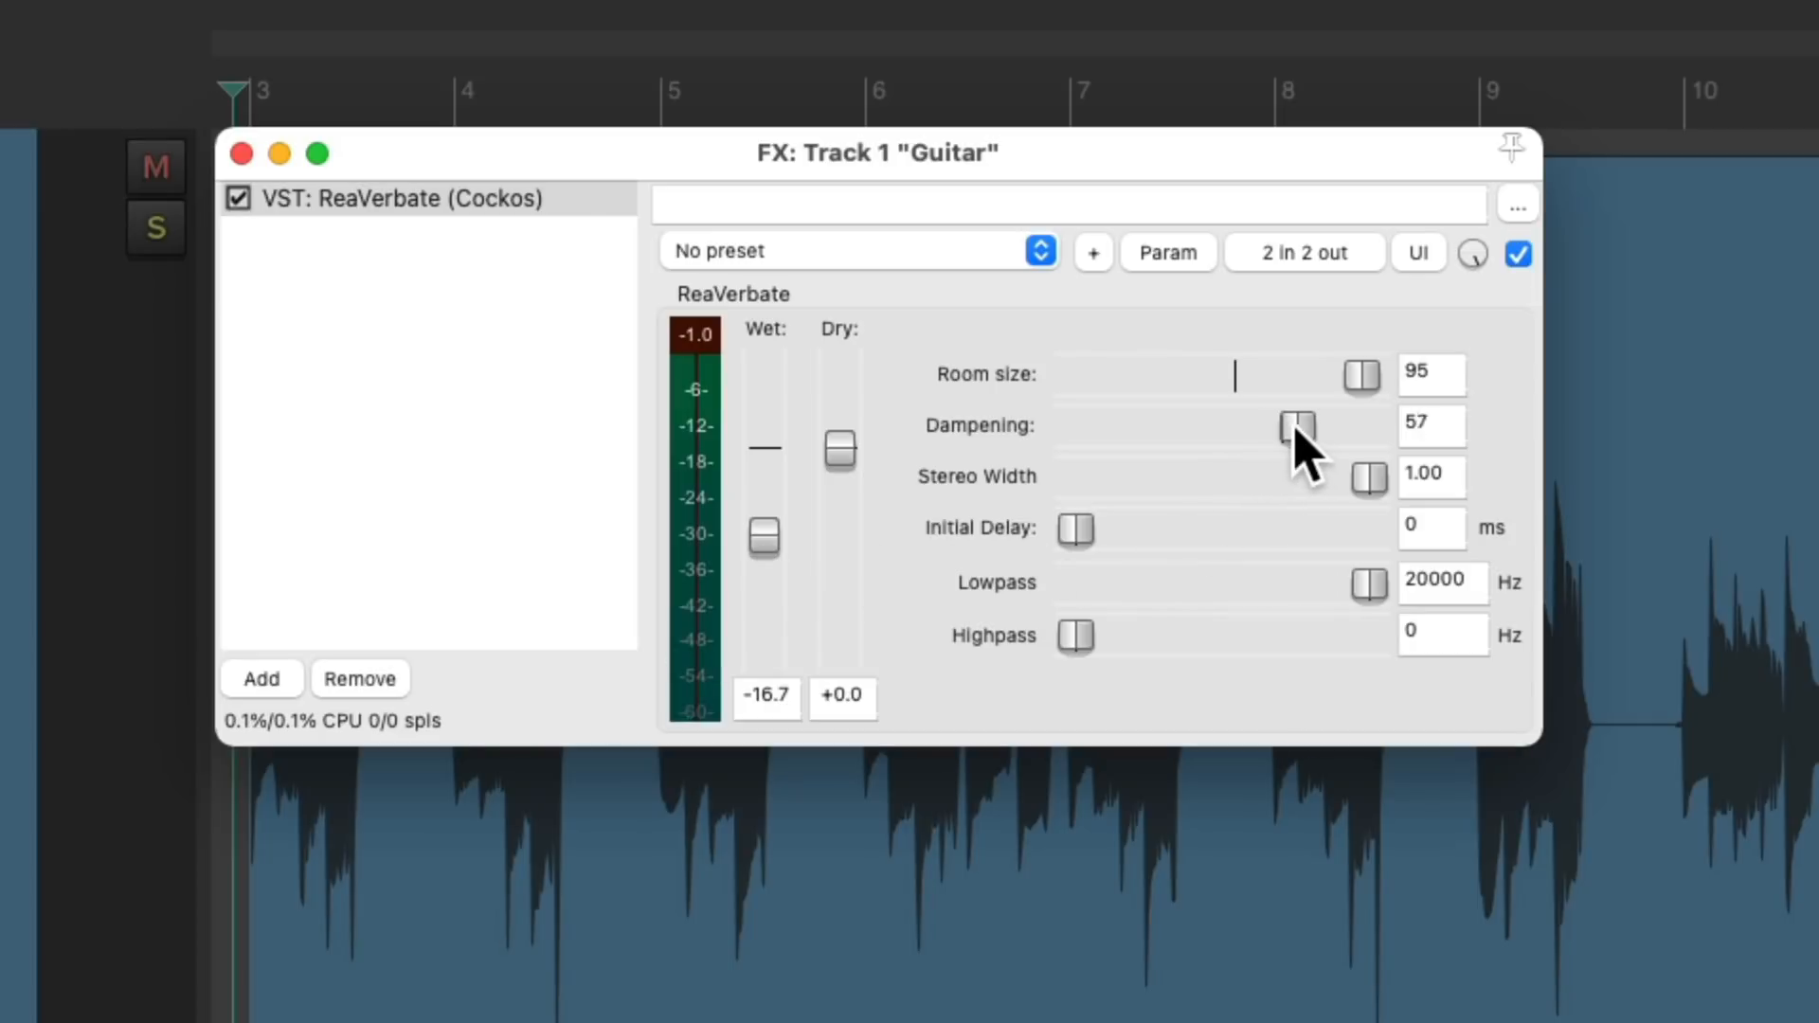
# Drop the guitar reverb's dampening to 5 and trim wet to about -15.9 dB.
pyautogui.moveTo(1298, 427); pyautogui.dragTo(1328, 427)
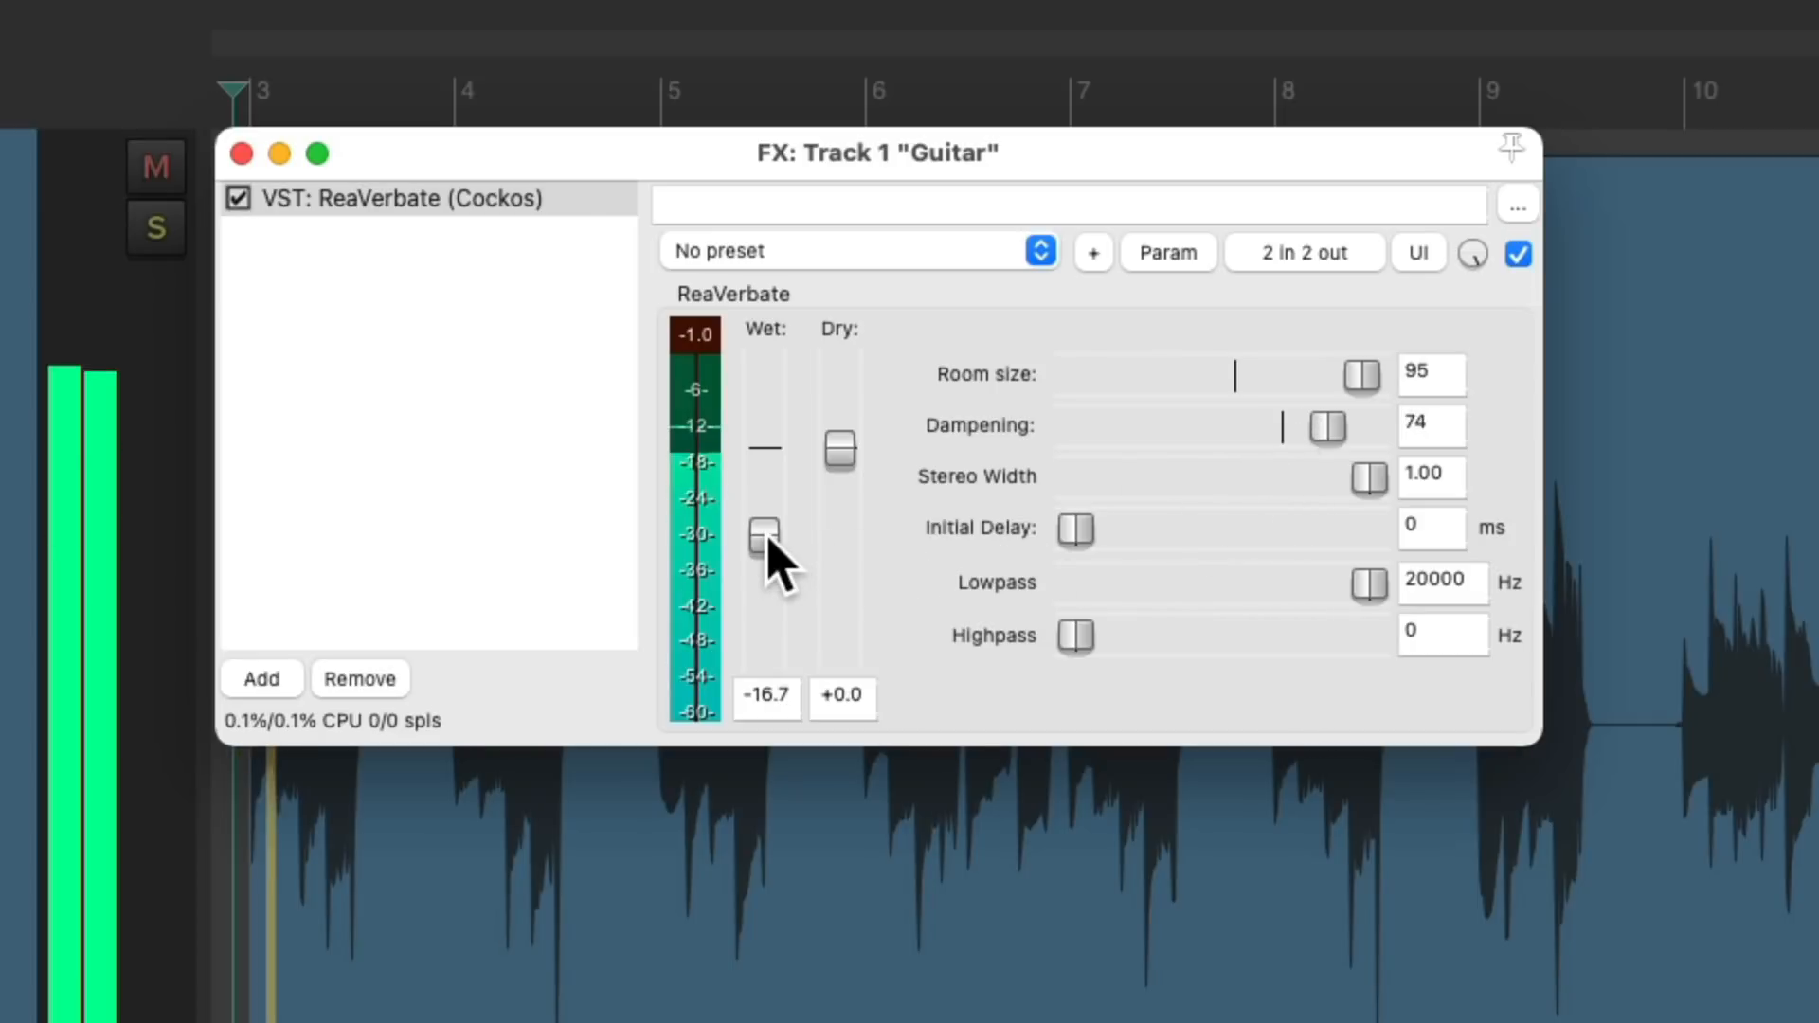
pyautogui.moveTo(764, 539); pyautogui.dragTo(764, 522)
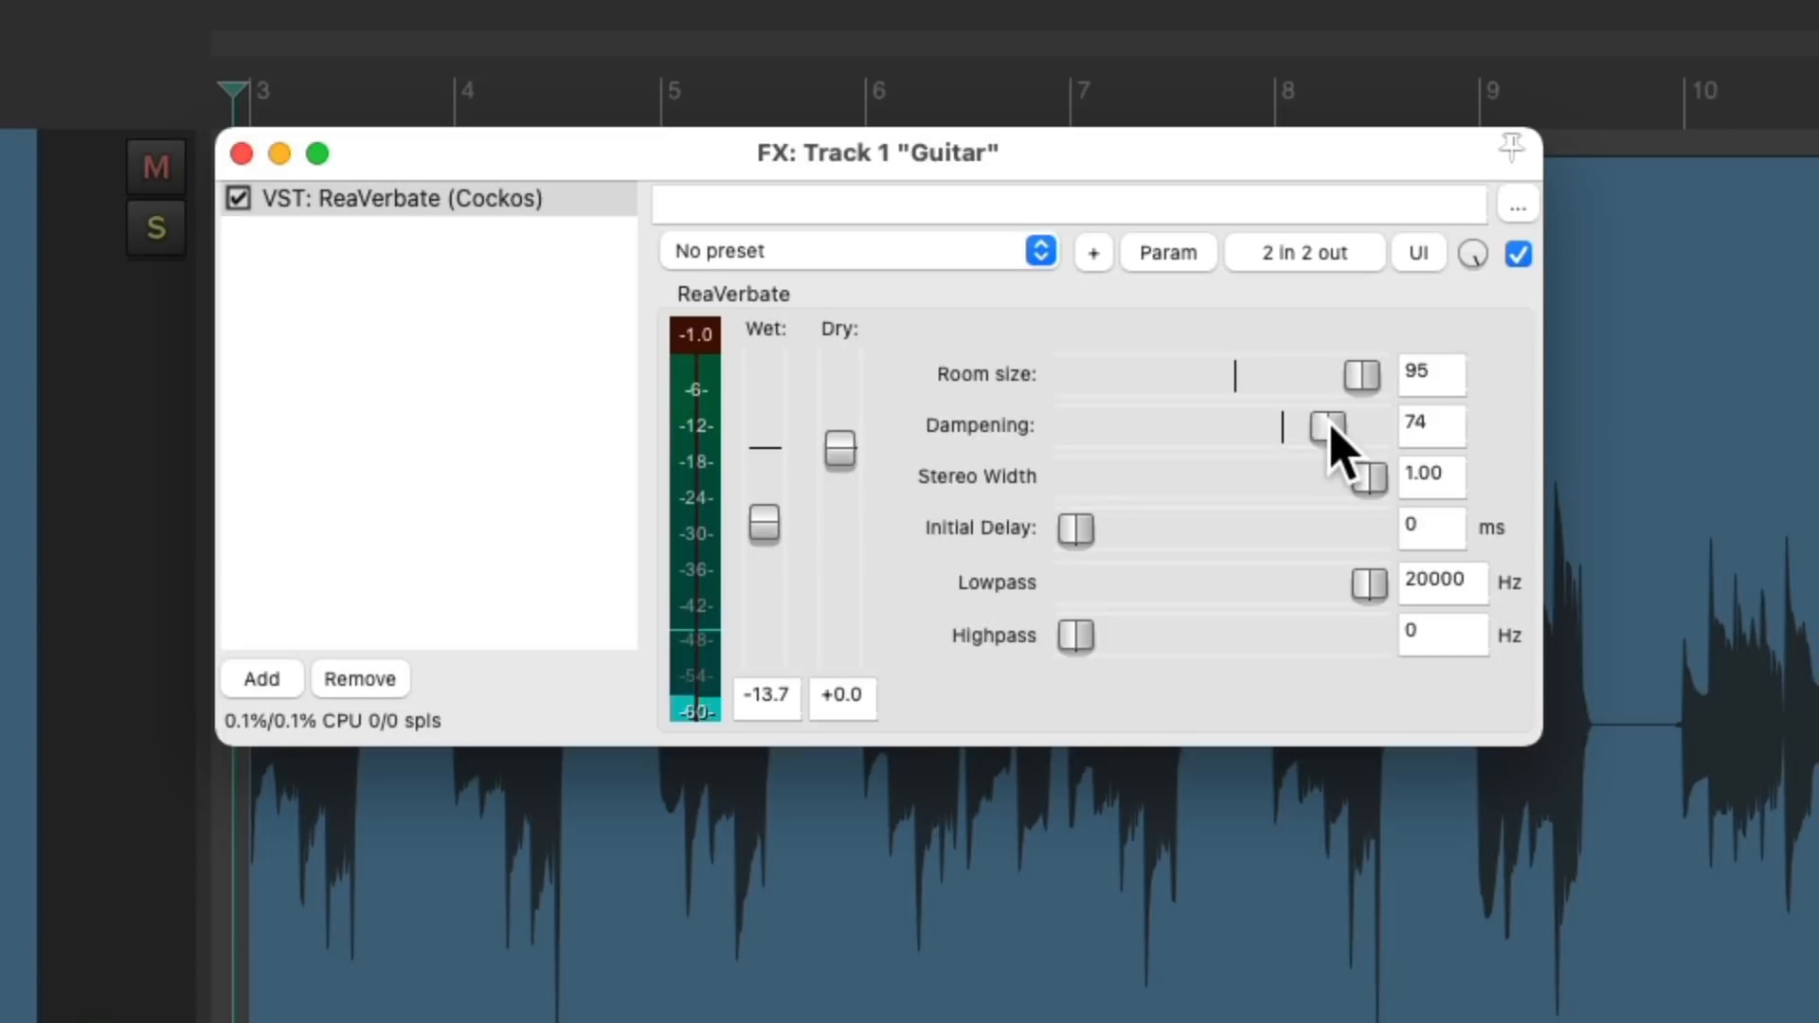
pyautogui.moveTo(1328, 425); pyautogui.dragTo(1136, 425)
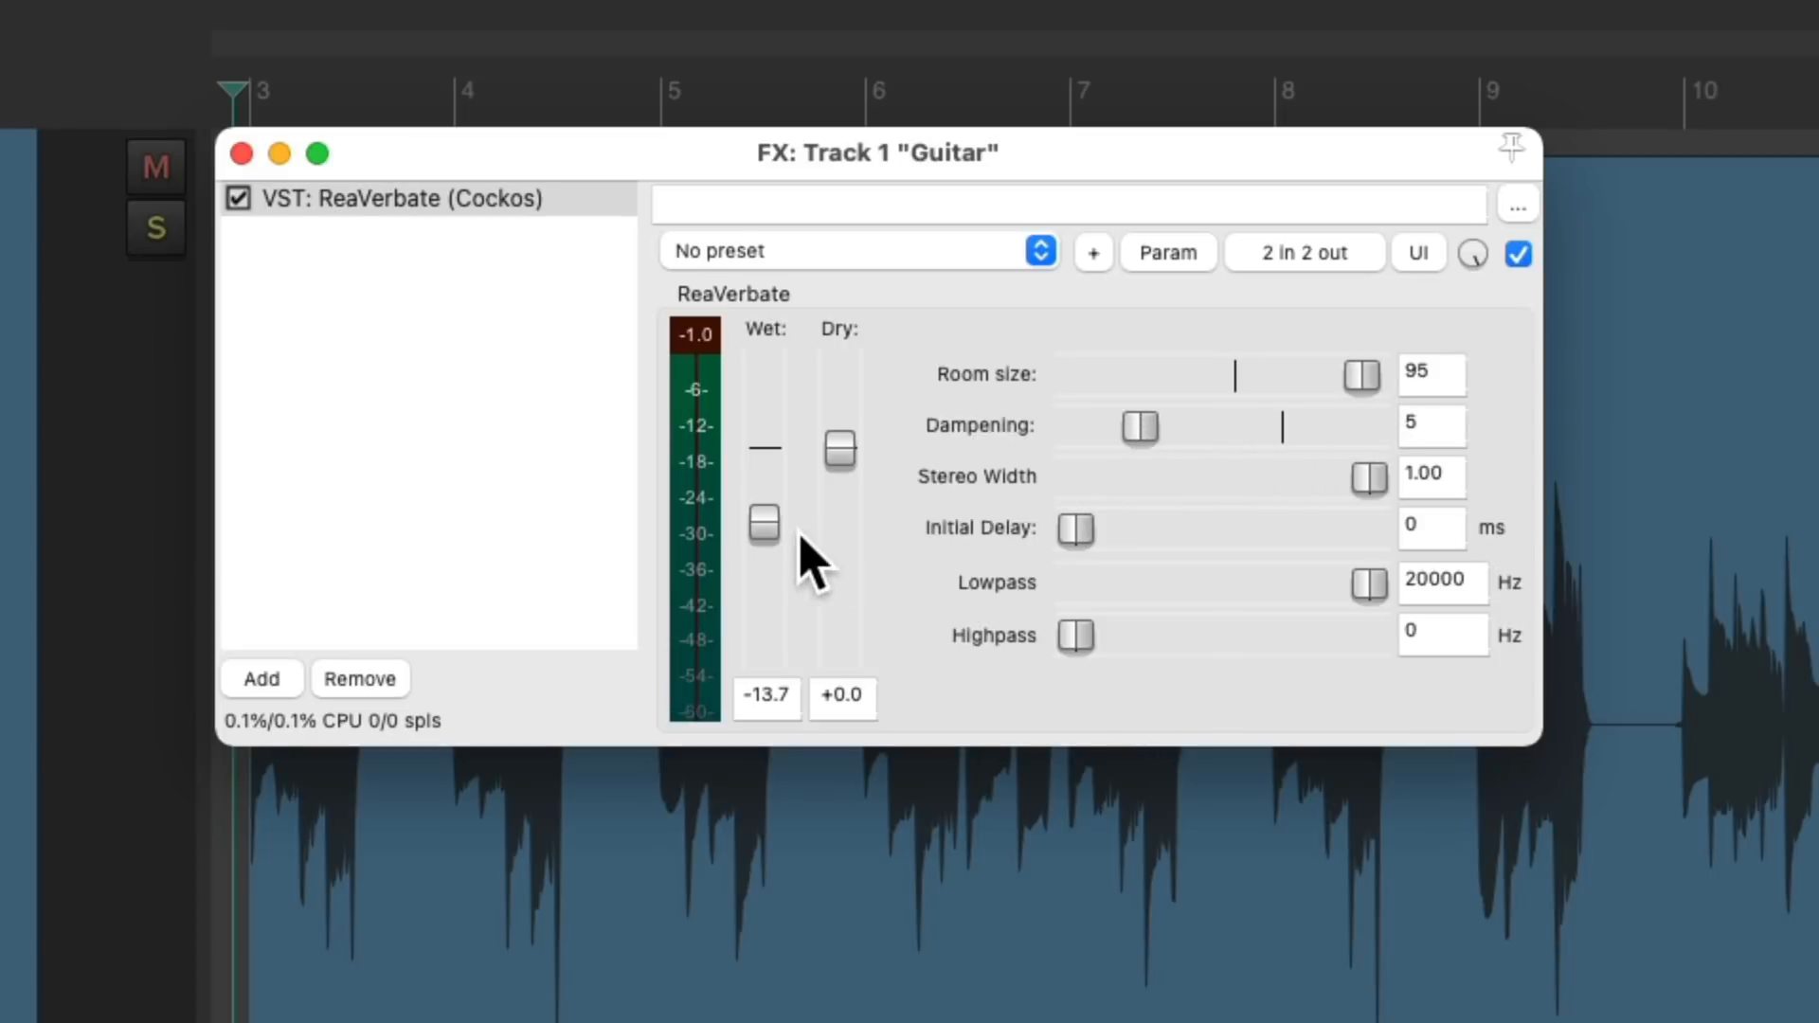
pyautogui.moveTo(764, 523); pyautogui.dragTo(764, 539)
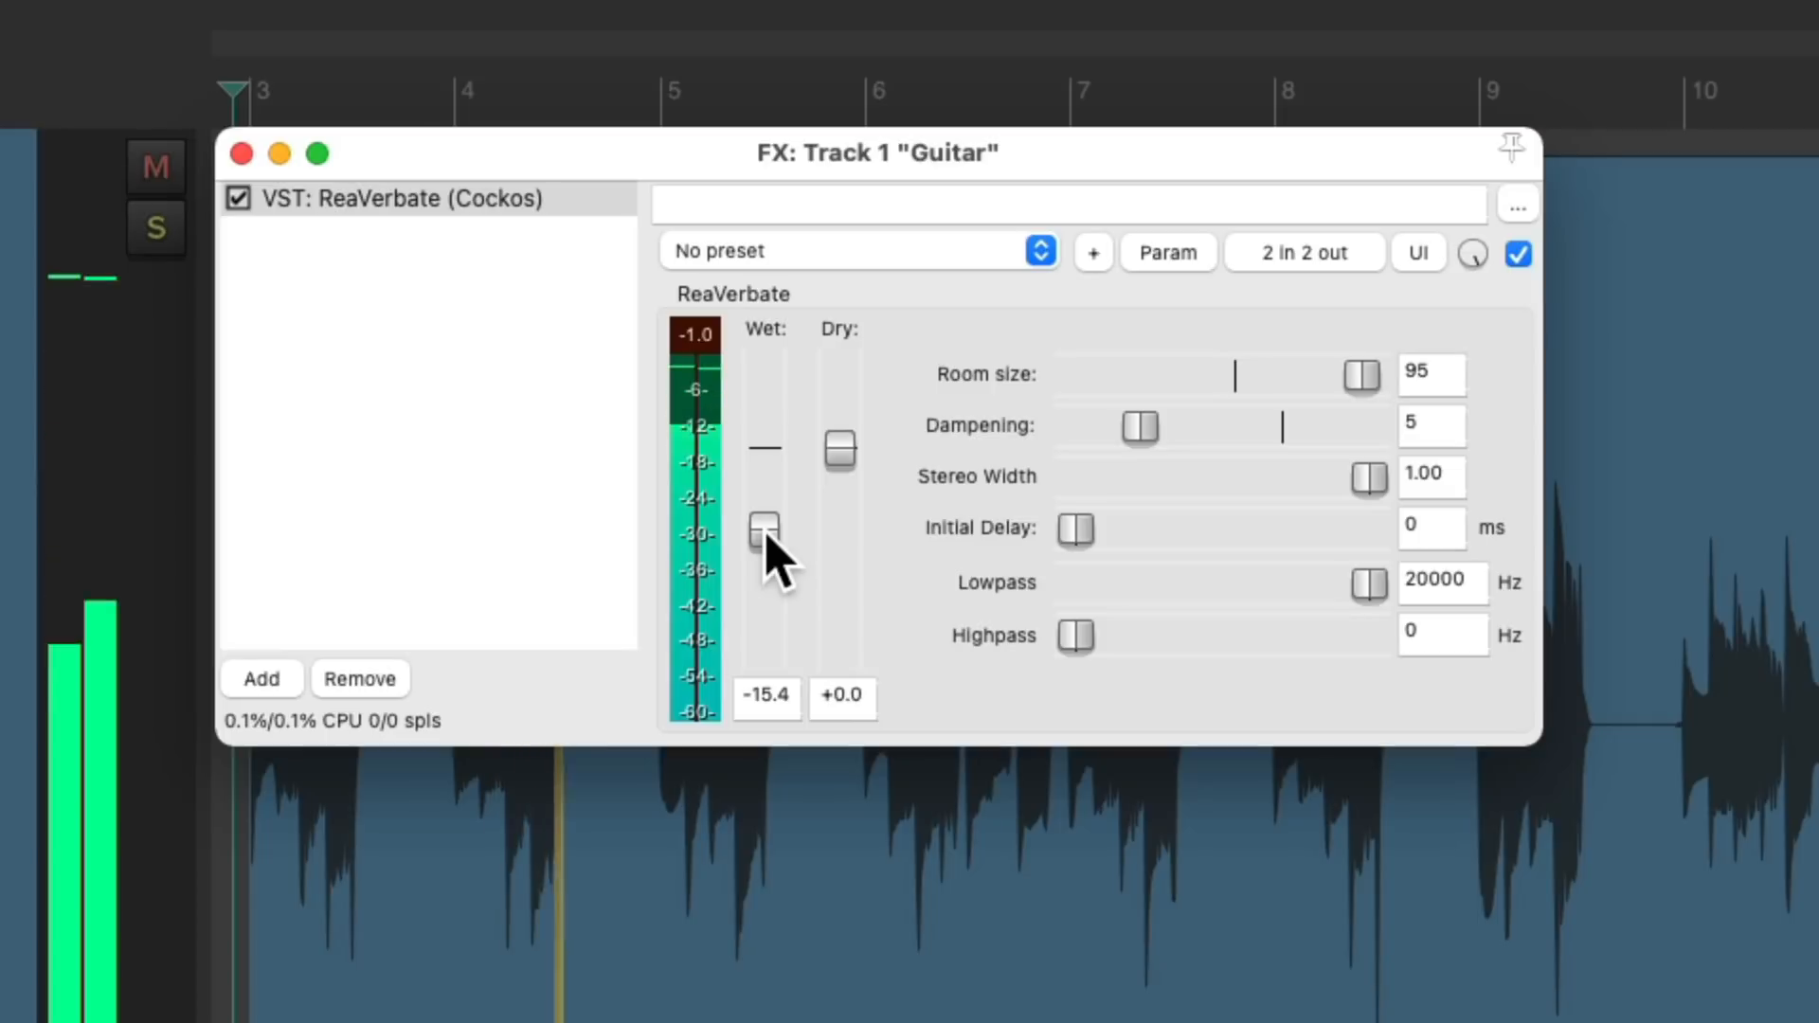
pyautogui.moveTo(765, 532); pyautogui.dragTo(765, 537)
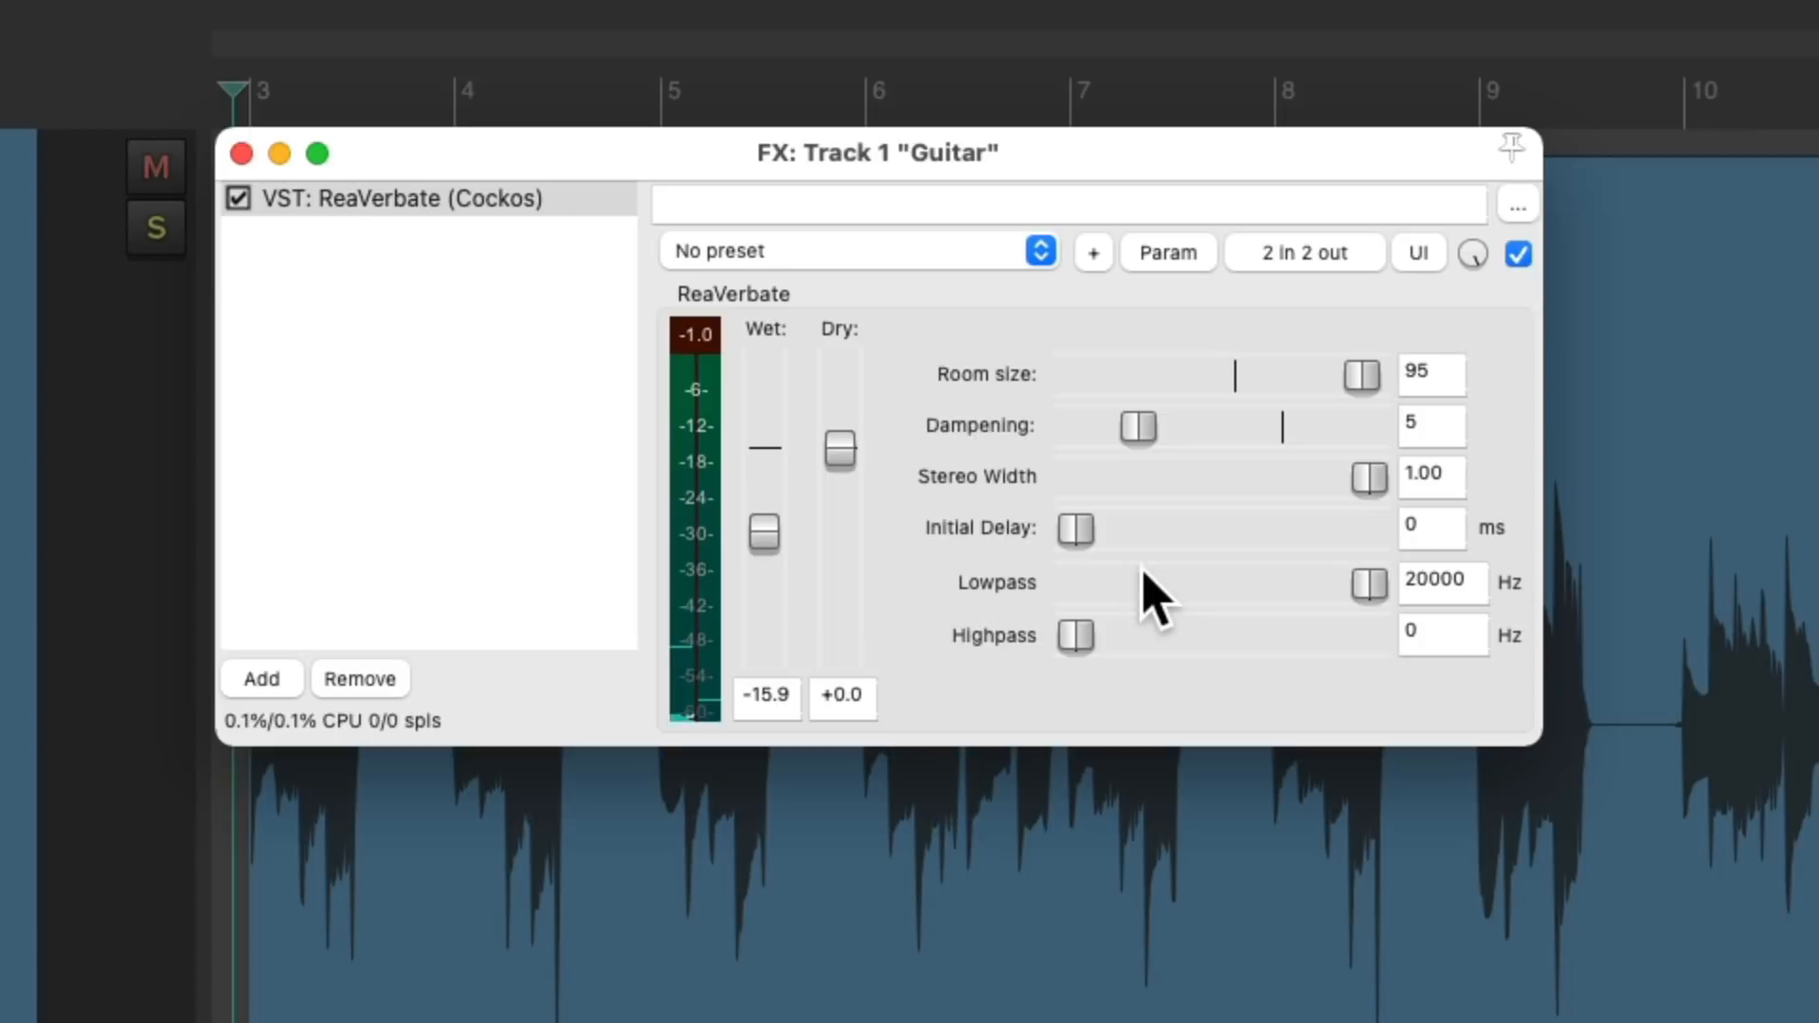
pyautogui.moveTo(1200, 621)
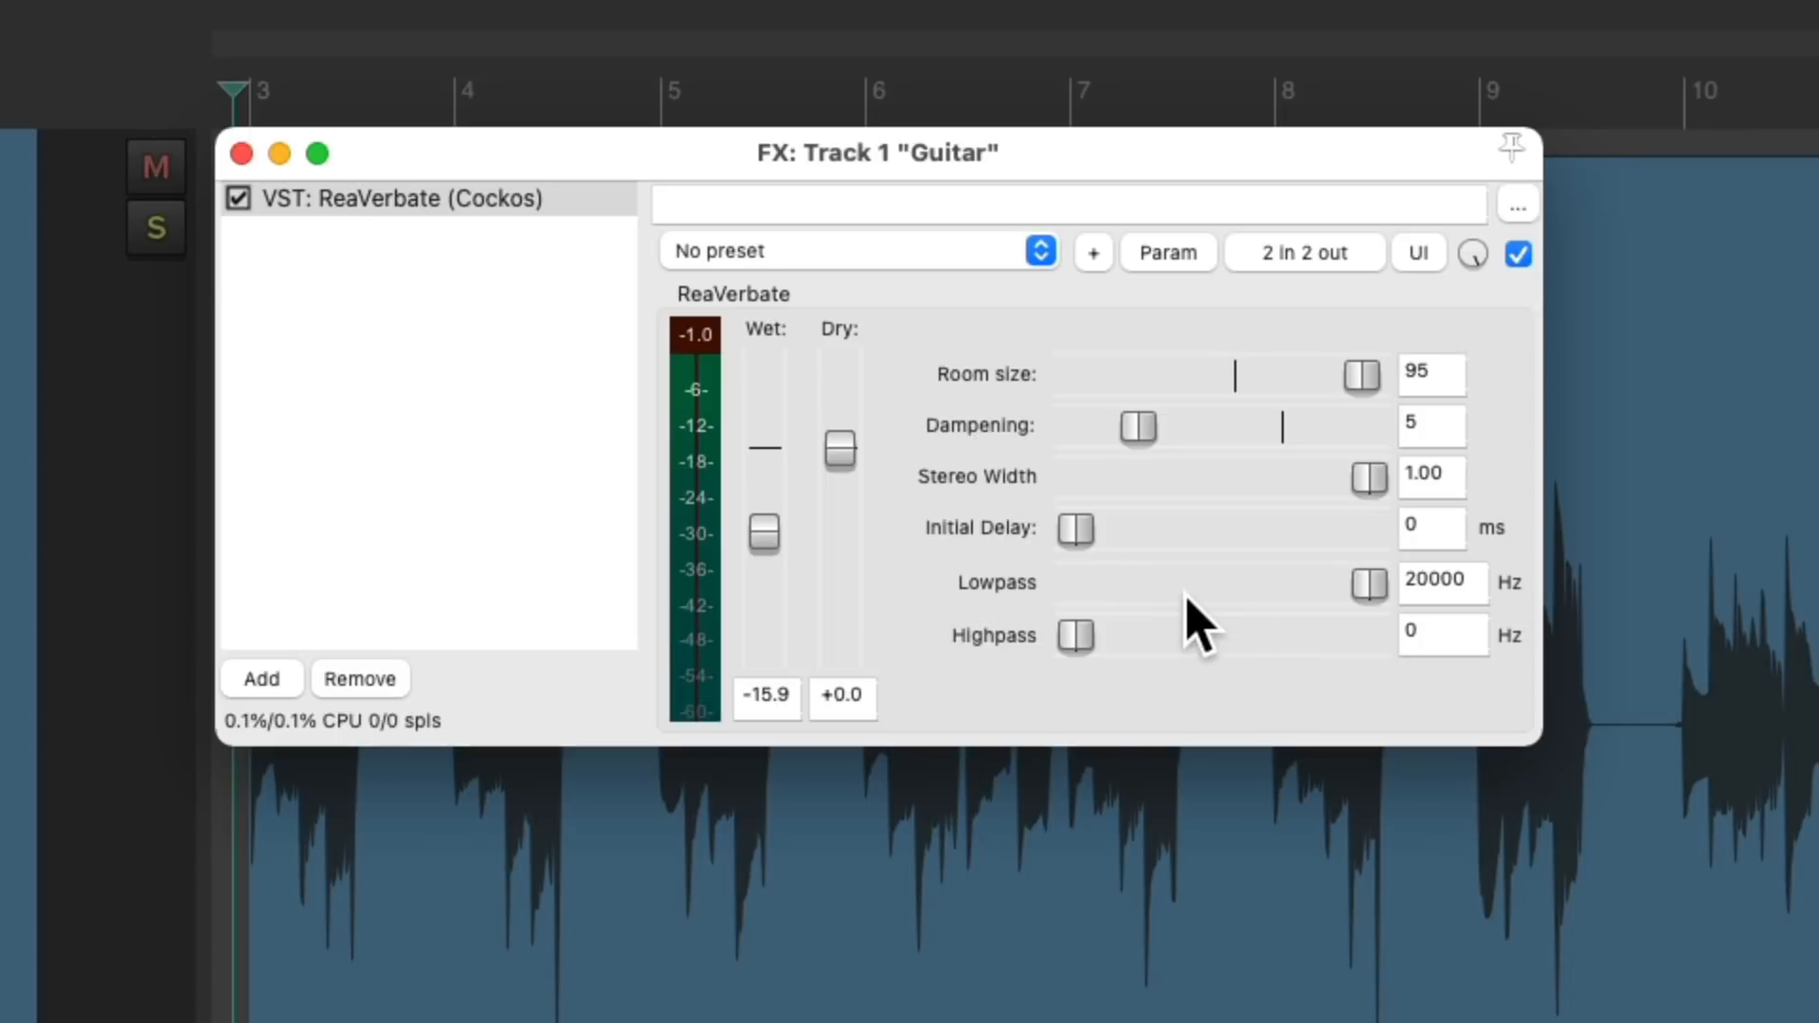
pyautogui.moveTo(1086, 667)
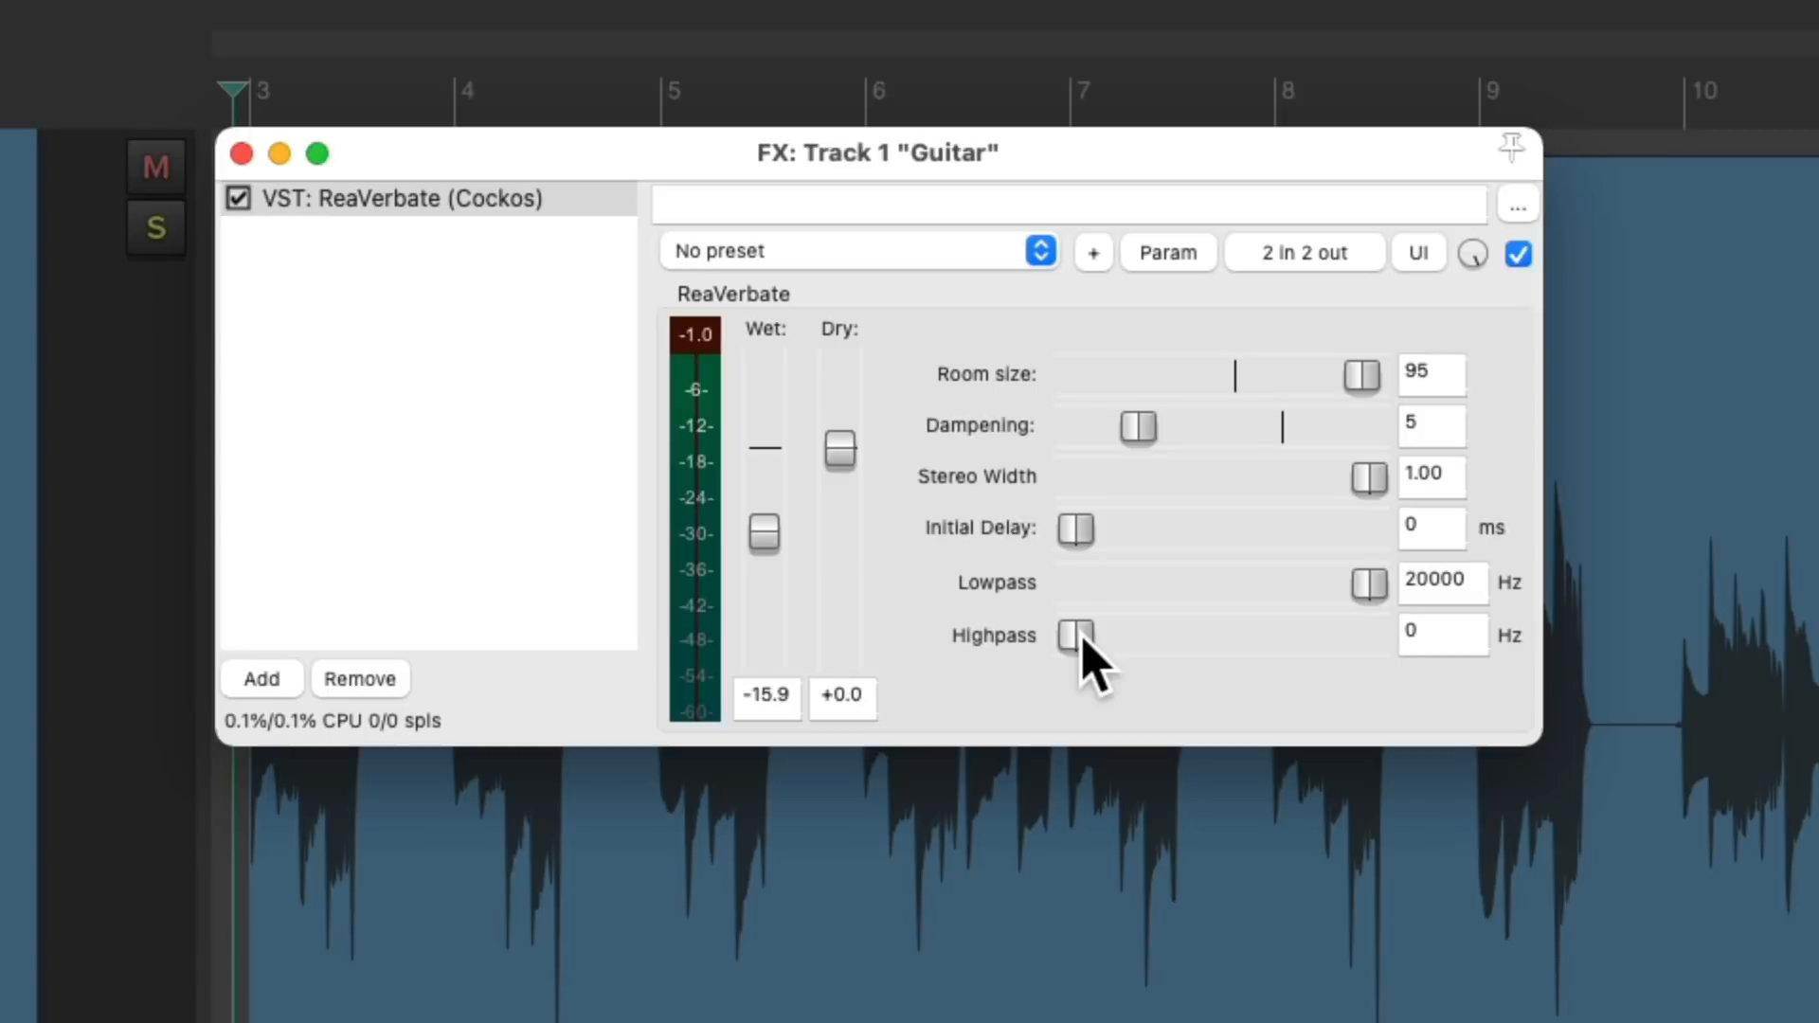
# Try a highpass near 1334 Hz while adjusting wet, then return highpass to 0 Hz.
pyautogui.moveTo(1075, 635); pyautogui.dragTo(1105, 636)
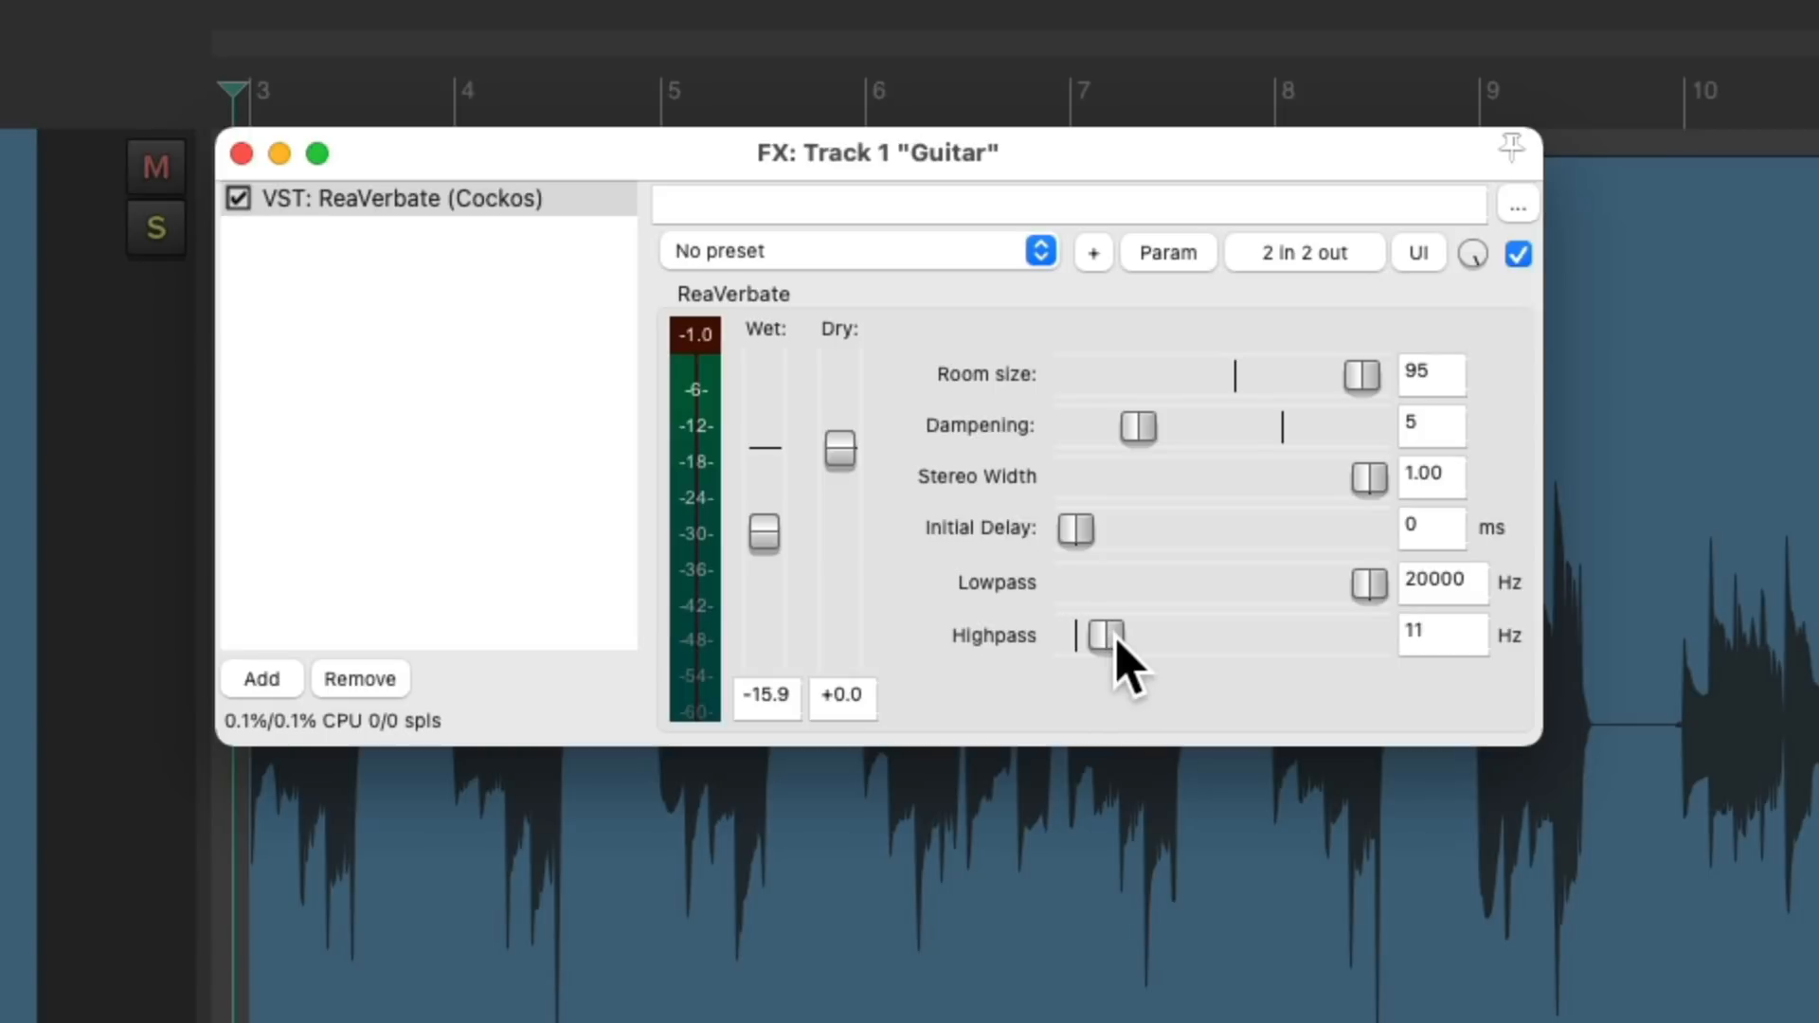
pyautogui.moveTo(1102, 636); pyautogui.dragTo(1206, 636)
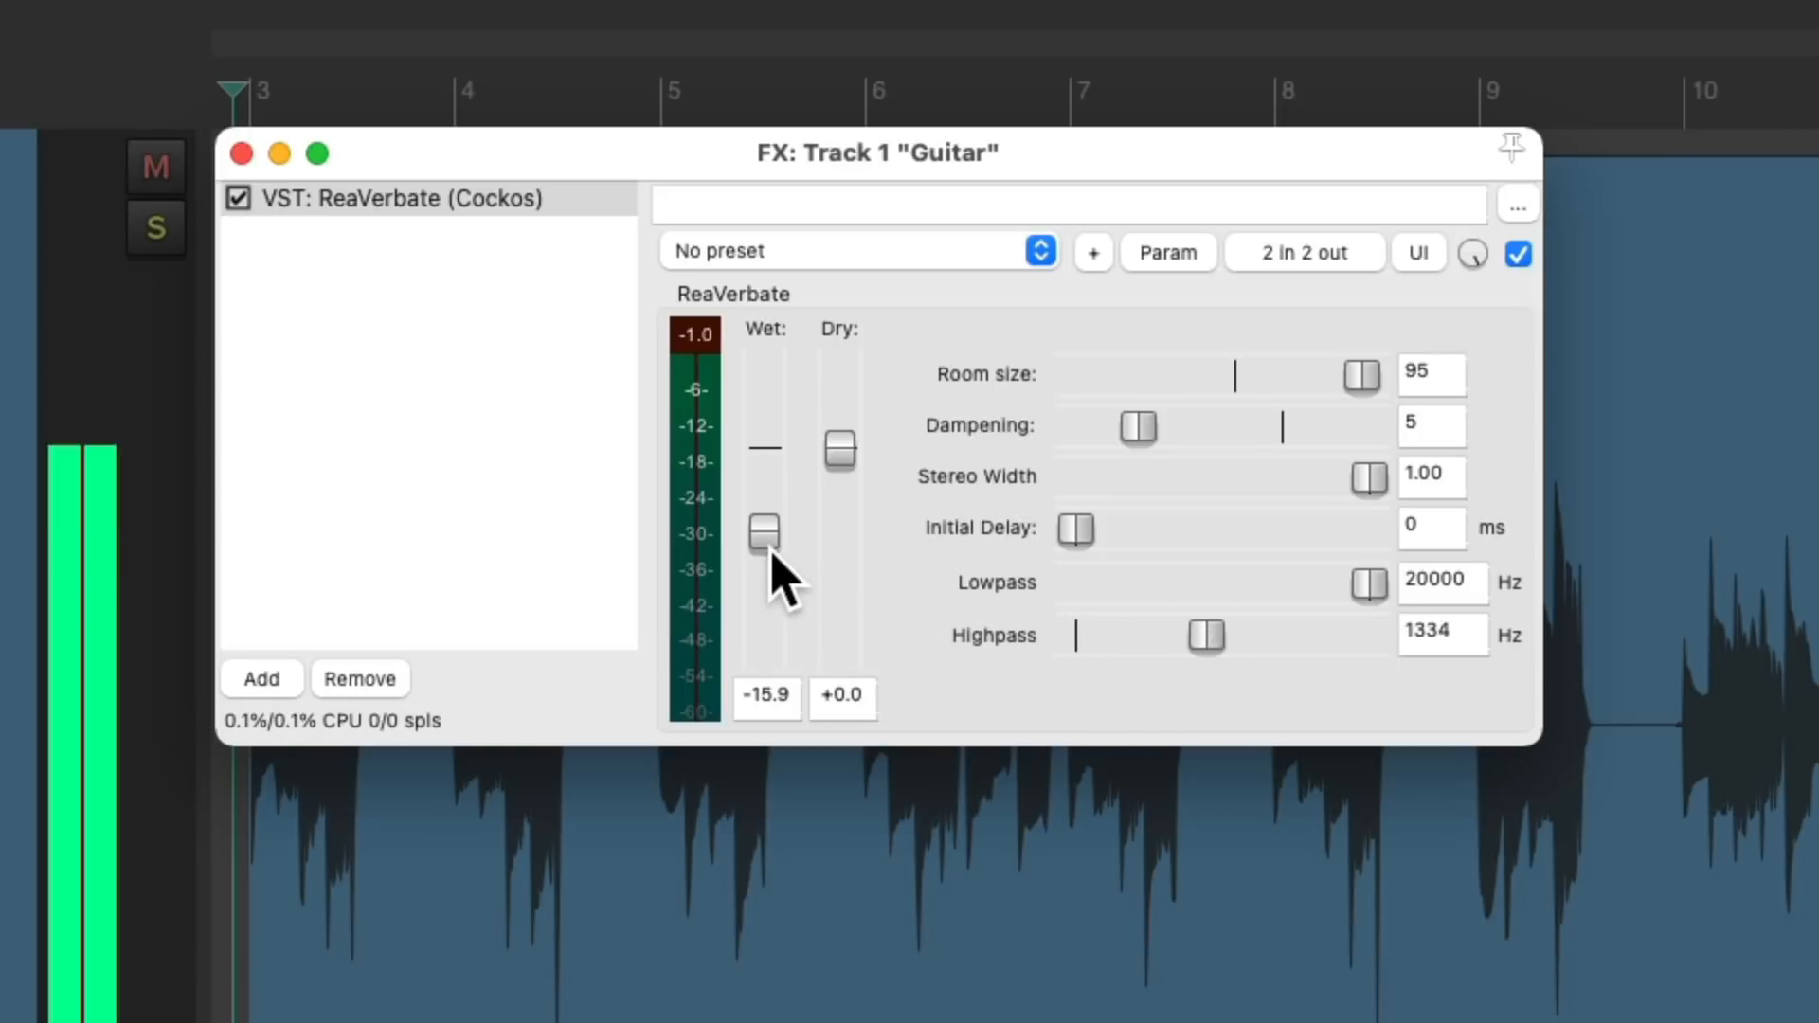
pyautogui.moveTo(764, 536); pyautogui.dragTo(765, 507)
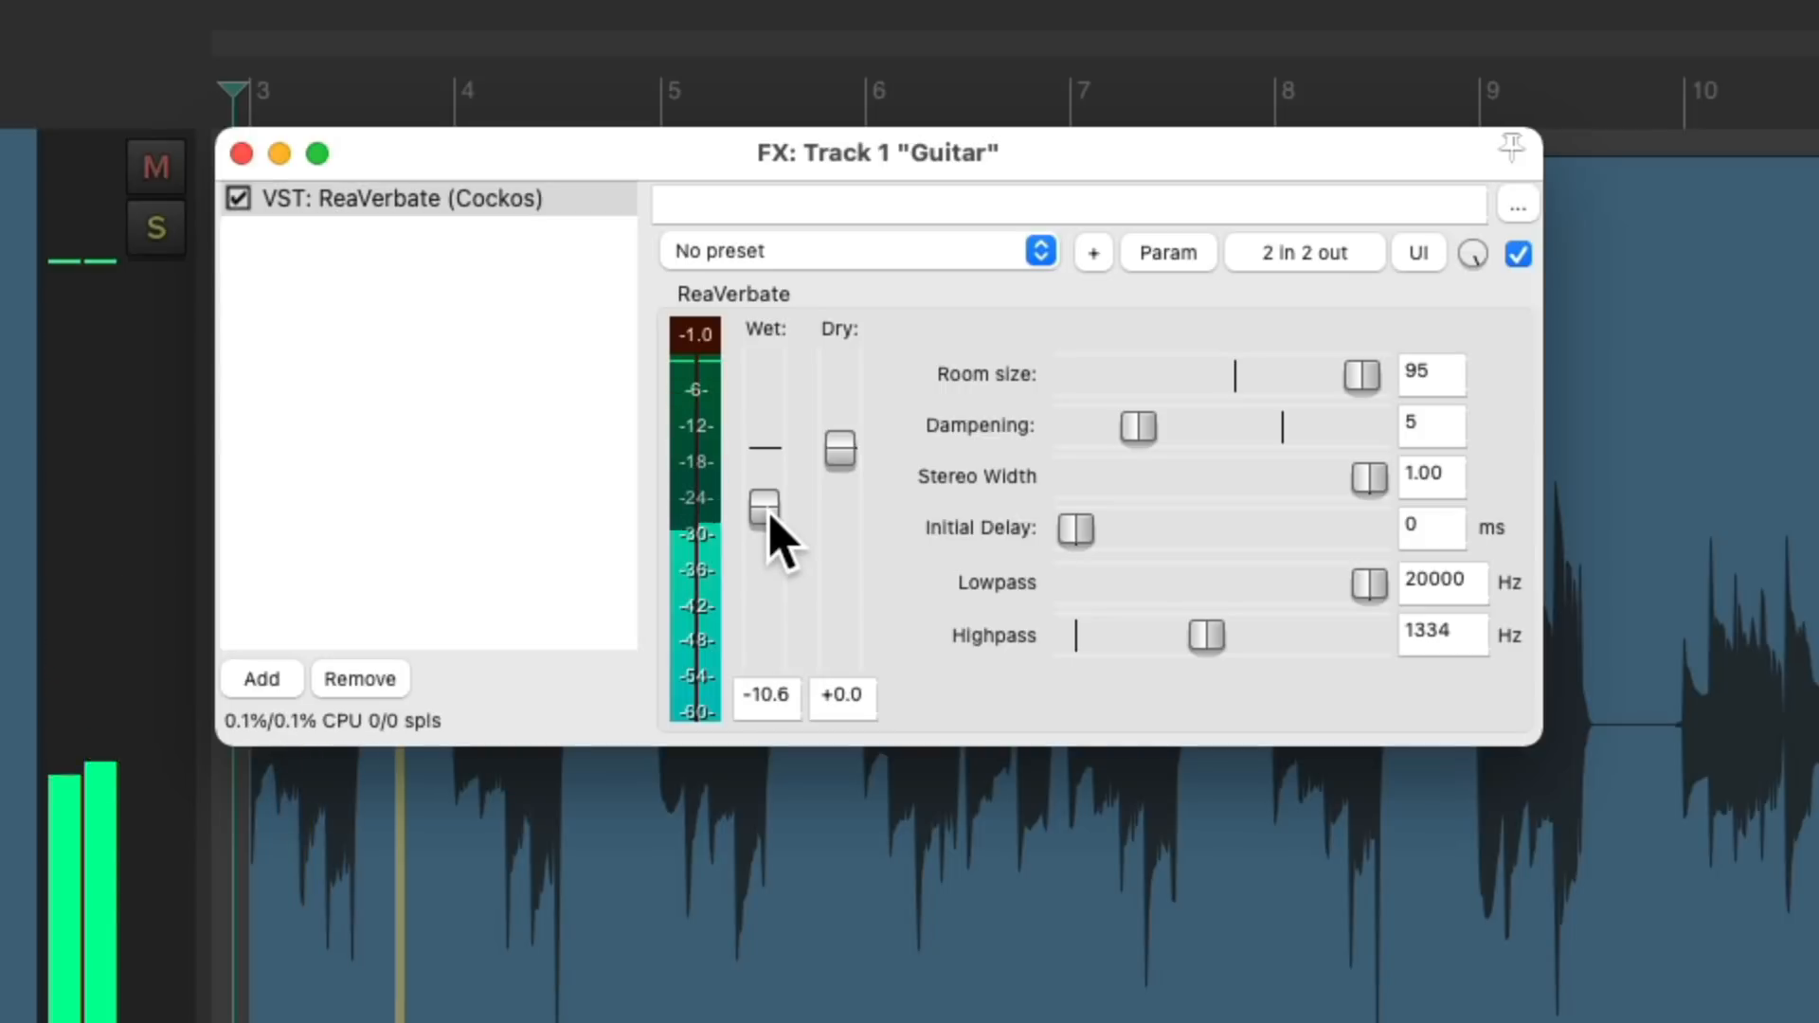
pyautogui.moveTo(1206, 635); pyautogui.dragTo(1214, 636)
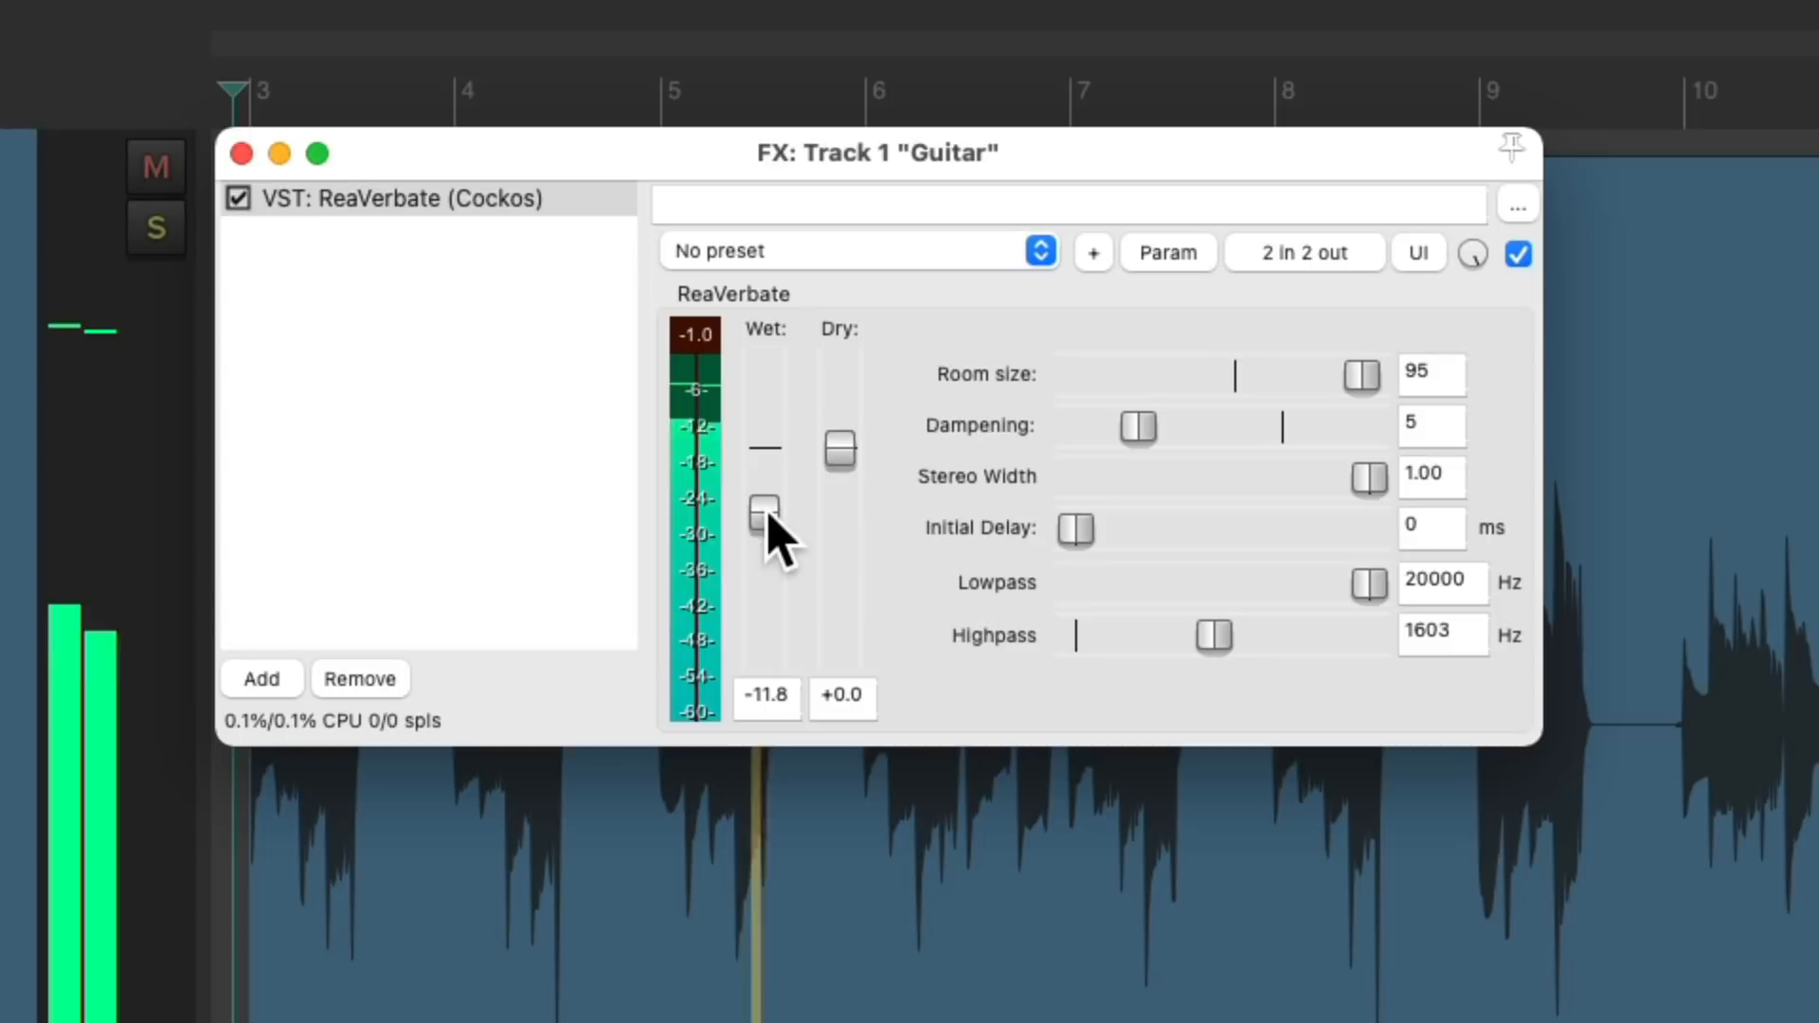
pyautogui.moveTo(763, 513); pyautogui.dragTo(763, 523)
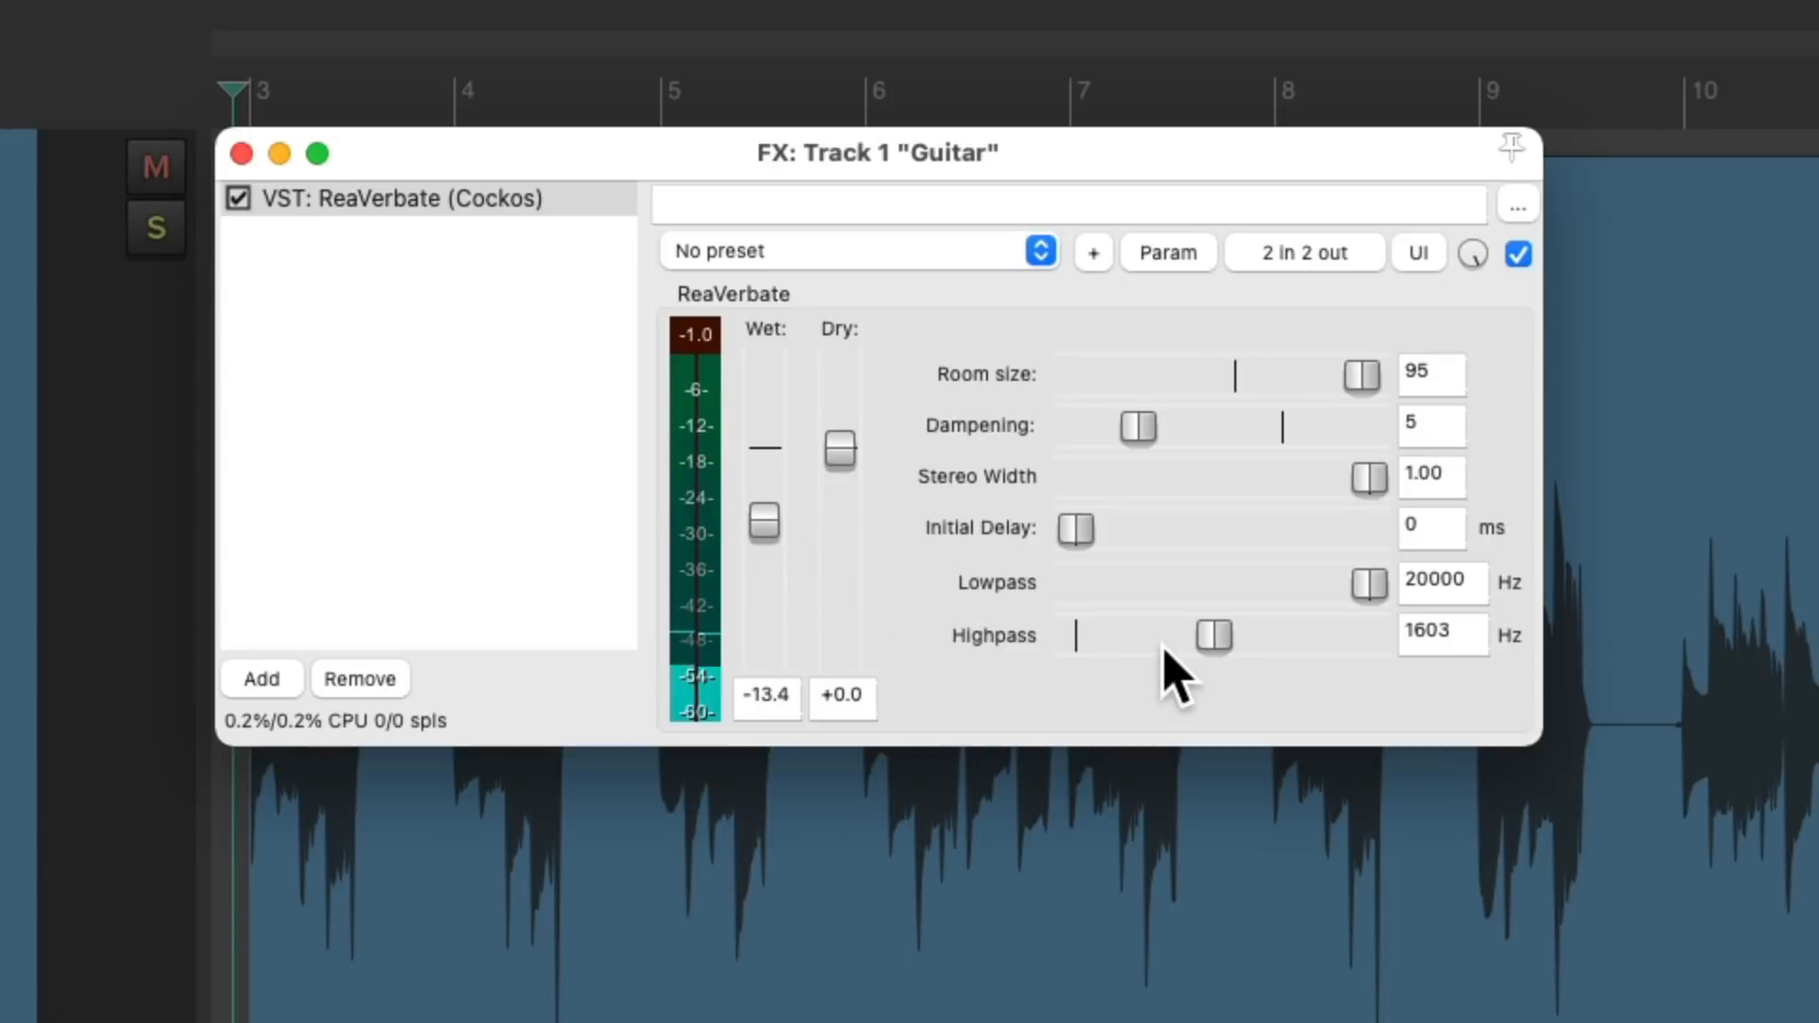
pyautogui.moveTo(1214, 636); pyautogui.dragTo(1073, 635)
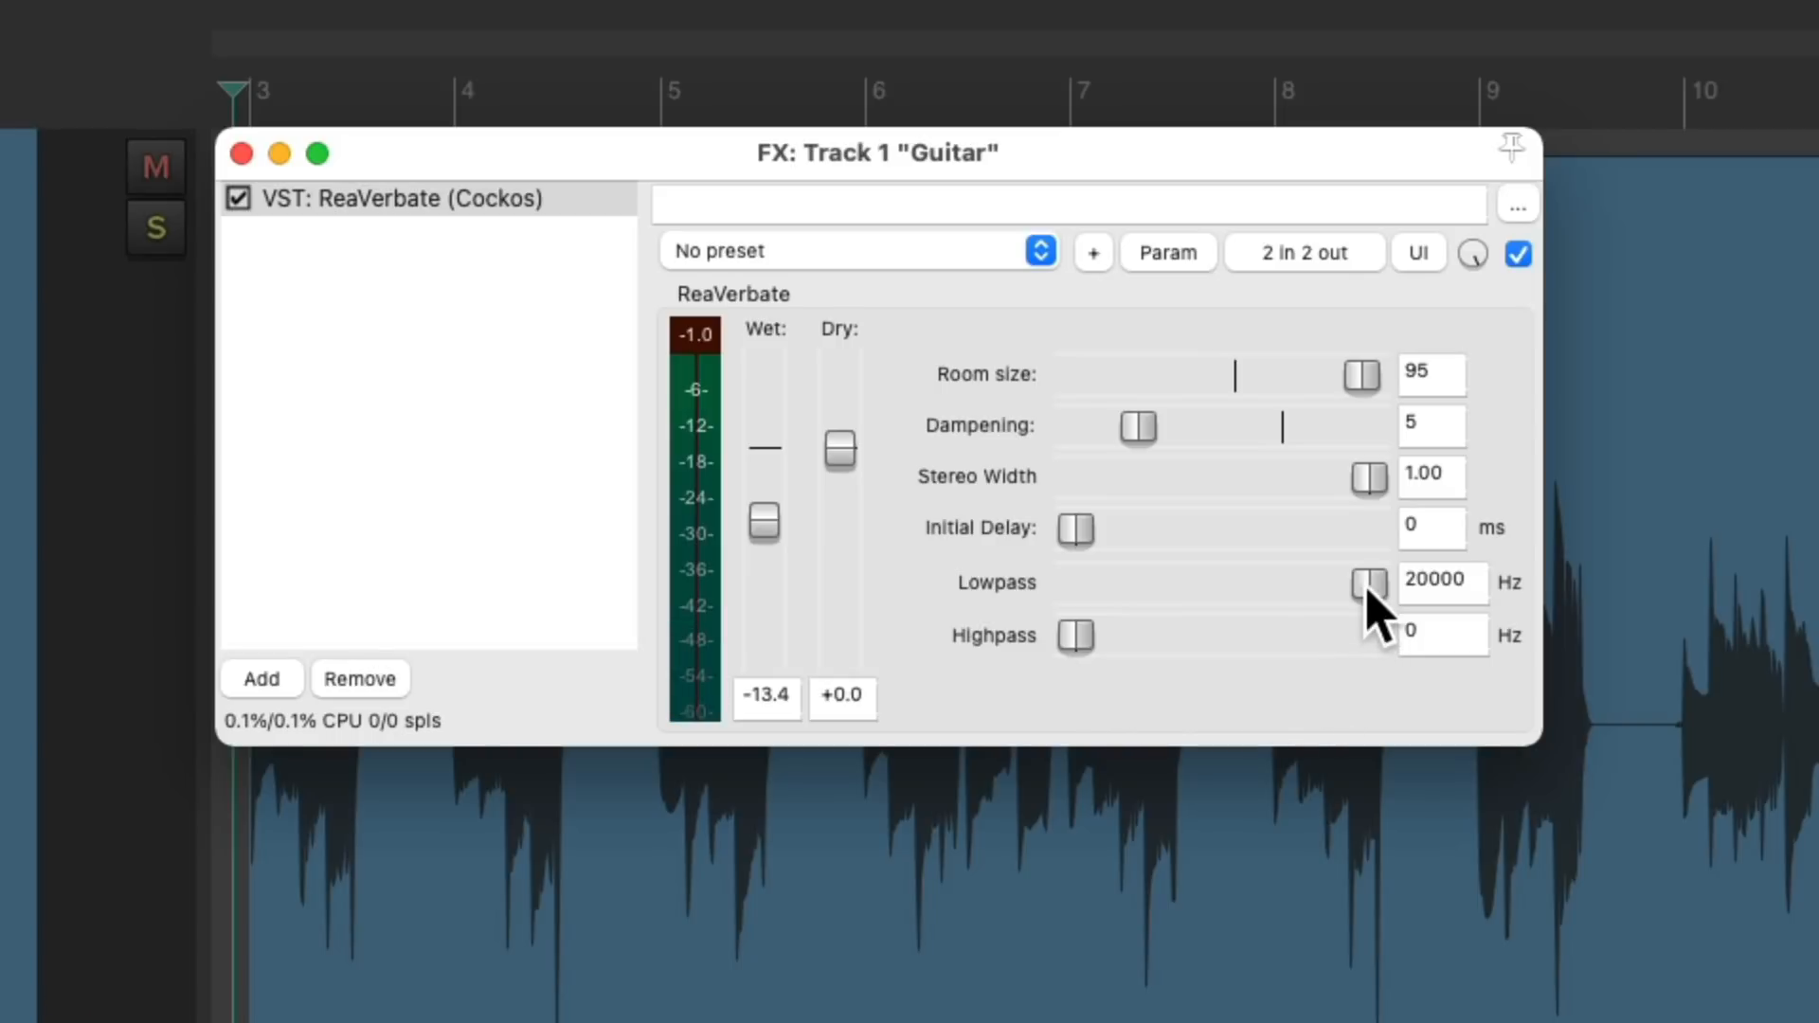
# Lower the reverb's lowpass cutoff to darken it and settle wet near -10.7 dB.
pyautogui.moveTo(1369, 583); pyautogui.dragTo(1322, 583)
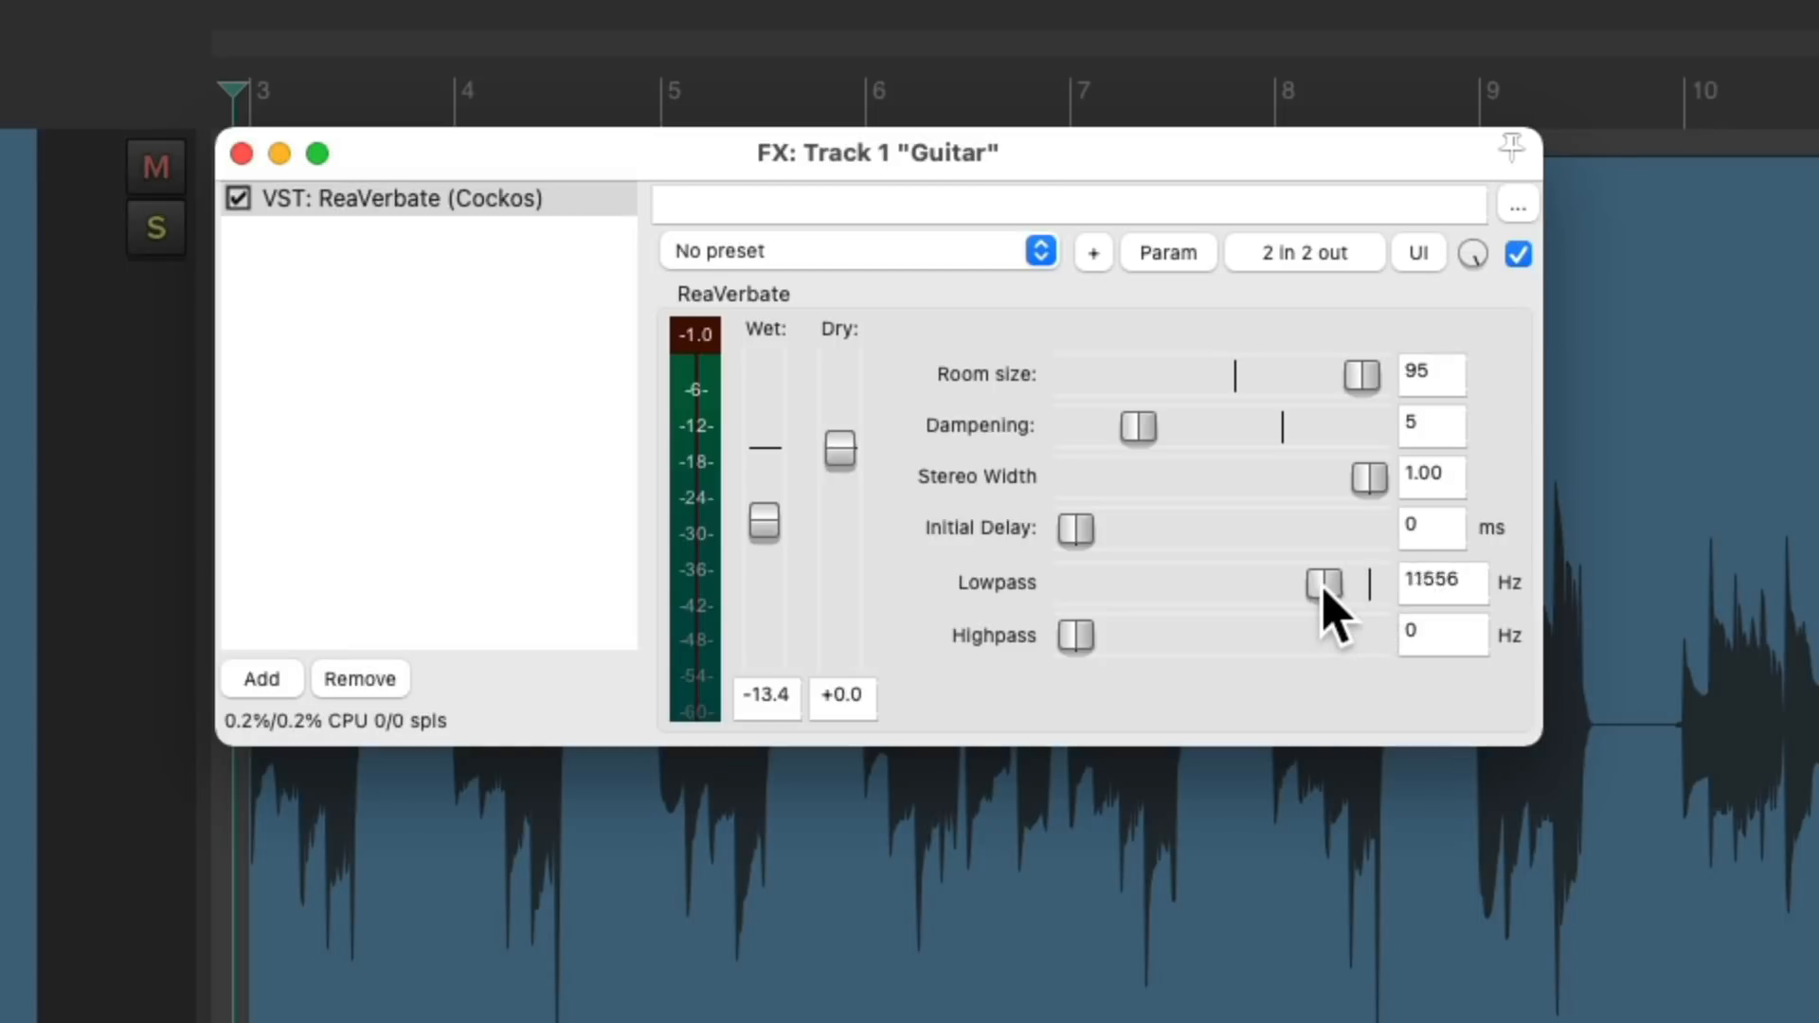
pyautogui.moveTo(1324, 583); pyautogui.dragTo(1259, 584)
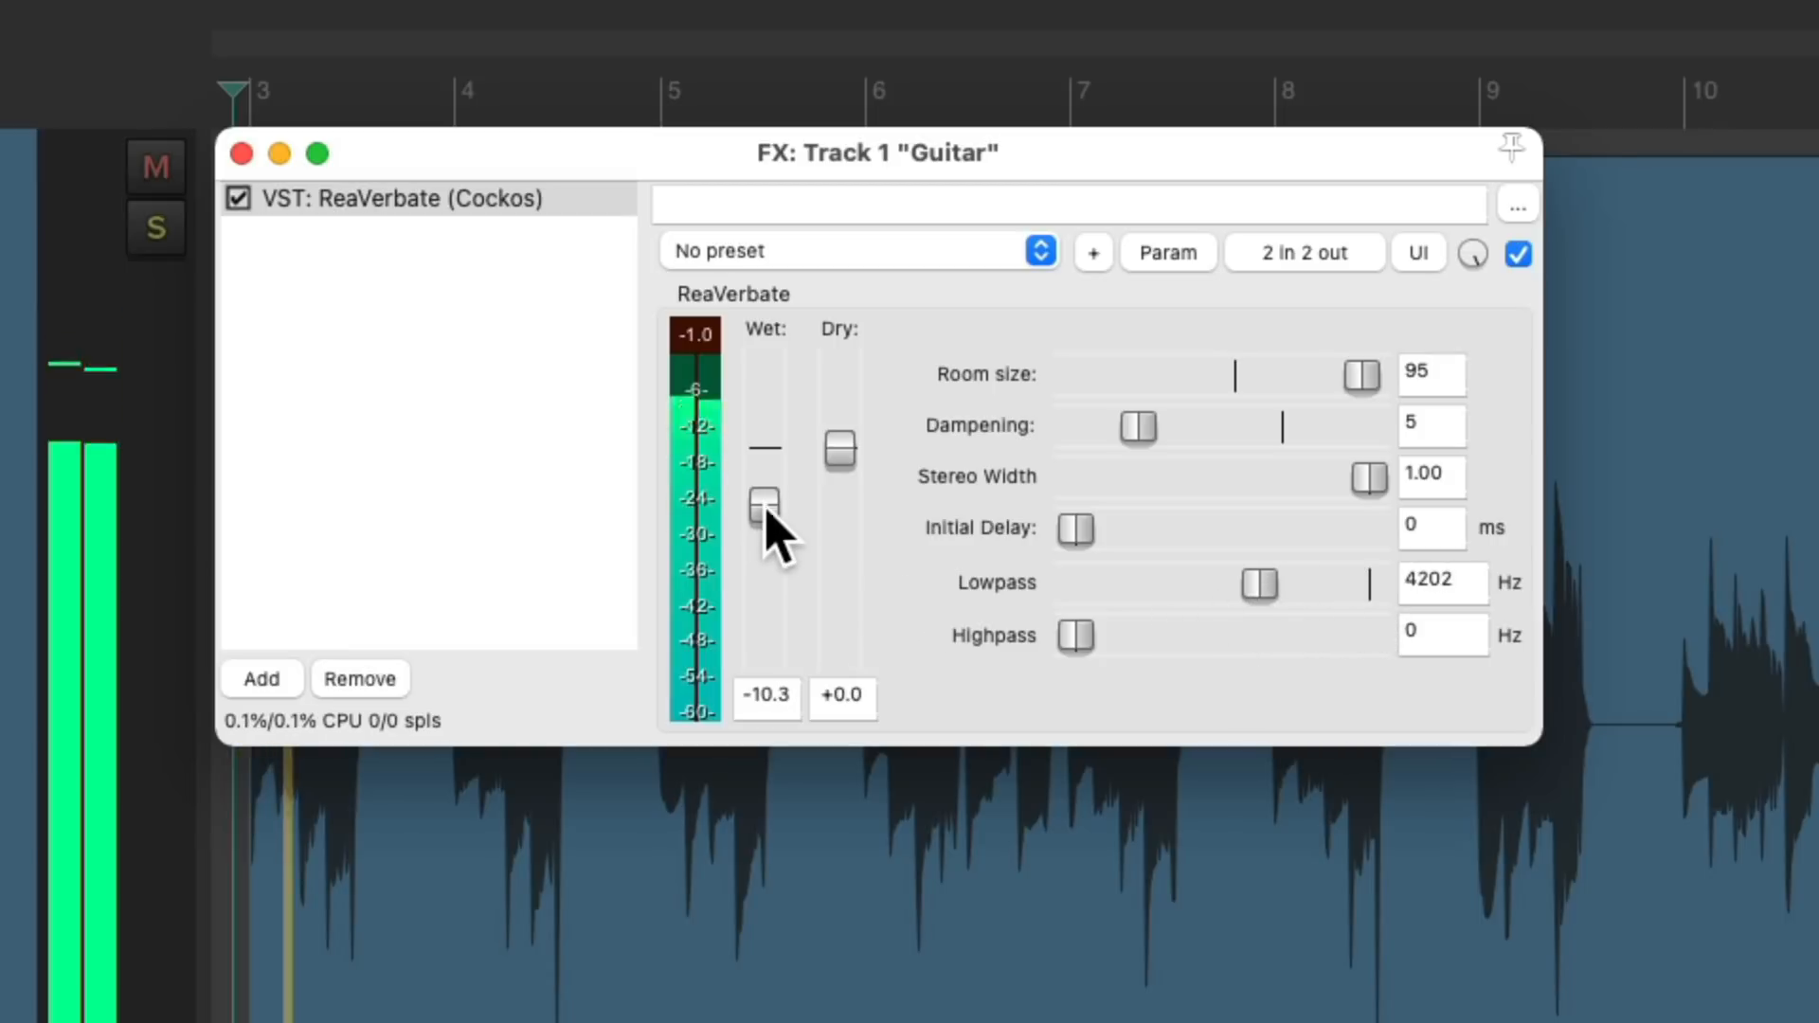
pyautogui.moveTo(764, 501); pyautogui.dragTo(765, 513)
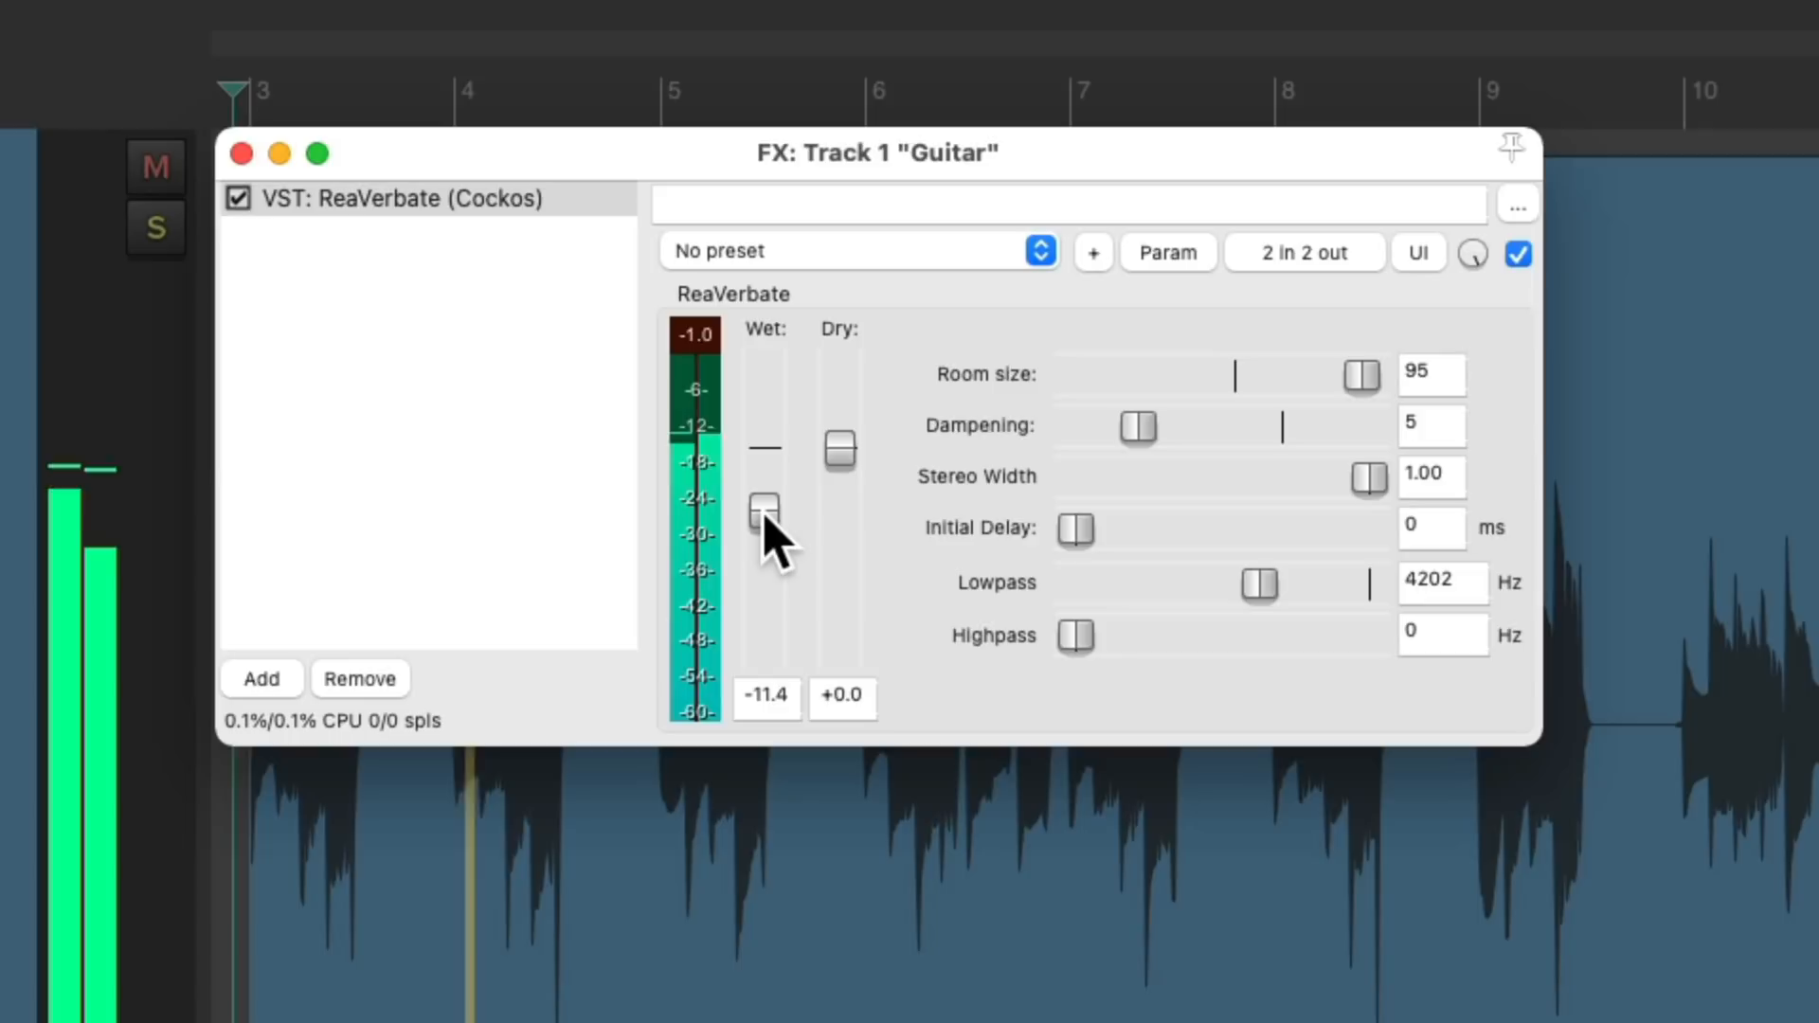
pyautogui.moveTo(764, 508); pyautogui.dragTo(764, 516)
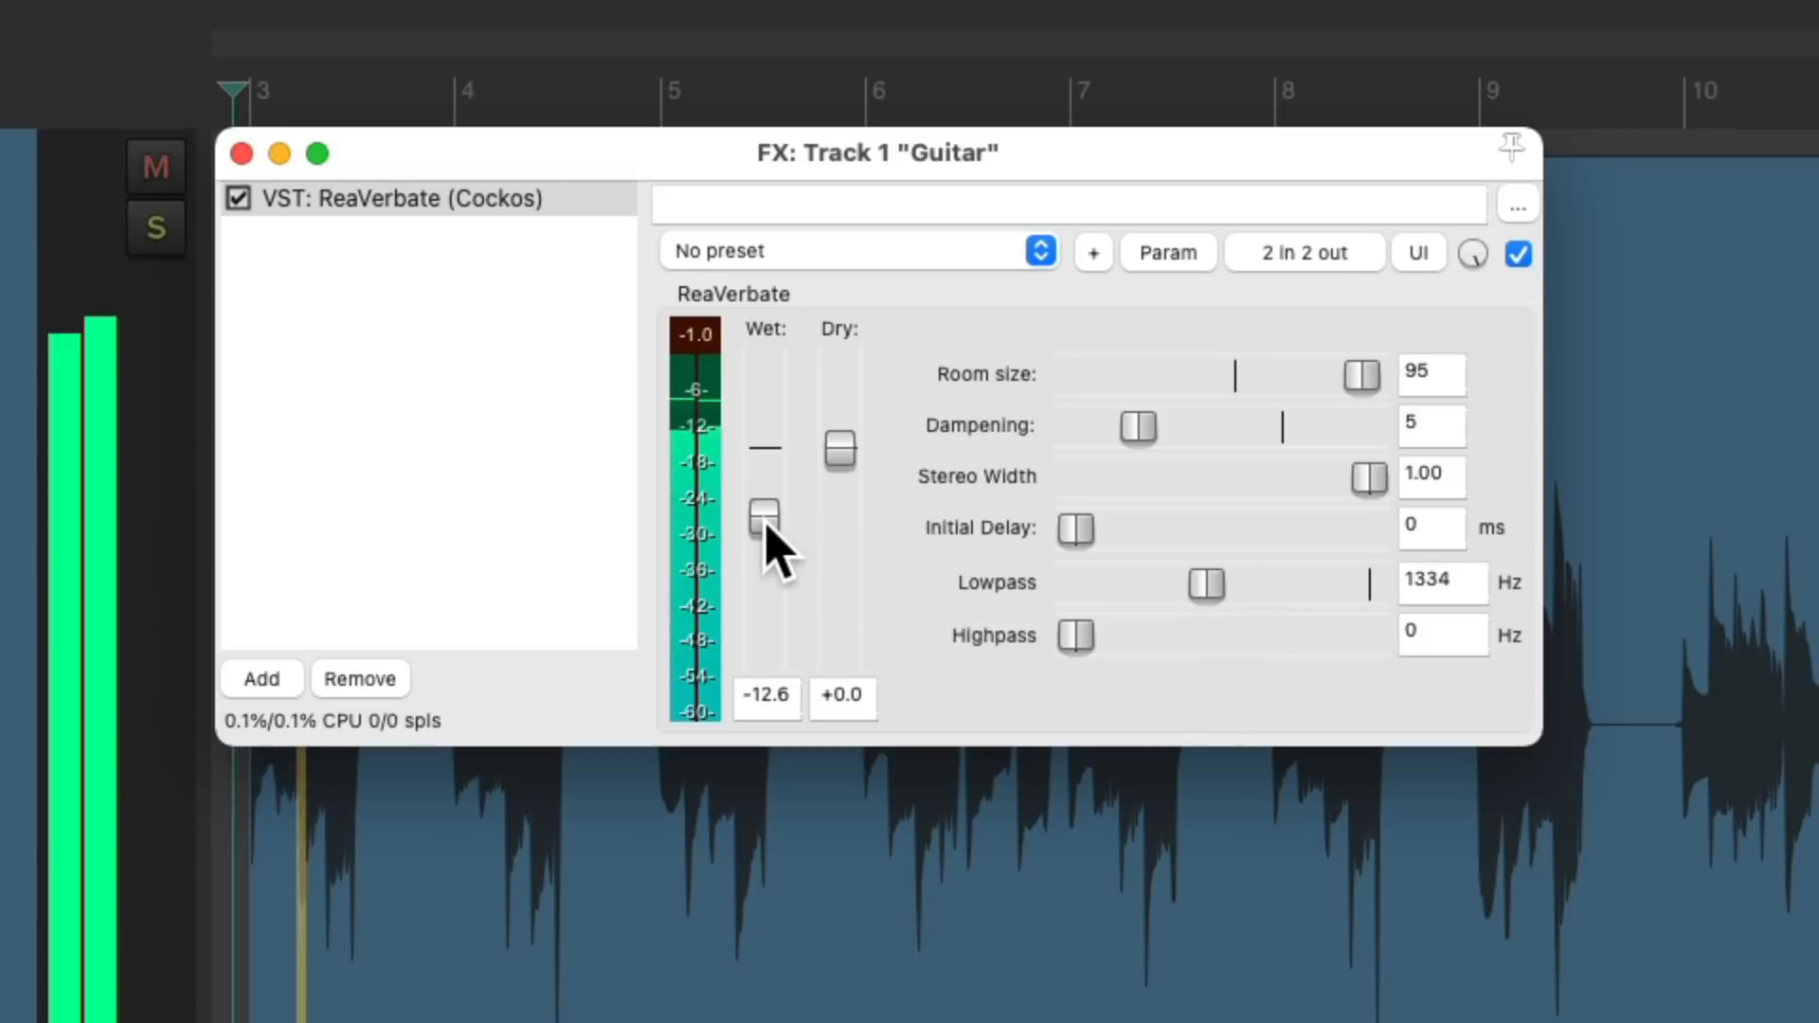
pyautogui.moveTo(763, 518); pyautogui.dragTo(763, 506)
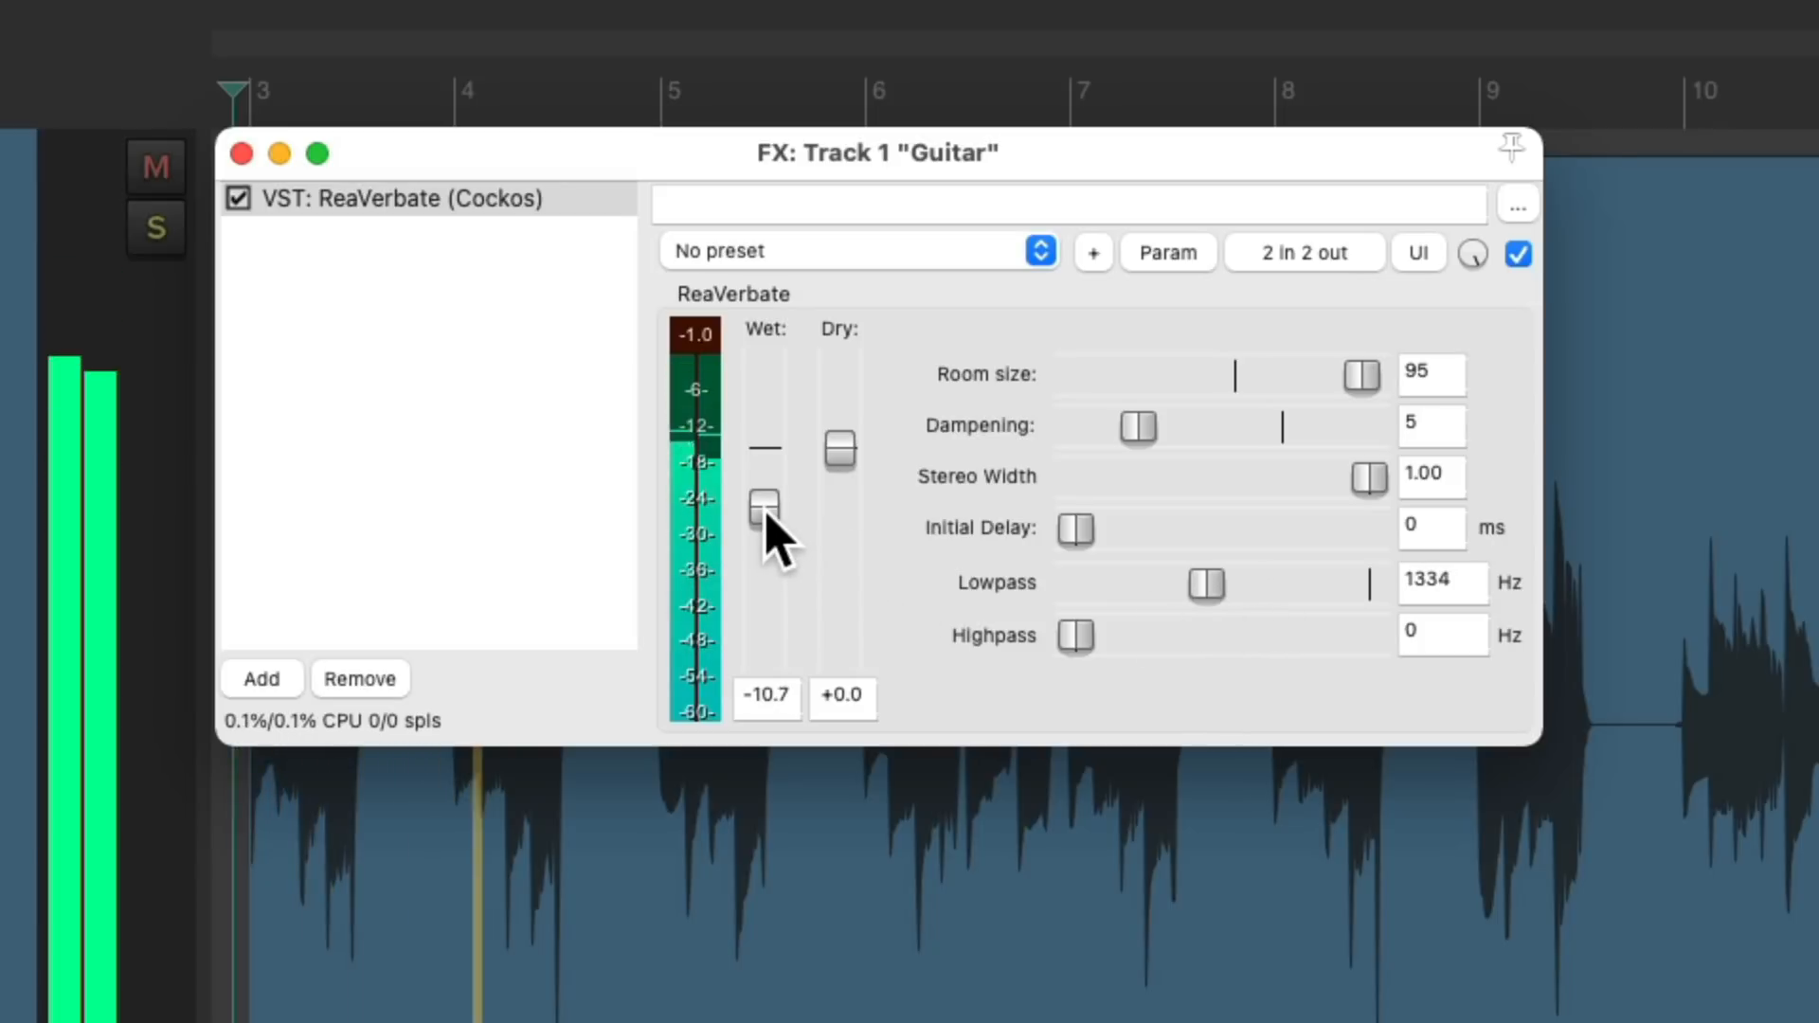
pyautogui.moveTo(1215, 591)
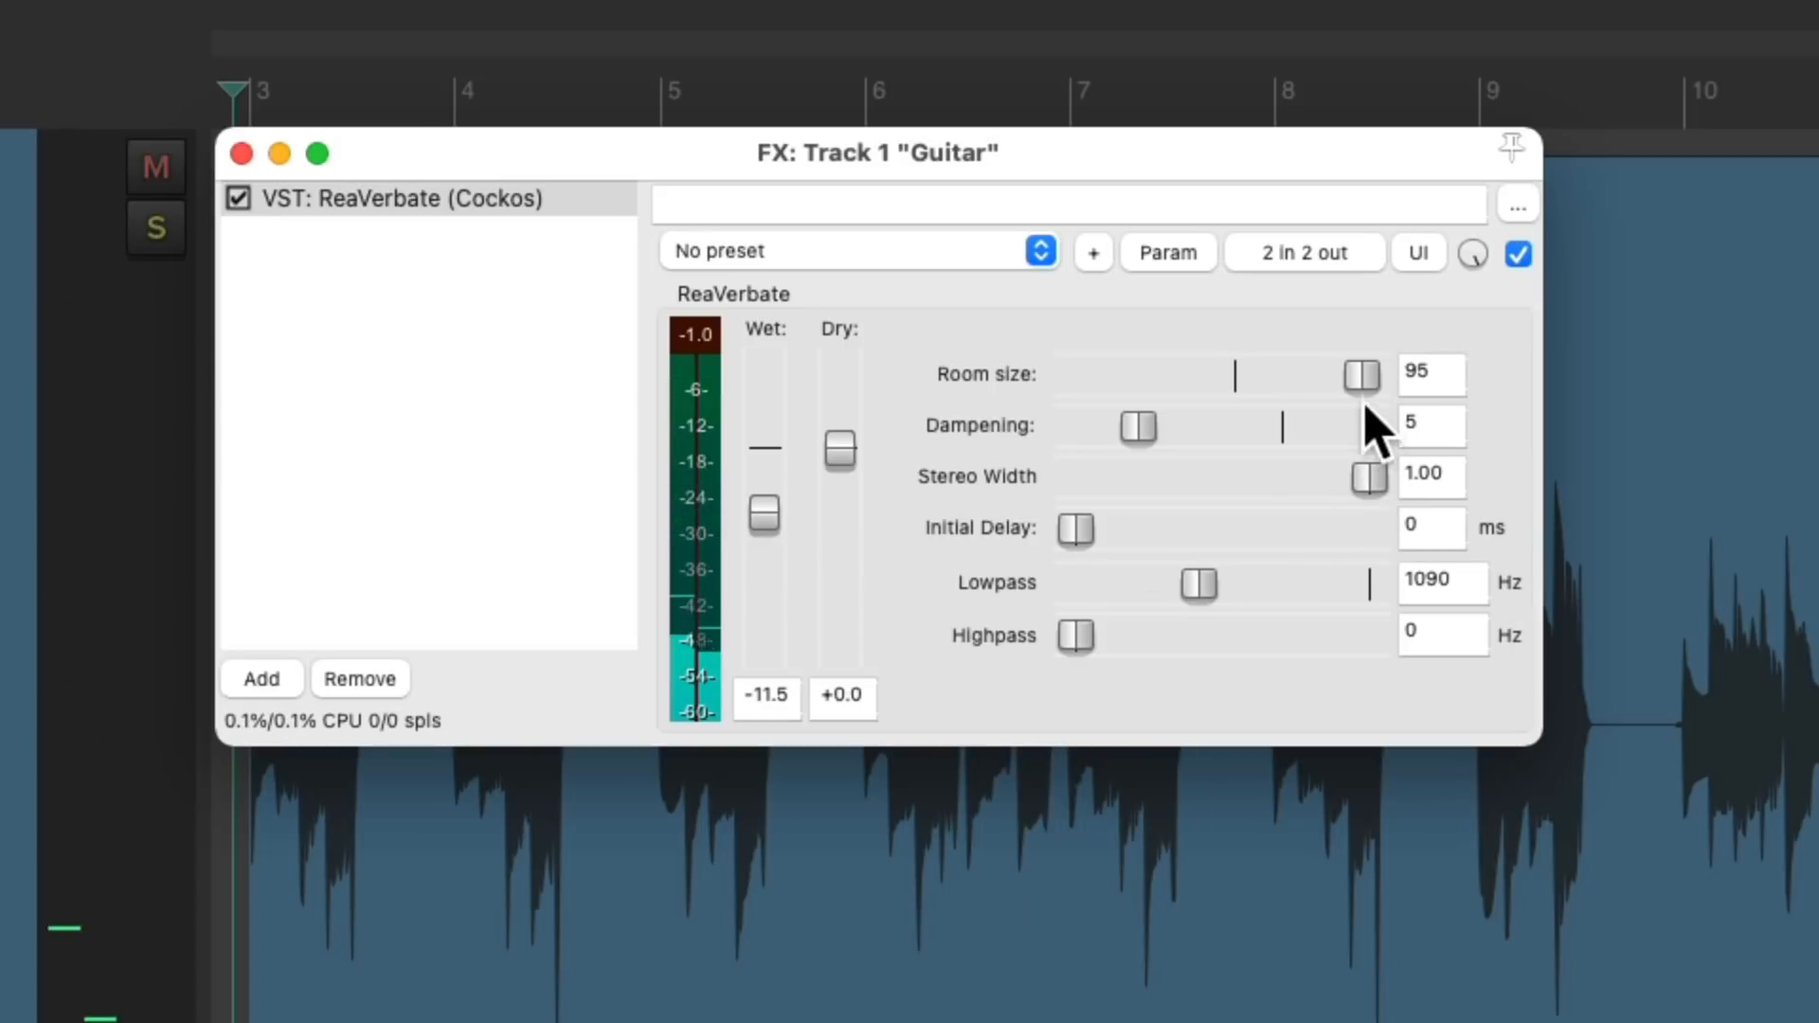
# Set the guitar reverb room size to 50 and nudge the wet level.
pyautogui.moveTo(1360, 373); pyautogui.dragTo(1234, 373)
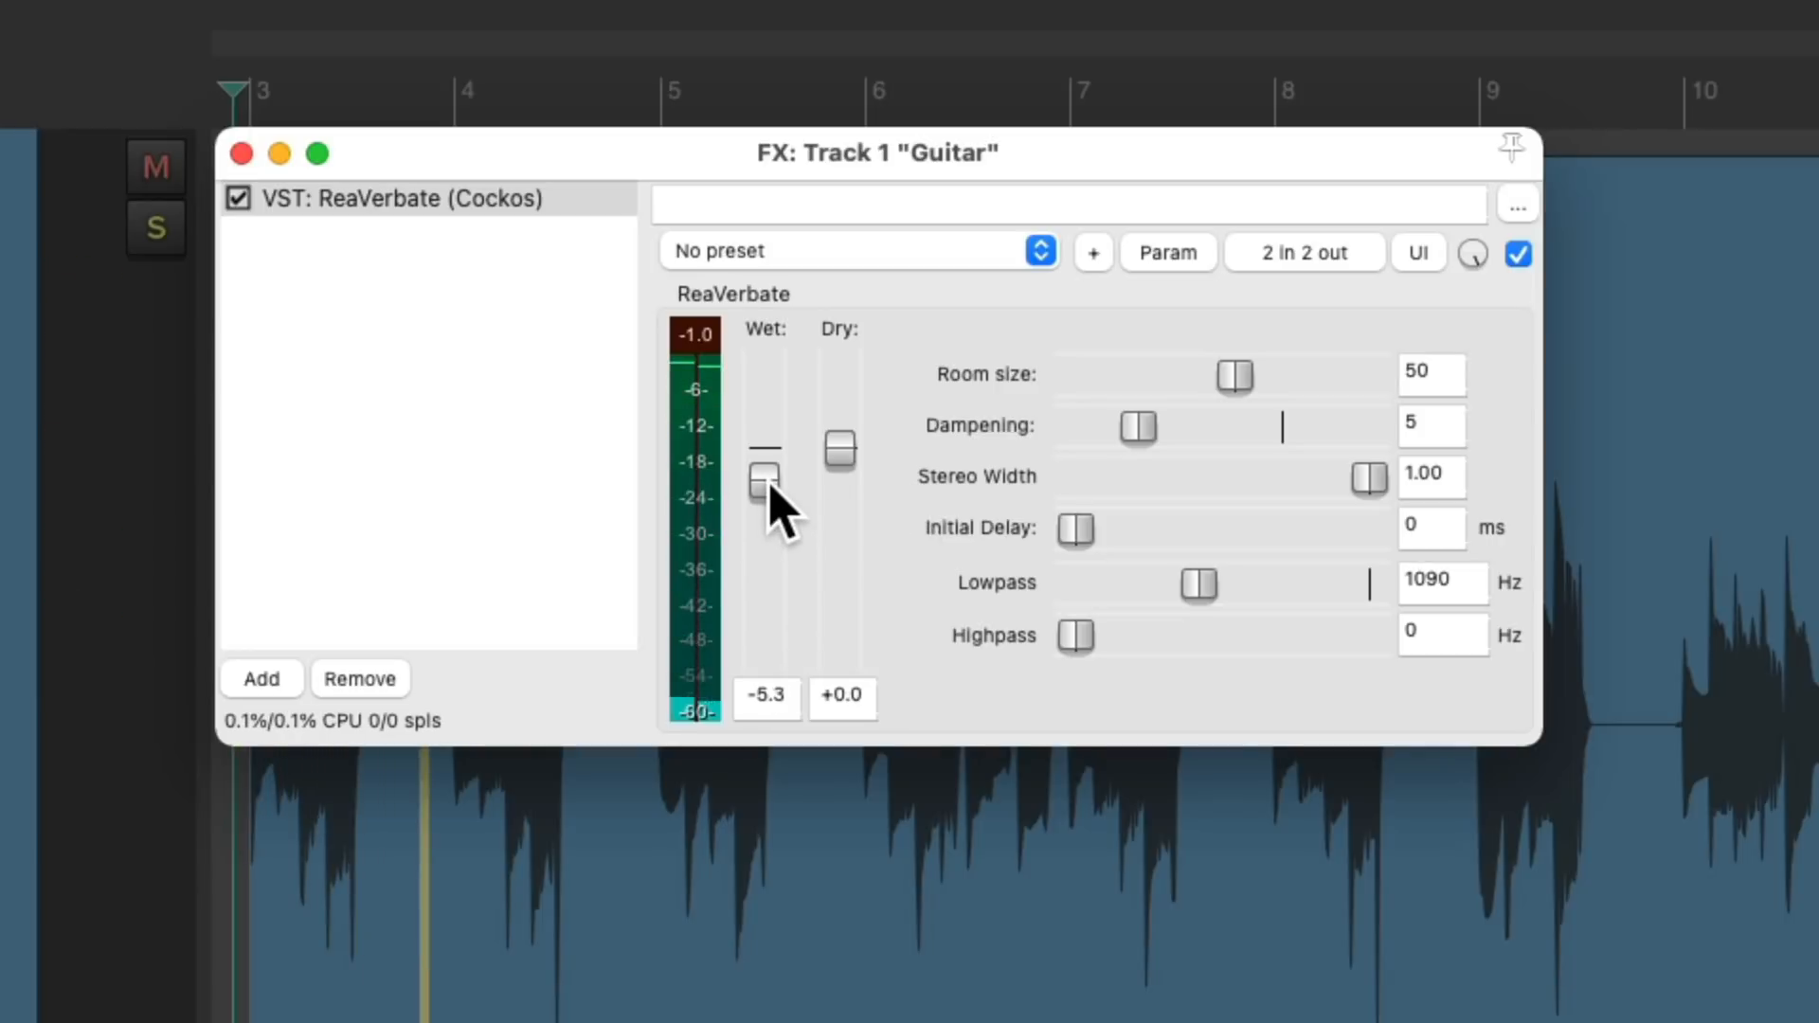
pyautogui.moveTo(765, 481); pyautogui.dragTo(764, 469)
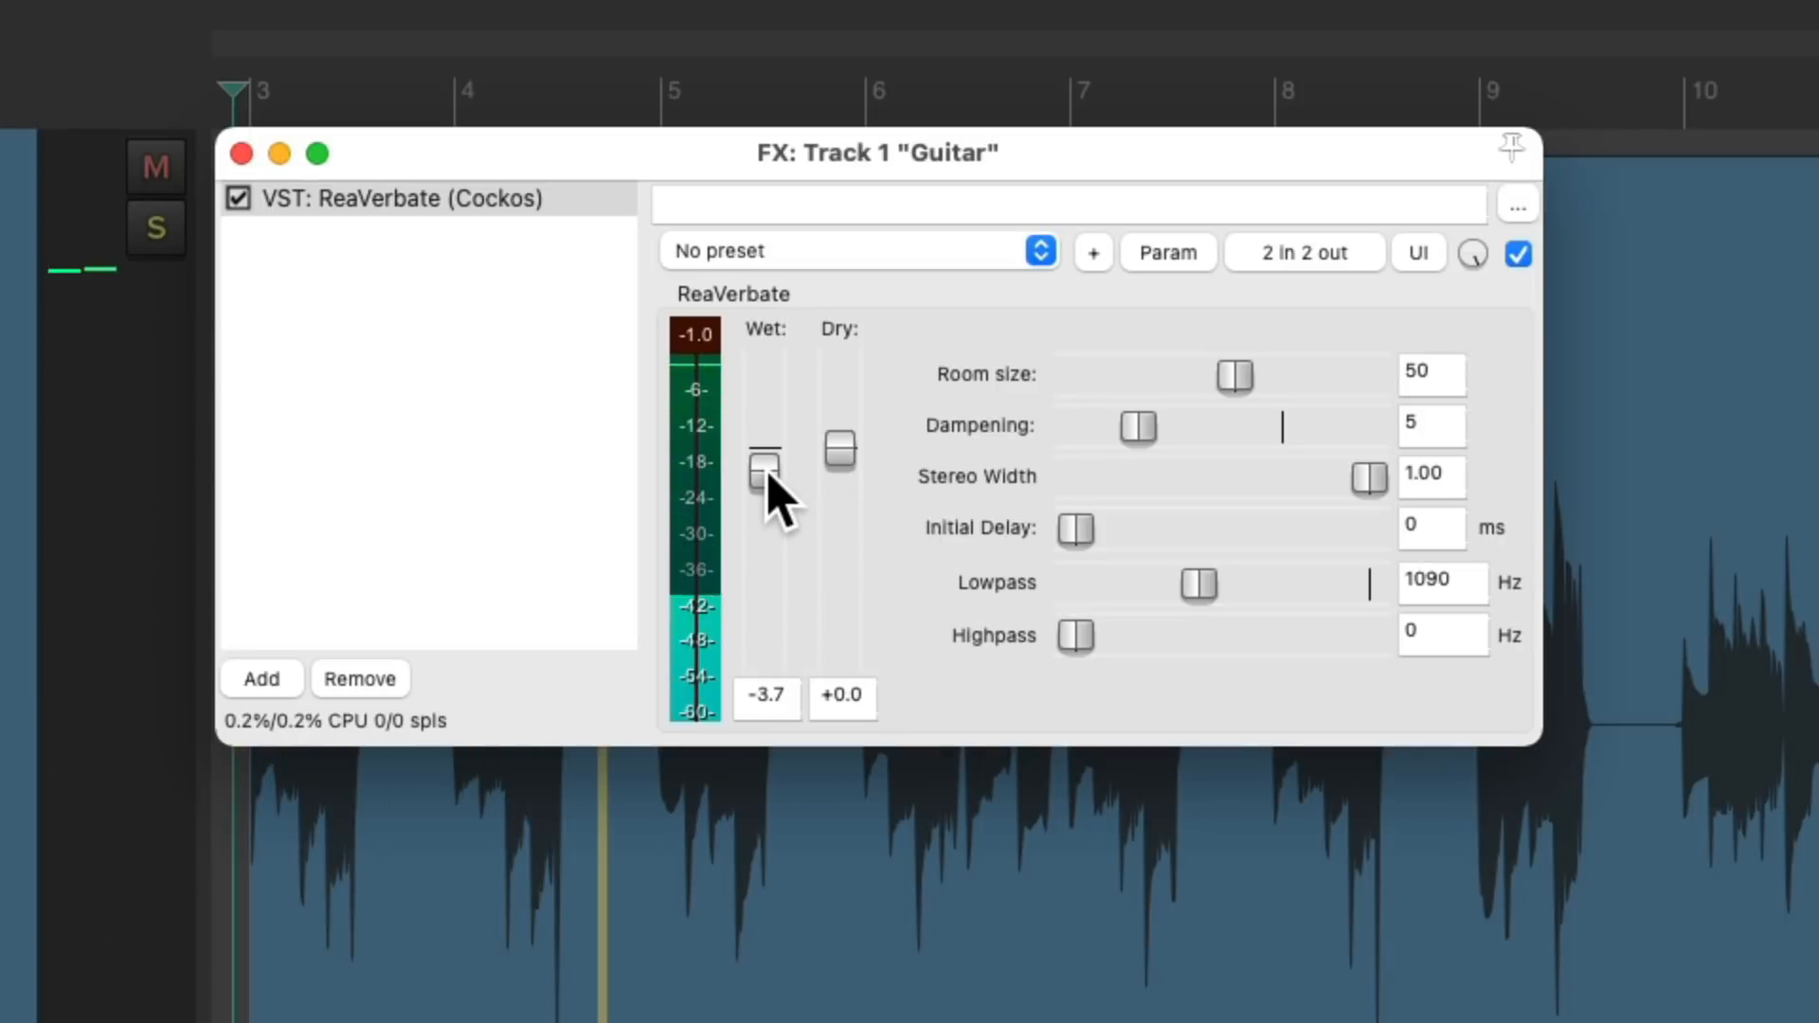
pyautogui.moveTo(764, 470); pyautogui.dragTo(765, 484)
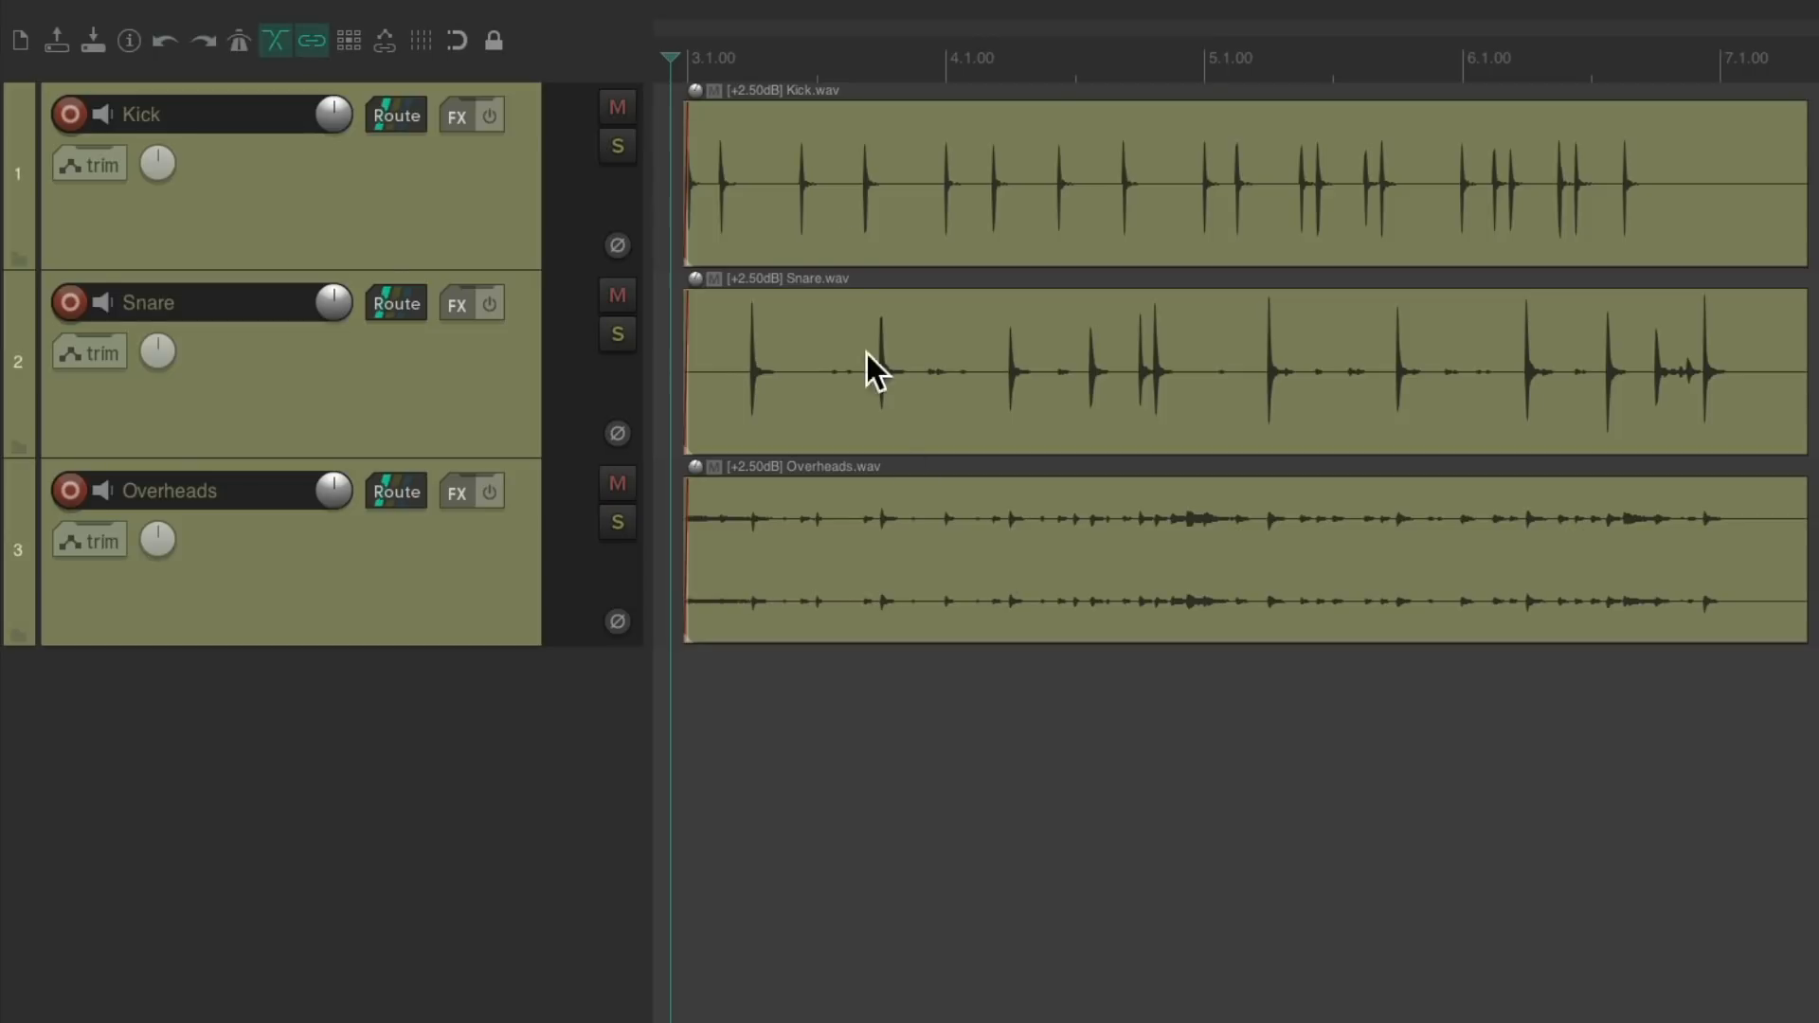
pyautogui.moveTo(882, 222)
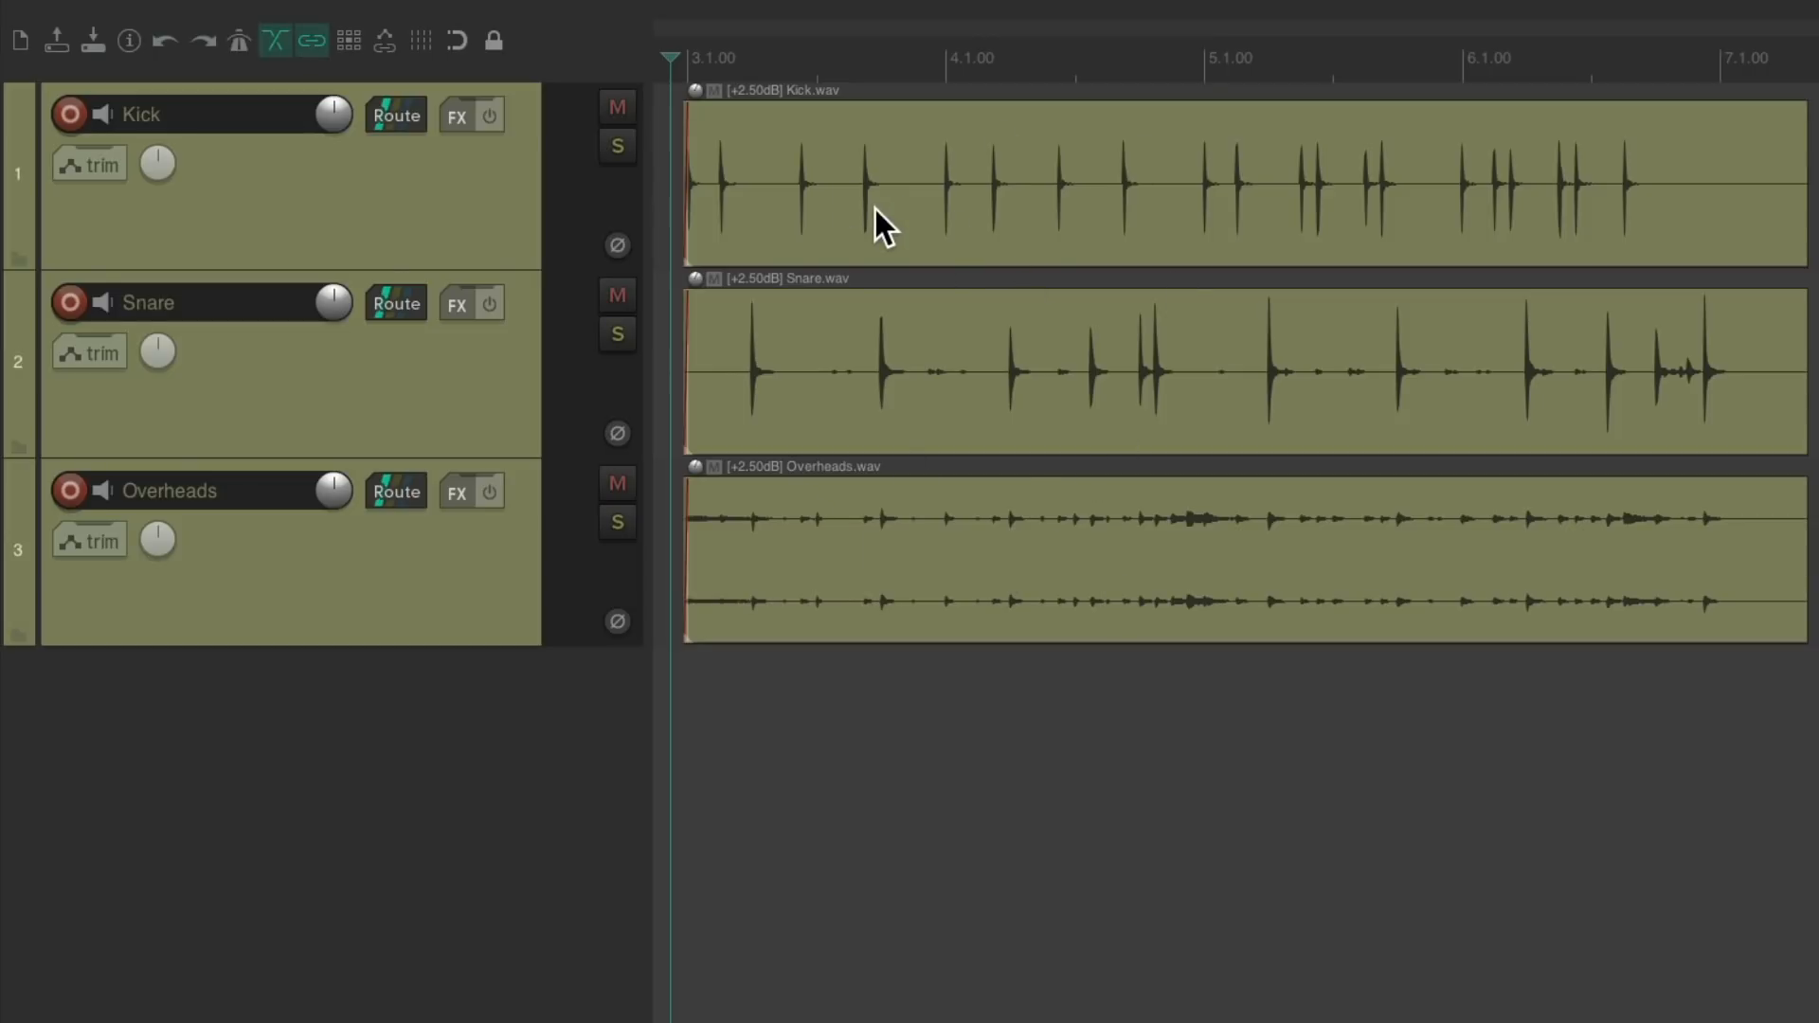
pyautogui.moveTo(986, 394)
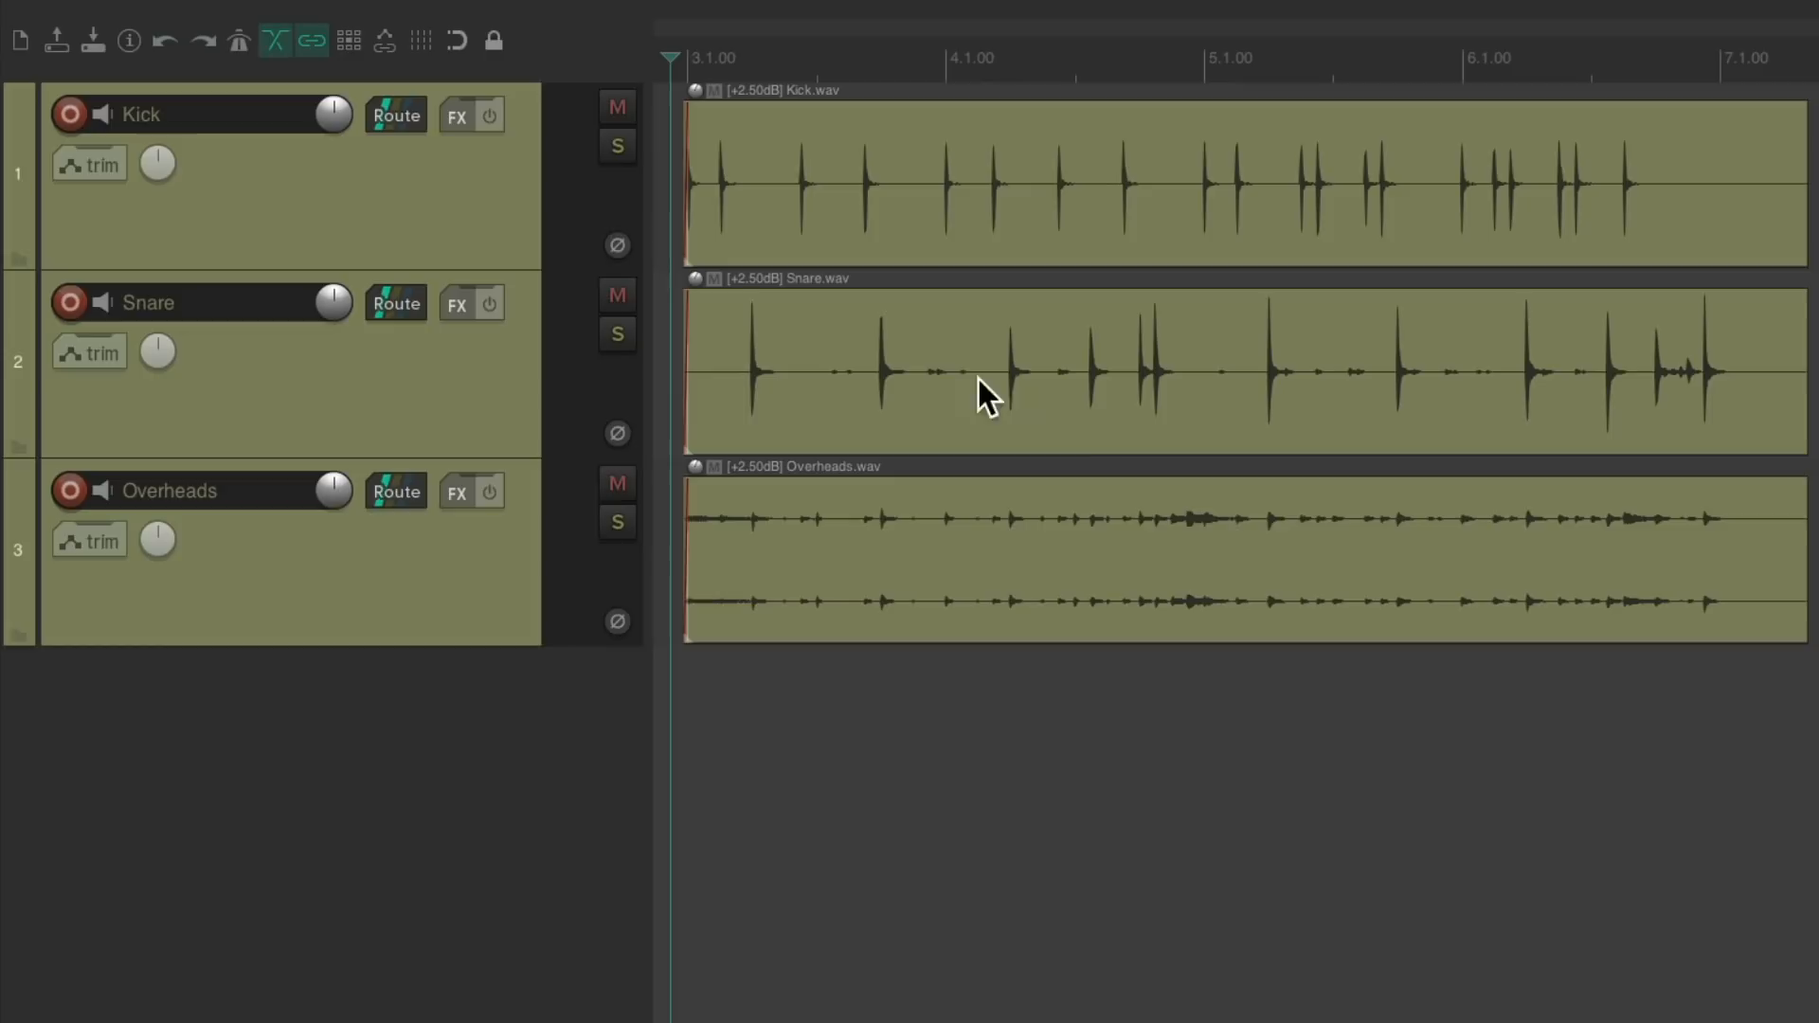
pyautogui.moveTo(1034, 574)
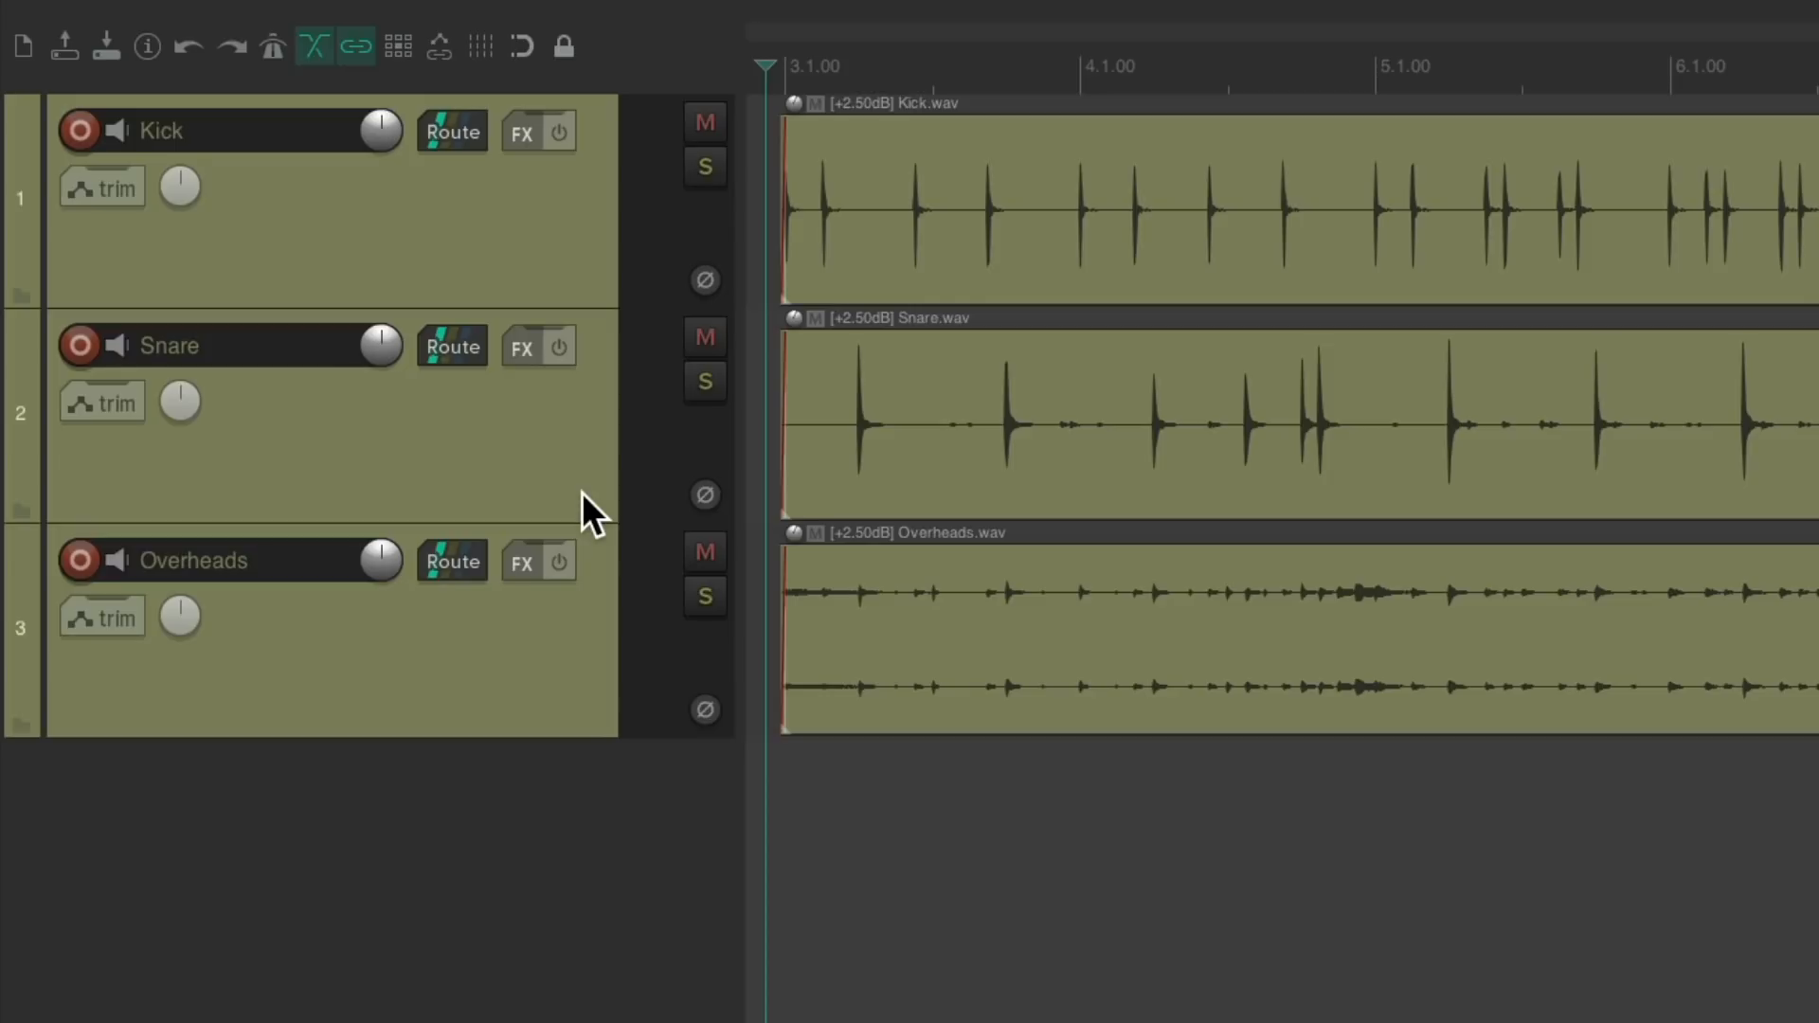
pyautogui.moveTo(568, 853)
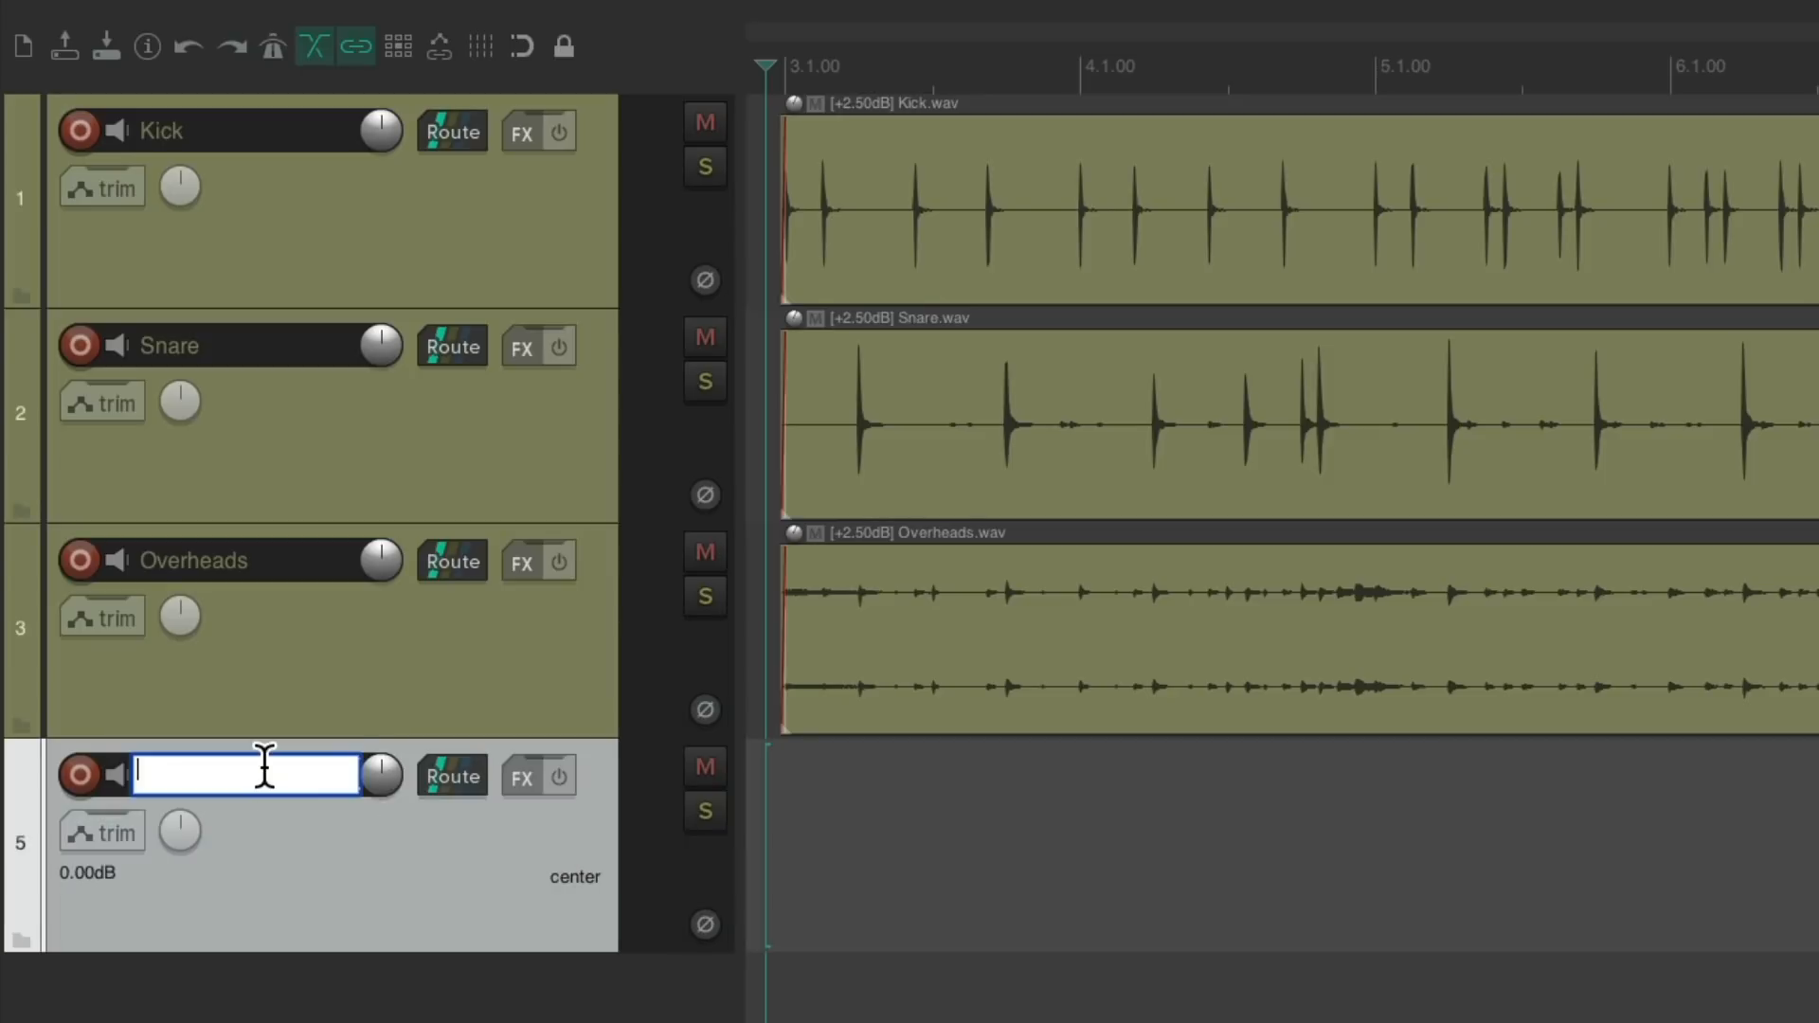
# Name the new track 'Reverb' and bring up its Add FX plugin list.
pyautogui.write('Reverb')
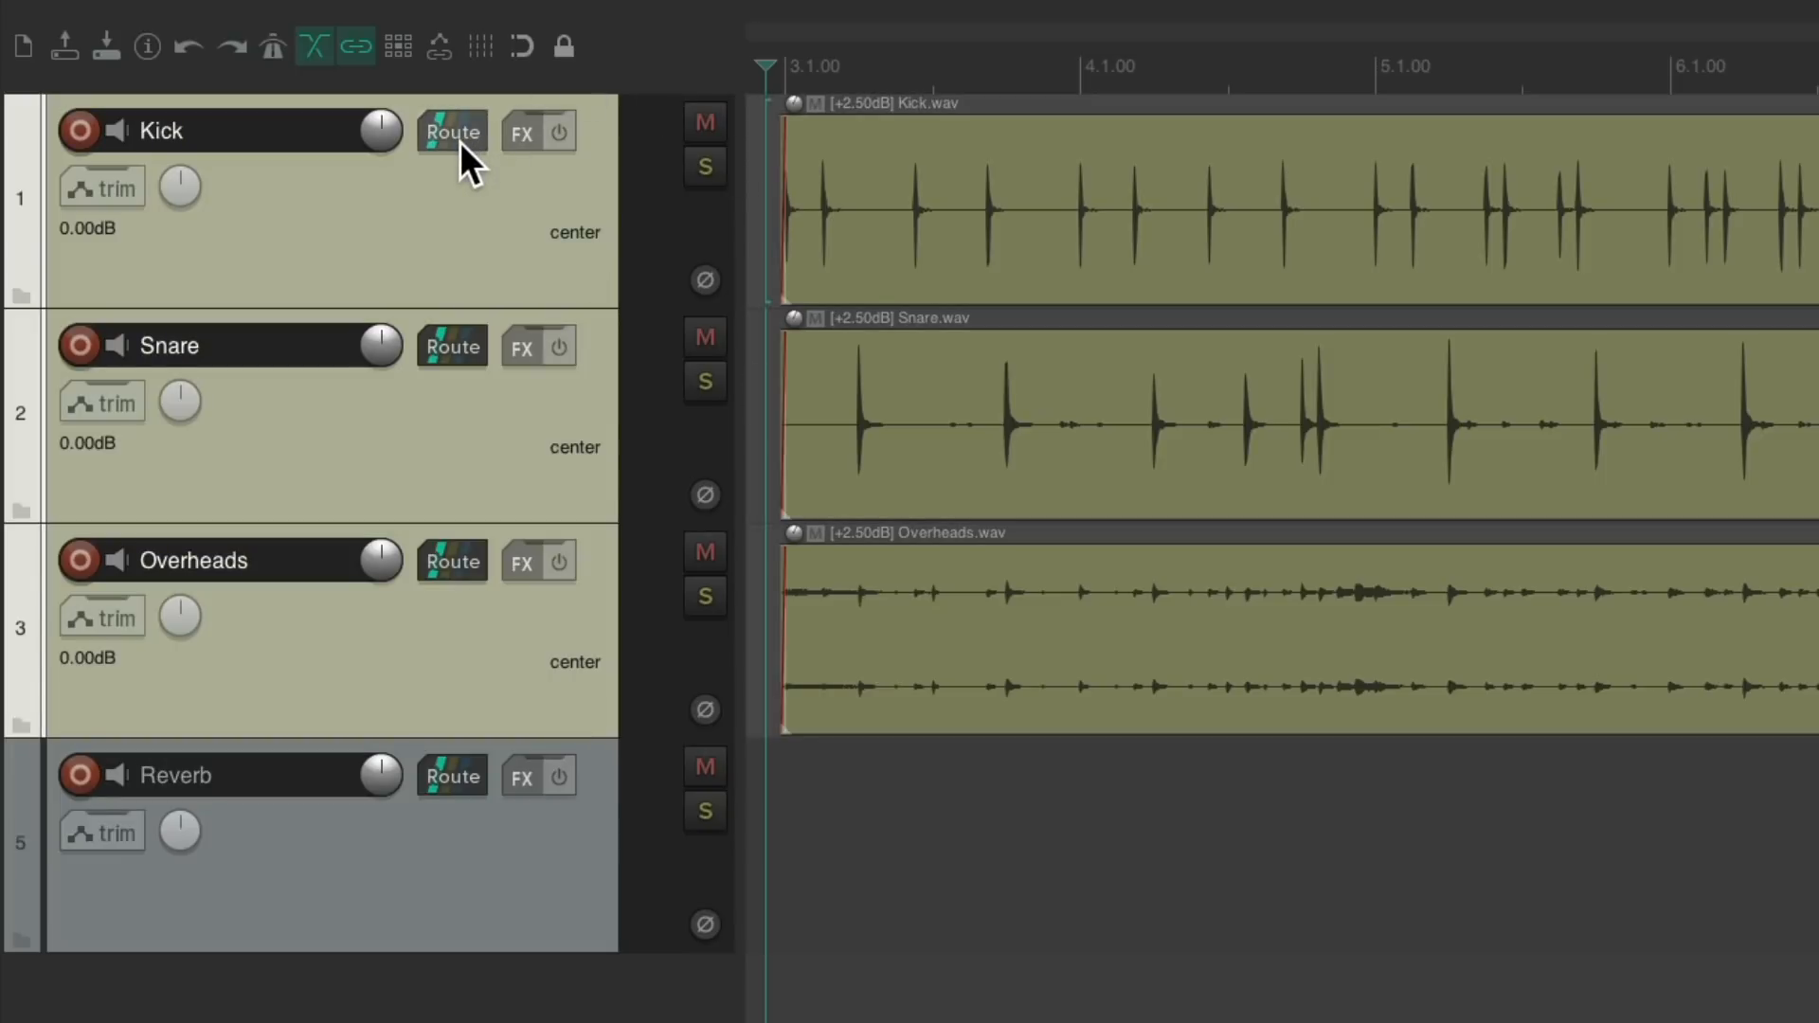
pyautogui.press('shift')
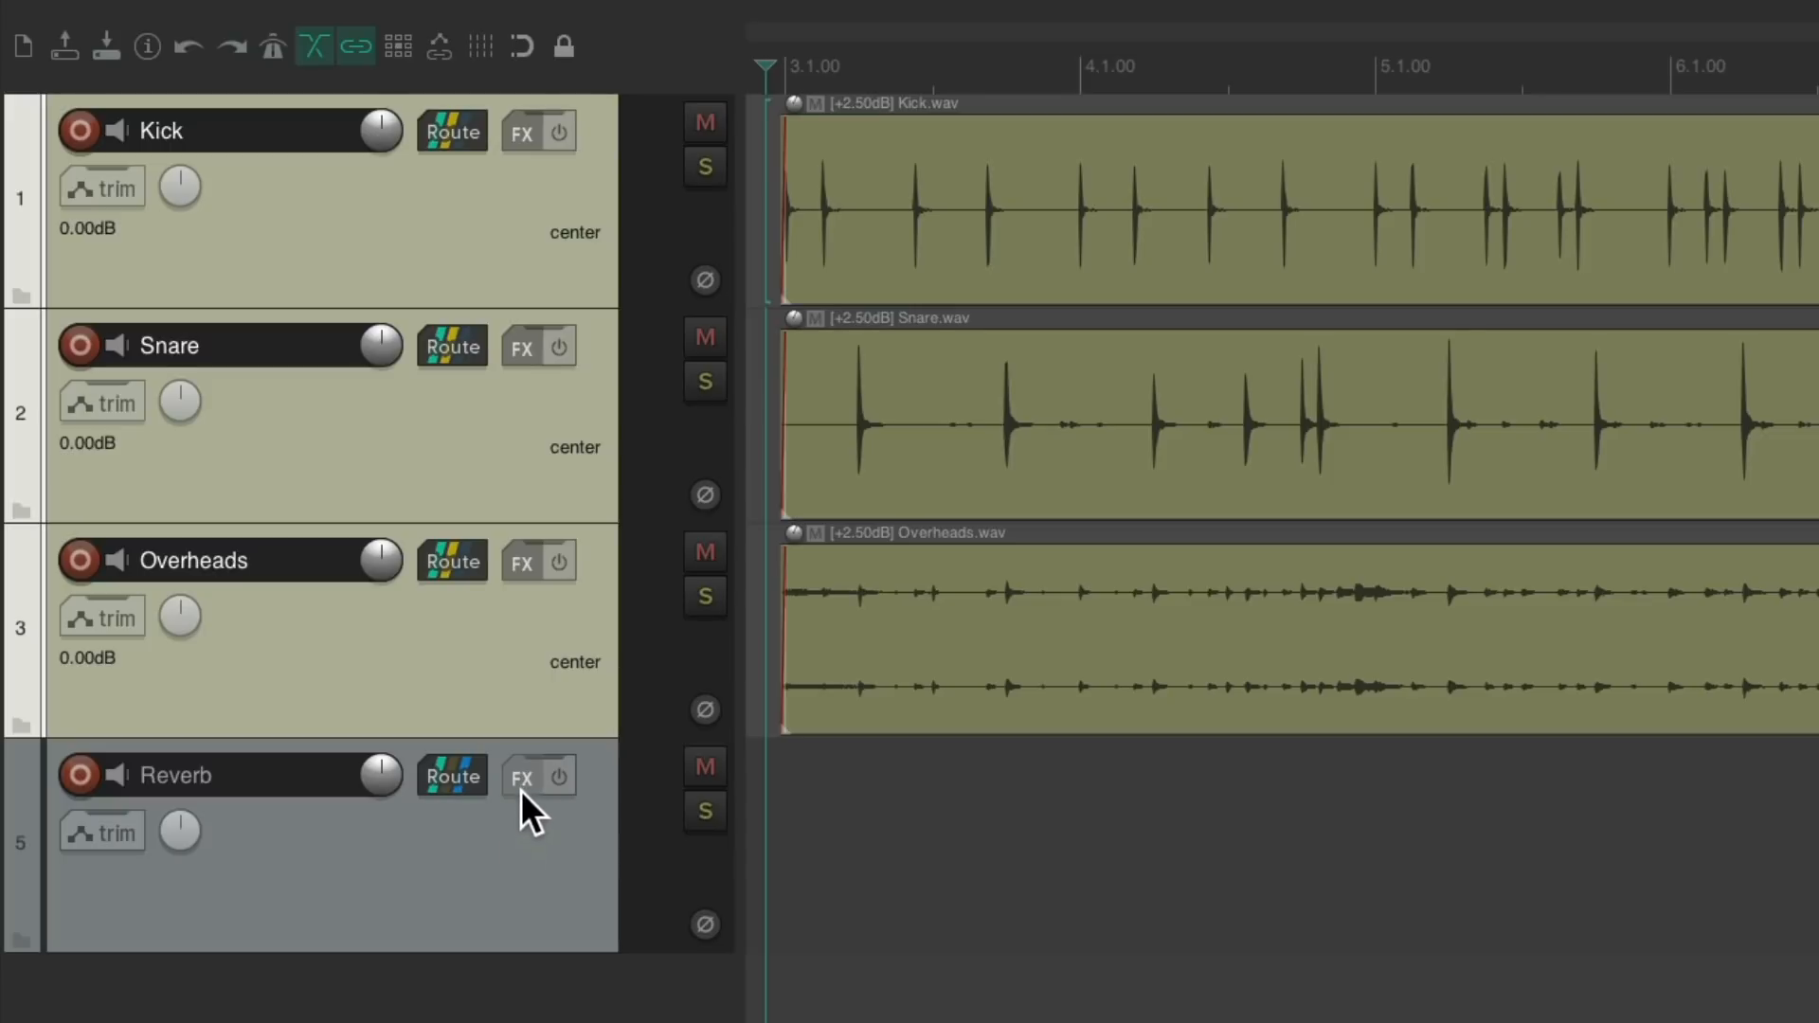
pyautogui.click(523, 775)
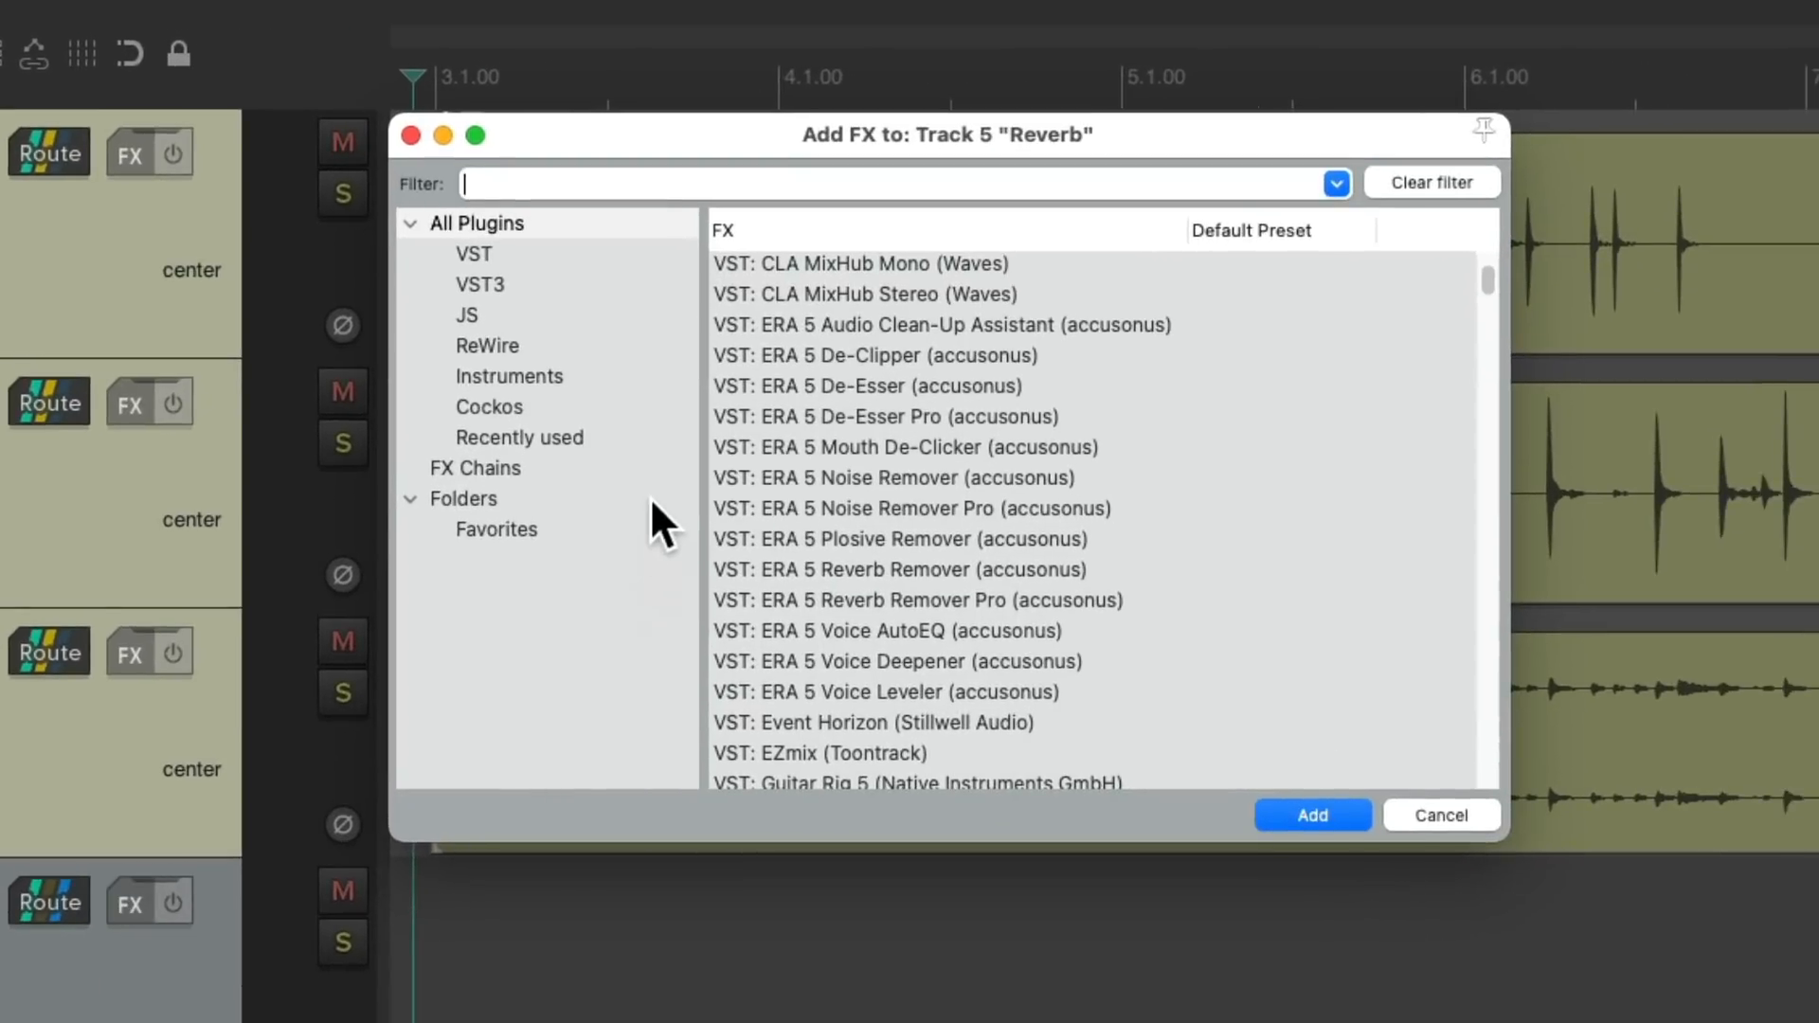
# Add Cockos ReaVerbate to the Reverb track with wet +0.0 and dry -inf.
pyautogui.click(489, 406)
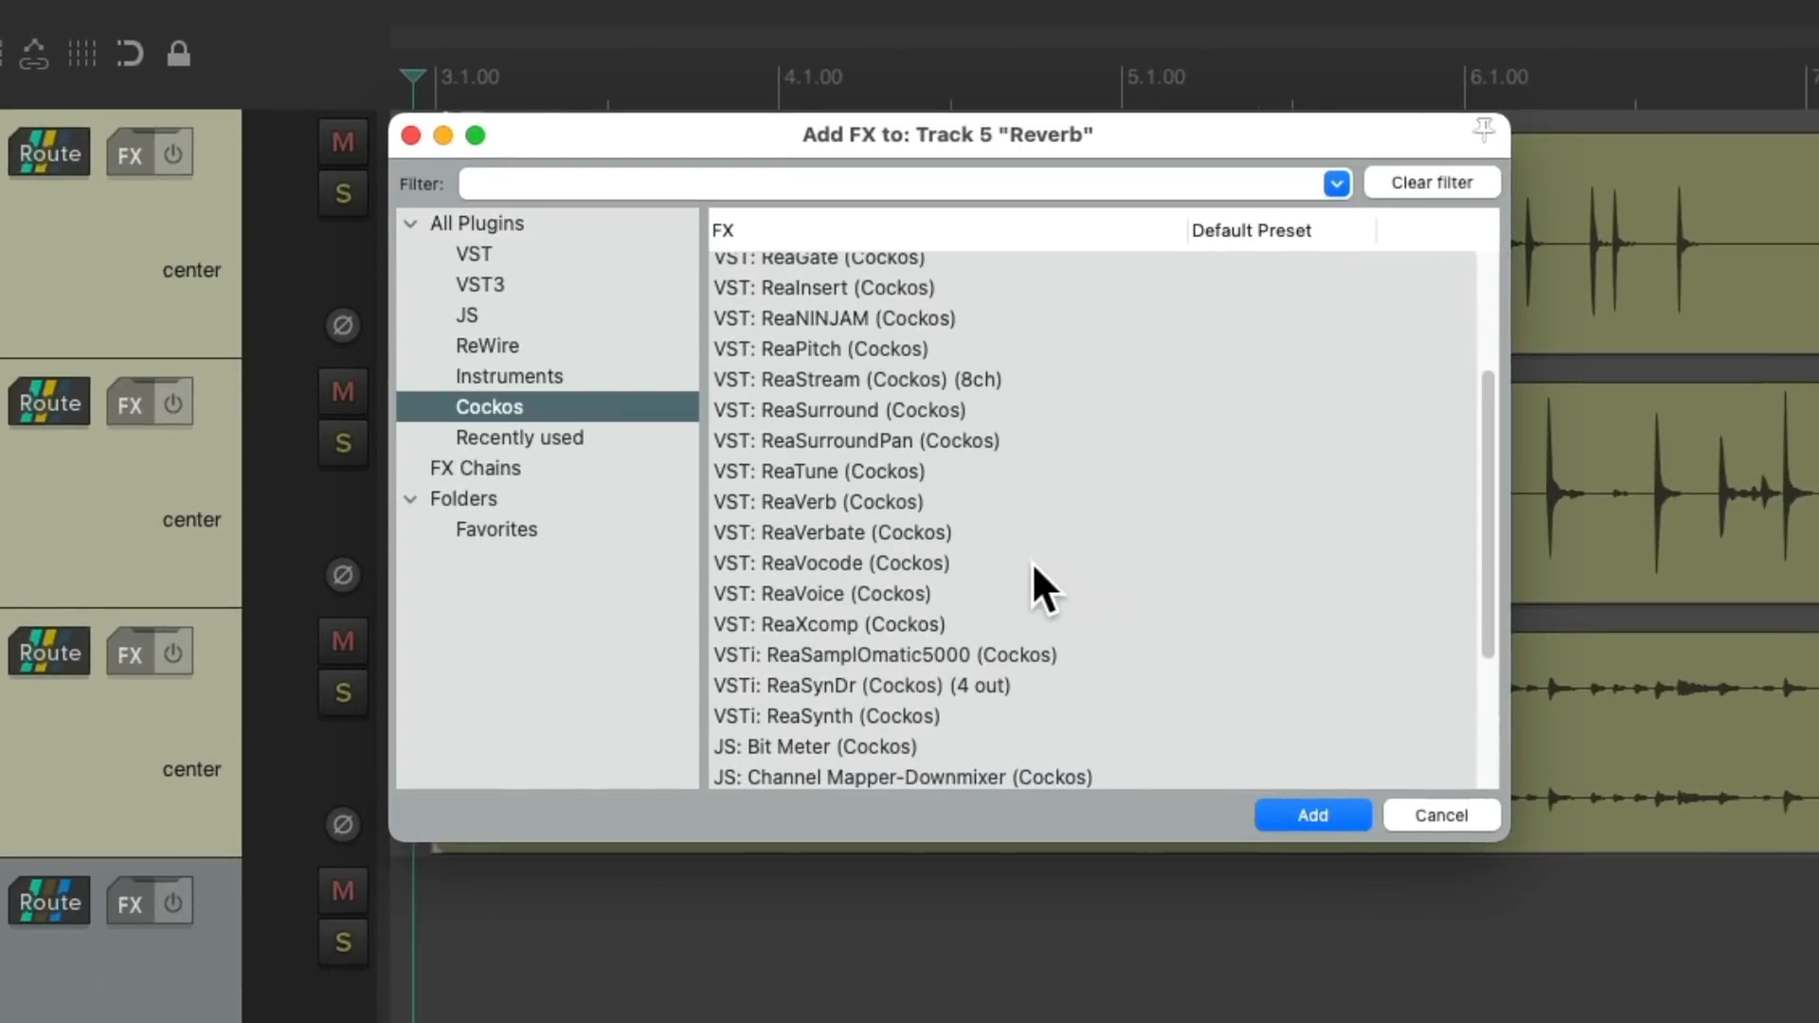
pyautogui.click(831, 532)
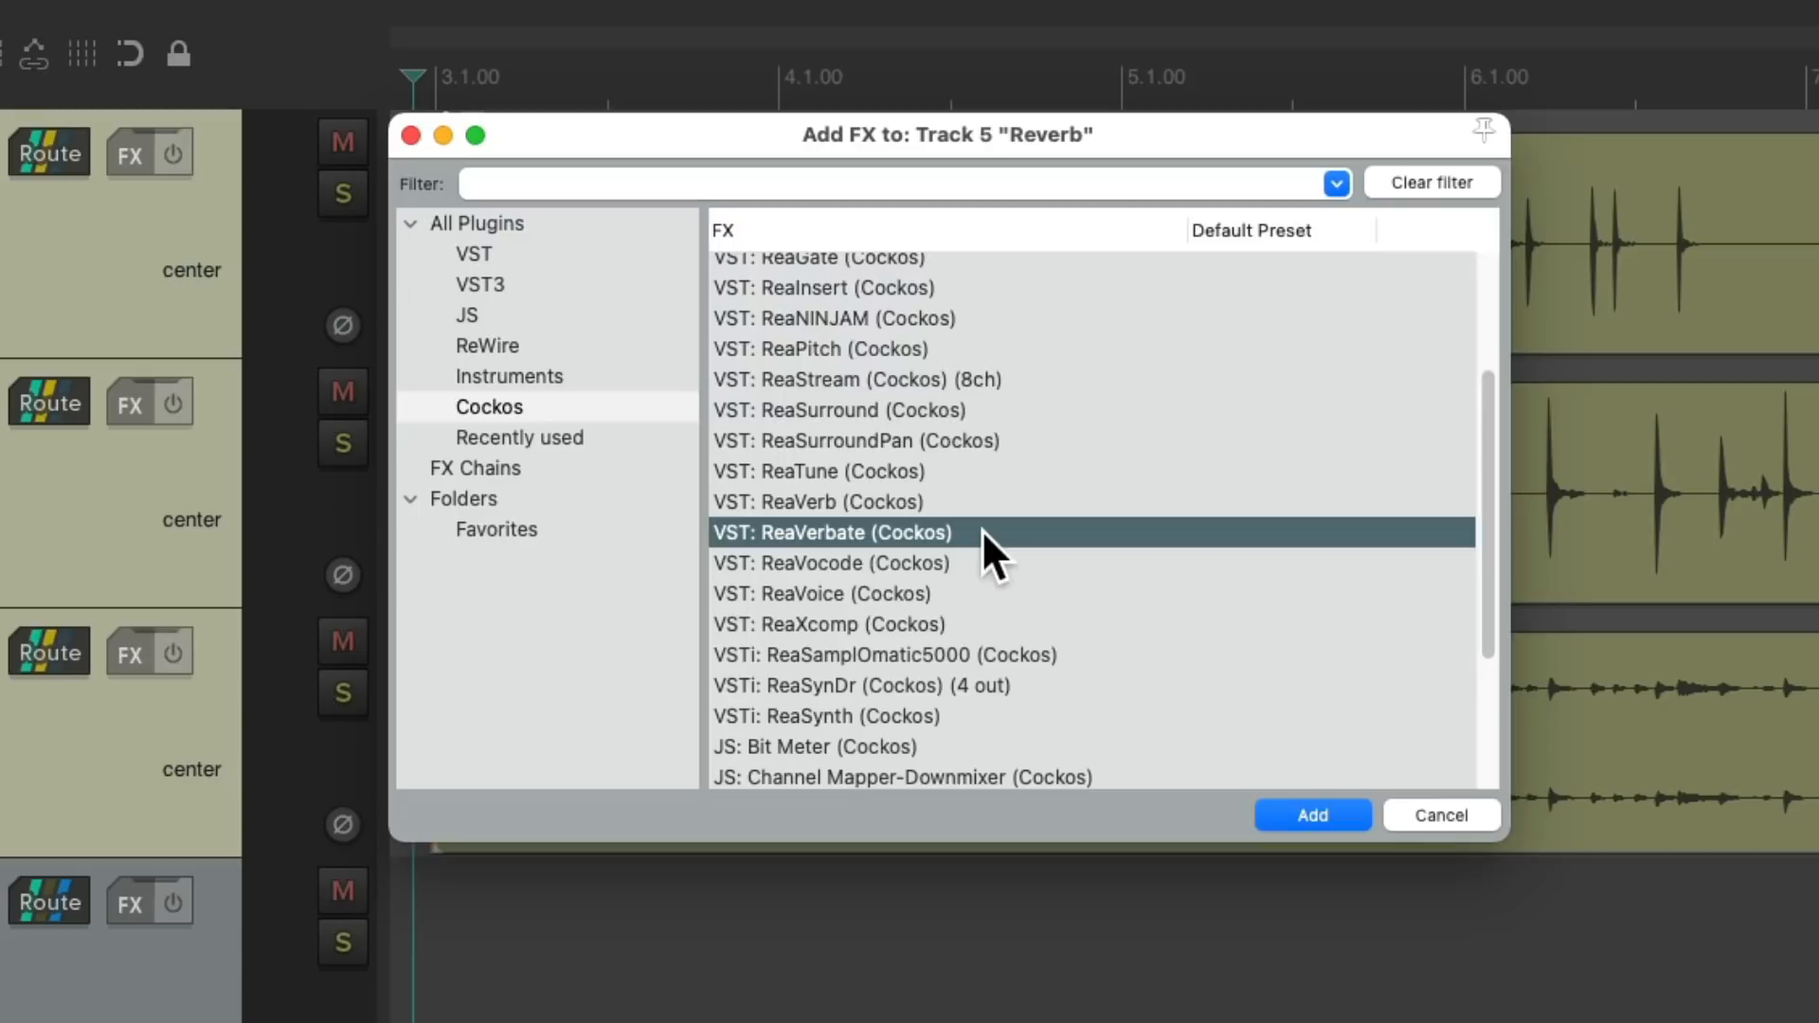
pyautogui.click(1311, 814)
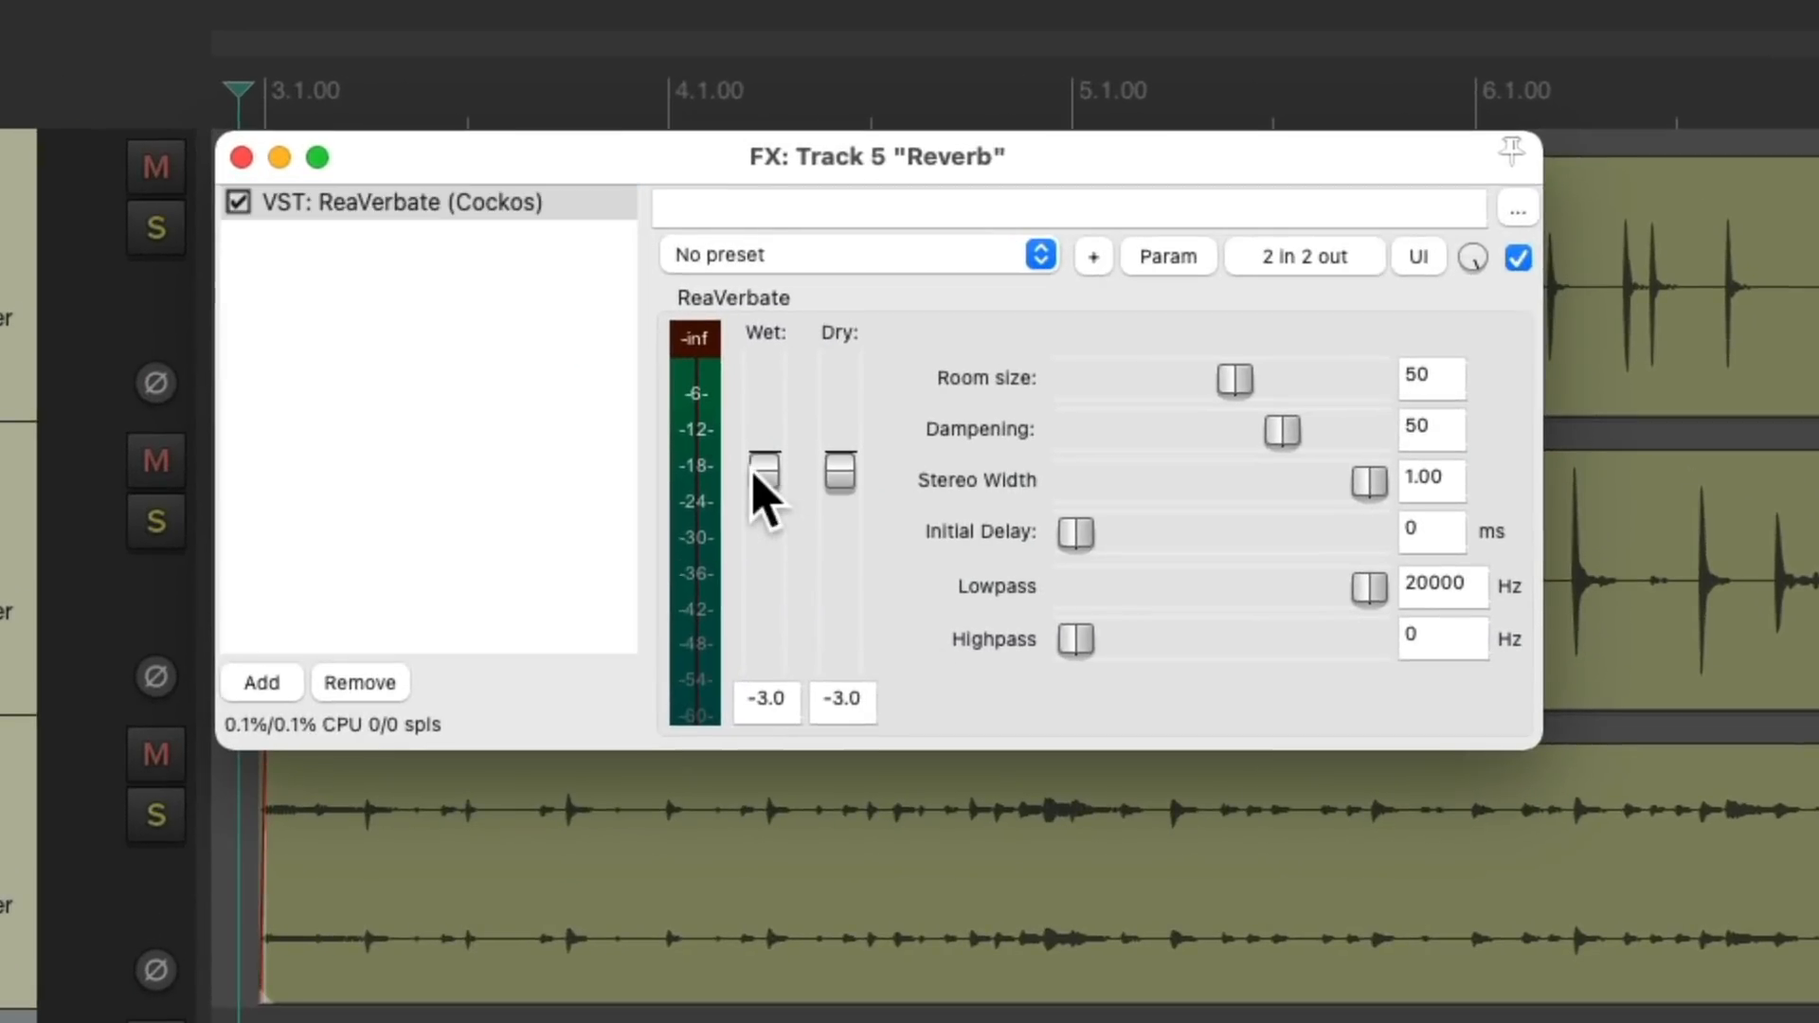
pyautogui.moveTo(840, 470); pyautogui.dragTo(840, 557)
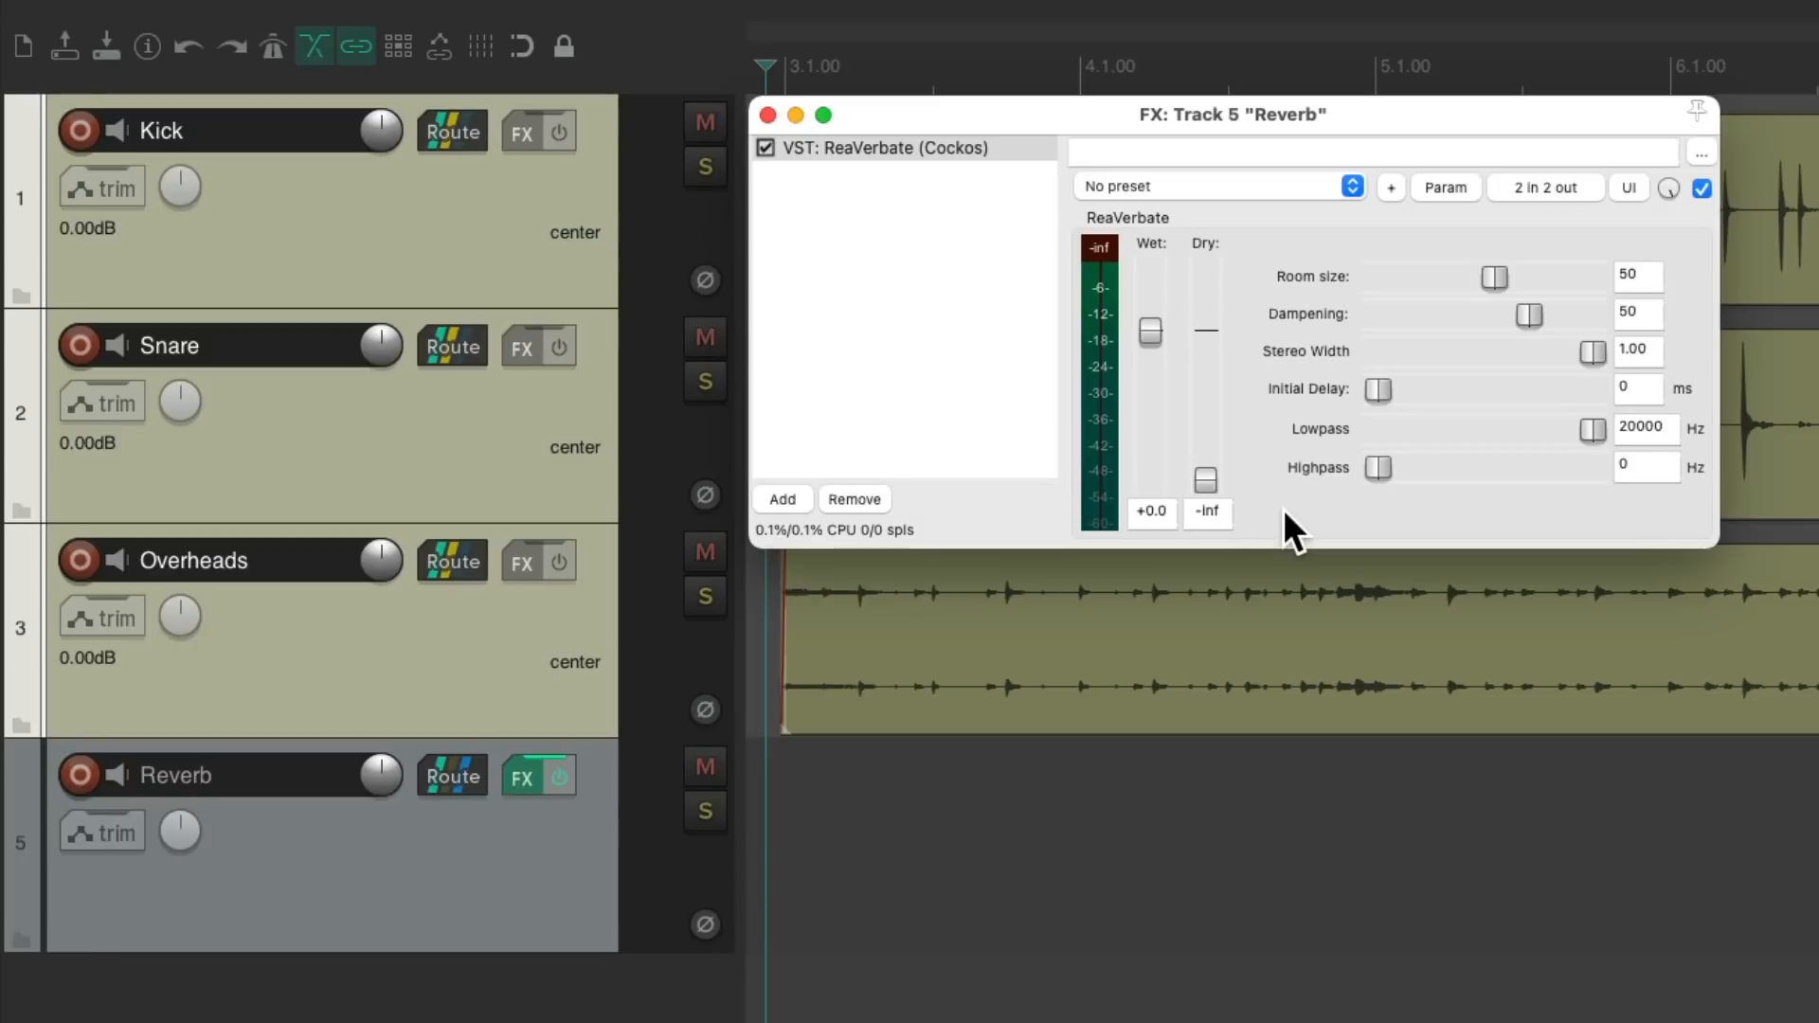
pyautogui.moveTo(518, 661)
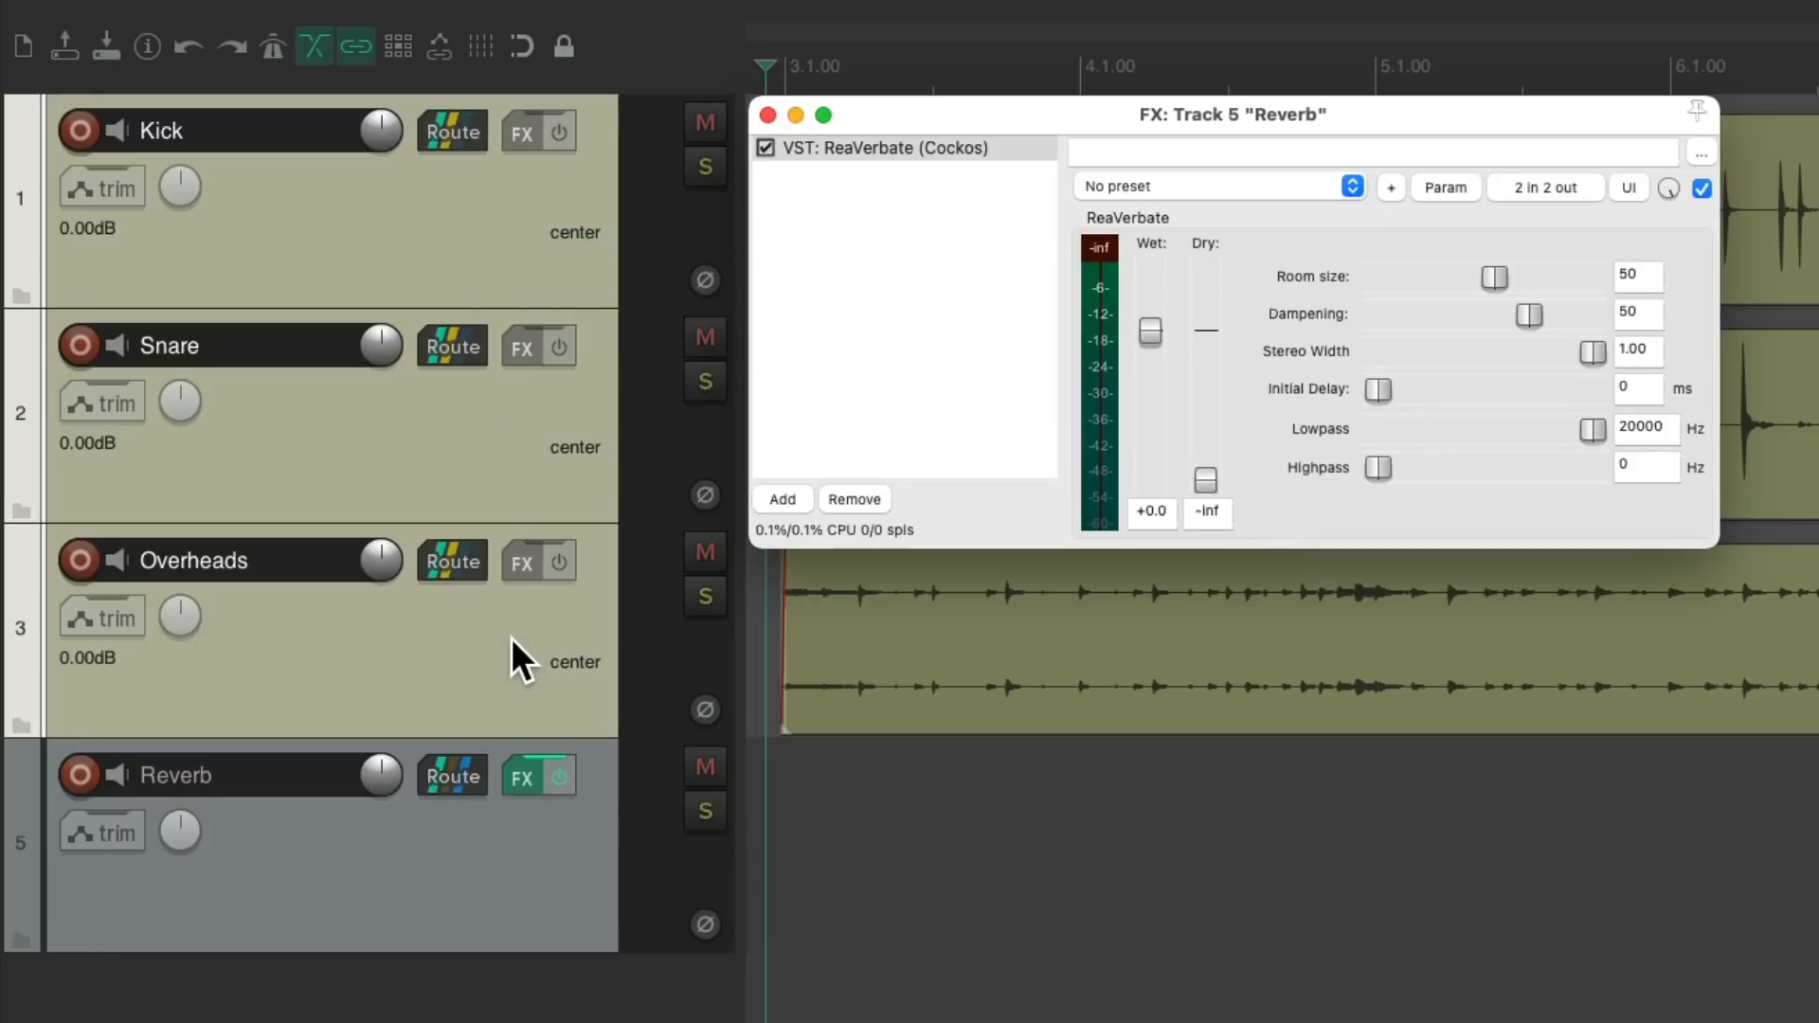
pyautogui.moveTo(422, 895)
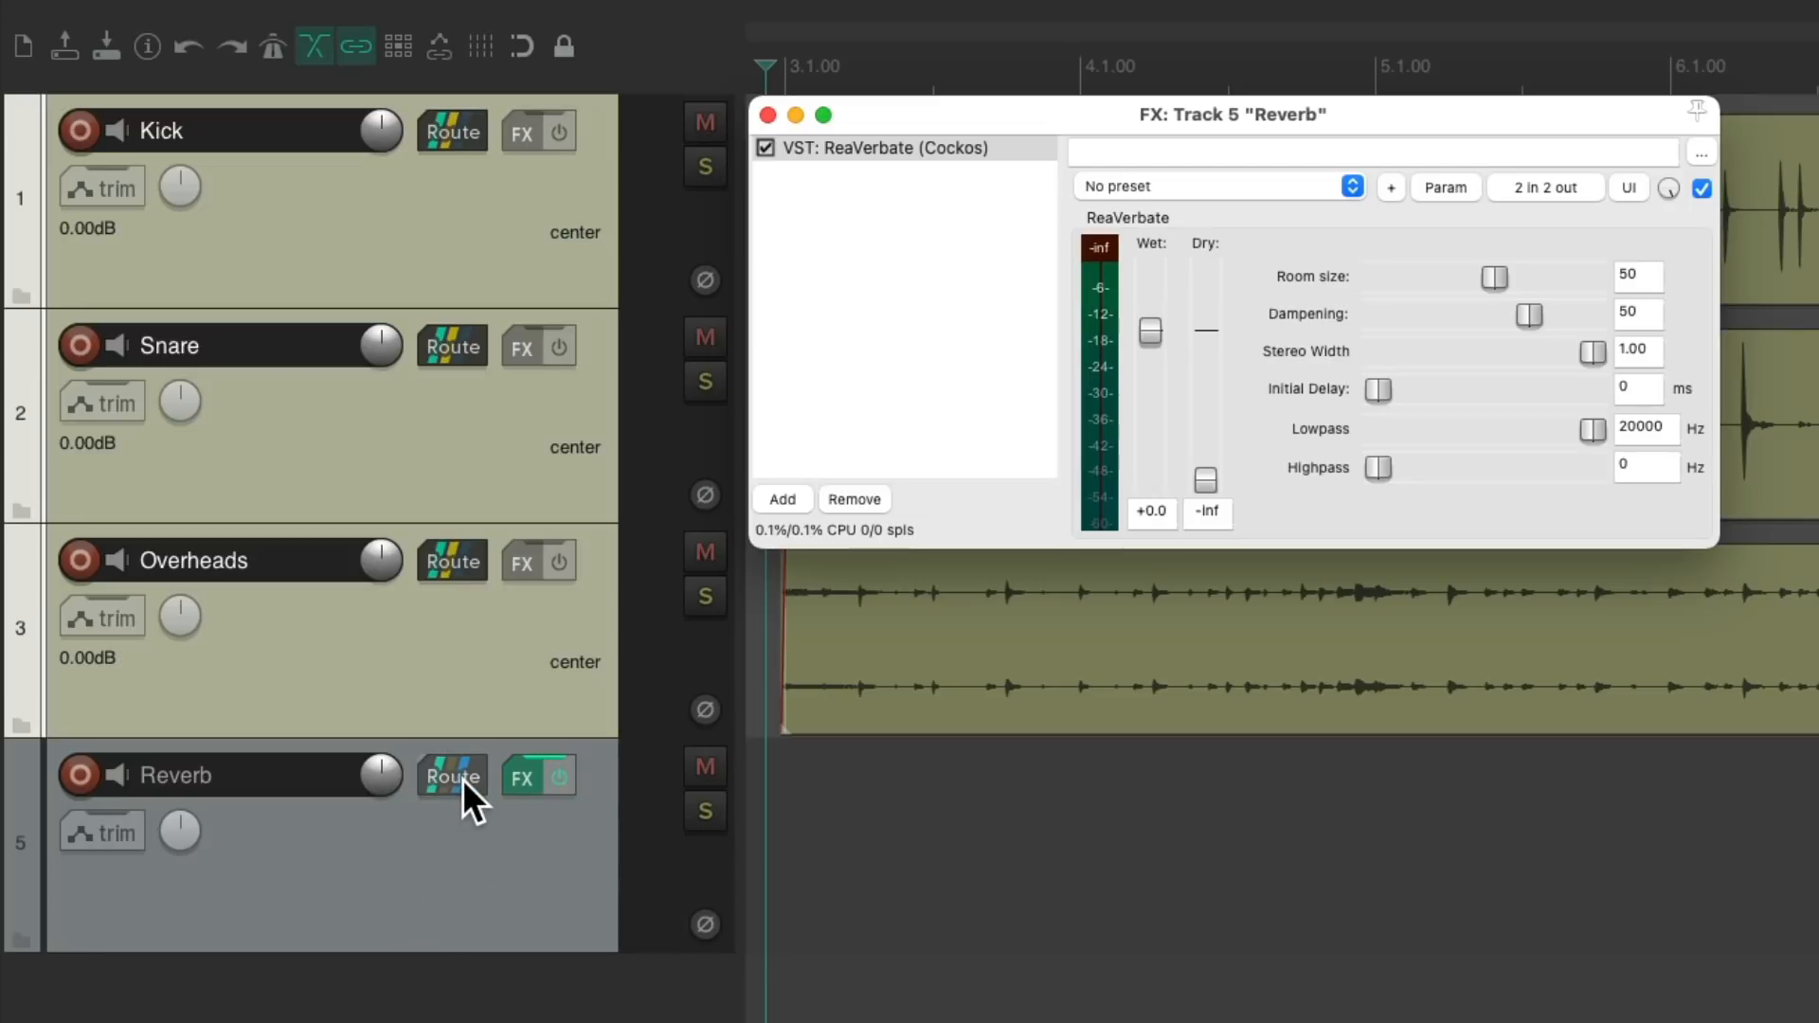
# In Reverb routing, set Snare receive to about -9.7 dB and Overheads to -10 dB.
pyautogui.click(451, 776)
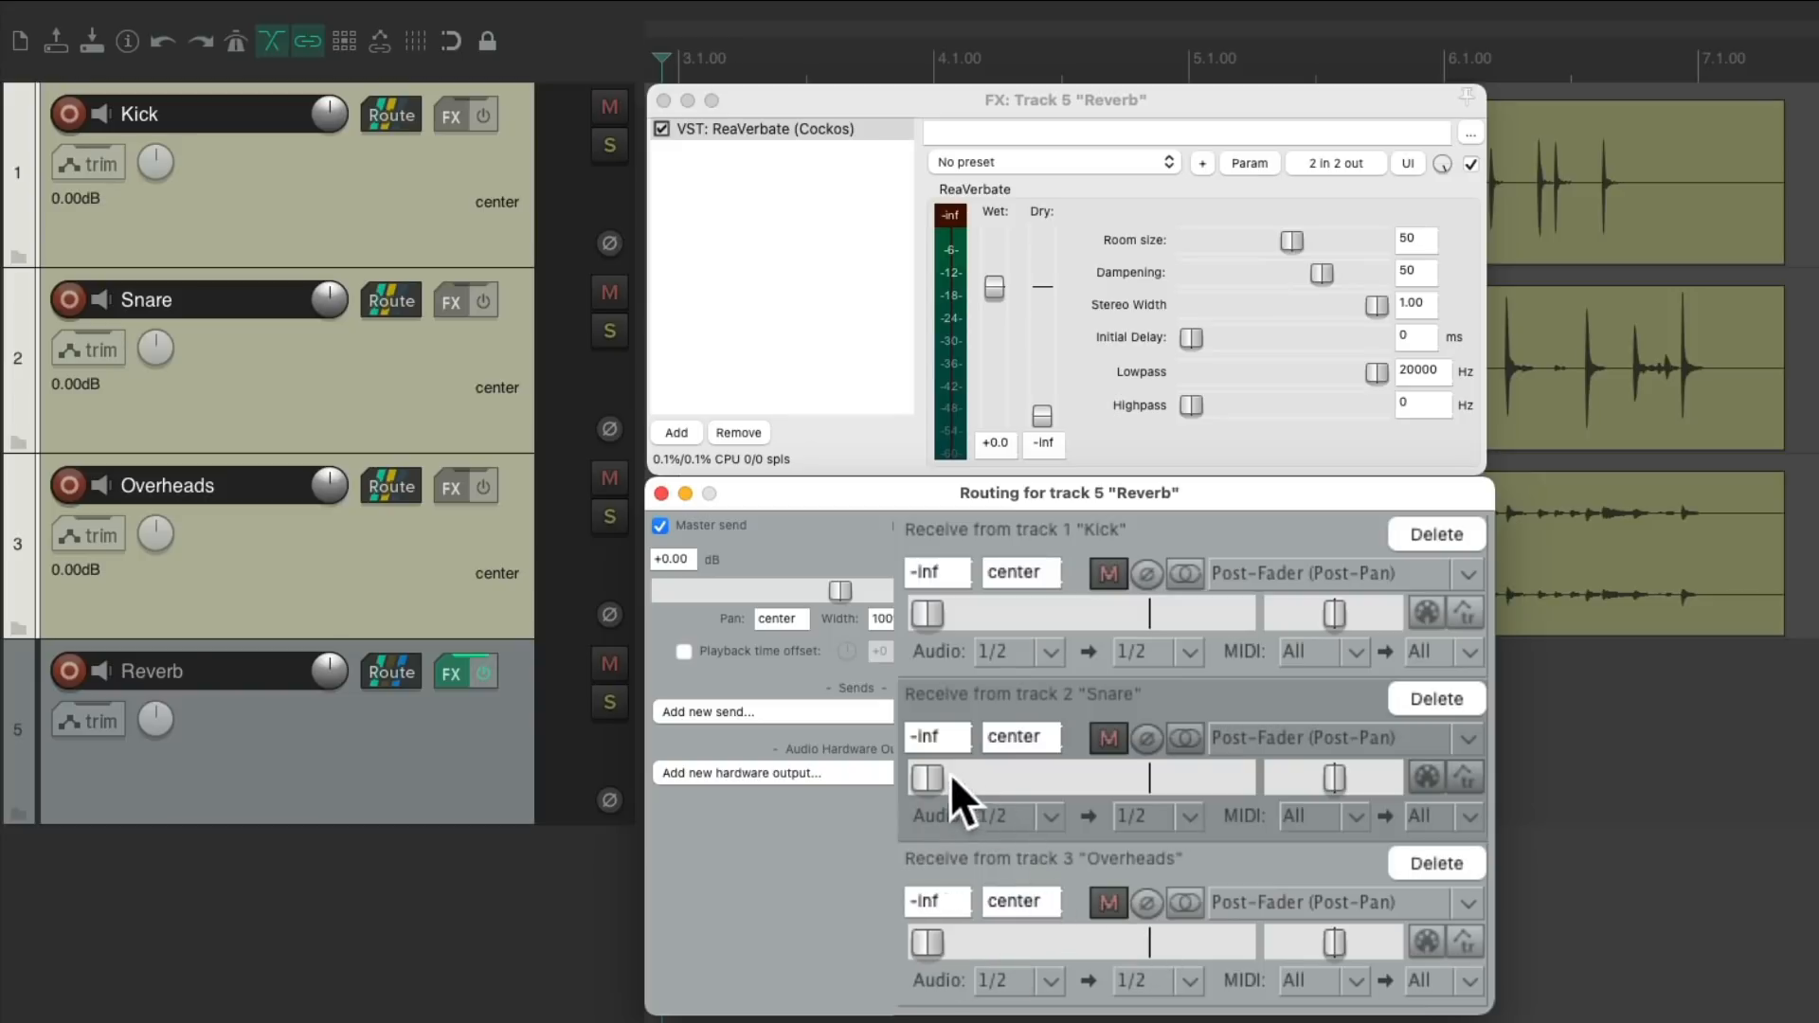
pyautogui.moveTo(962, 801)
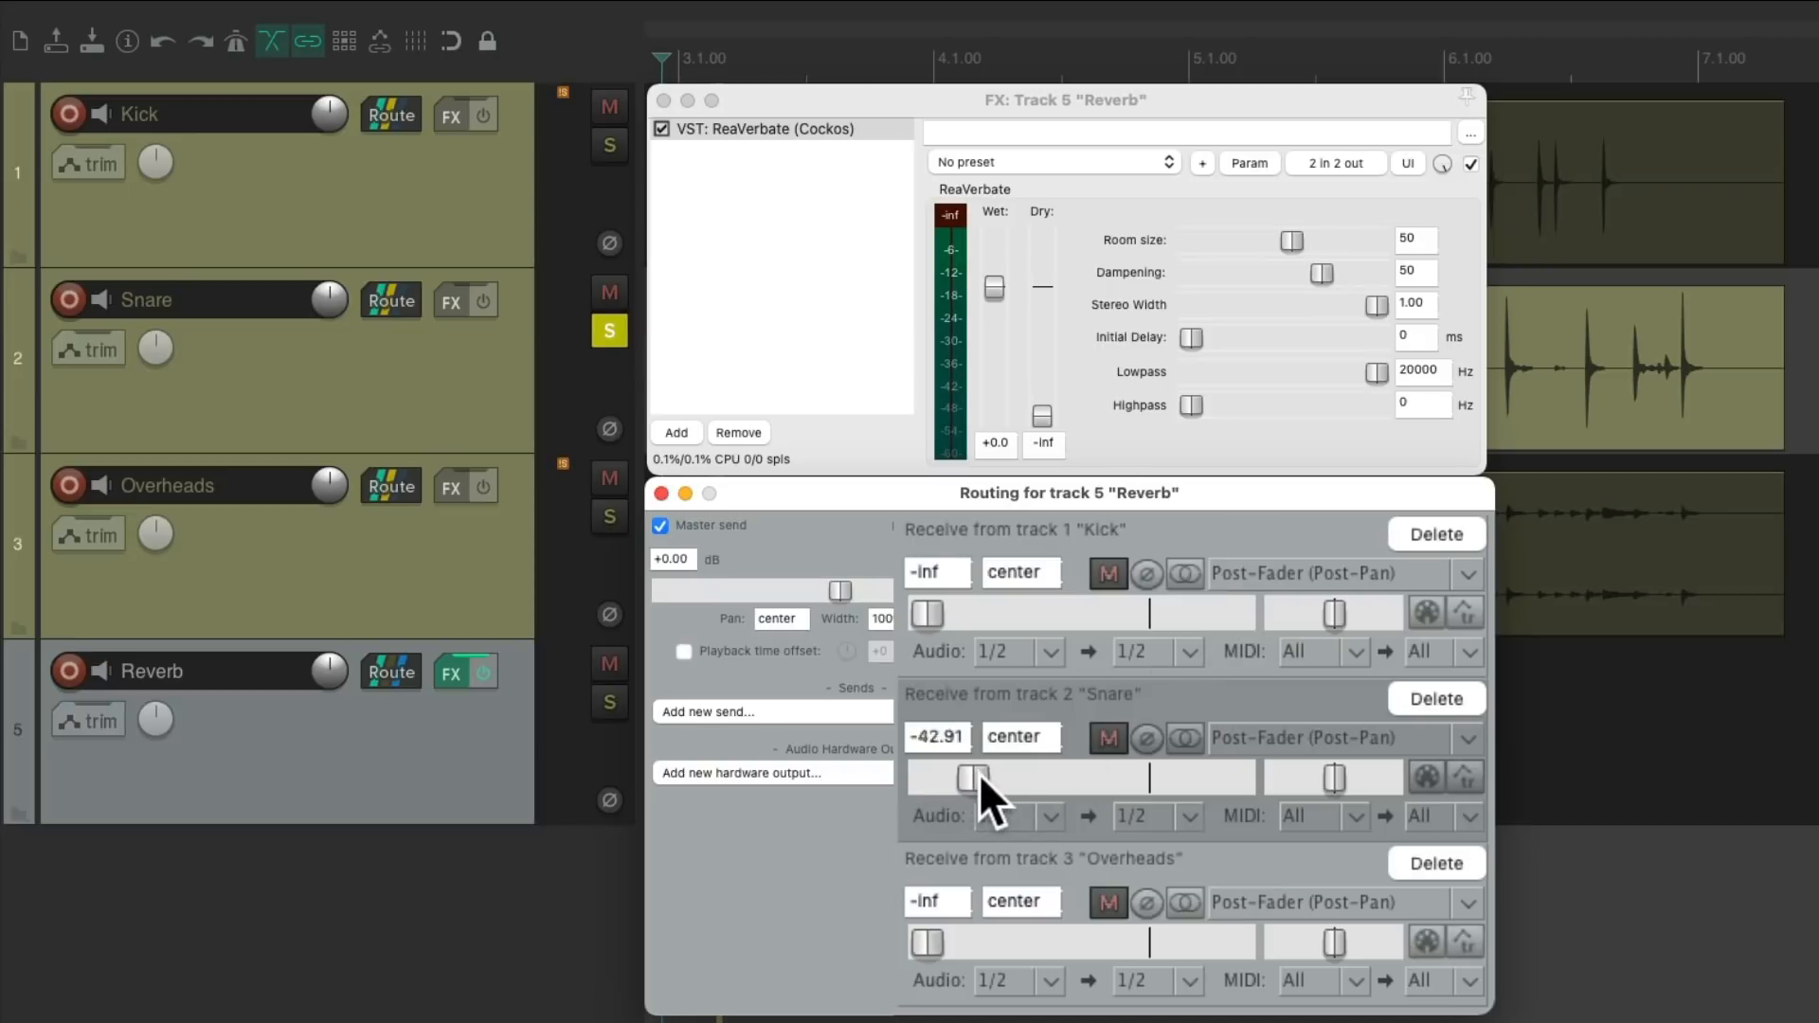
pyautogui.moveTo(972, 776); pyautogui.dragTo(1078, 776)
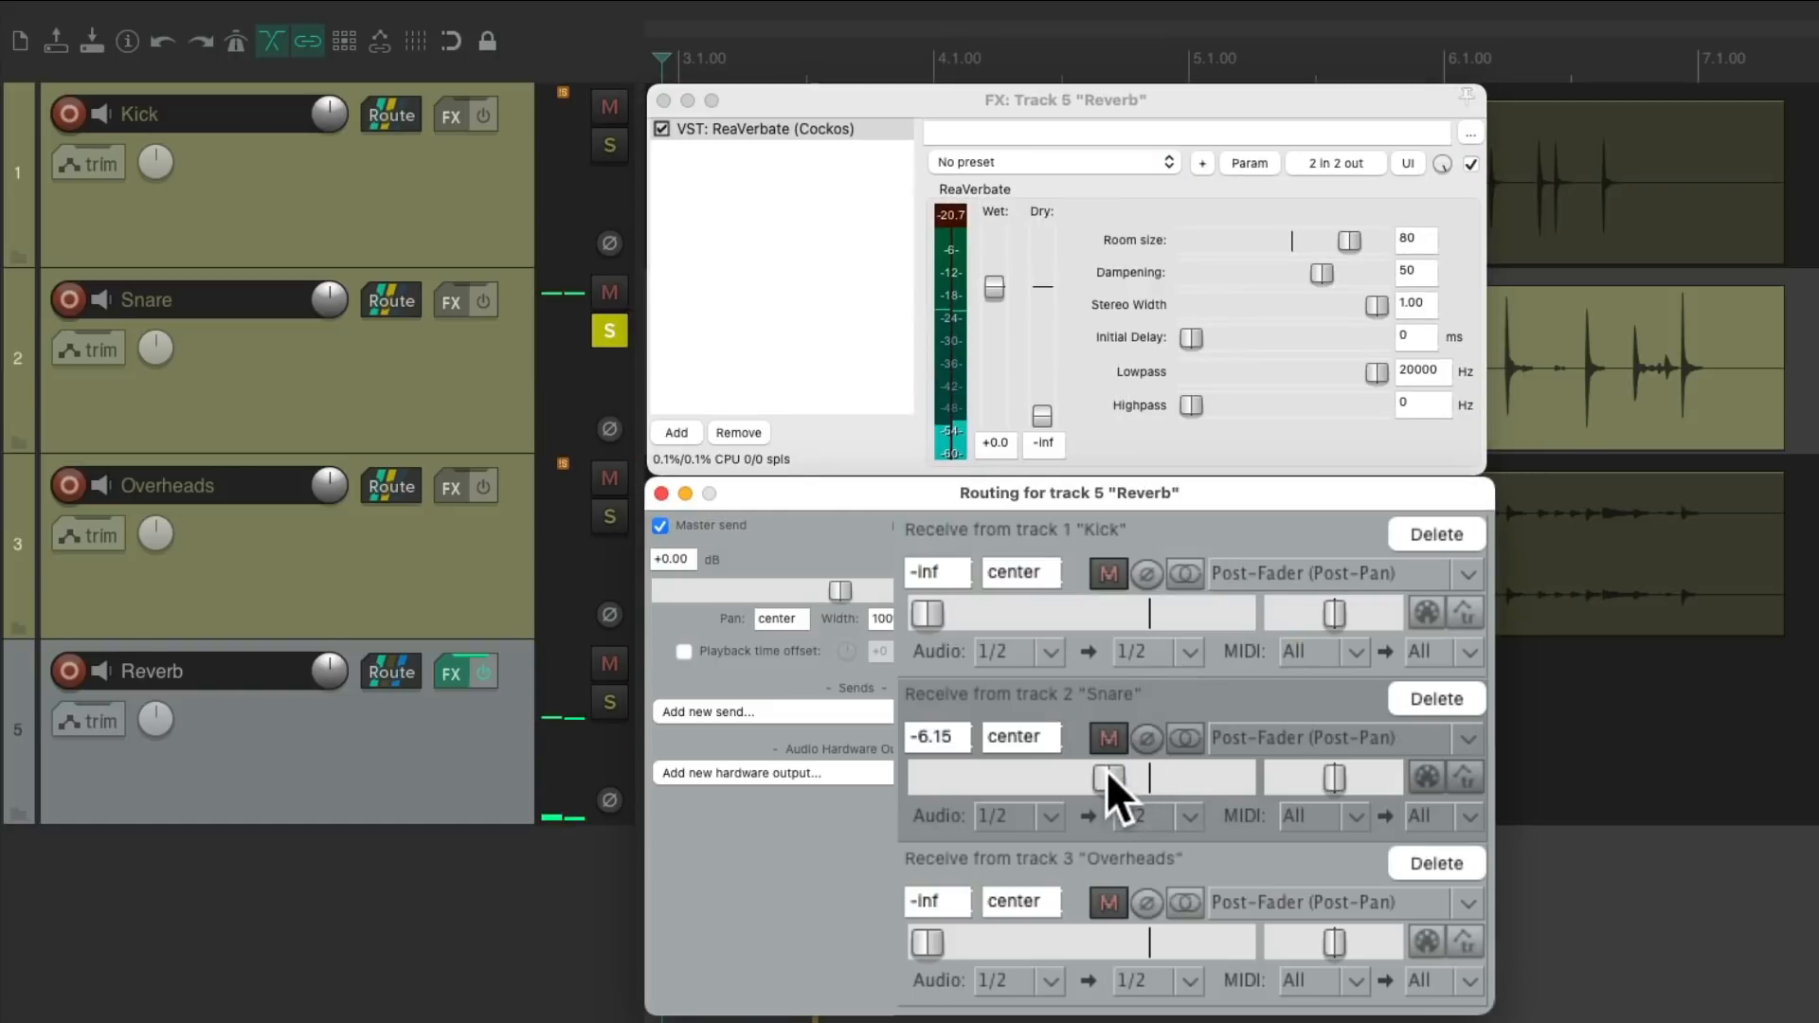
pyautogui.moveTo(1108, 777); pyautogui.dragTo(1090, 780)
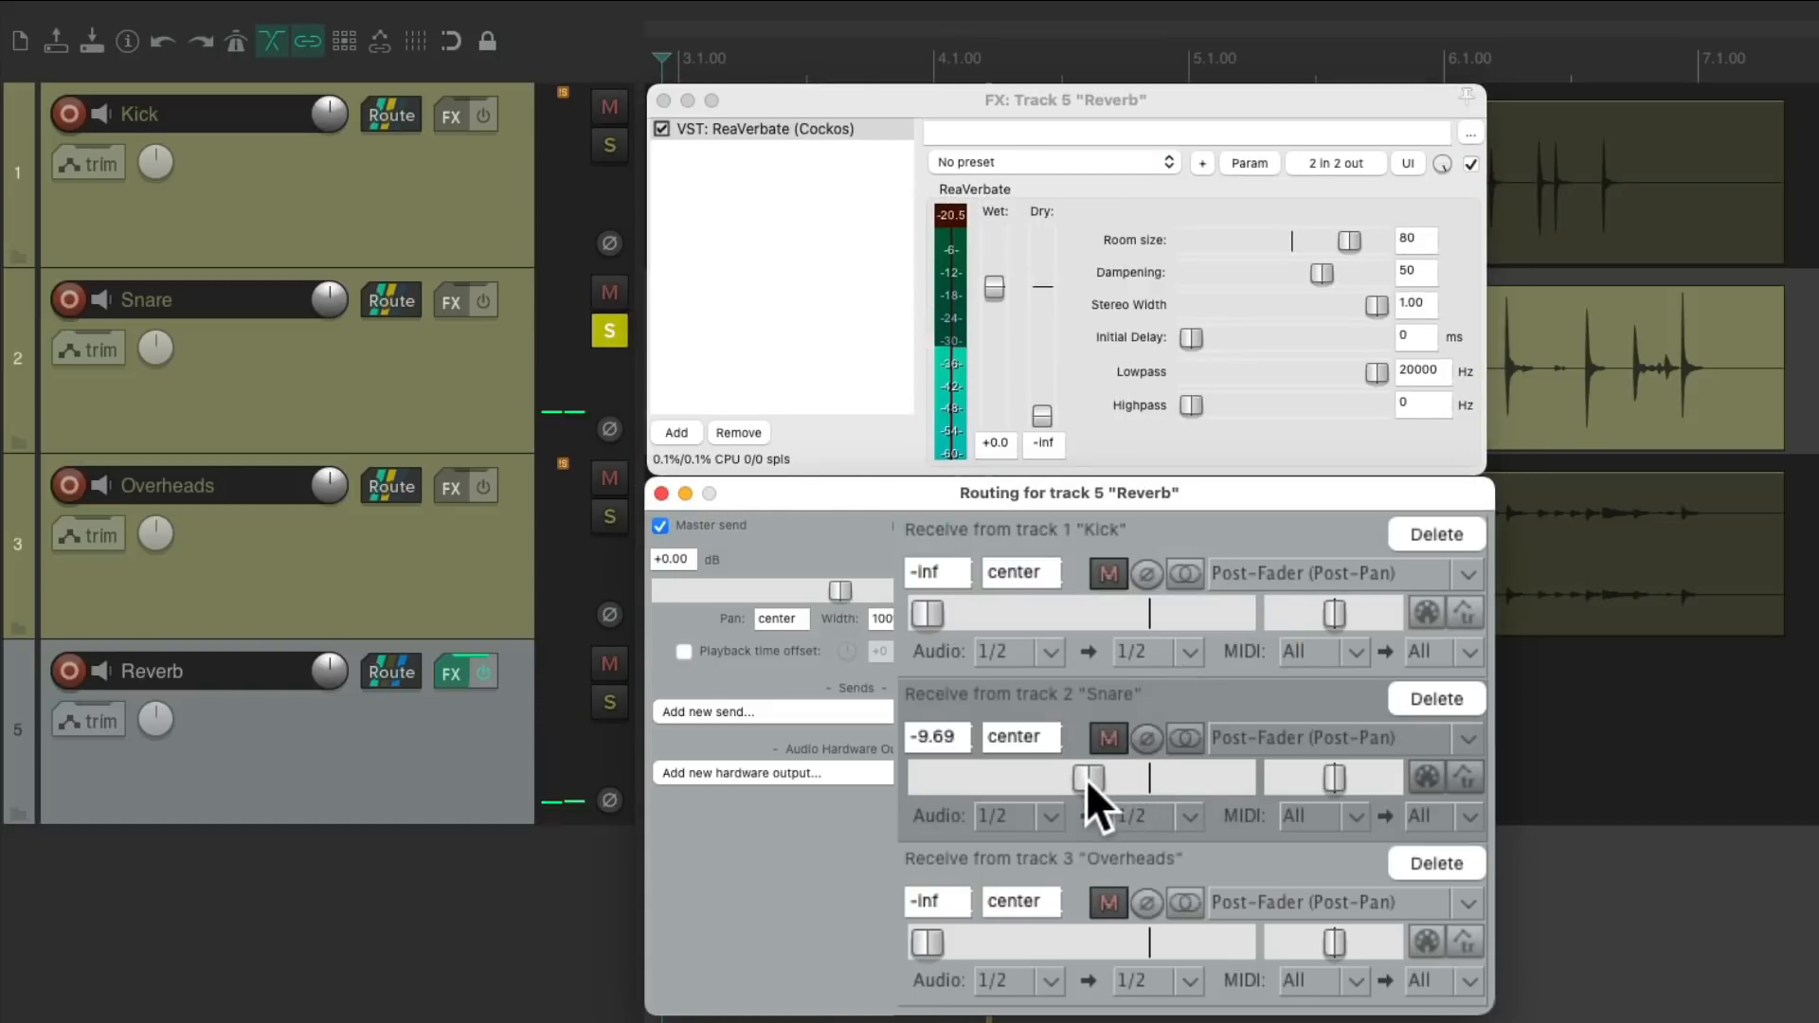
pyautogui.moveTo(1091, 776); pyautogui.dragTo(1014, 776)
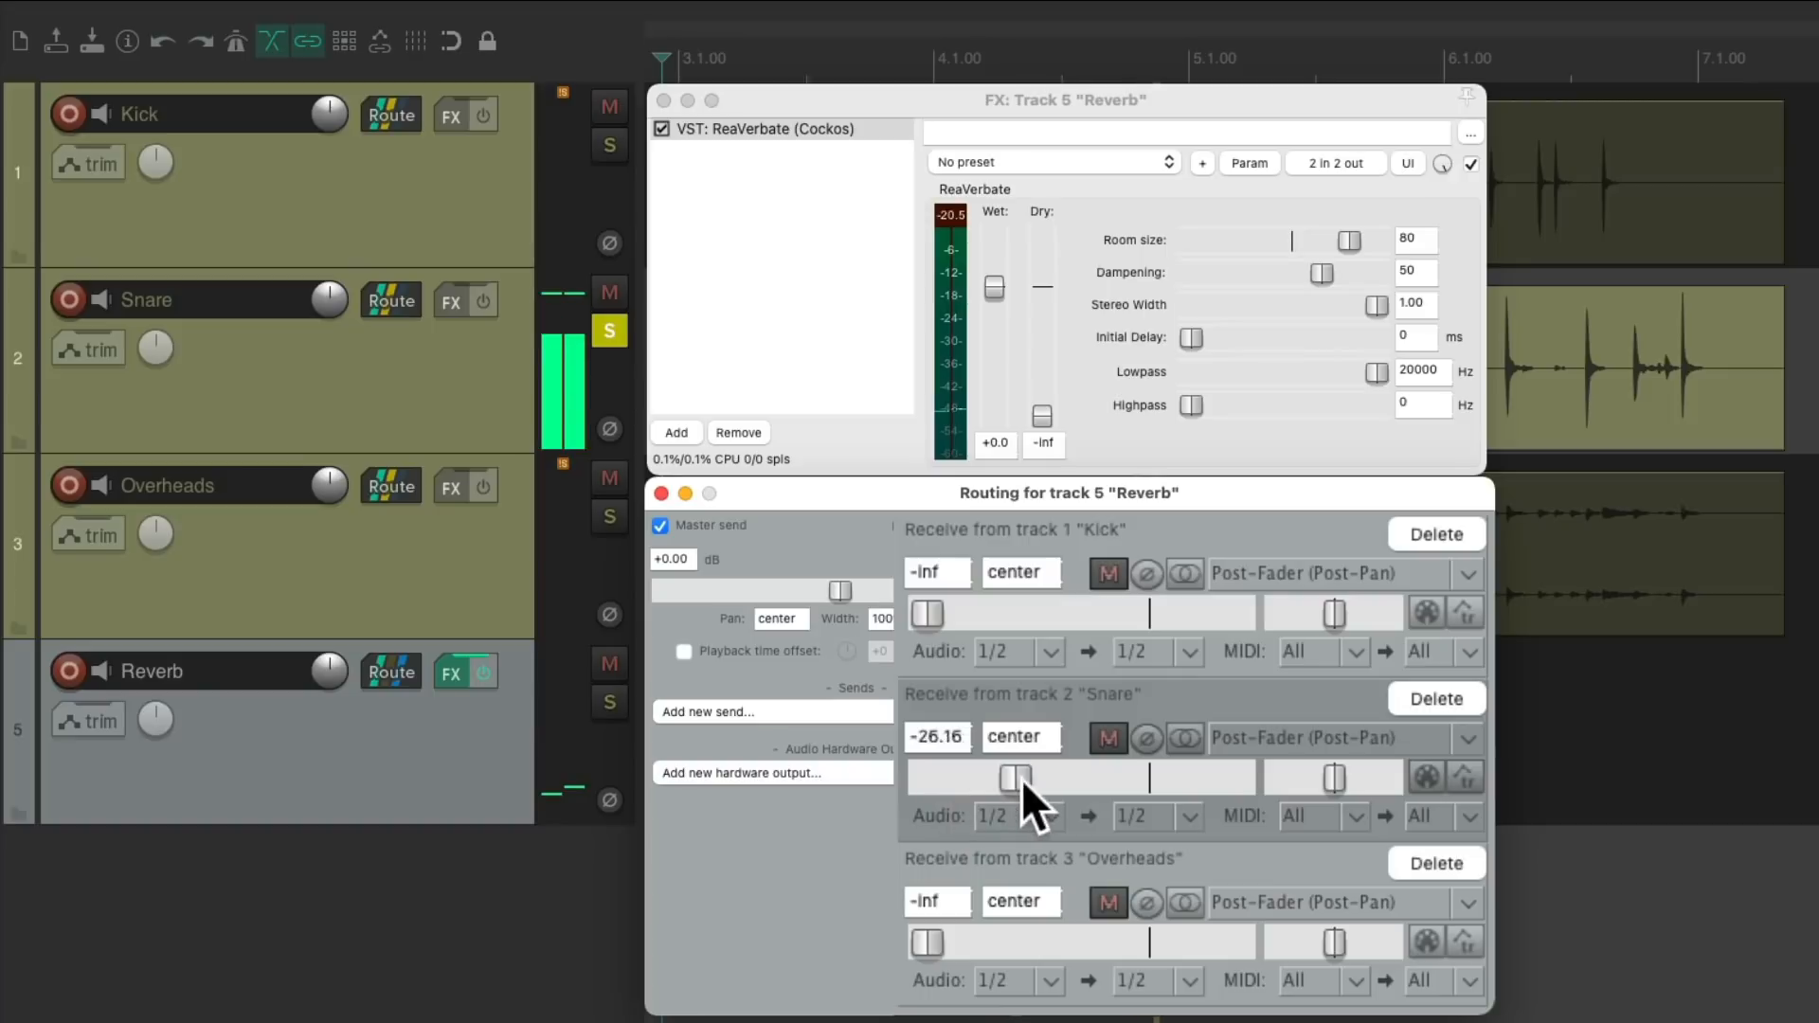
pyautogui.moveTo(1015, 777); pyautogui.dragTo(1090, 777)
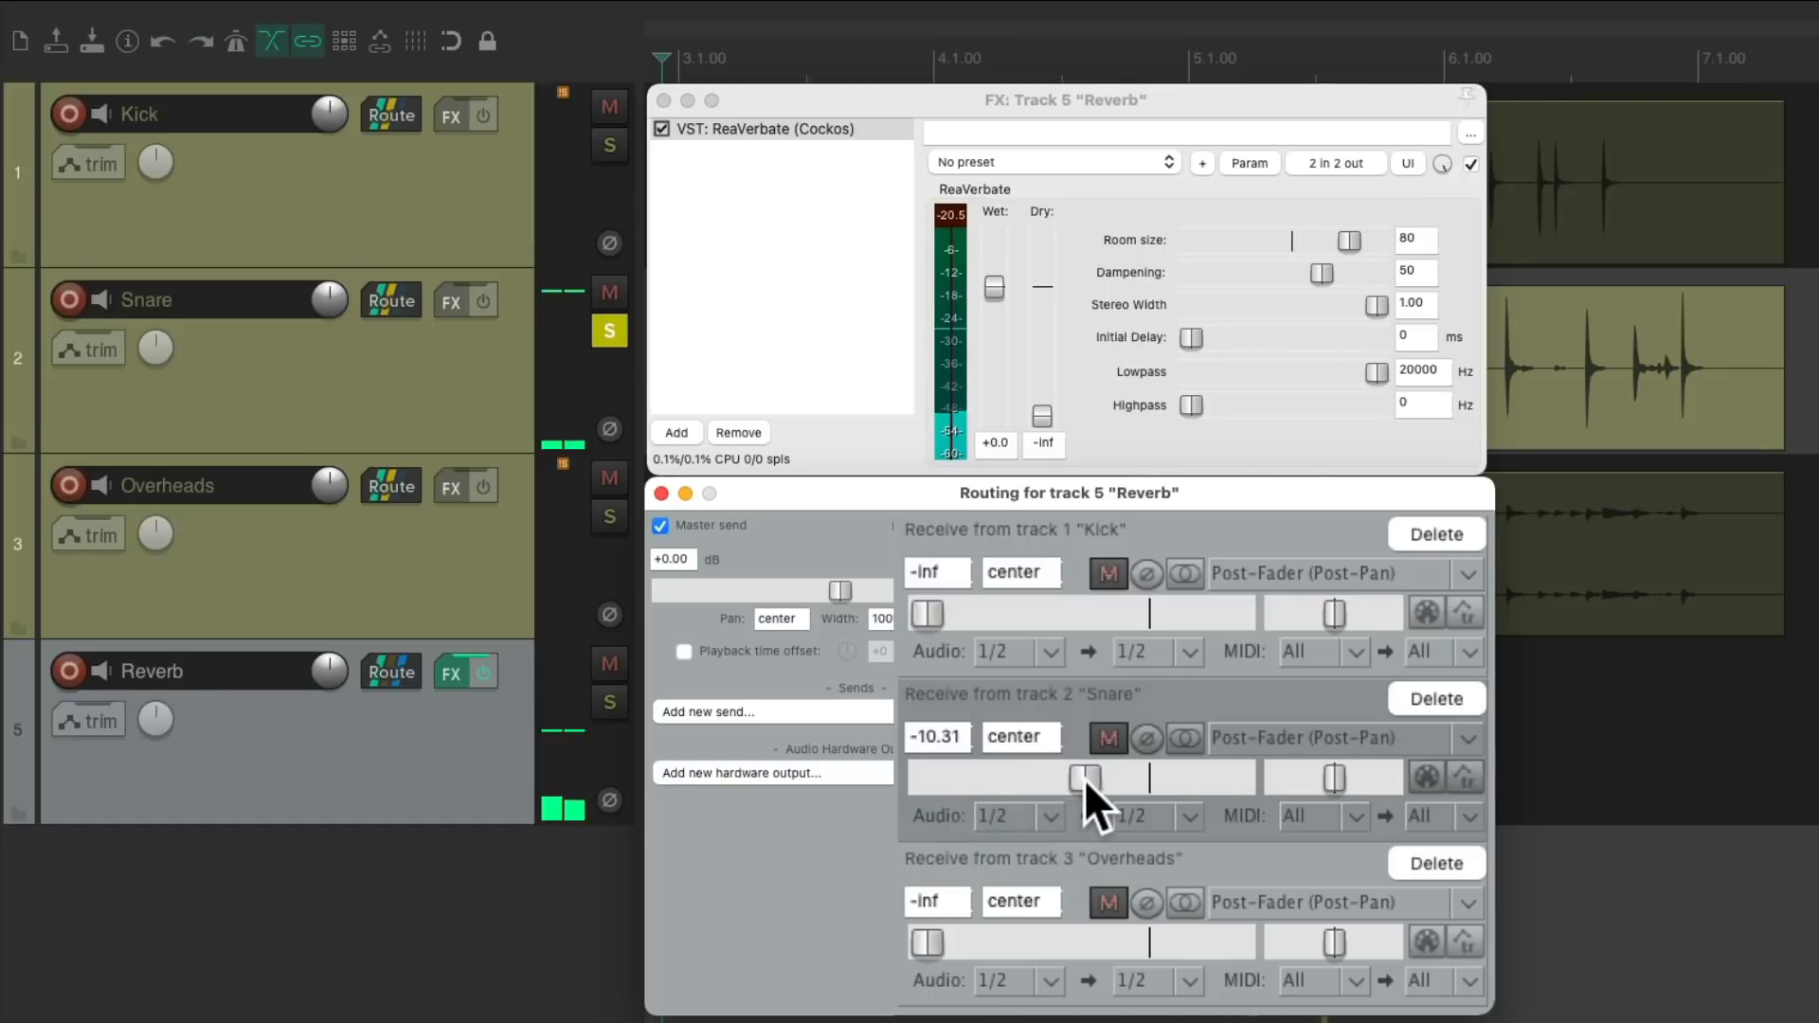
pyautogui.moveTo(1084, 776); pyautogui.dragTo(1092, 776)
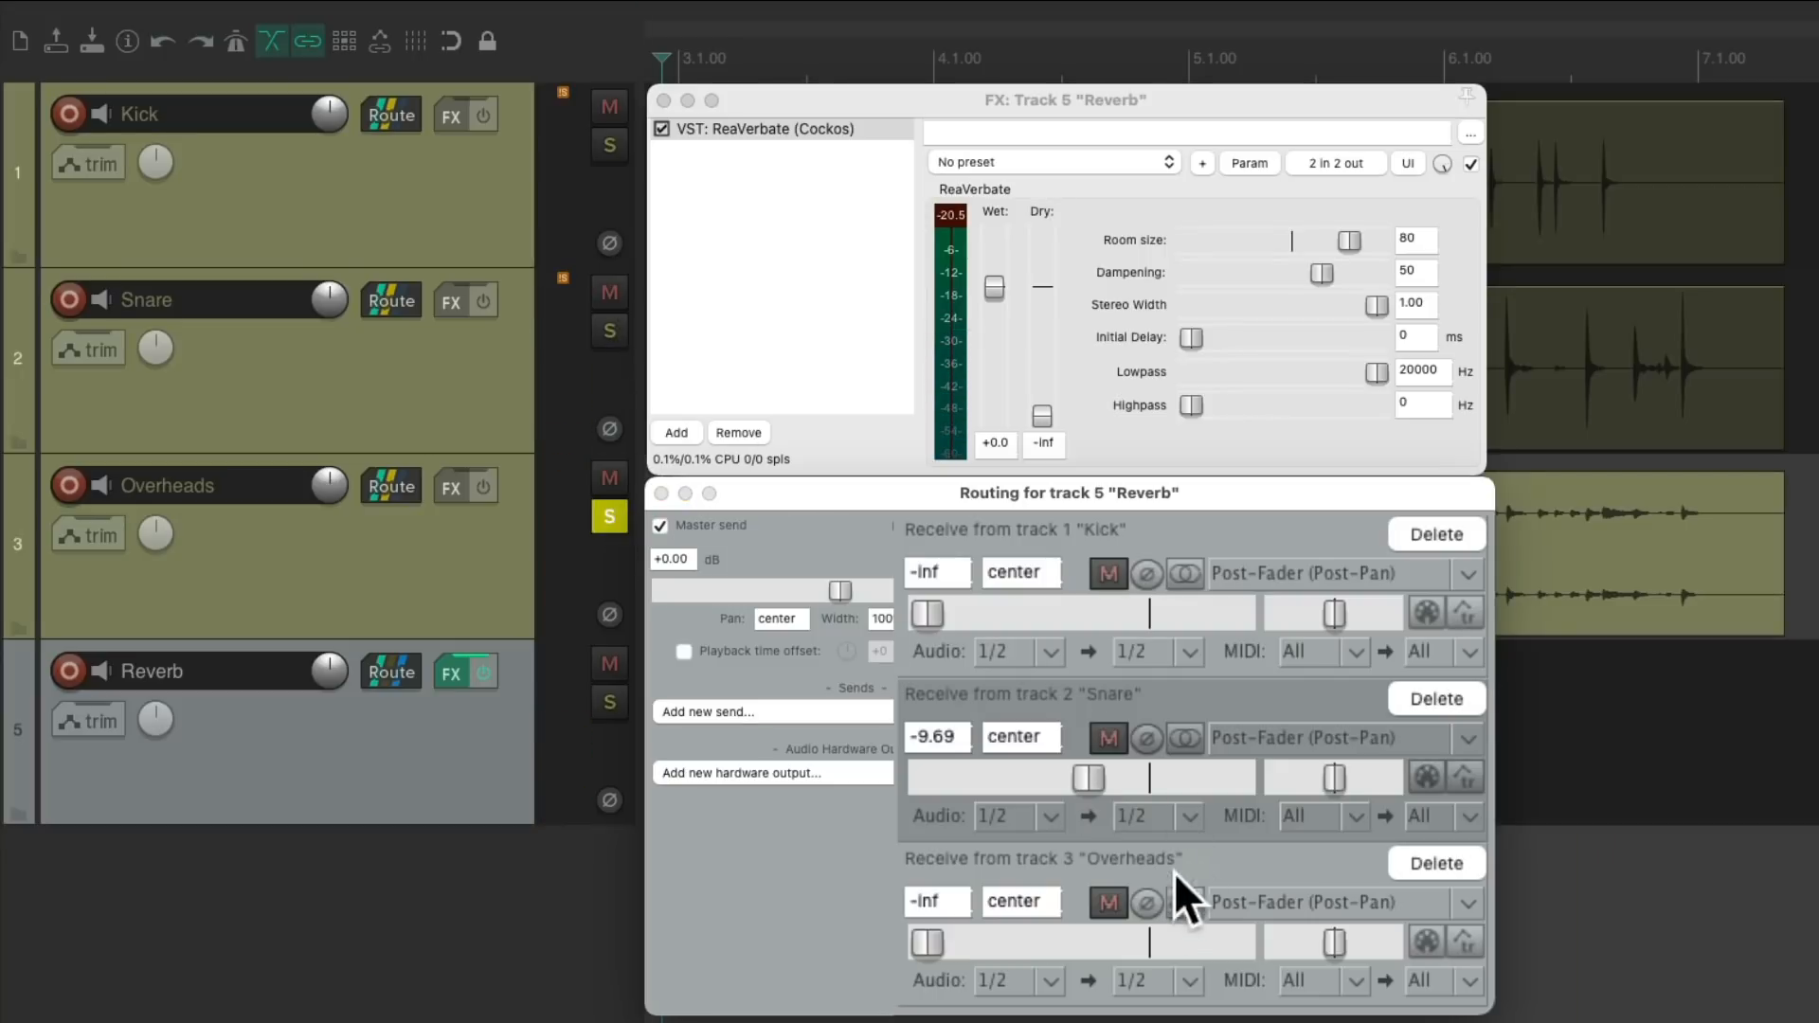
pyautogui.moveTo(928, 940); pyautogui.dragTo(1054, 940)
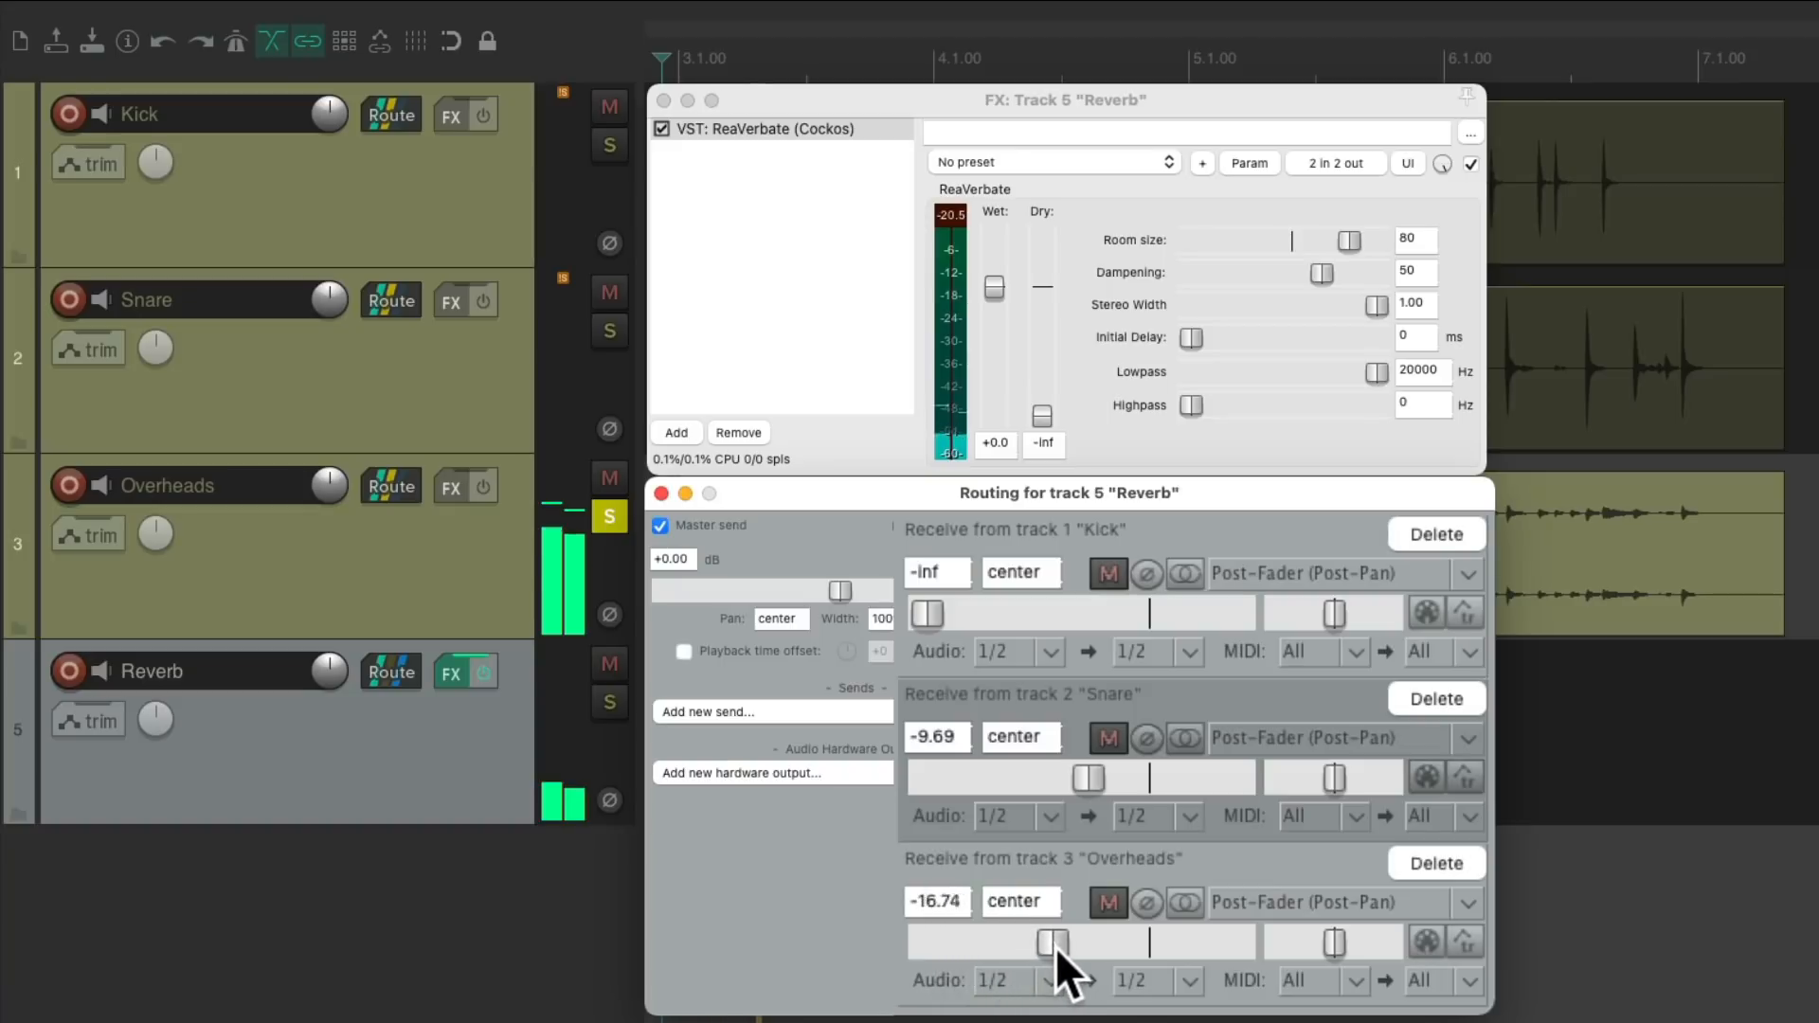
pyautogui.moveTo(1053, 941); pyautogui.dragTo(1087, 942)
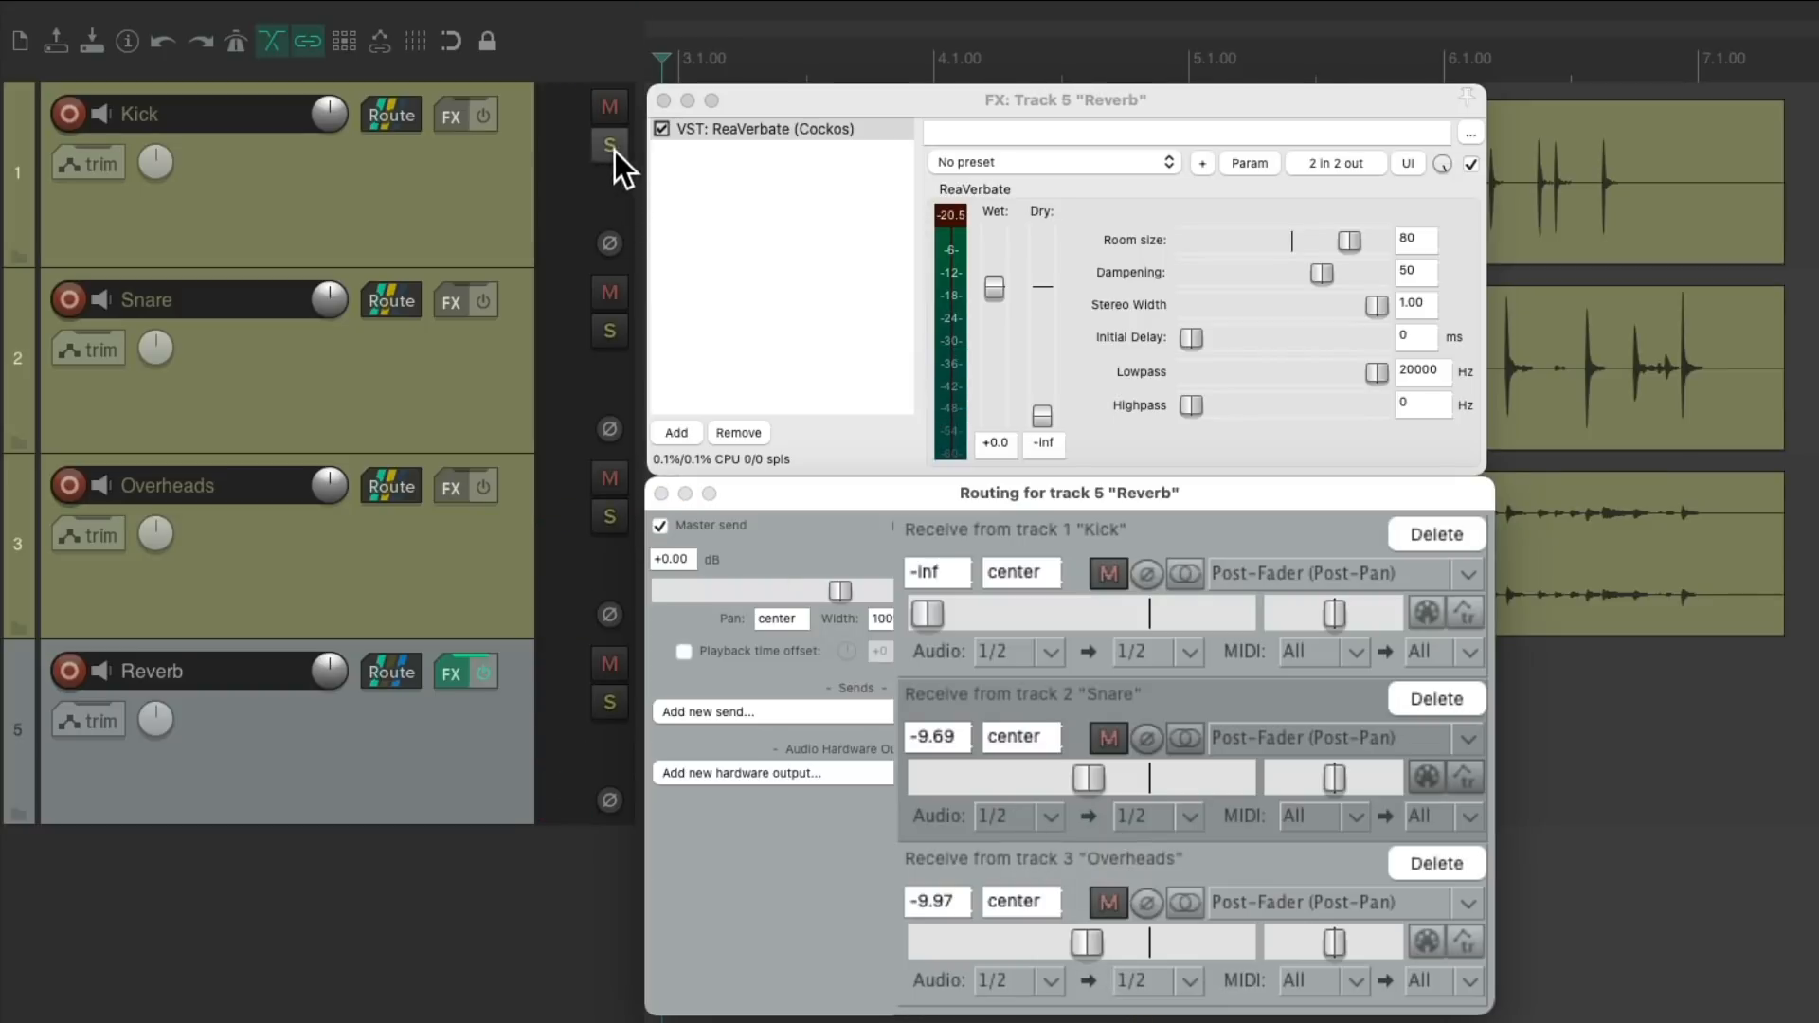
# Solo Kick, set its Reverb receive to about -17.5 dB, then toggle the Reverb mute.
pyautogui.click(608, 144)
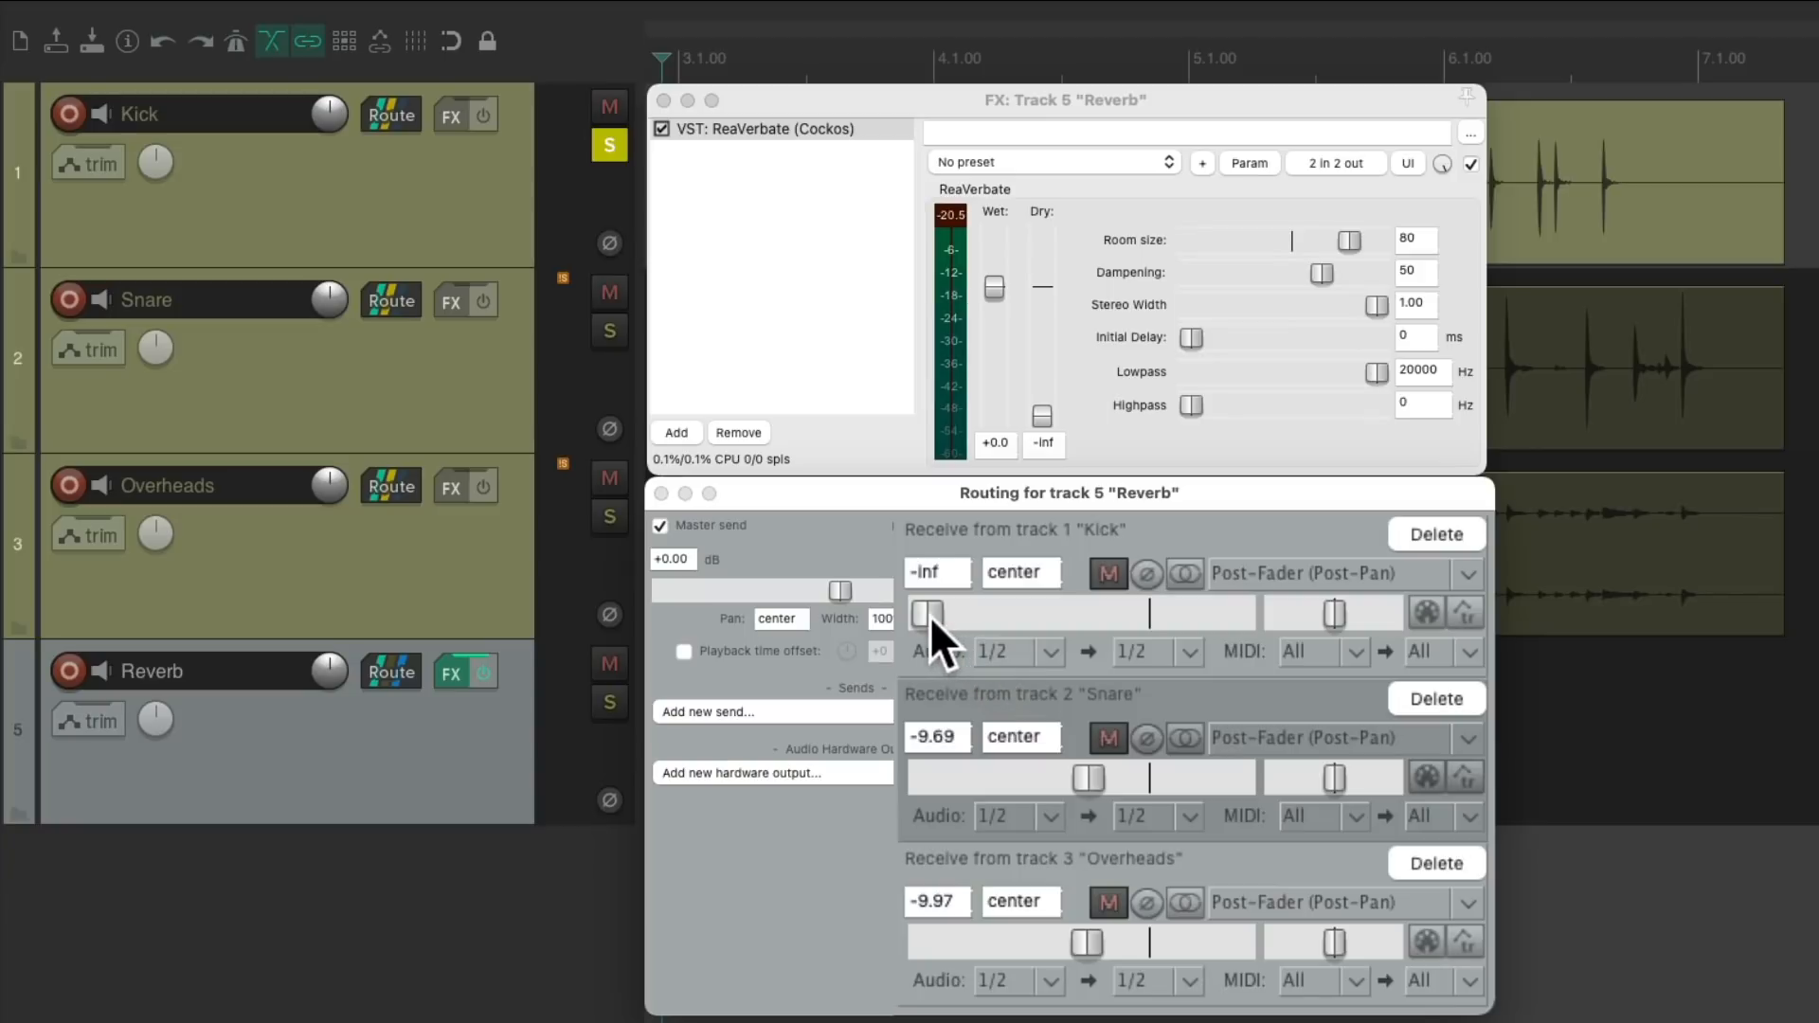
pyautogui.moveTo(928, 613); pyautogui.dragTo(1016, 613)
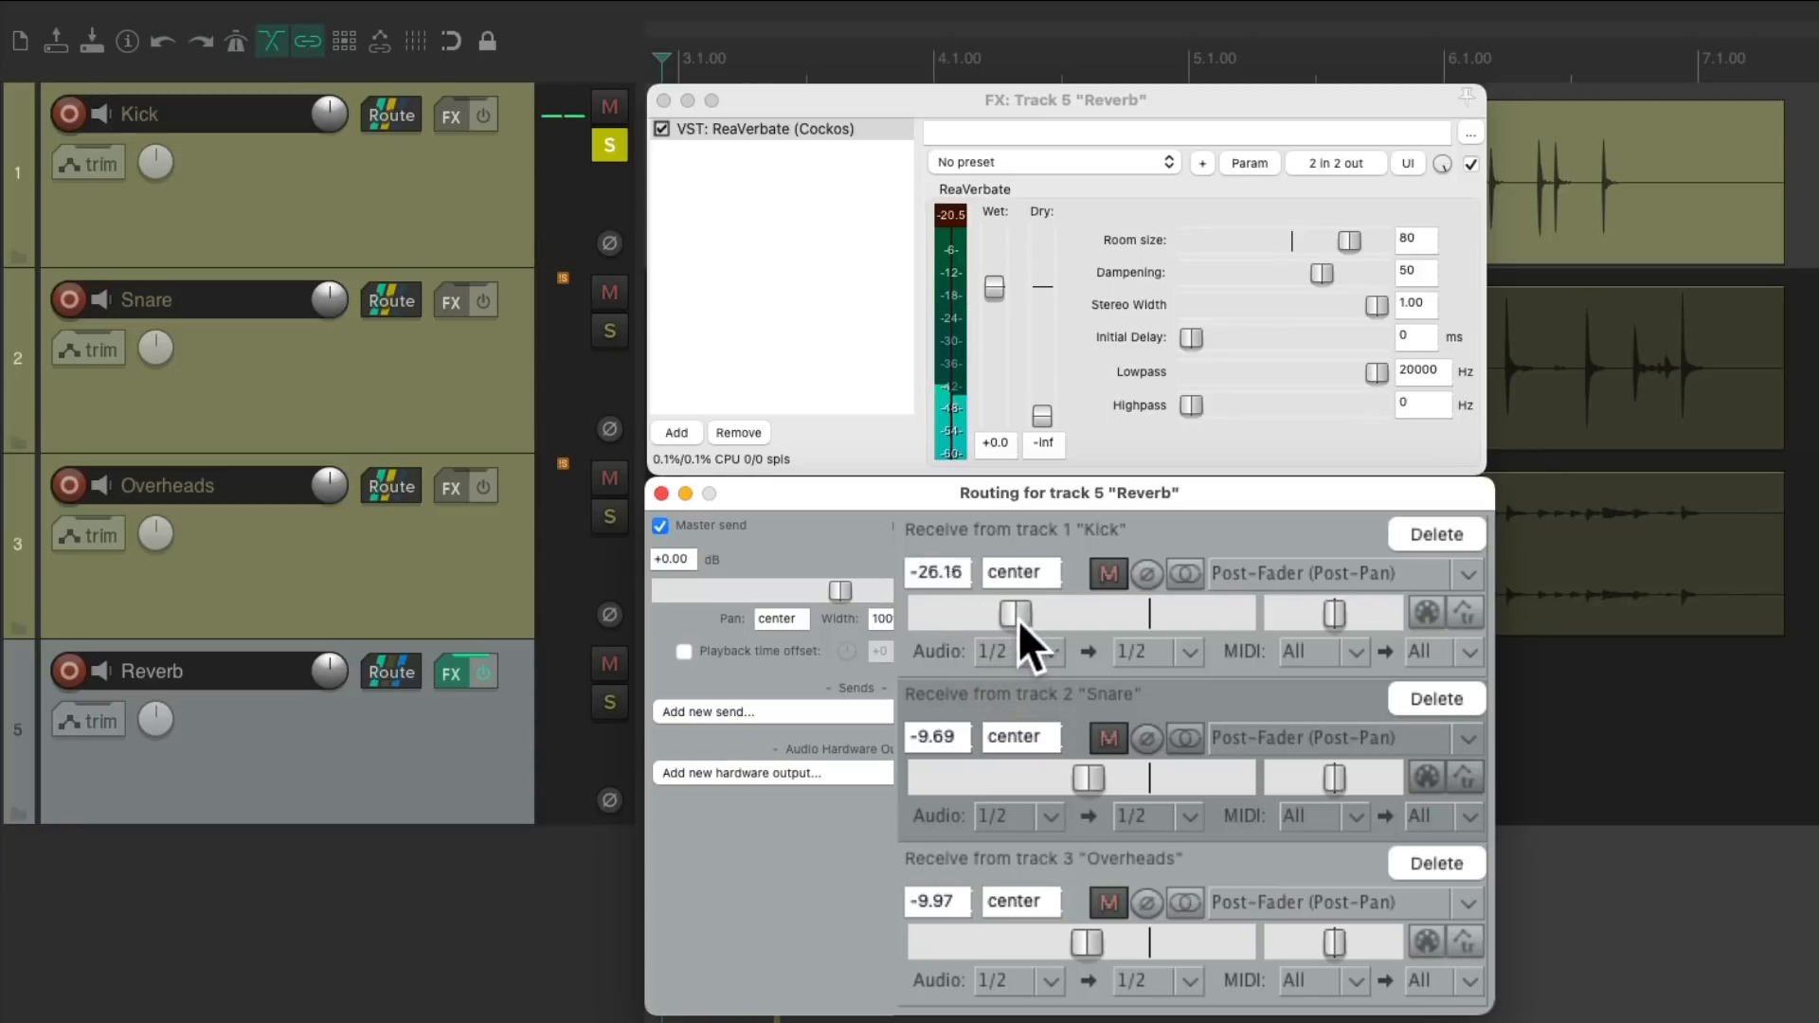
pyautogui.moveTo(1017, 613); pyautogui.dragTo(1047, 612)
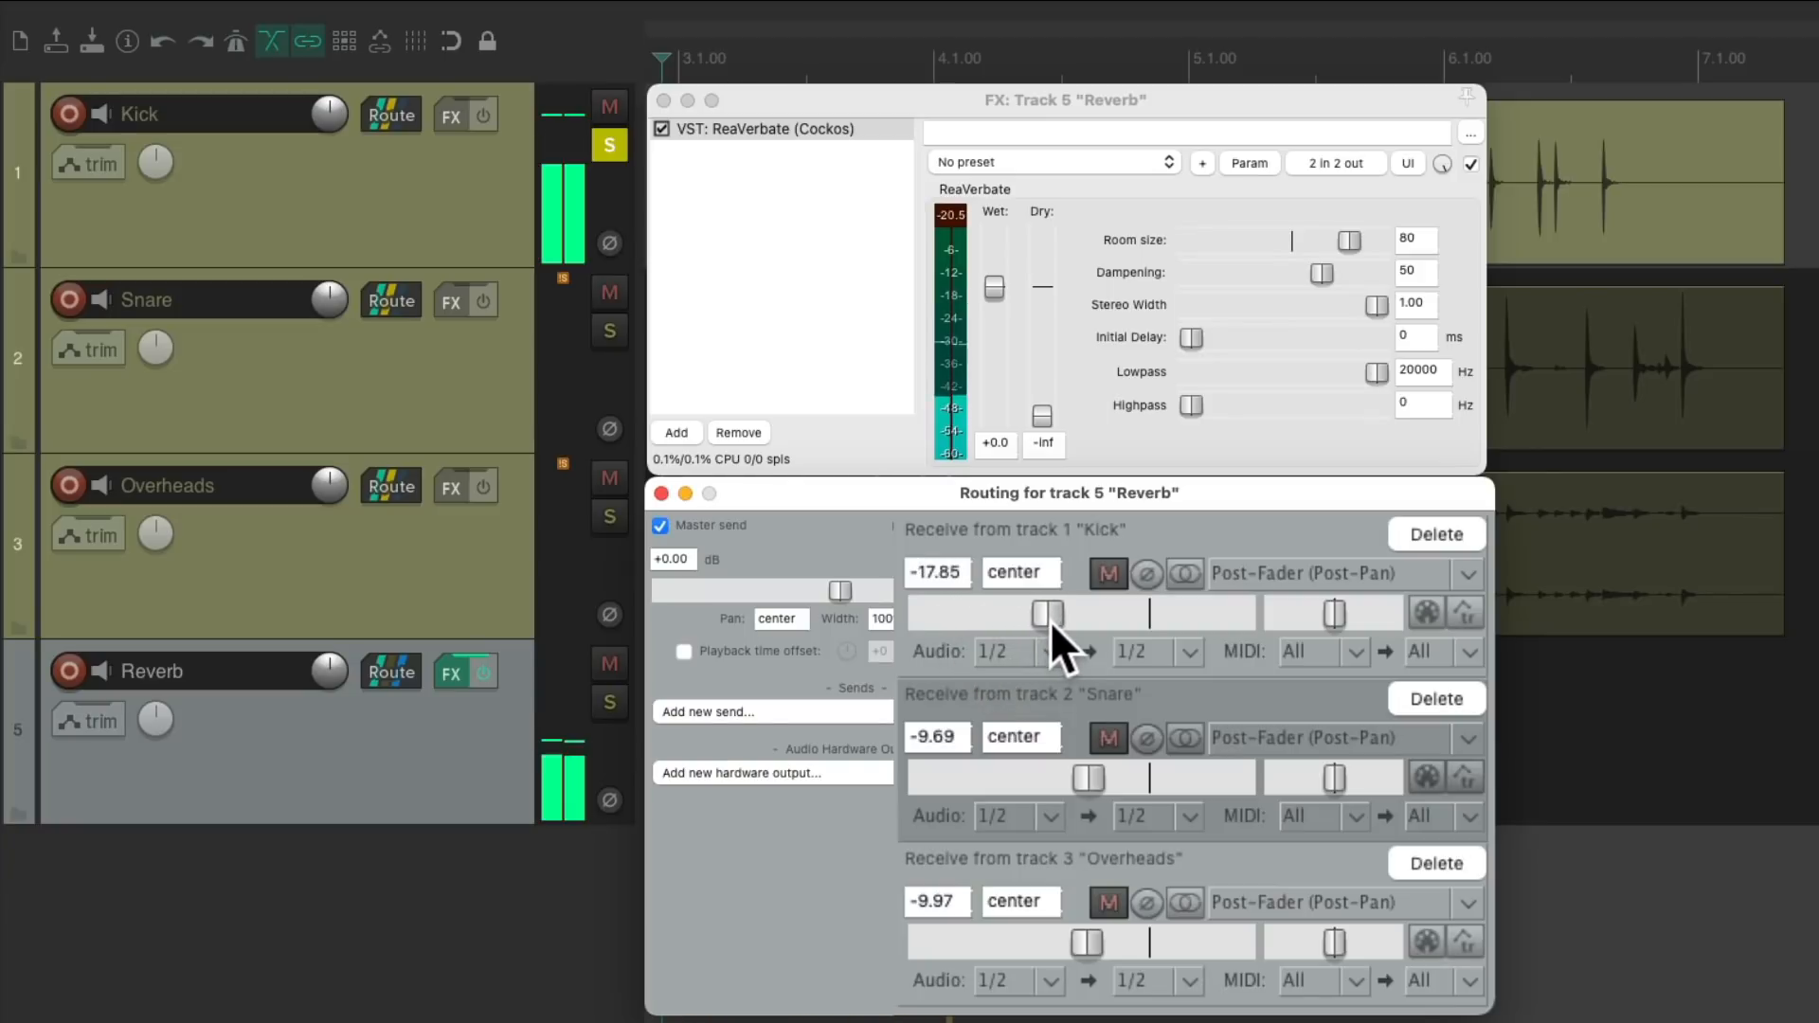
pyautogui.moveTo(1048, 613); pyautogui.dragTo(1050, 613)
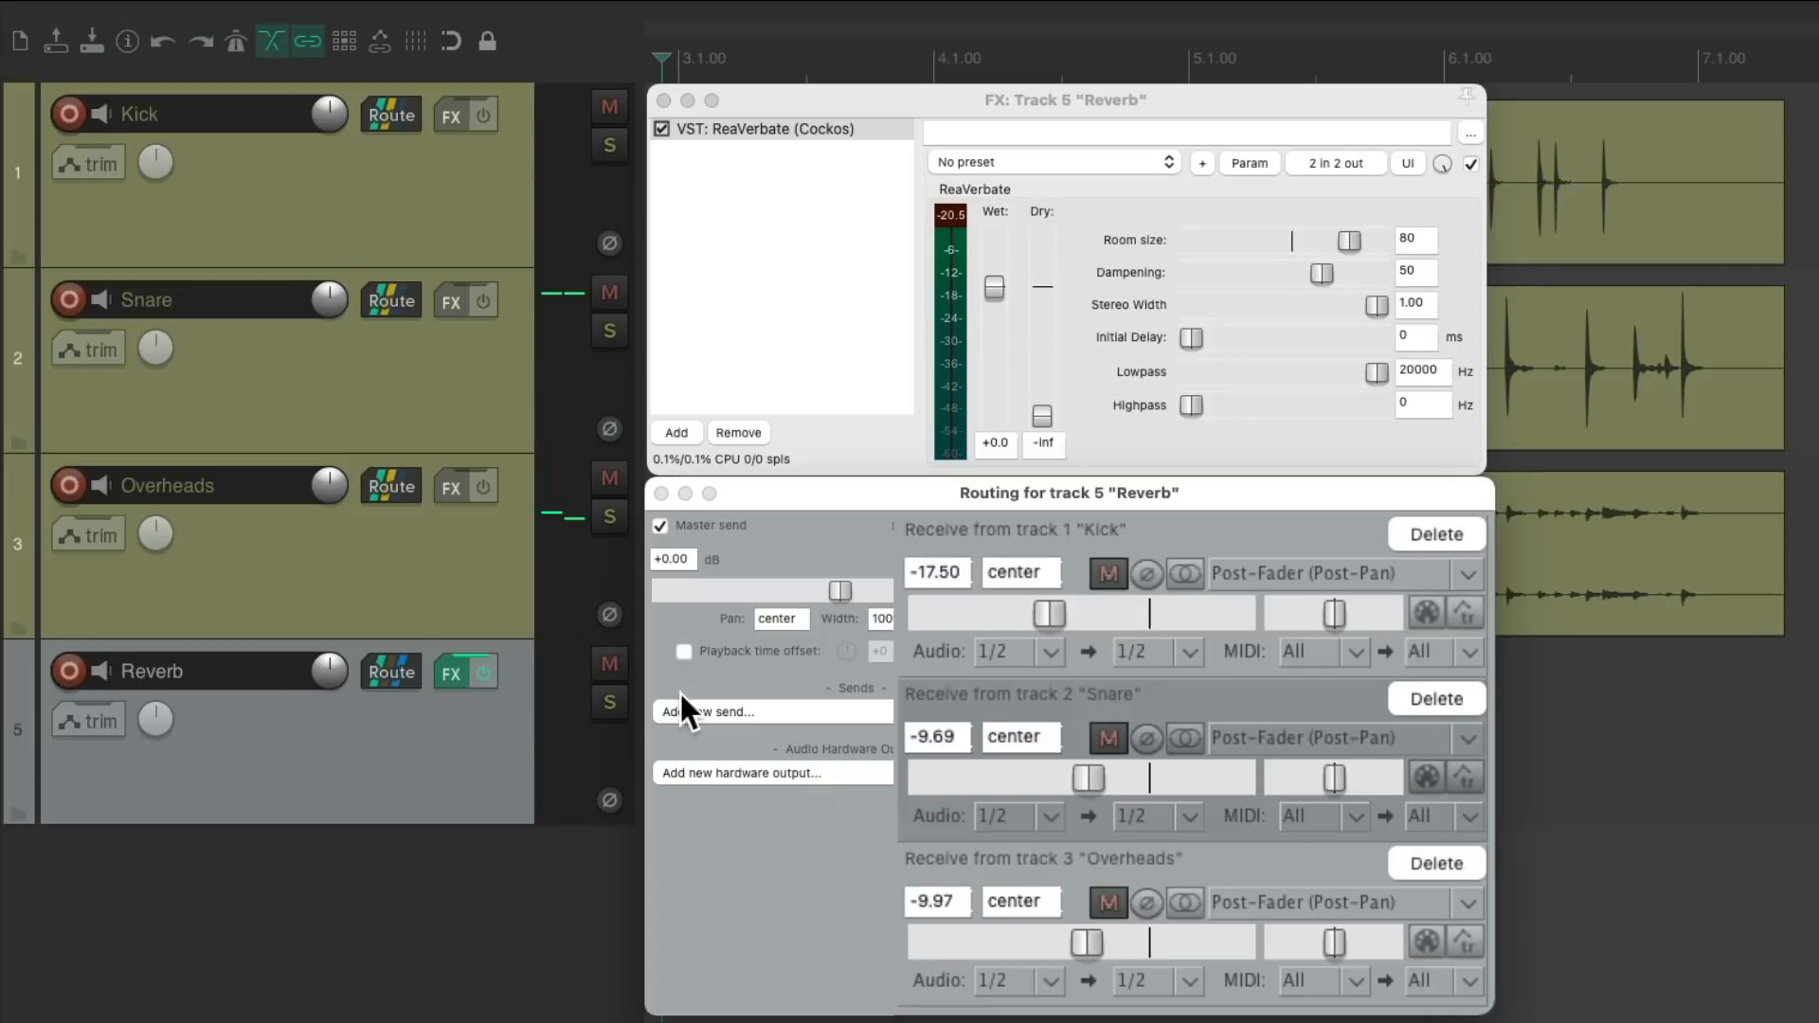
pyautogui.click(609, 663)
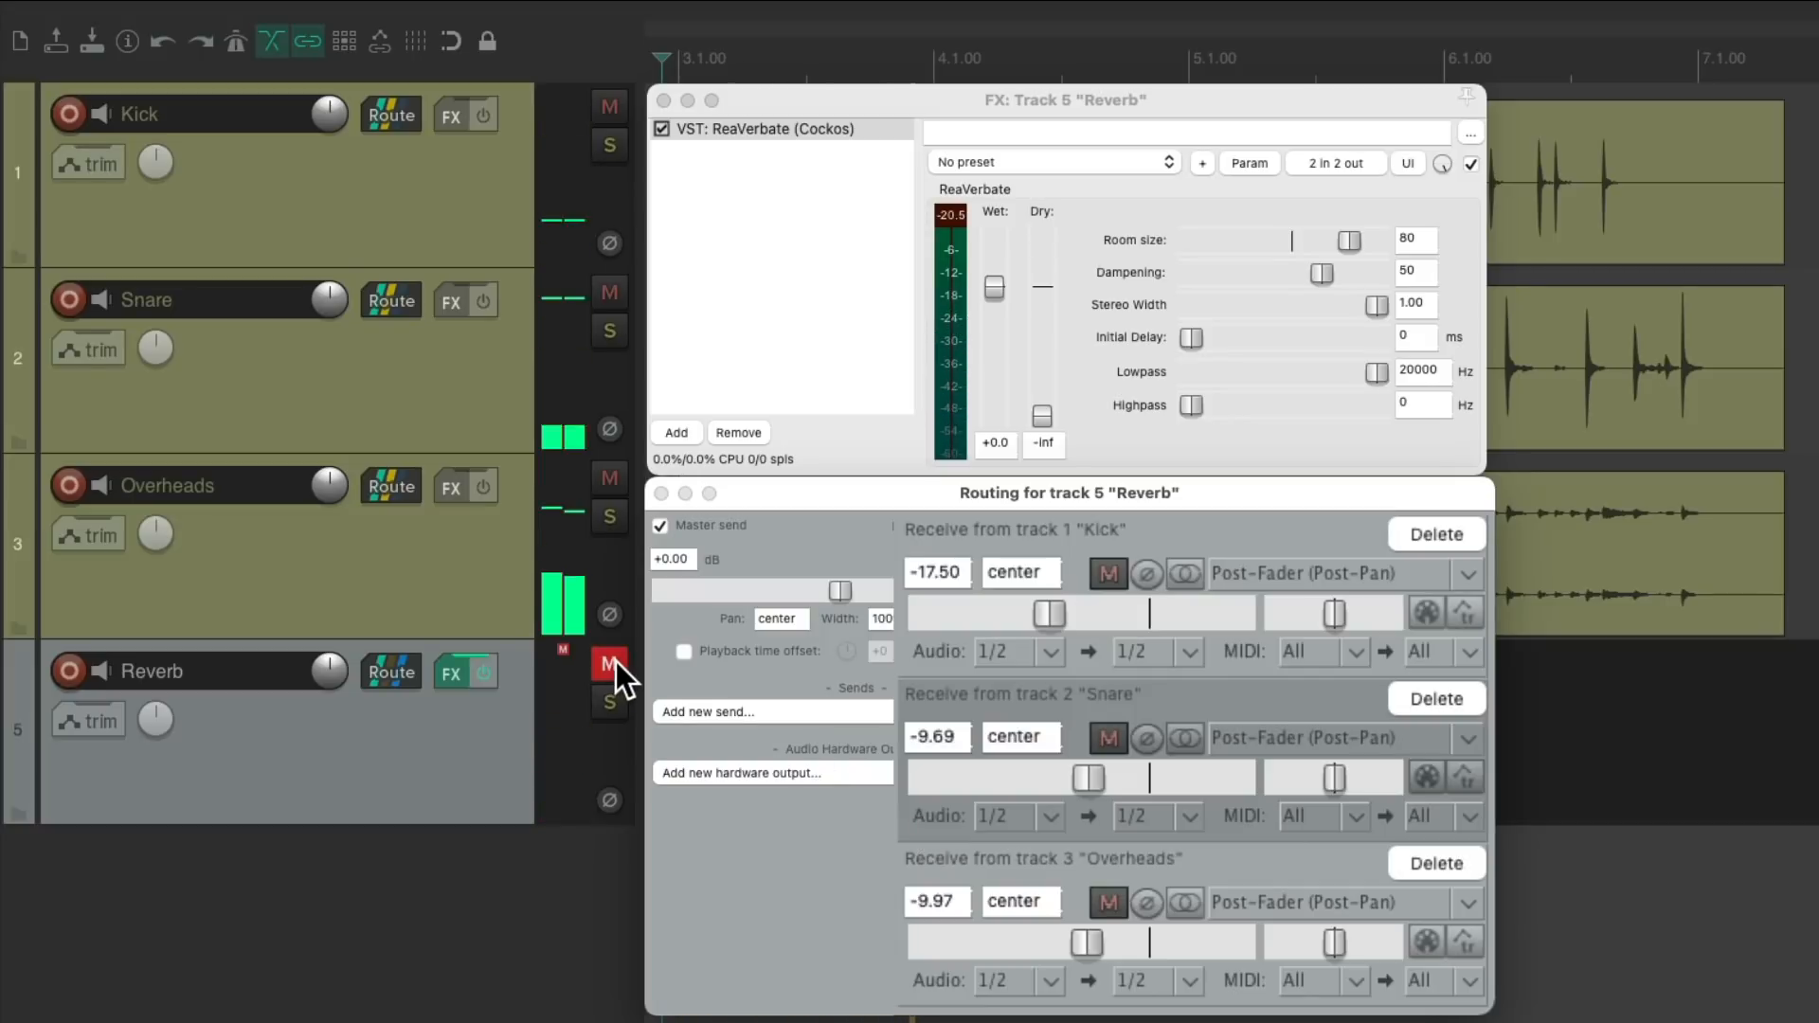
pyautogui.click(609, 665)
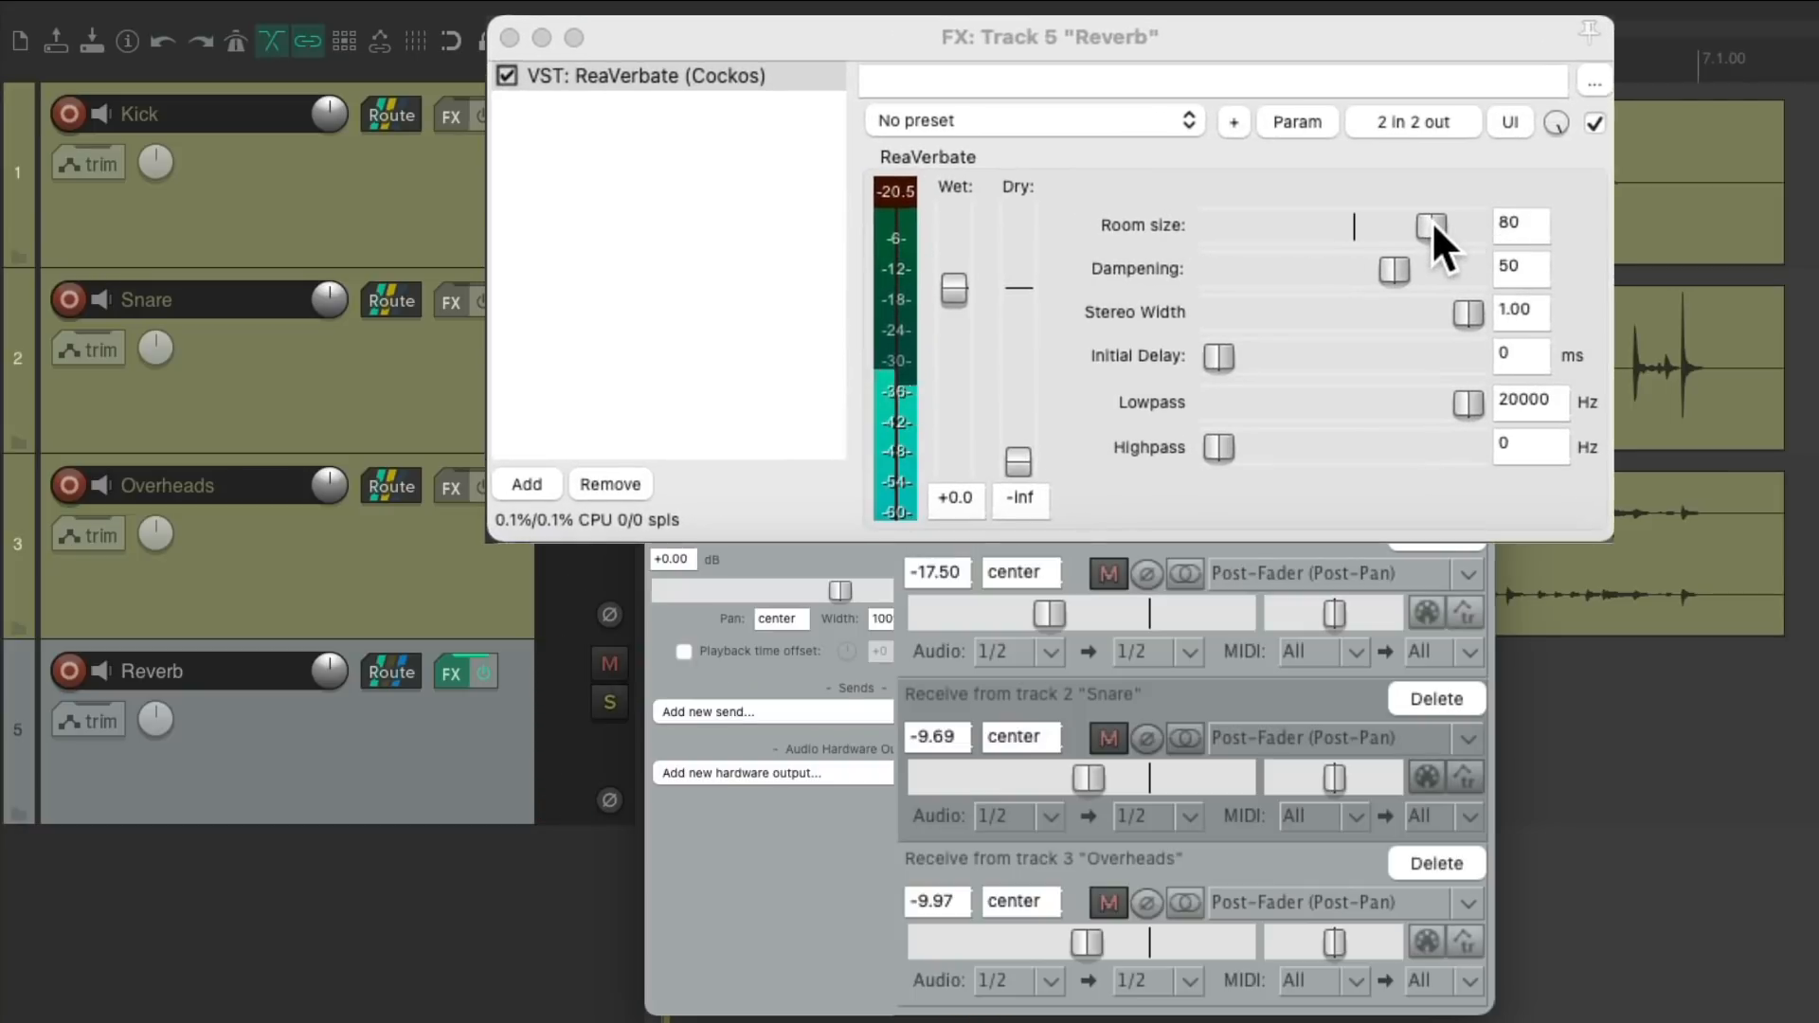
pyautogui.moveTo(1430, 225); pyautogui.dragTo(1450, 225)
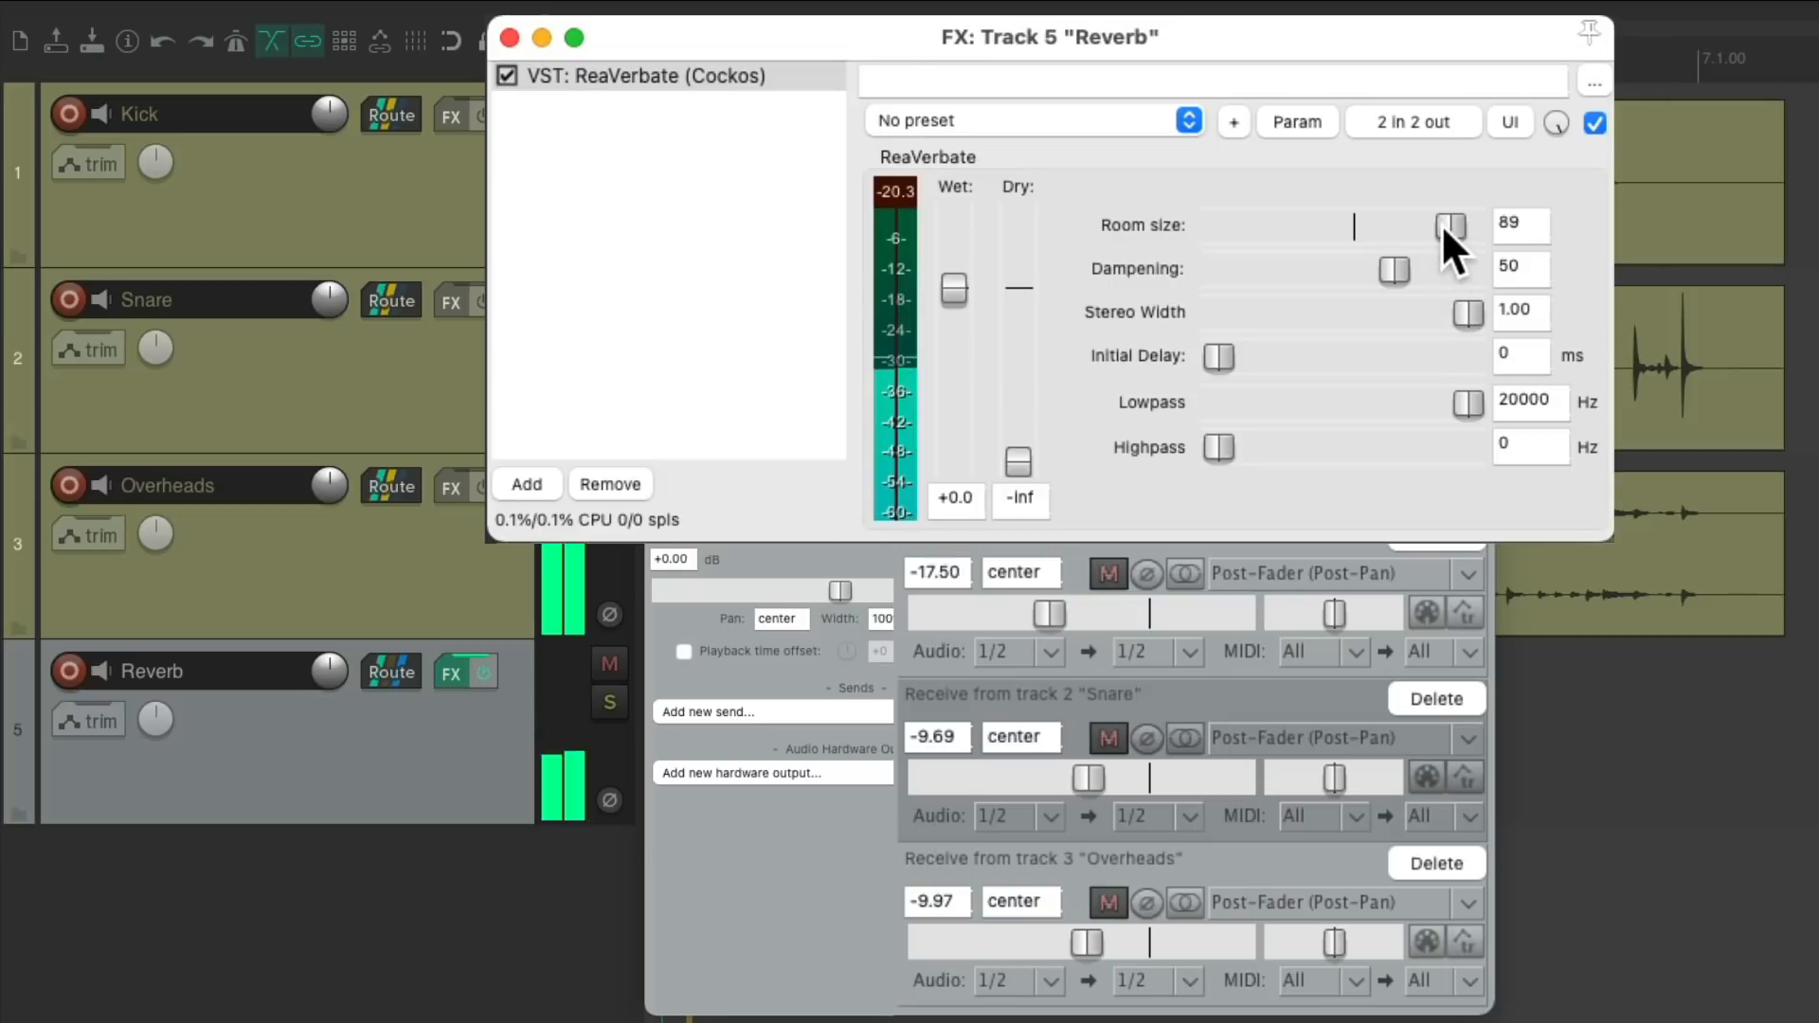
pyautogui.moveTo(1451, 226); pyautogui.dragTo(1386, 227)
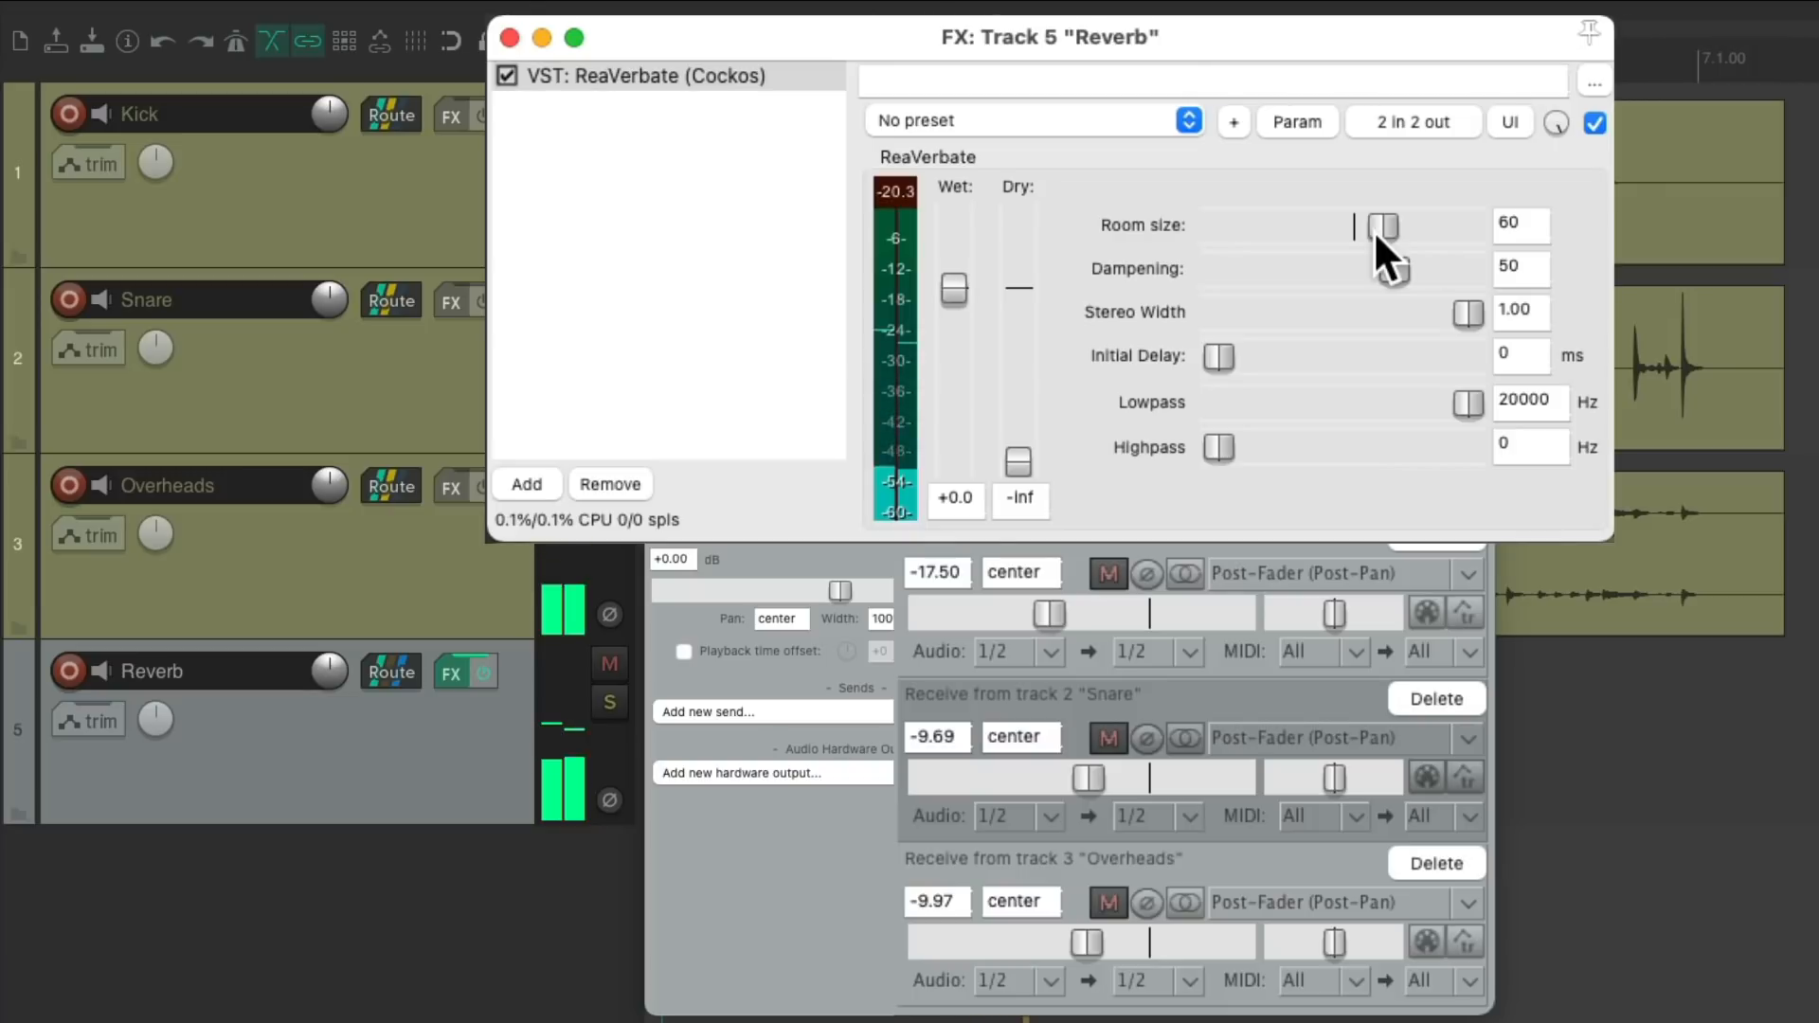
pyautogui.moveTo(1381, 226); pyautogui.dragTo(1384, 225)
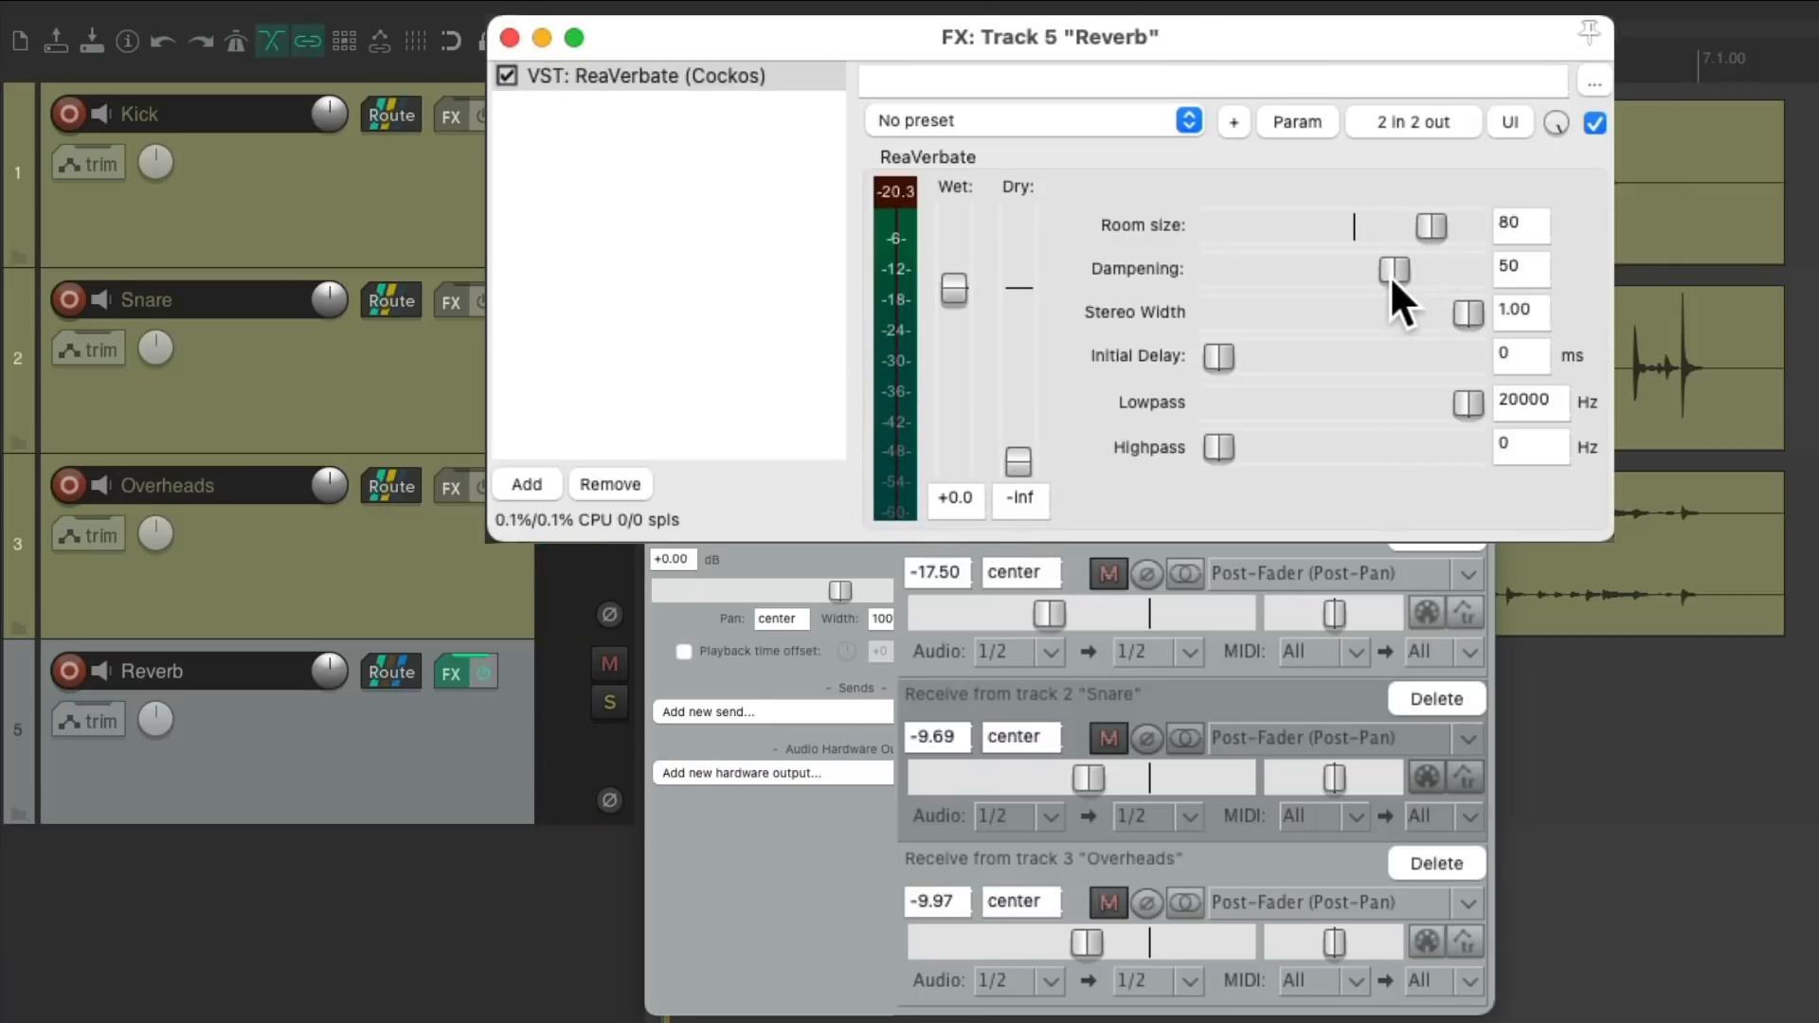
pyautogui.moveTo(1393, 269); pyautogui.dragTo(1298, 269)
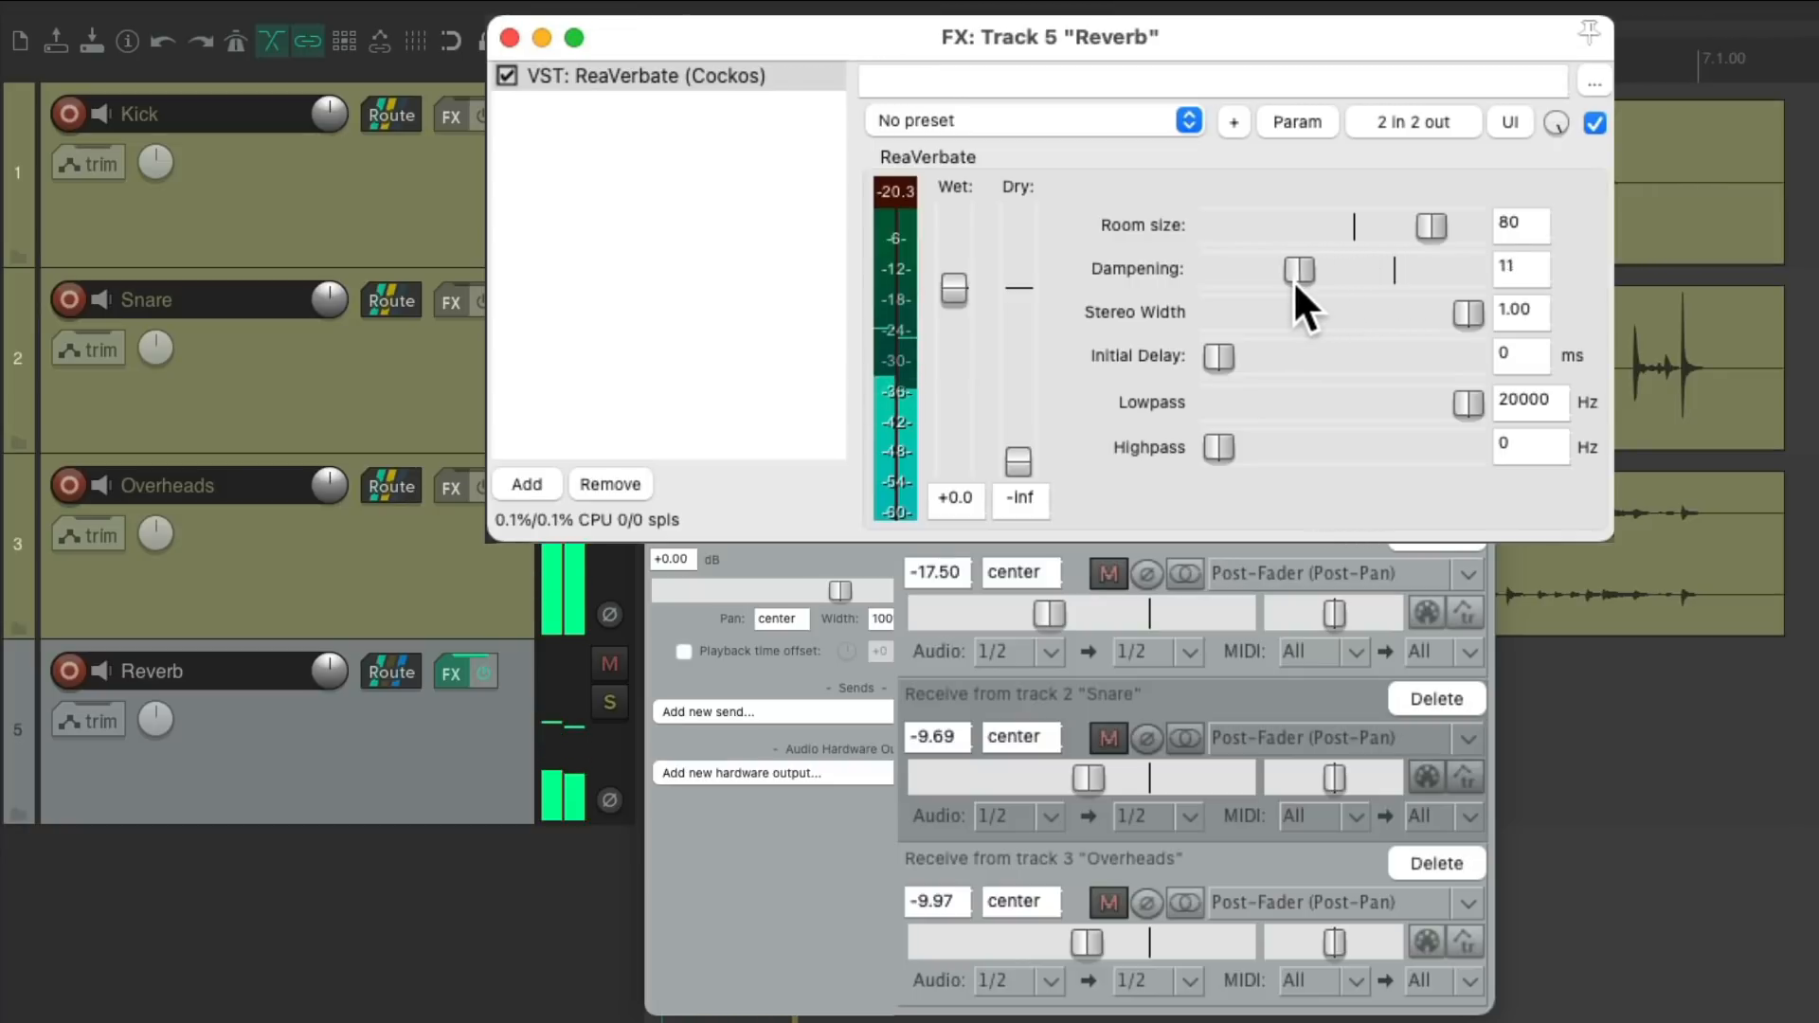
pyautogui.moveTo(1299, 269); pyautogui.dragTo(1265, 269)
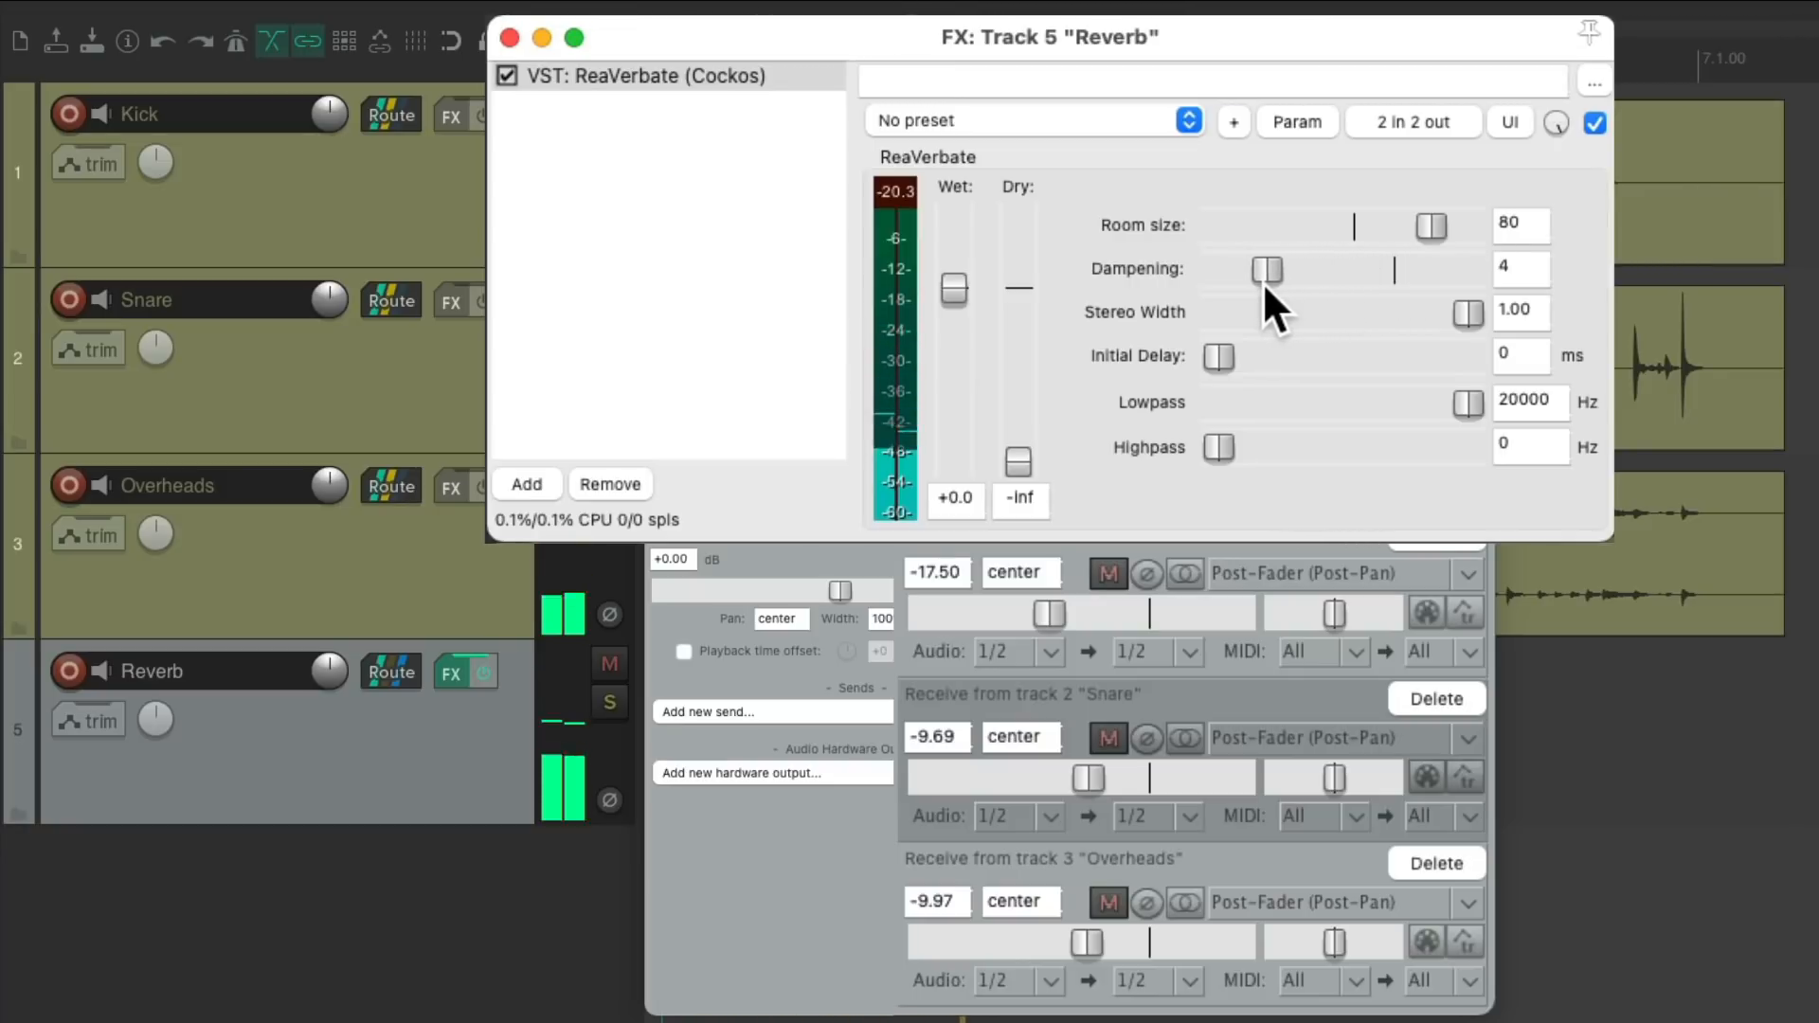
pyautogui.moveTo(1266, 269); pyautogui.dragTo(1265, 269)
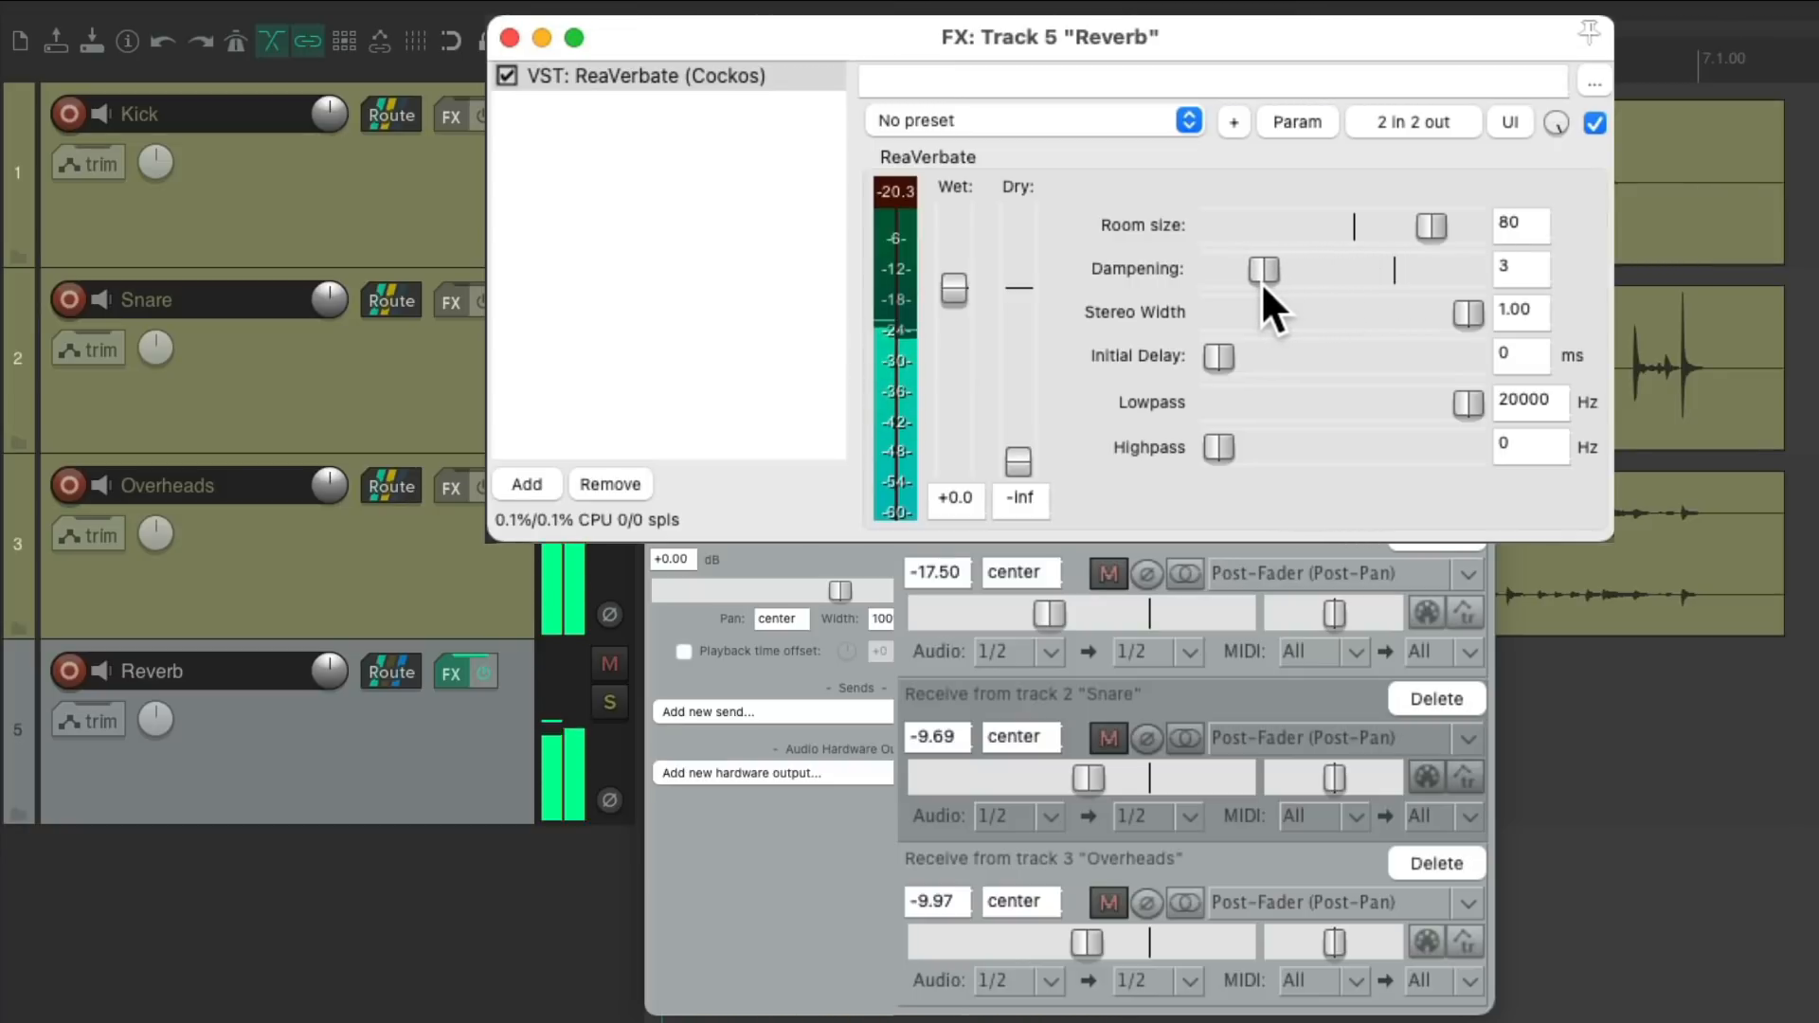
pyautogui.moveTo(1262, 269); pyautogui.dragTo(1350, 269)
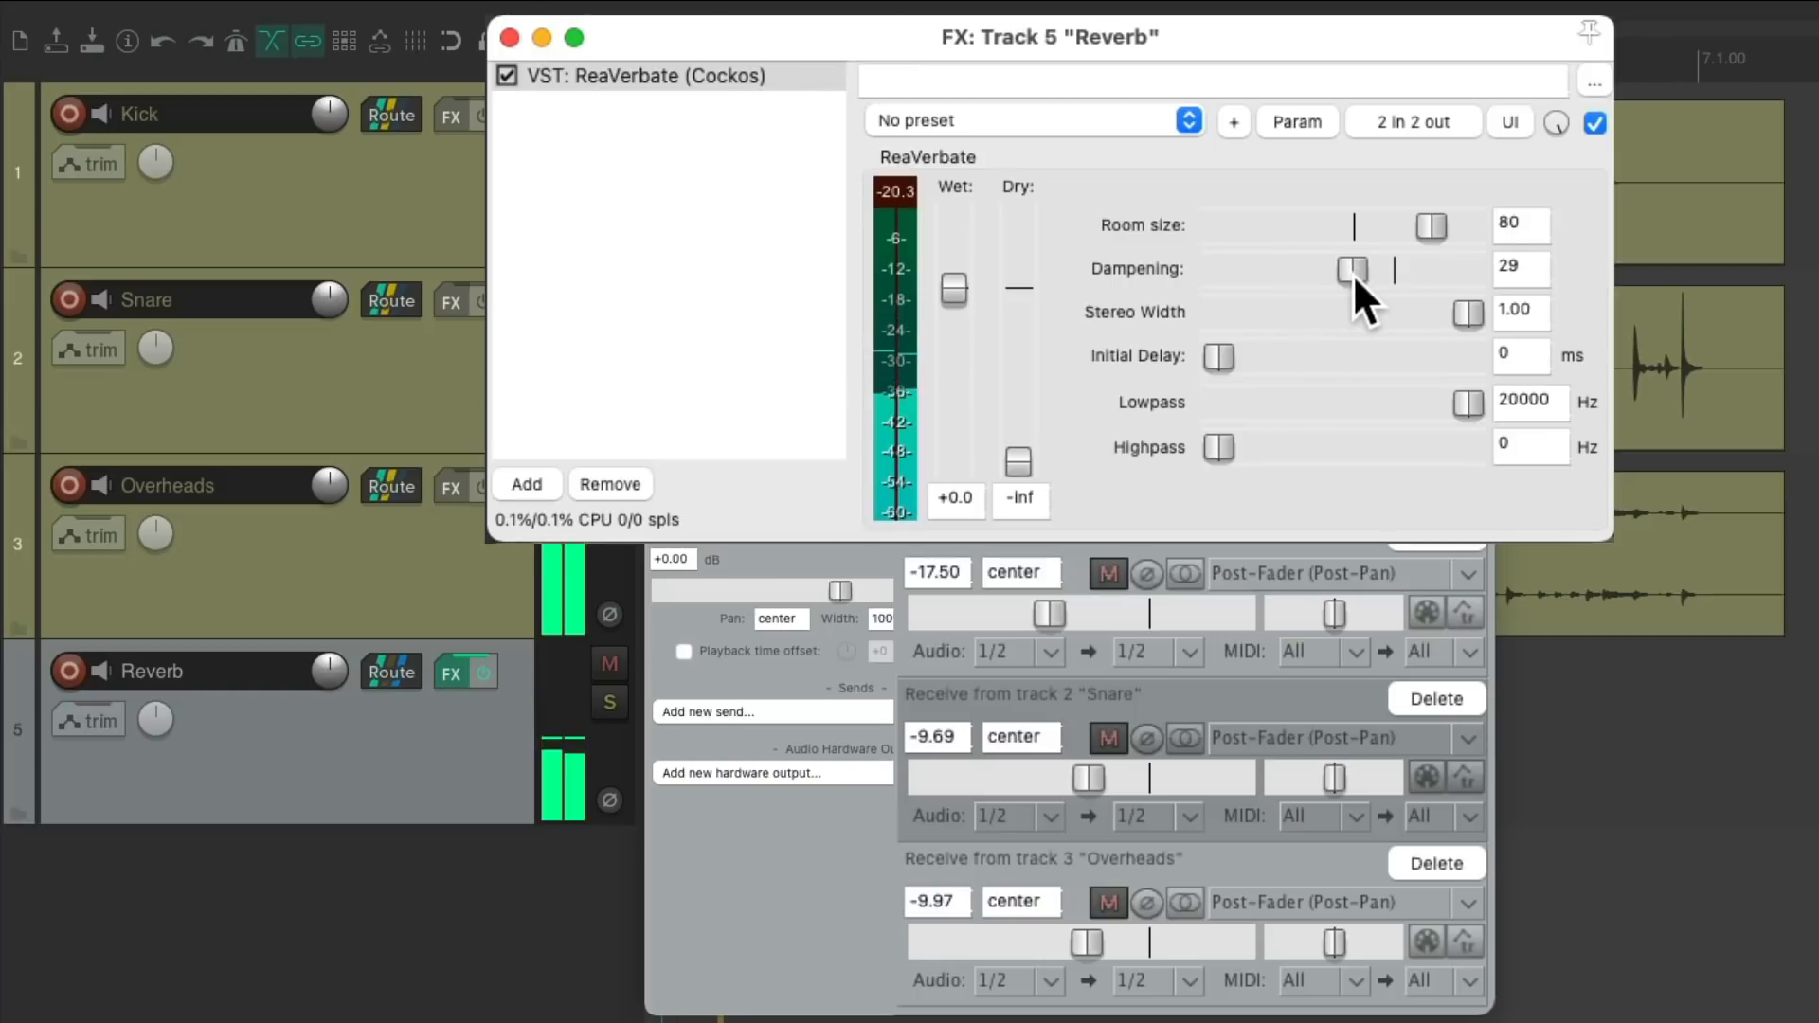
pyautogui.moveTo(1351, 269); pyautogui.dragTo(1443, 269)
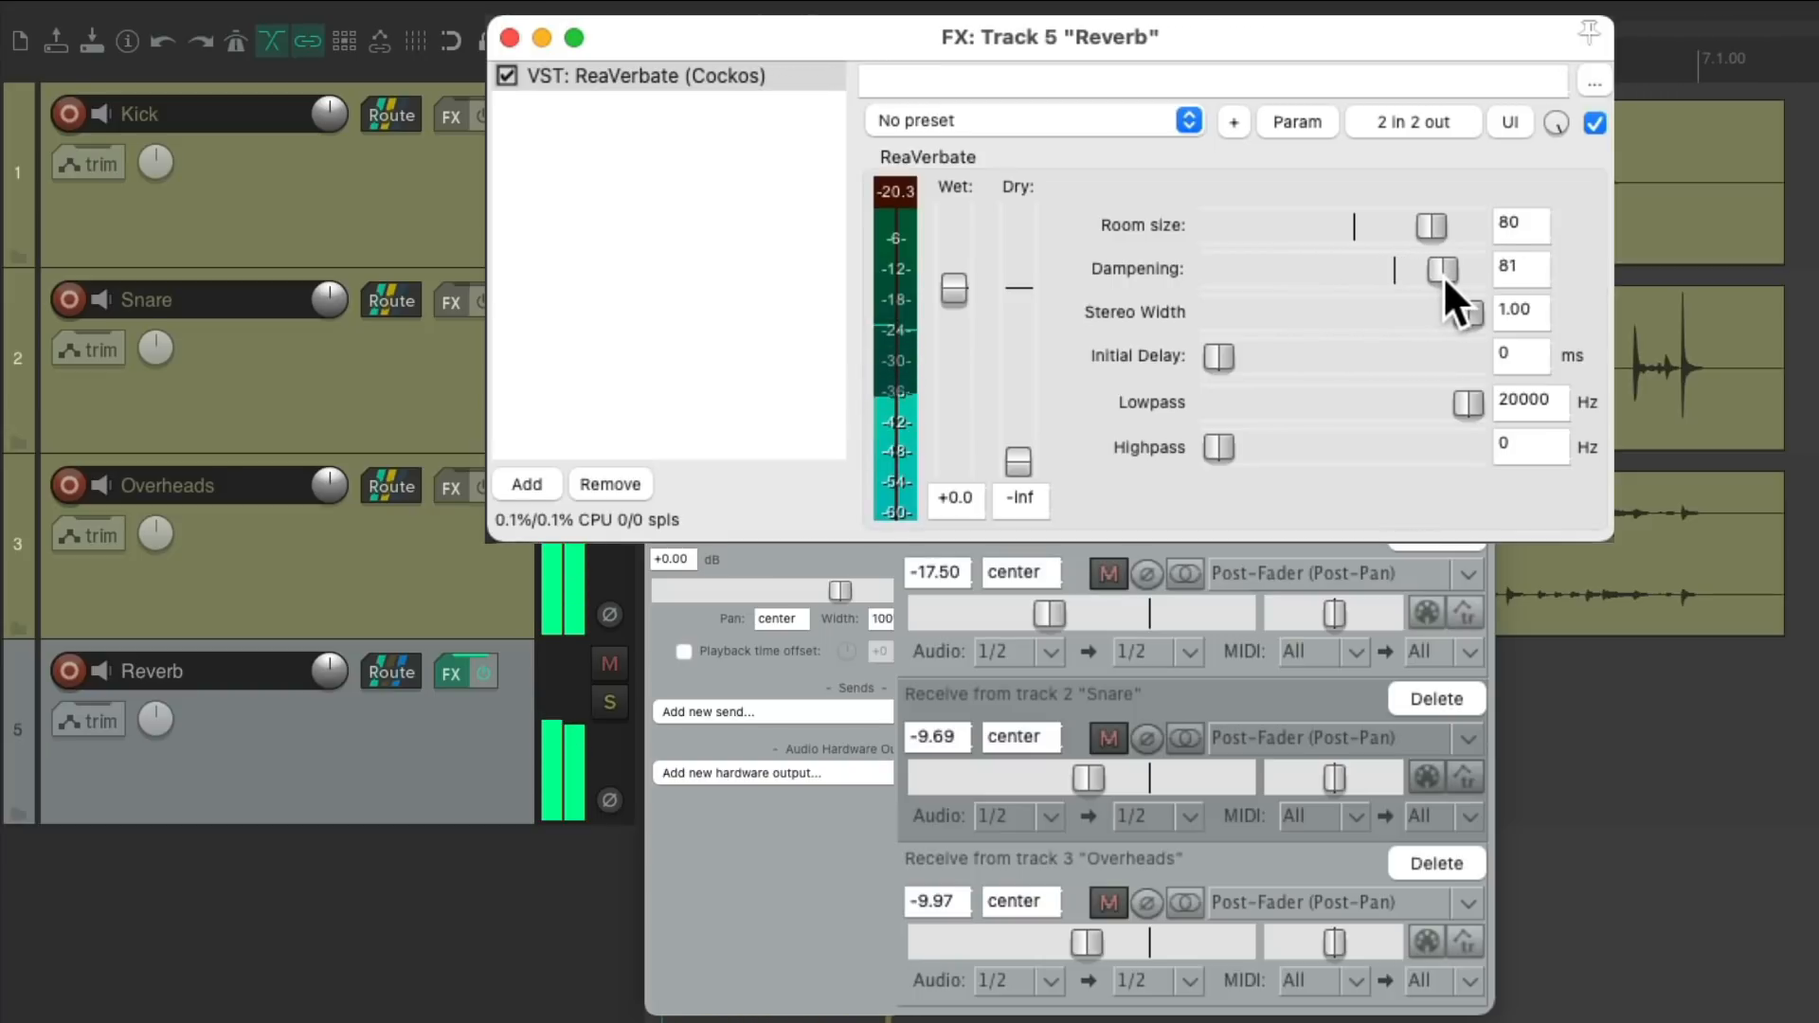
pyautogui.moveTo(1444, 268); pyautogui.dragTo(1391, 268)
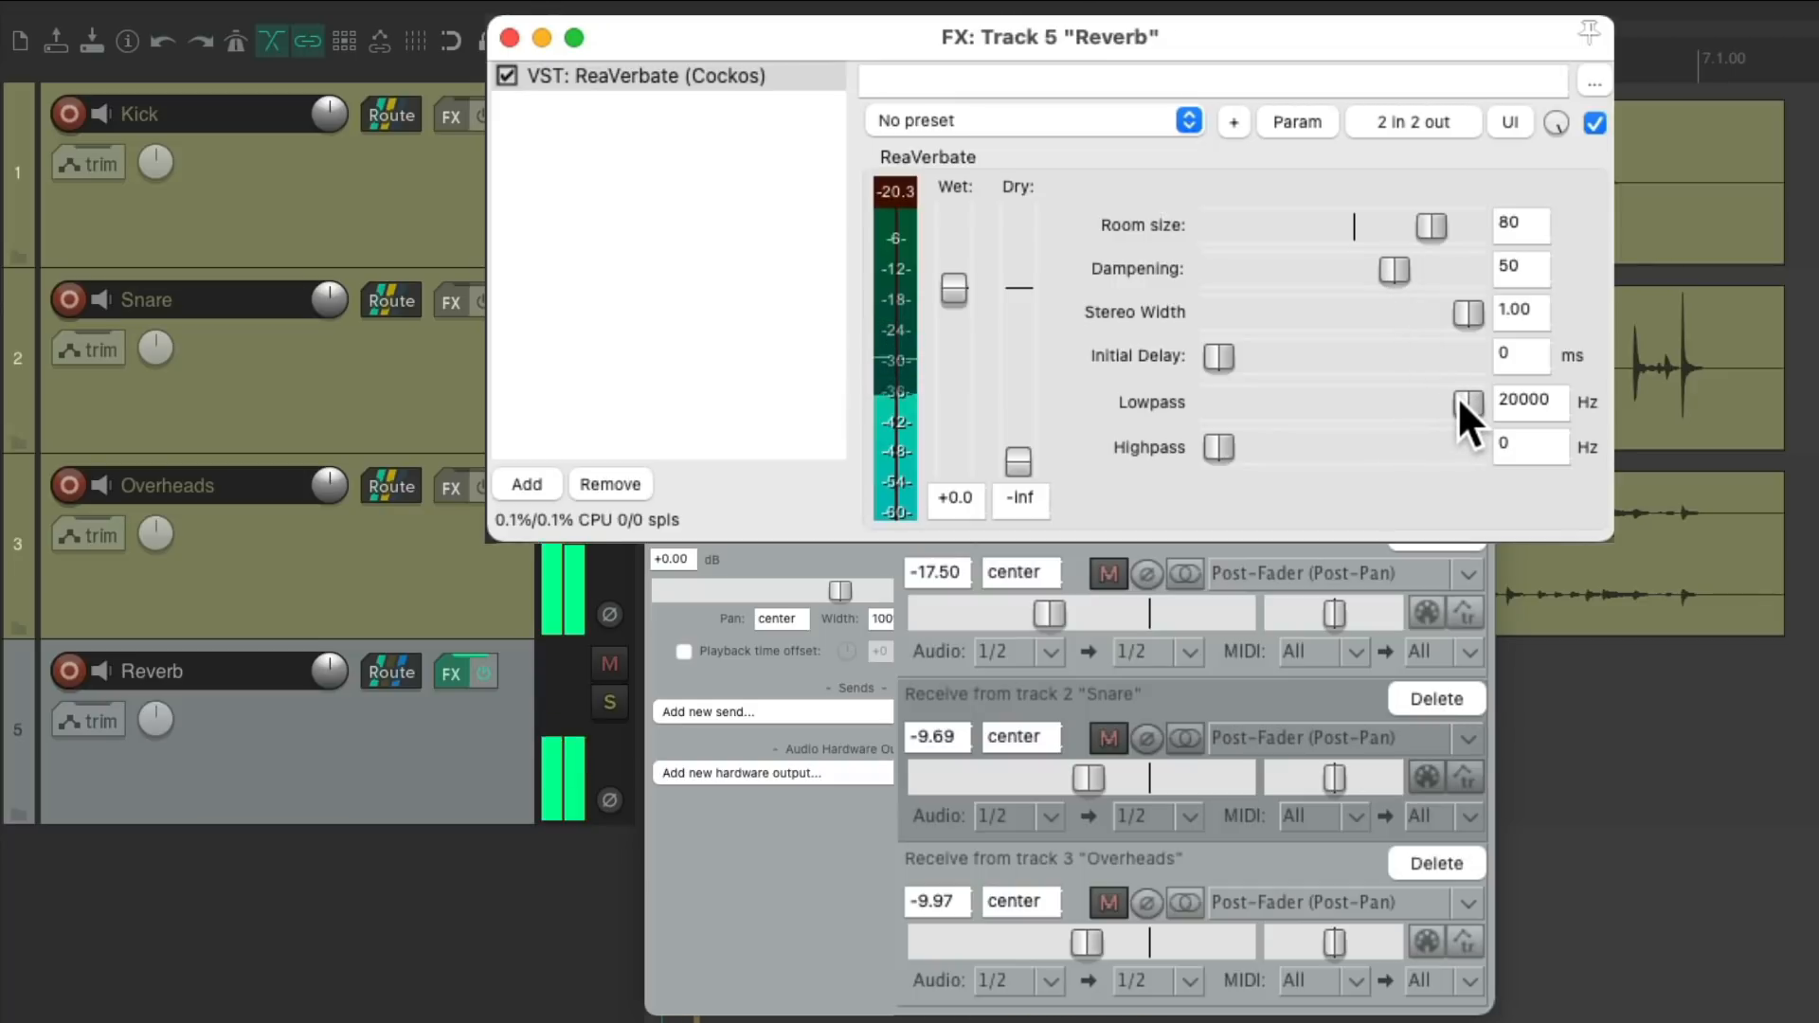
pyautogui.moveTo(1466, 403); pyautogui.dragTo(1351, 402)
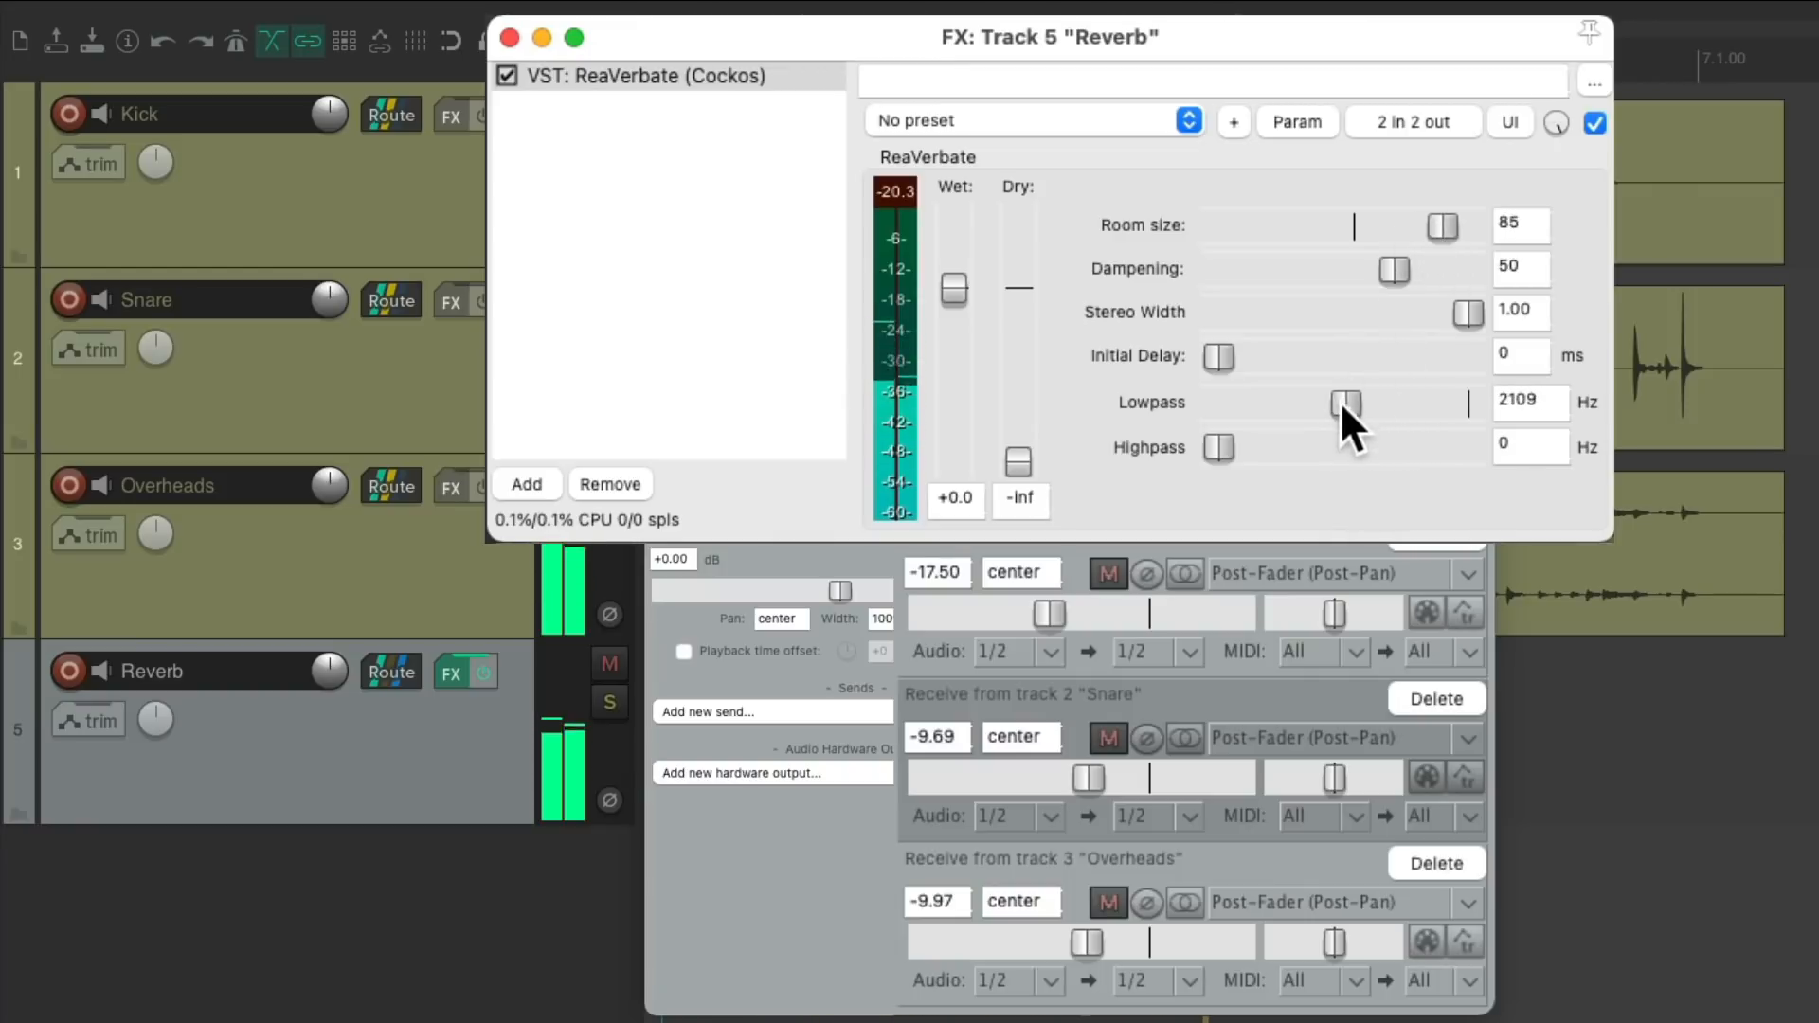
pyautogui.moveTo(1345, 402); pyautogui.dragTo(1357, 403)
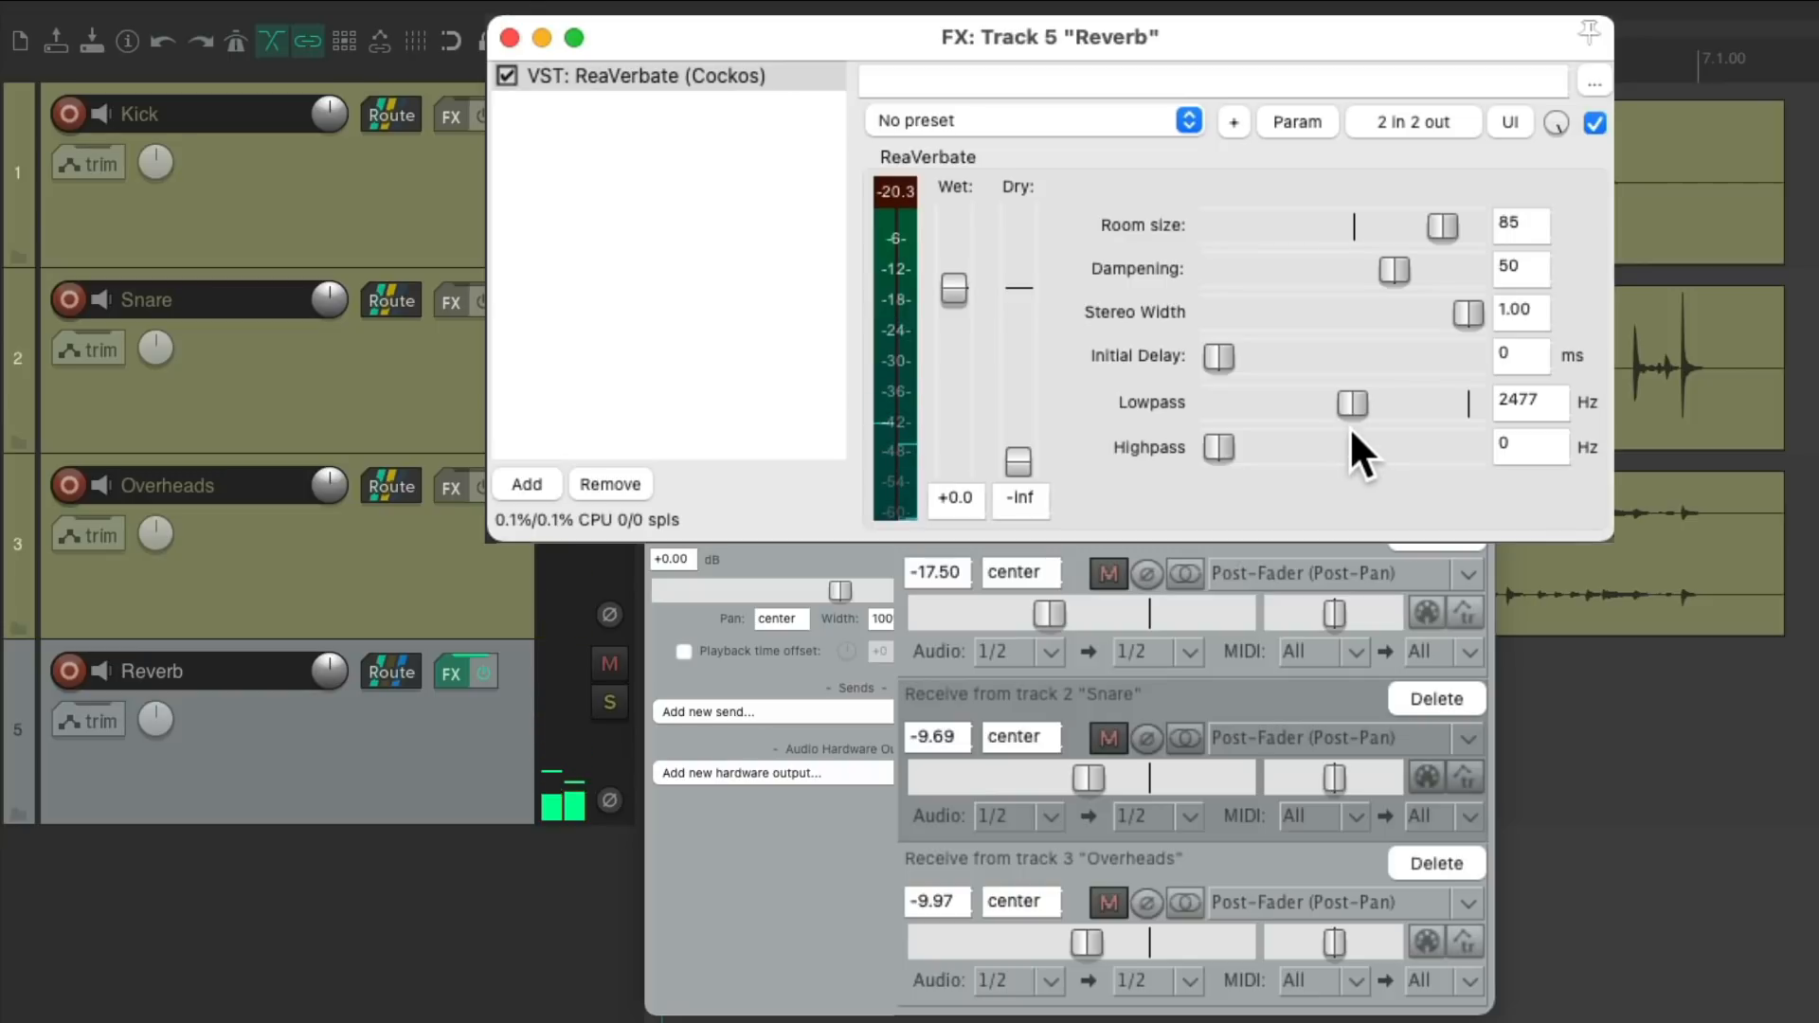
pyautogui.moveTo(1352, 403); pyautogui.dragTo(1467, 404)
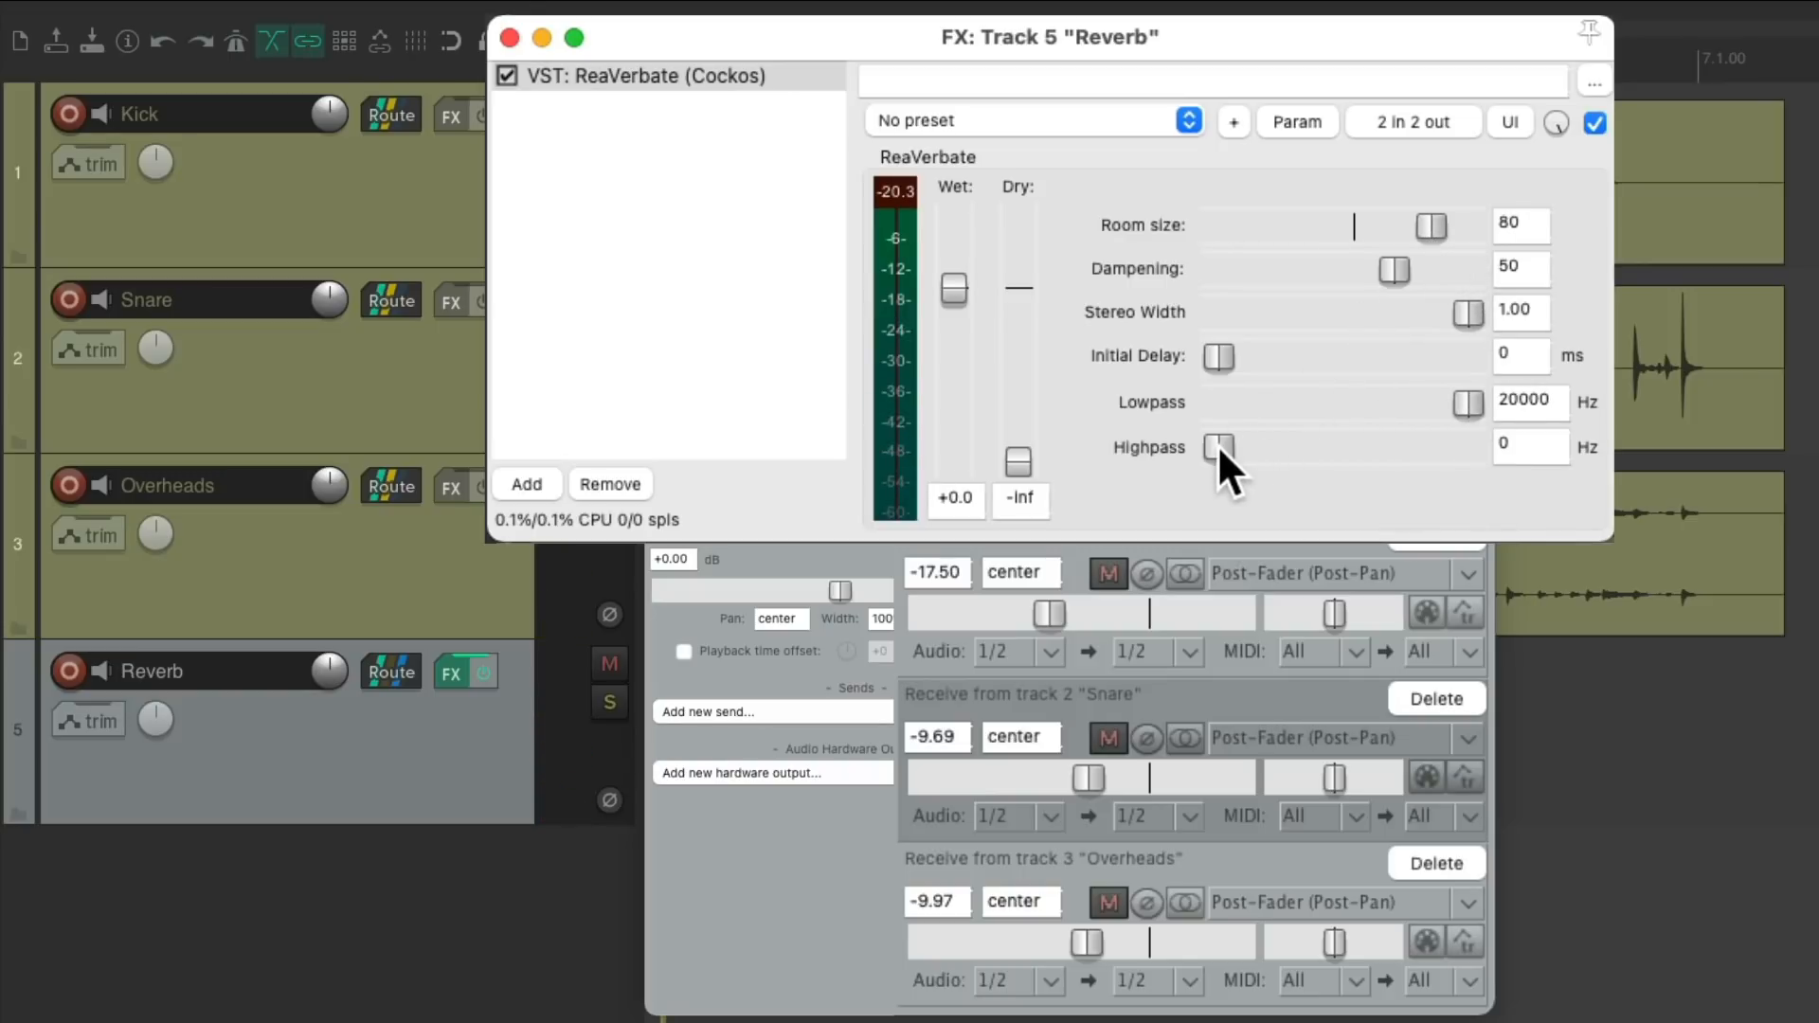
pyautogui.moveTo(1219, 448); pyautogui.dragTo(1268, 448)
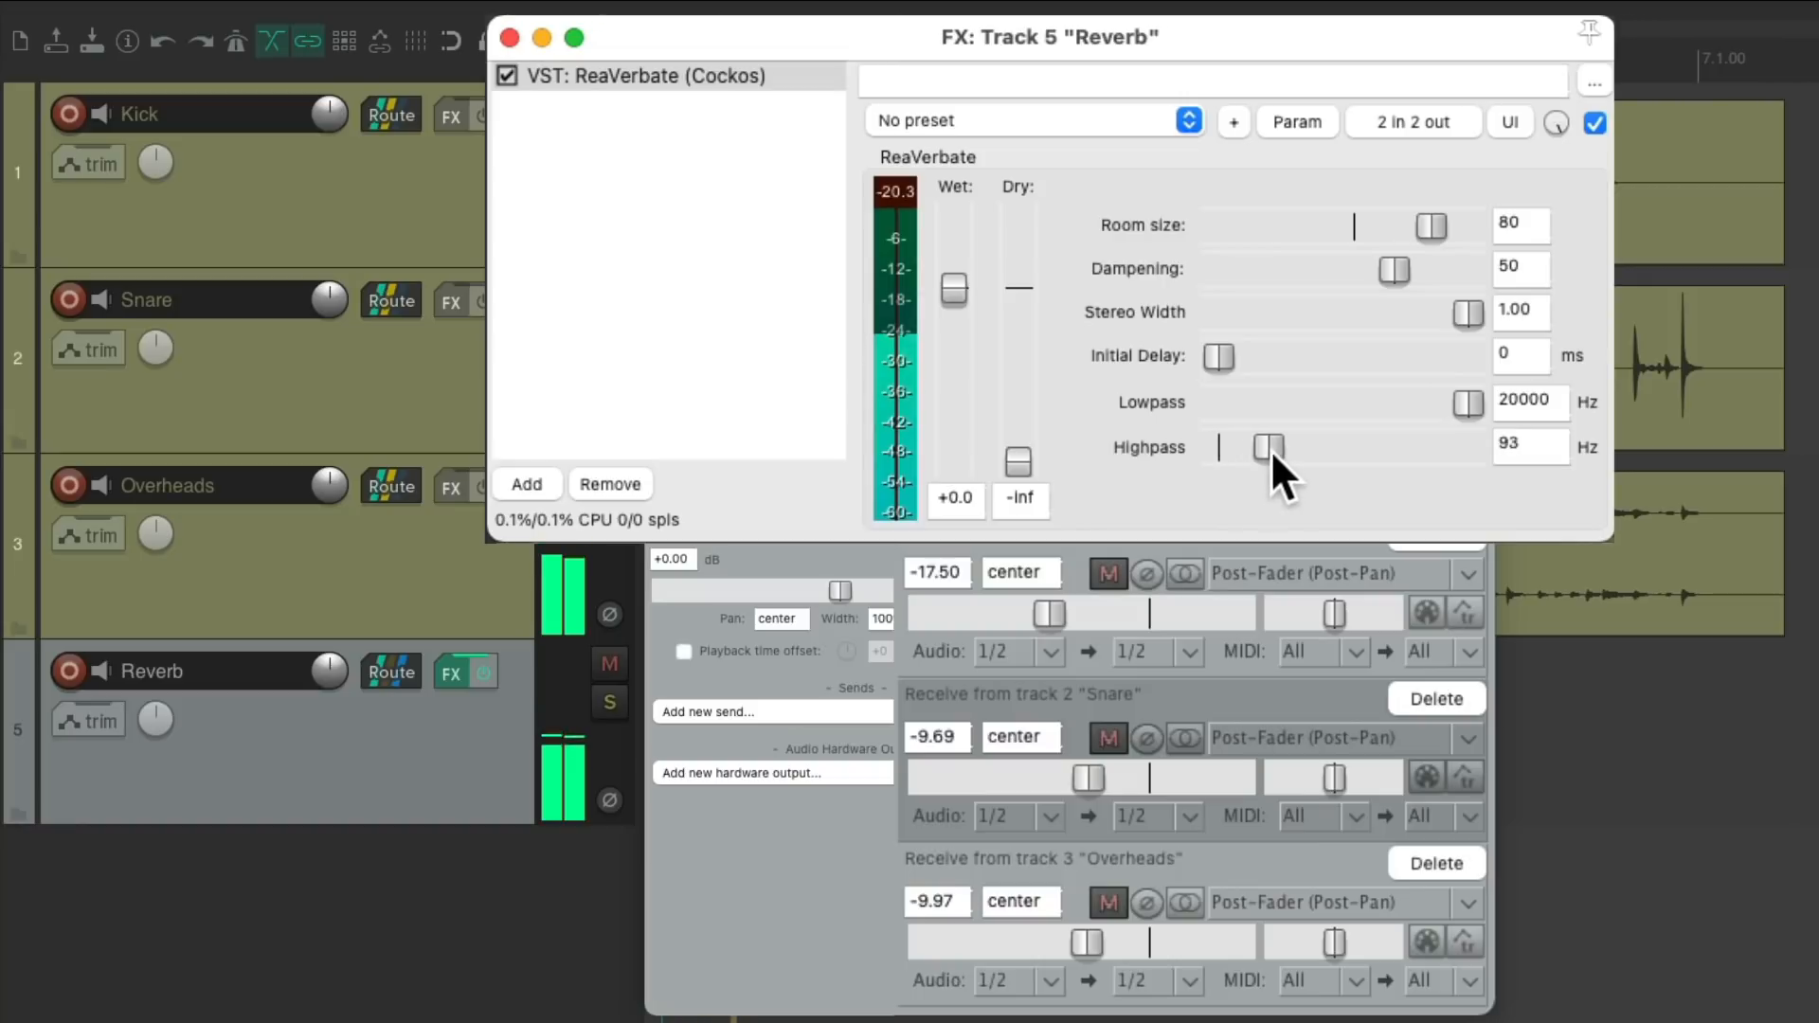
pyautogui.moveTo(1267, 448); pyautogui.dragTo(1330, 448)
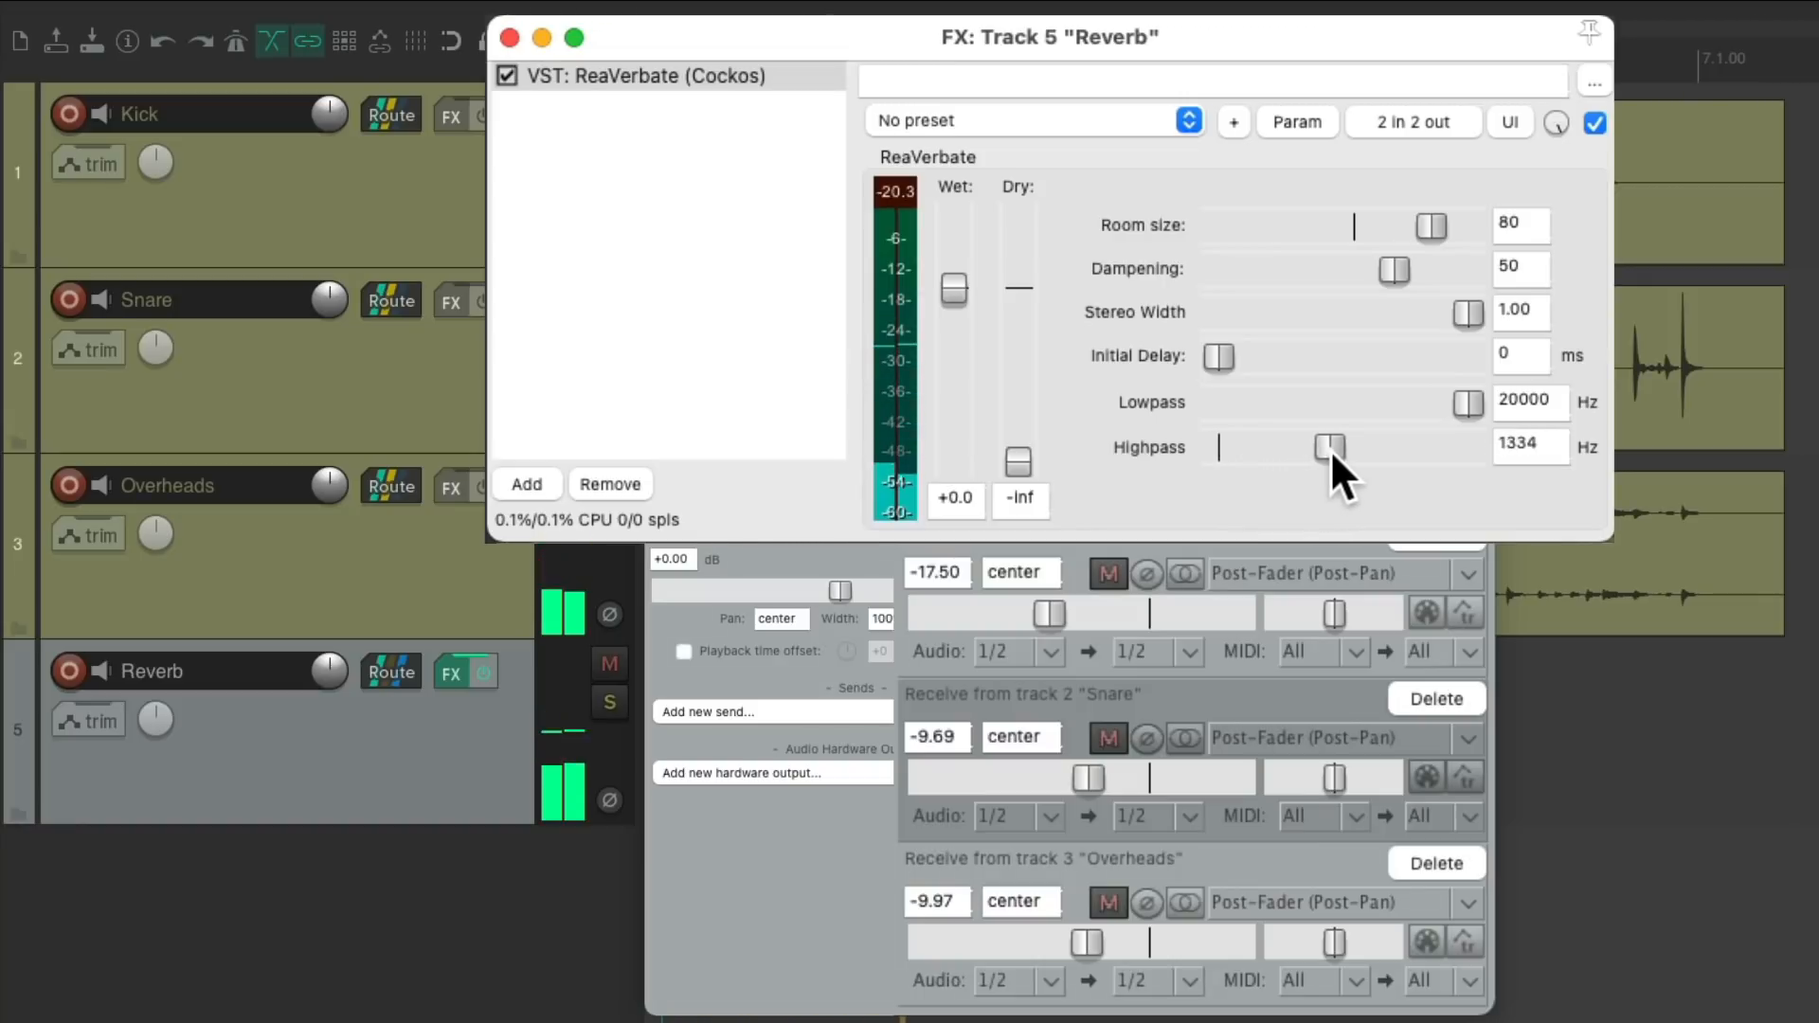
pyautogui.moveTo(1334, 448); pyautogui.dragTo(1327, 448)
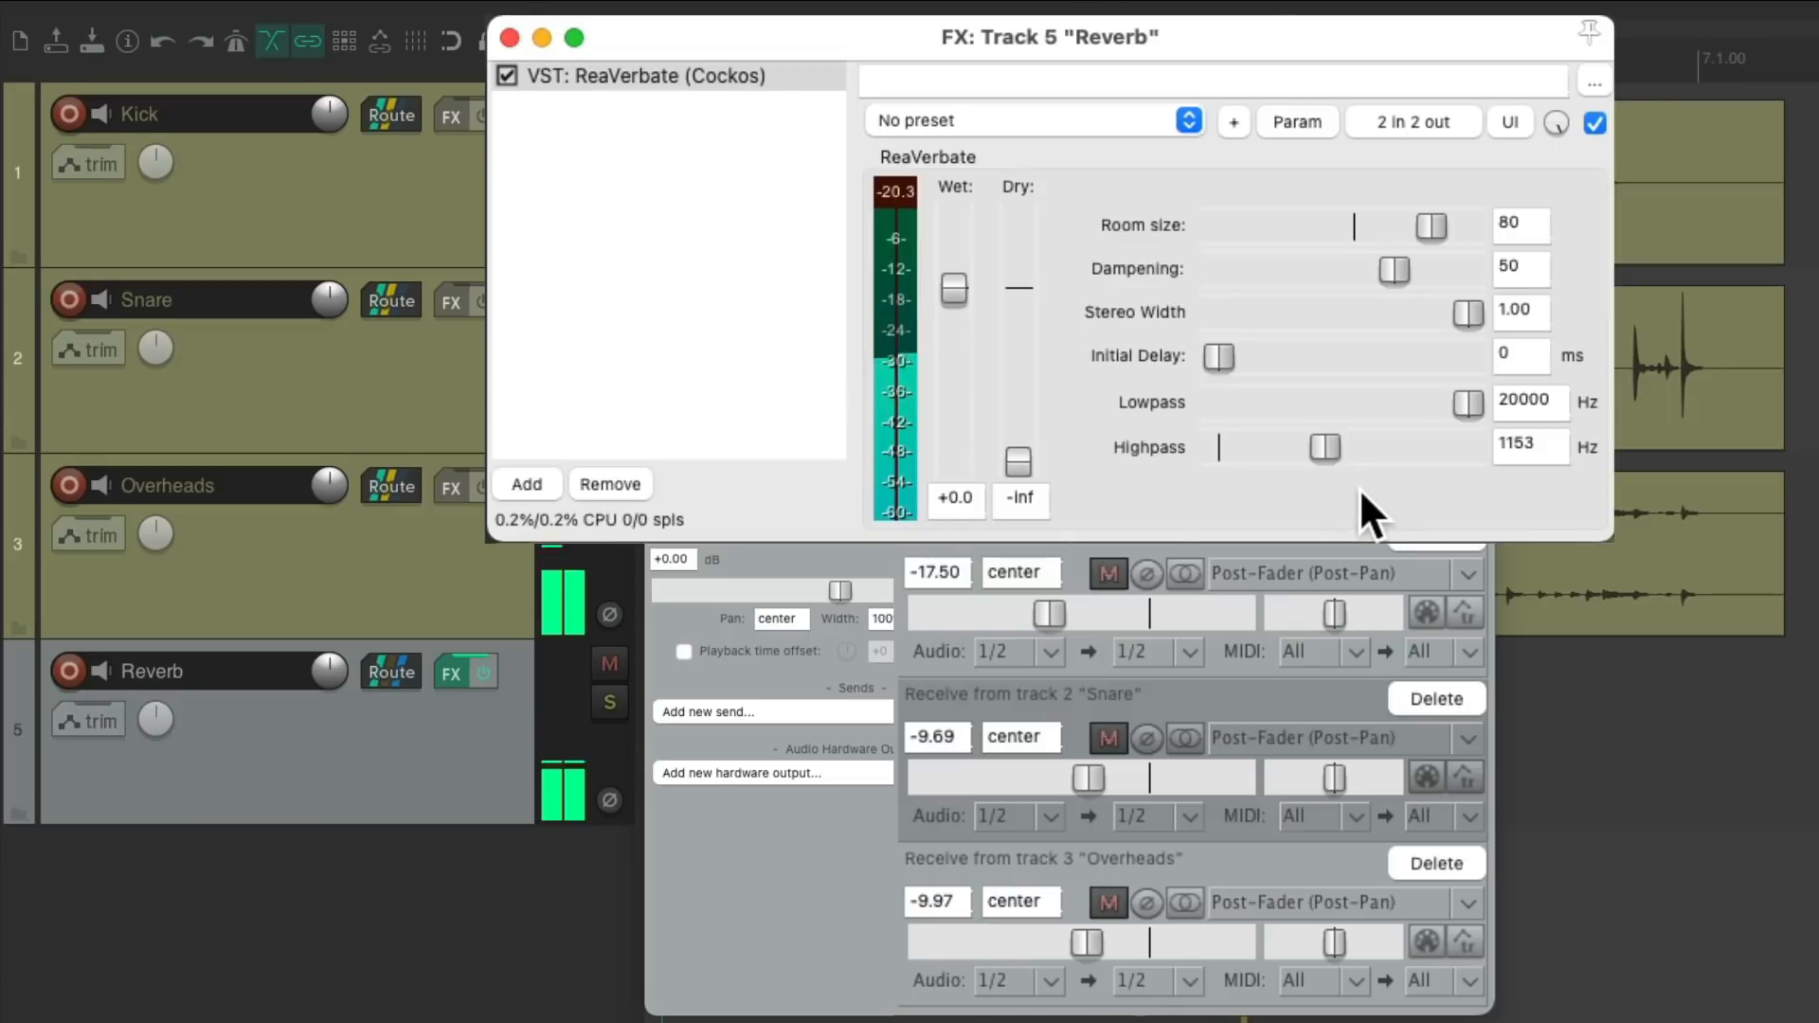
pyautogui.moveTo(1326, 448); pyautogui.dragTo(1218, 448)
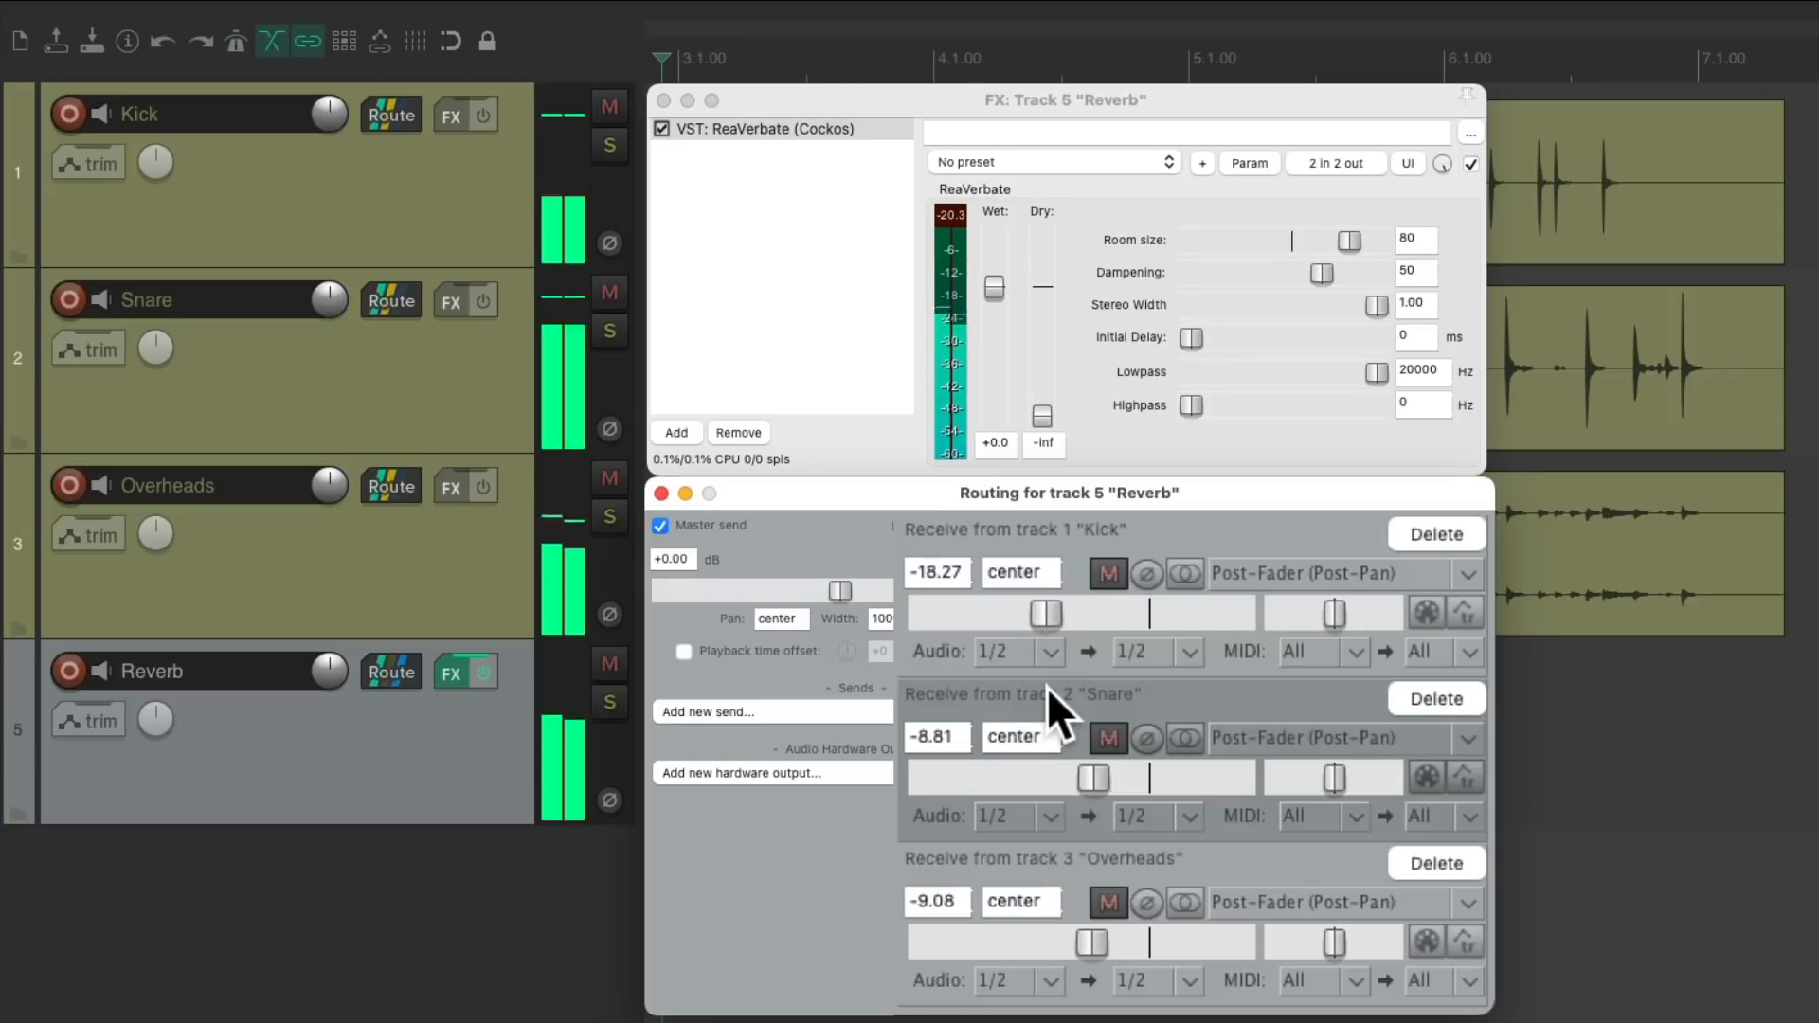
pyautogui.click(608, 664)
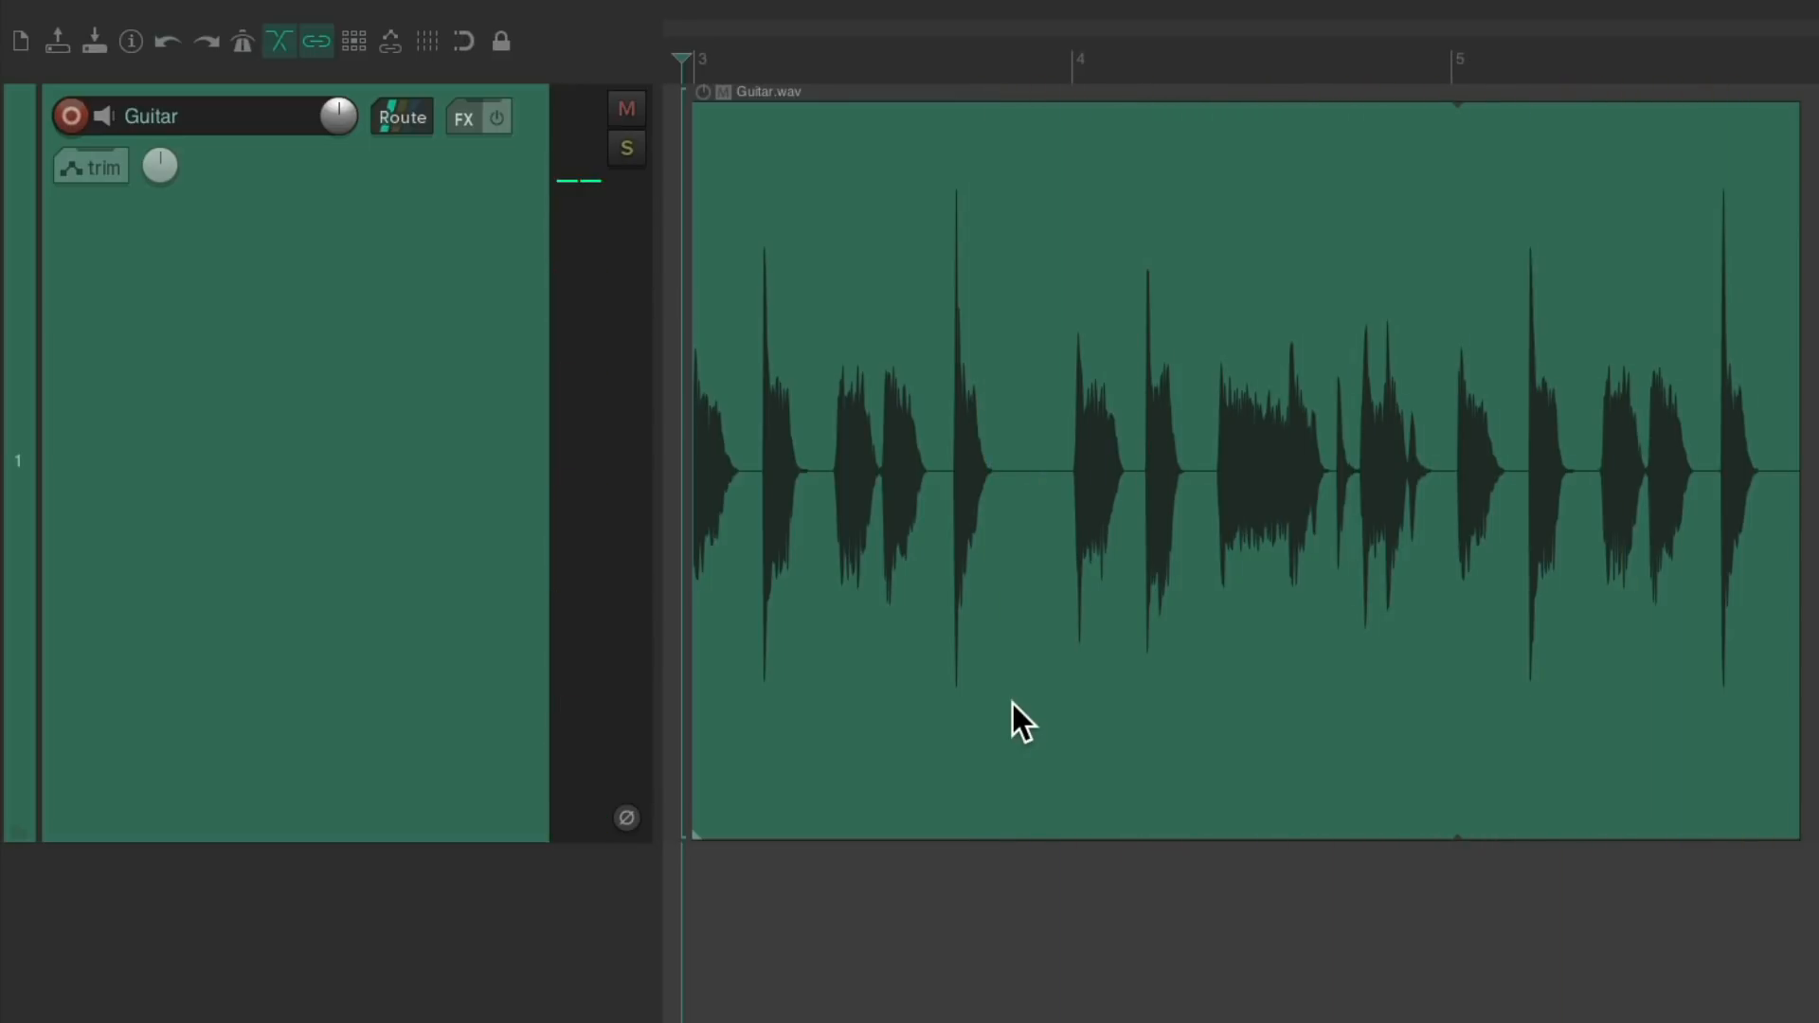
pyautogui.moveTo(470, 122)
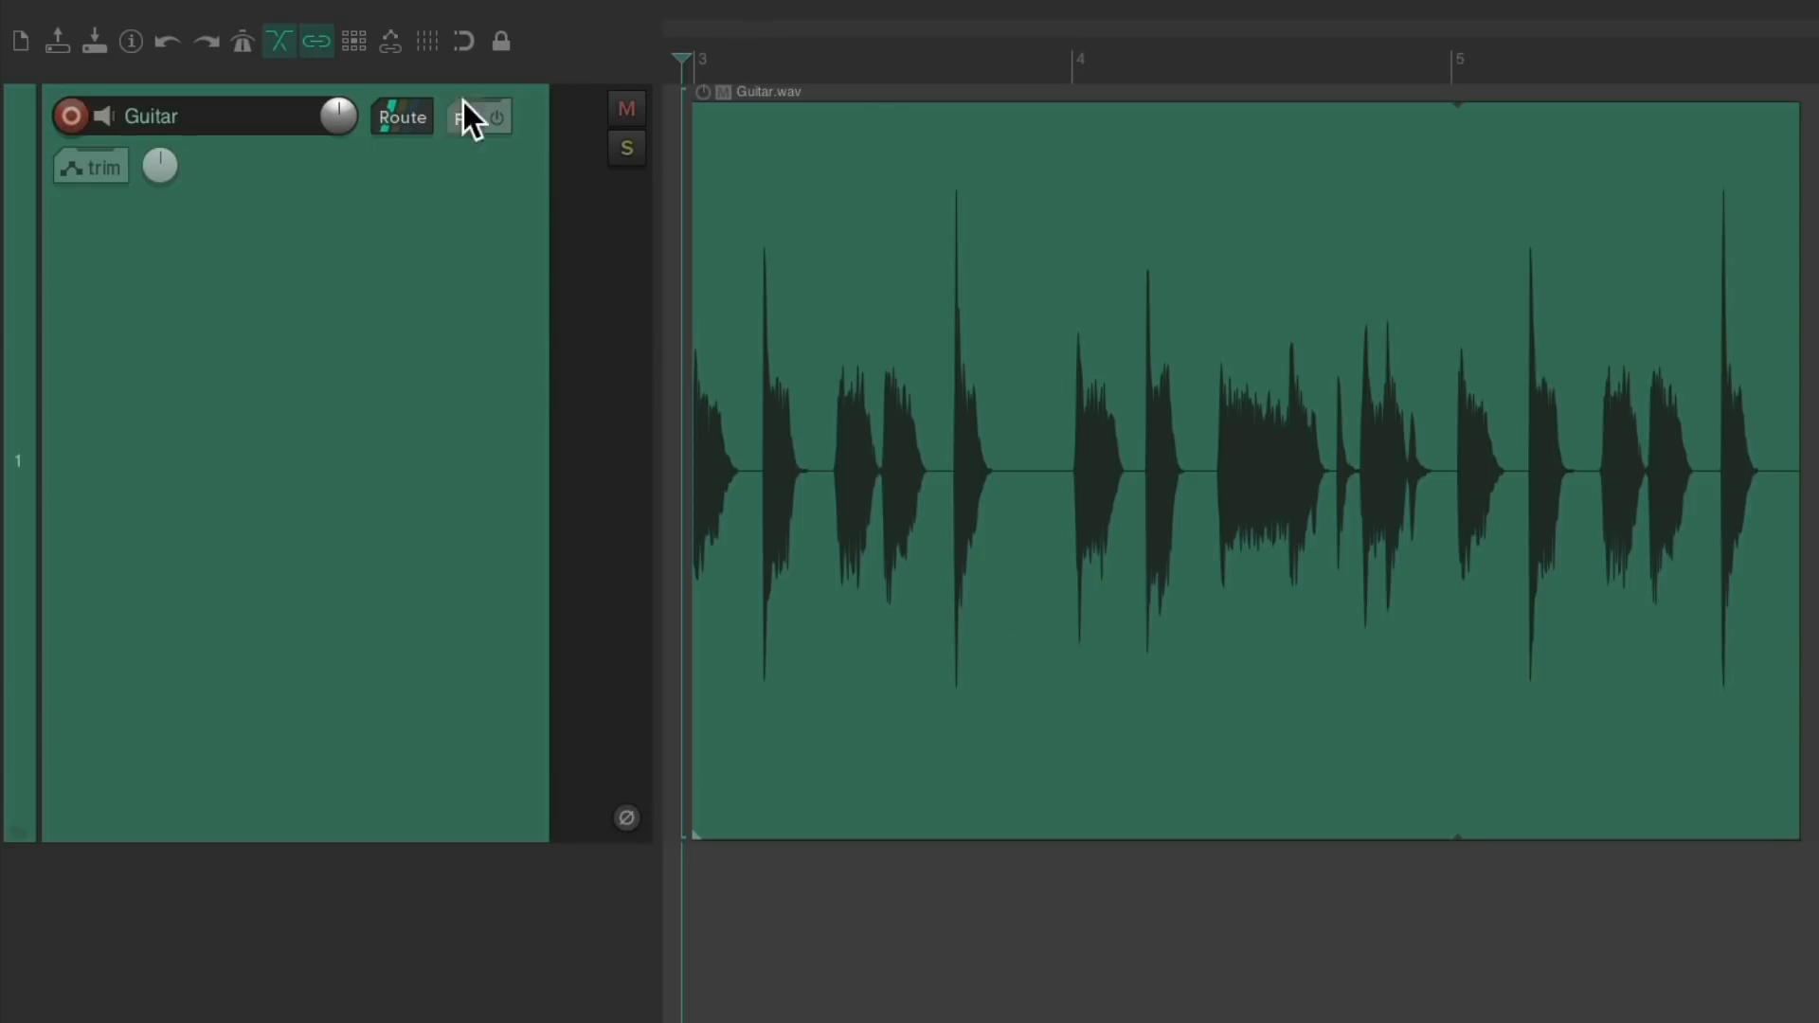
# Open the Guitar track's FX window showing ReaVerbate at room size 50.
pyautogui.click(470, 116)
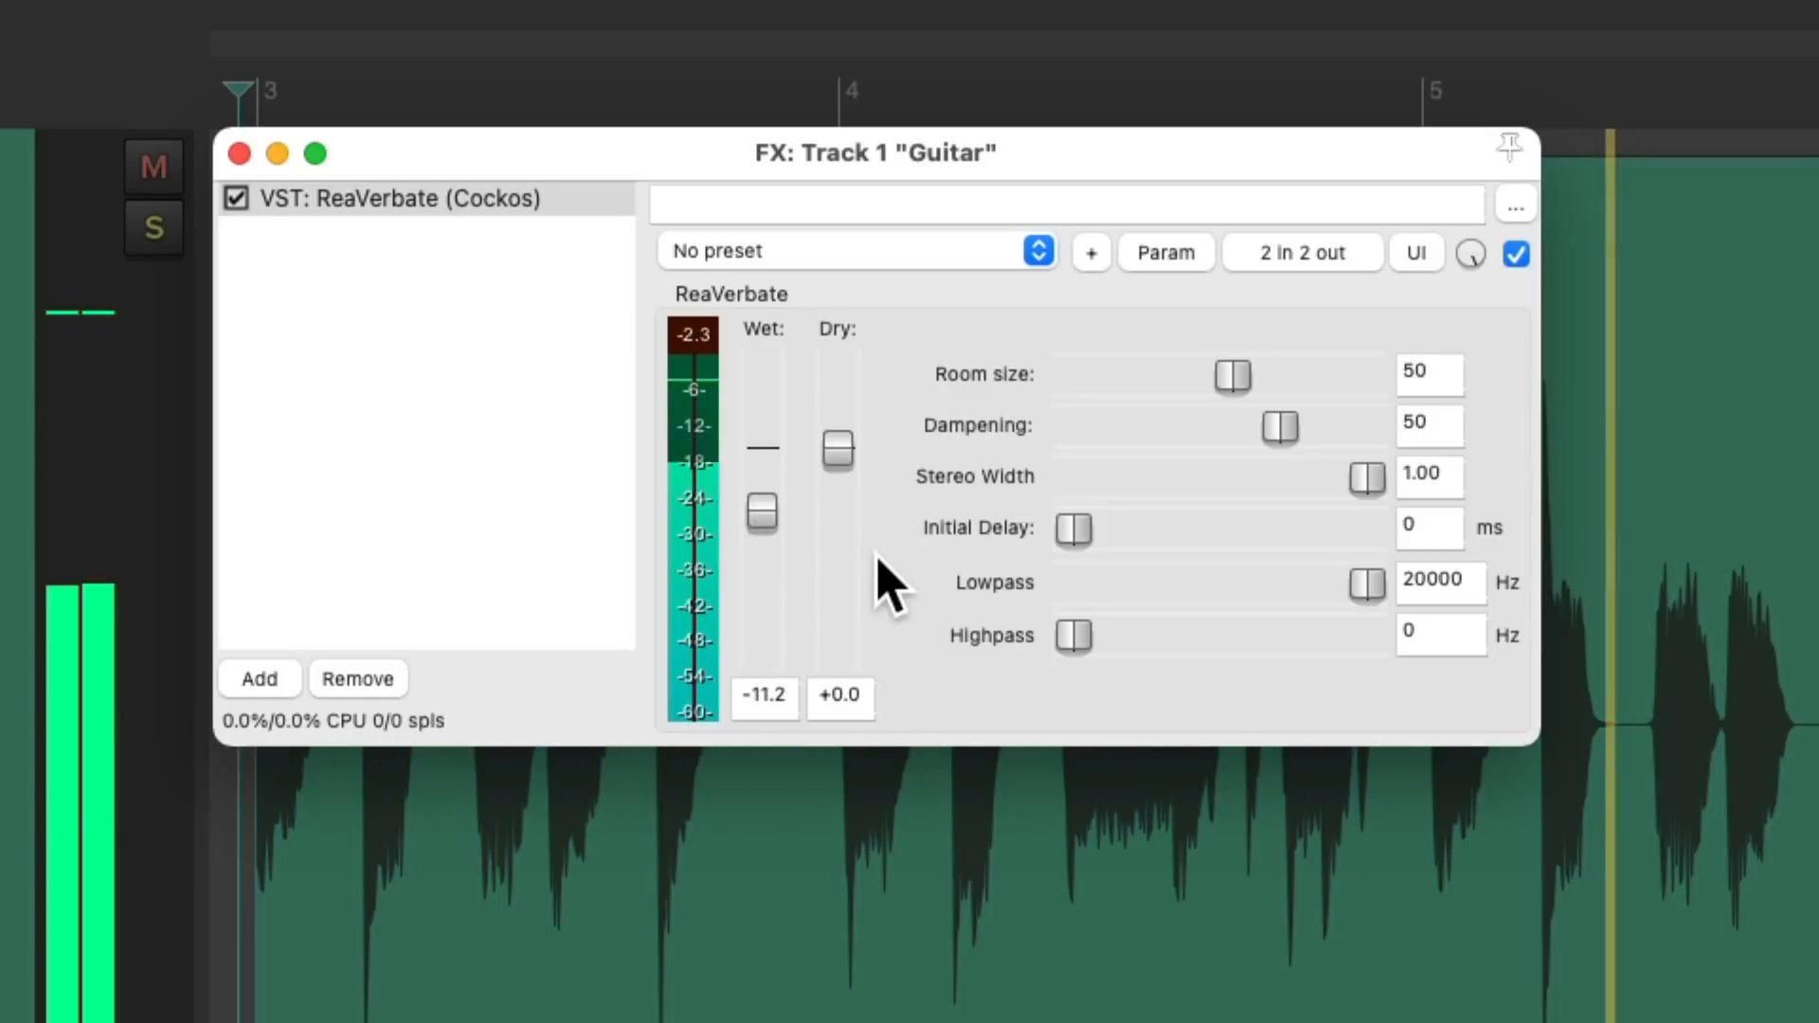
pyautogui.moveTo(1090, 552)
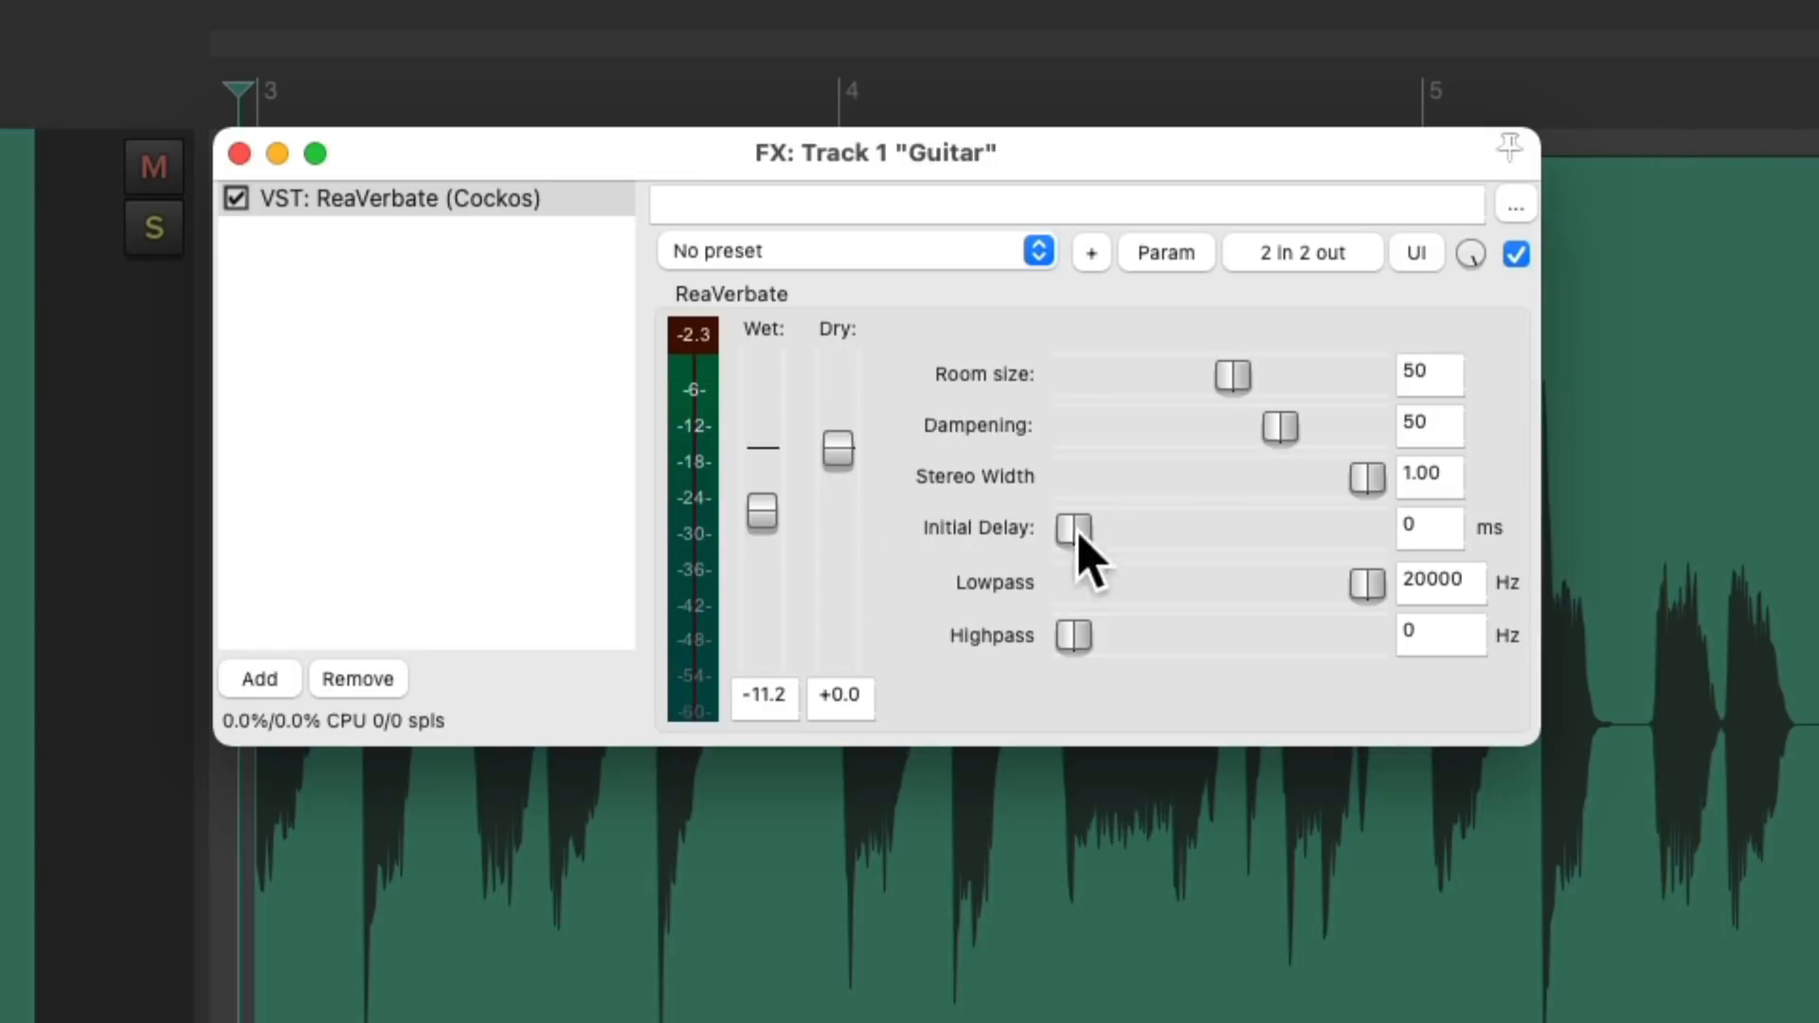
# Try larger guitar reverb room sizes, a lower wet level, and damping from near zero to above 60.
pyautogui.moveTo(1233, 373); pyautogui.dragTo(1297, 373)
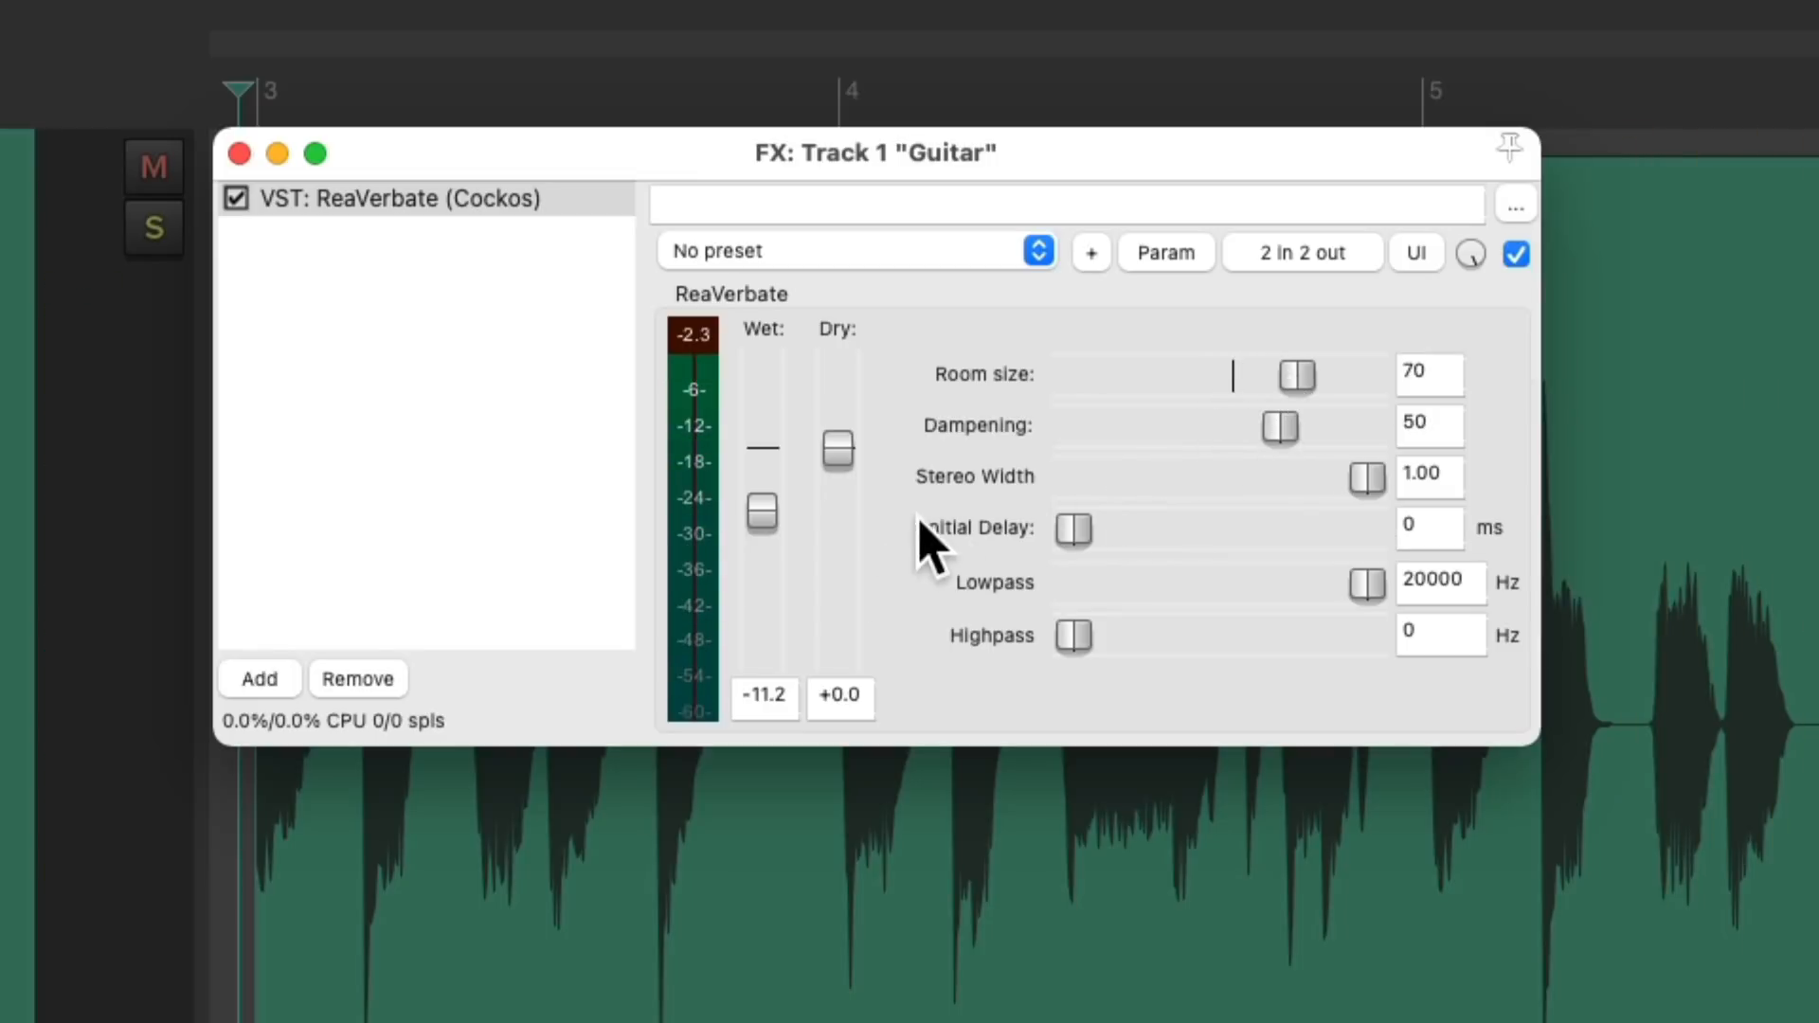
pyautogui.moveTo(762, 512); pyautogui.dragTo(762, 519)
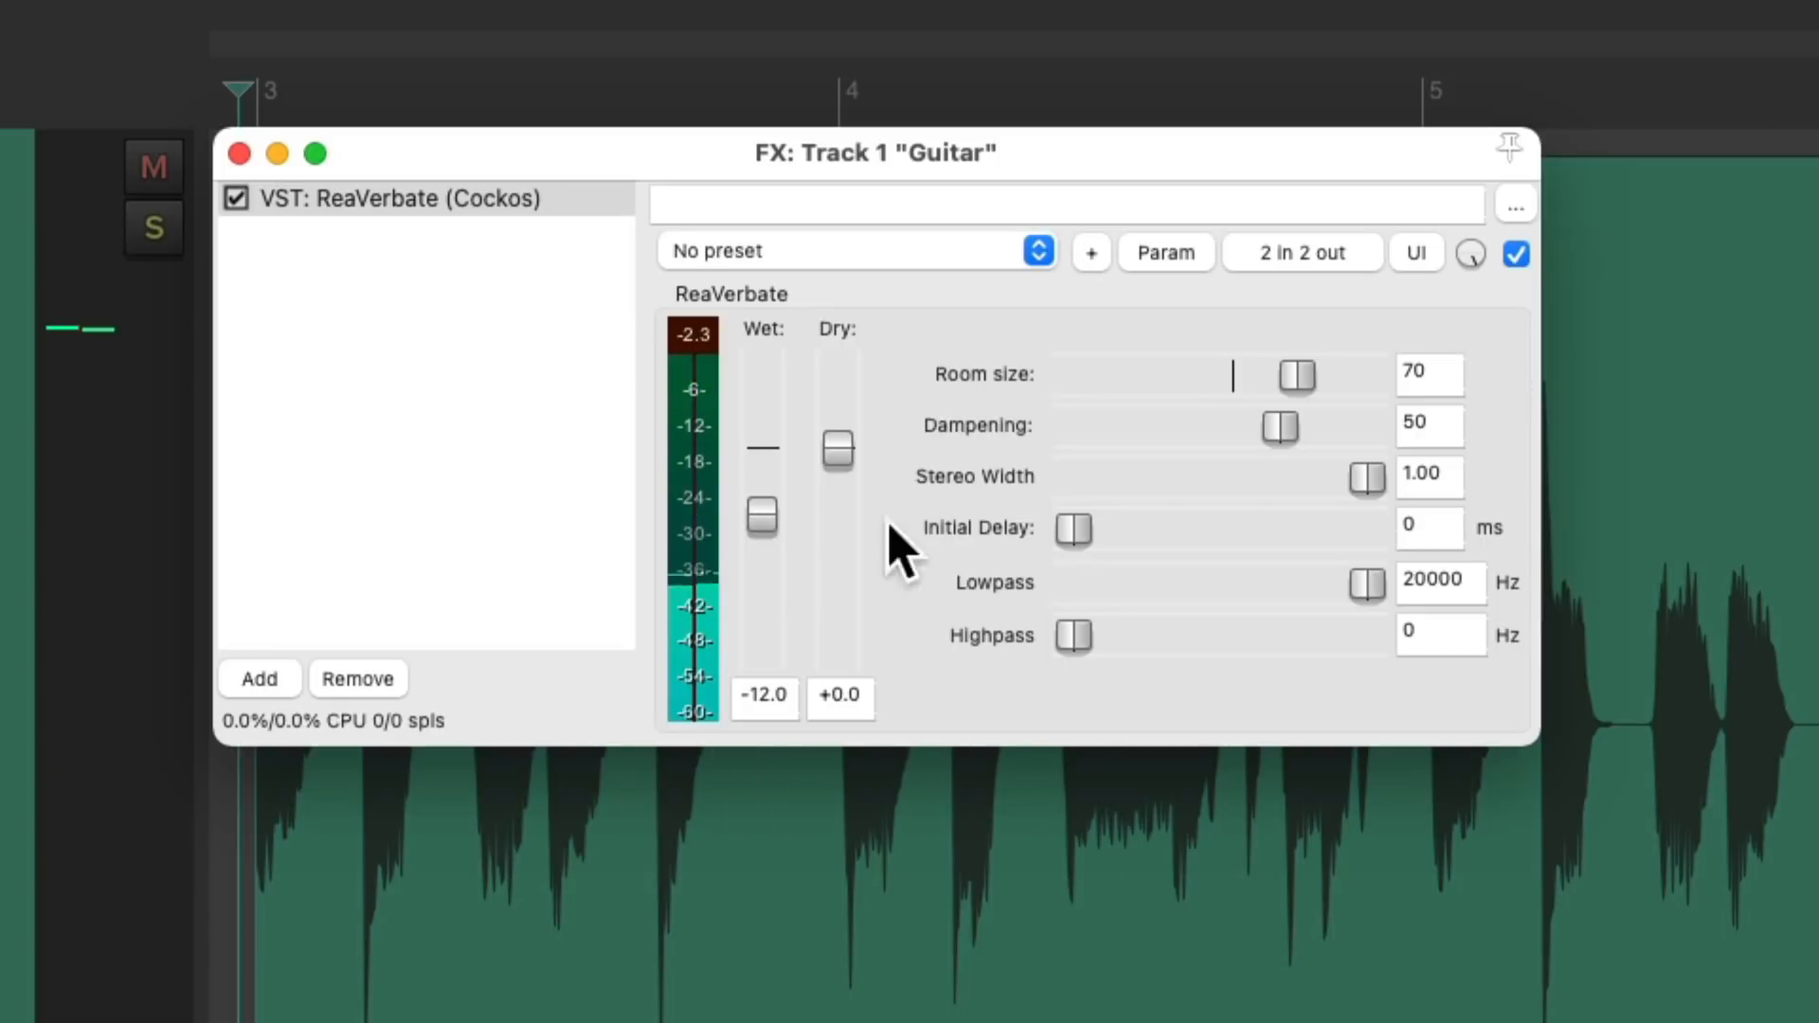
pyautogui.moveTo(1295, 373); pyautogui.dragTo(1337, 374)
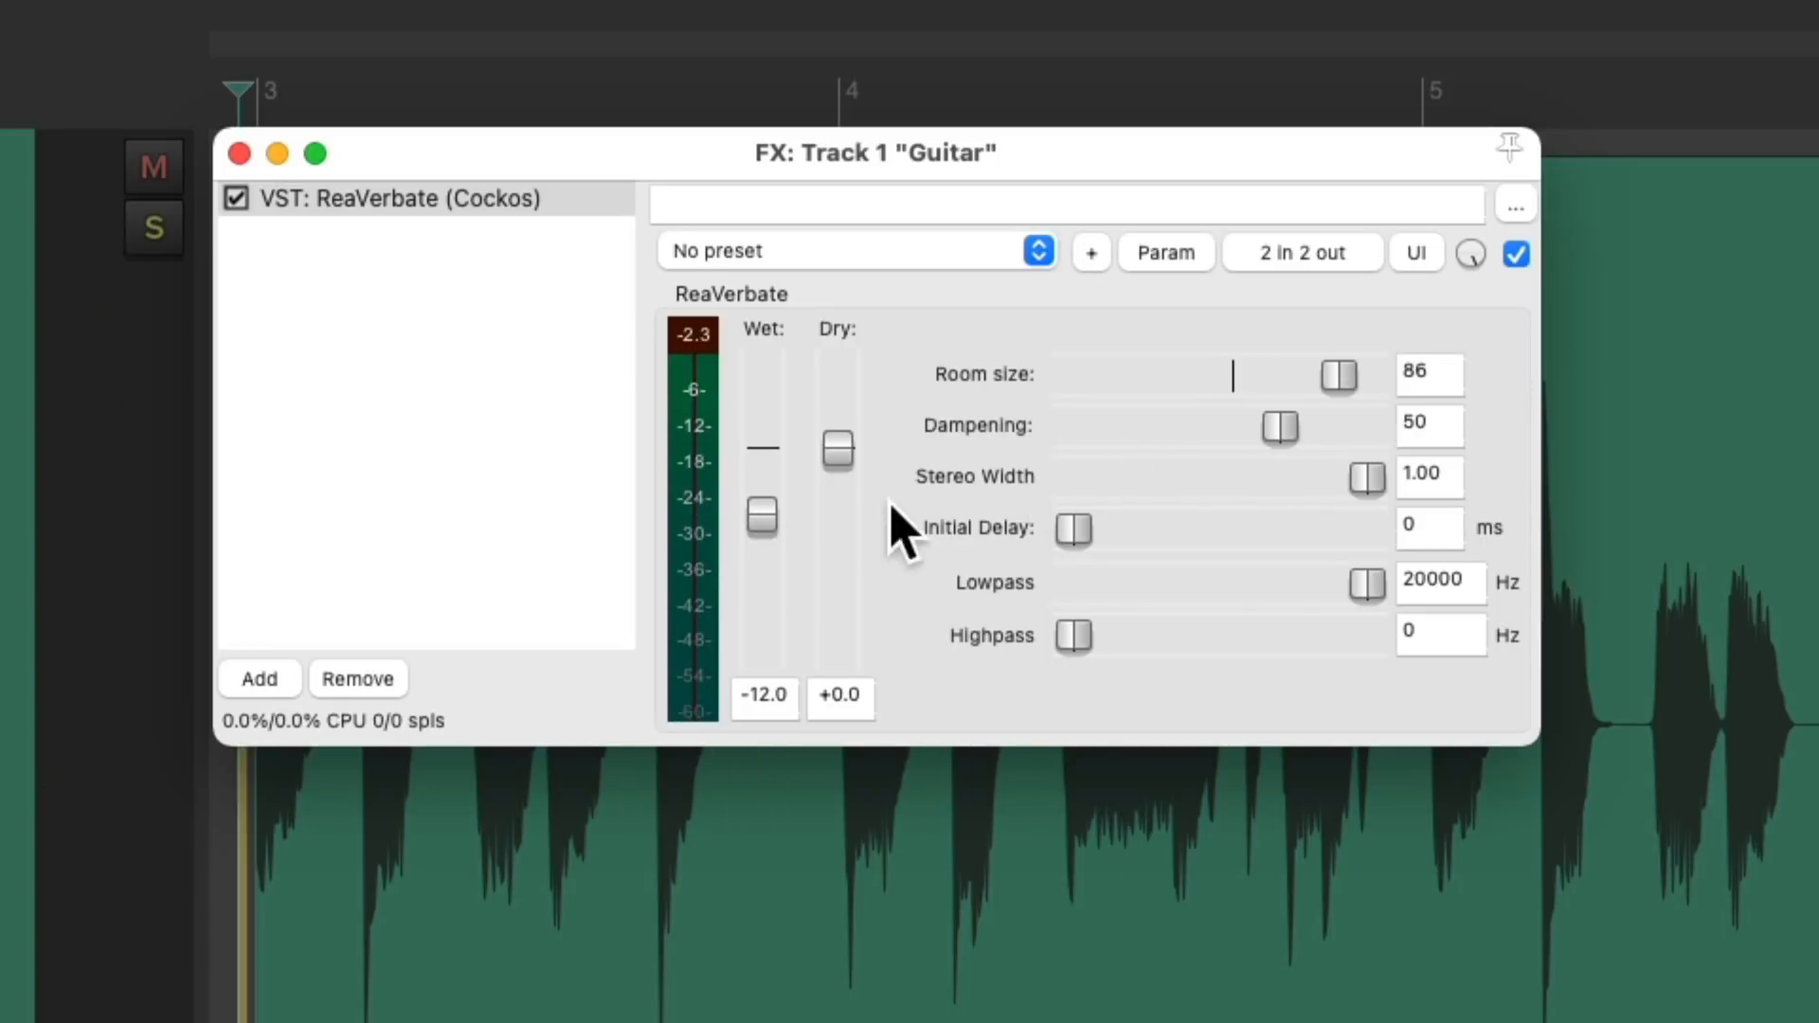
pyautogui.moveTo(761, 516); pyautogui.dragTo(761, 528)
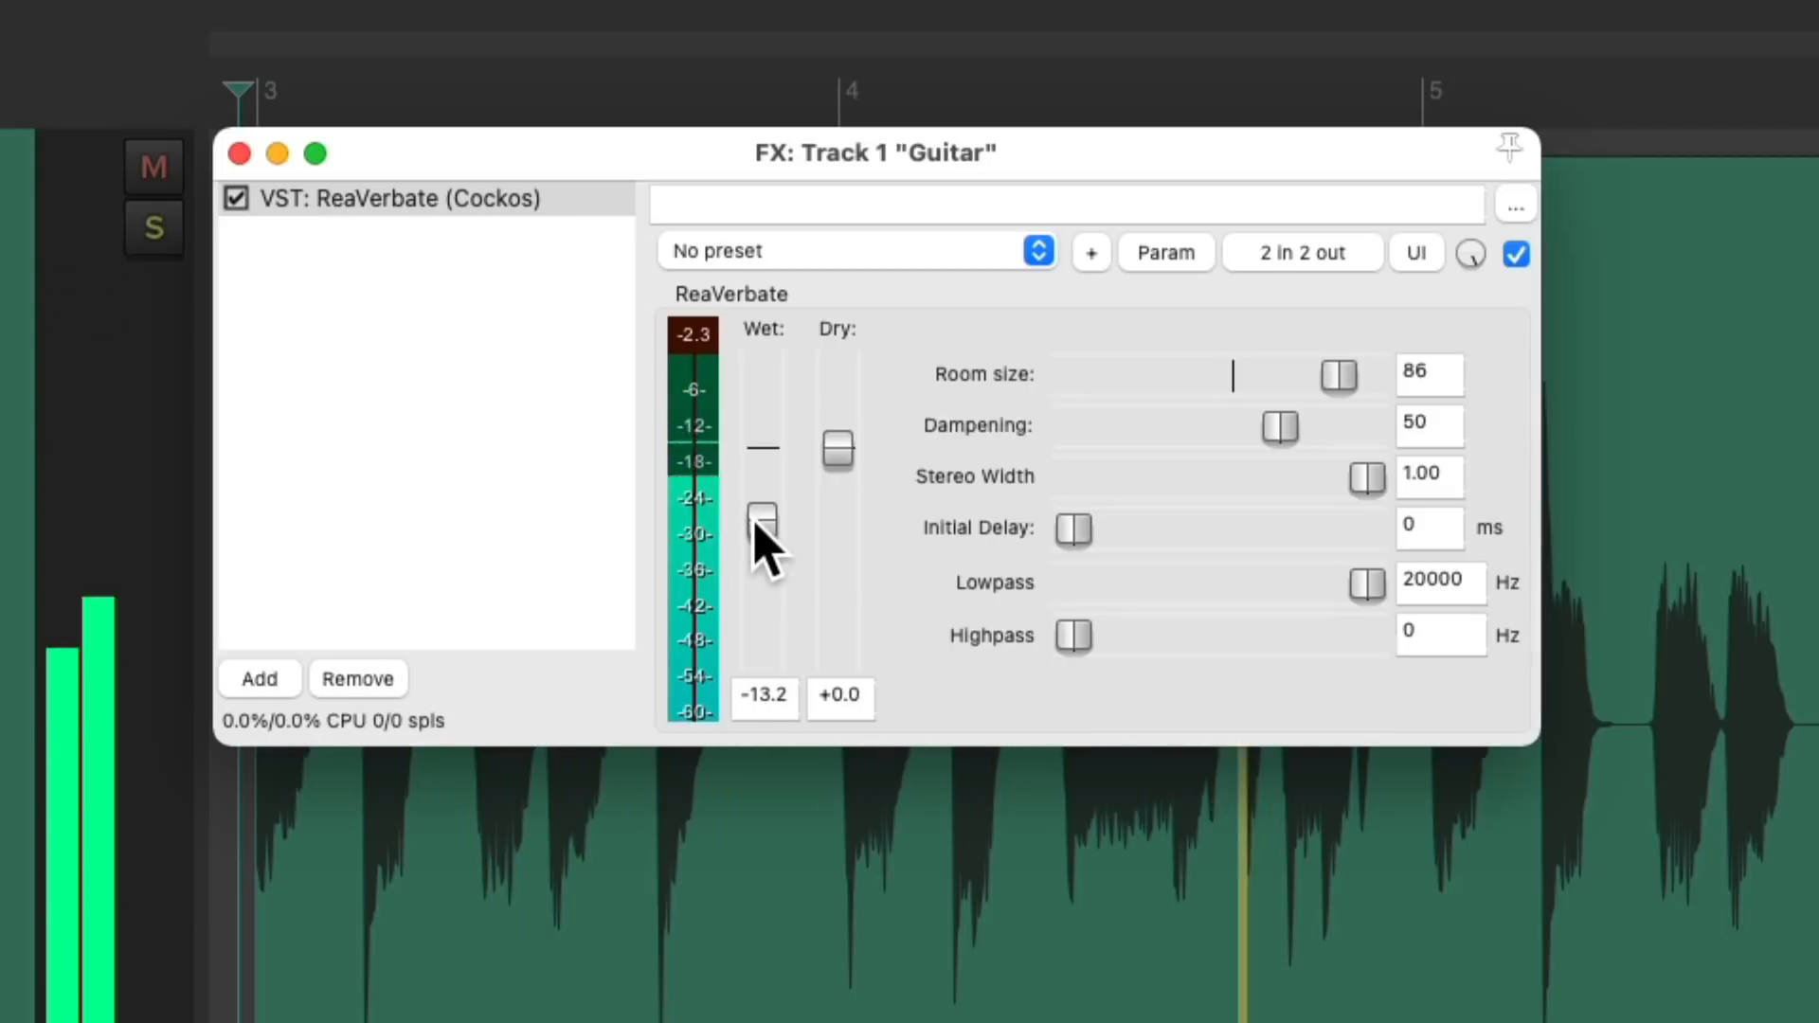
pyautogui.moveTo(762, 518); pyautogui.dragTo(762, 526)
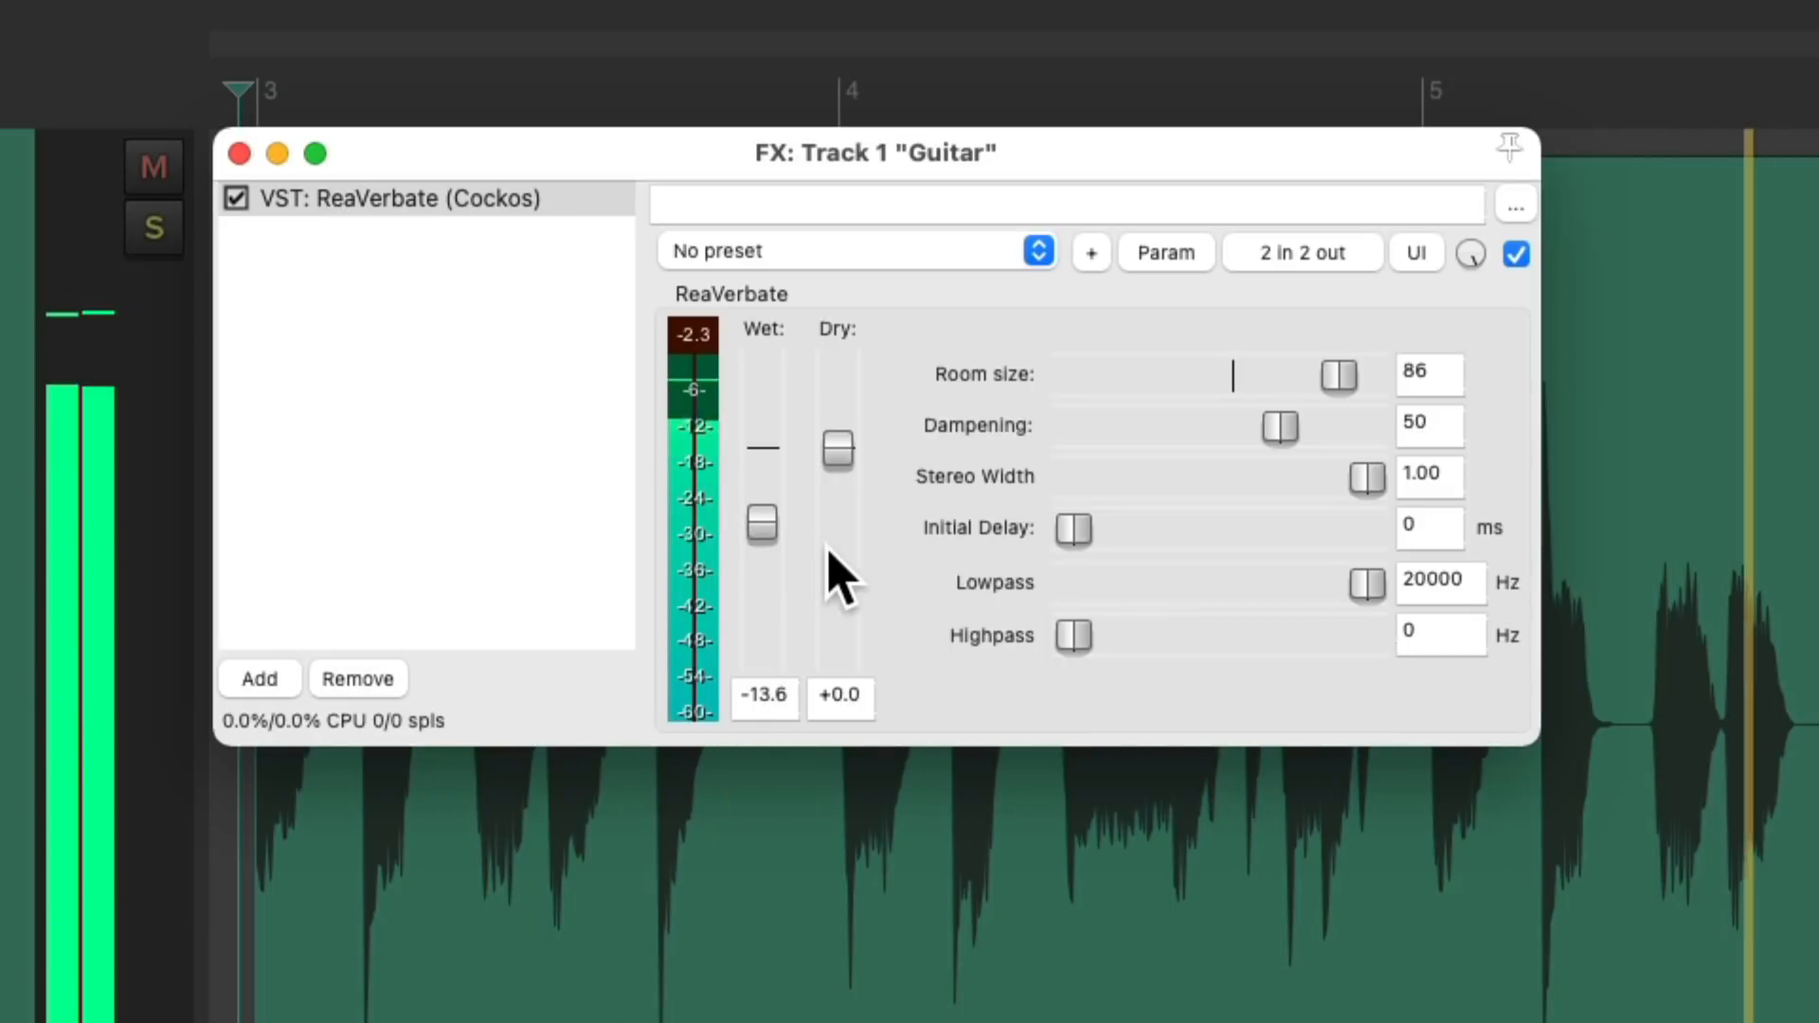
pyautogui.moveTo(1279, 427); pyautogui.dragTo(1131, 427)
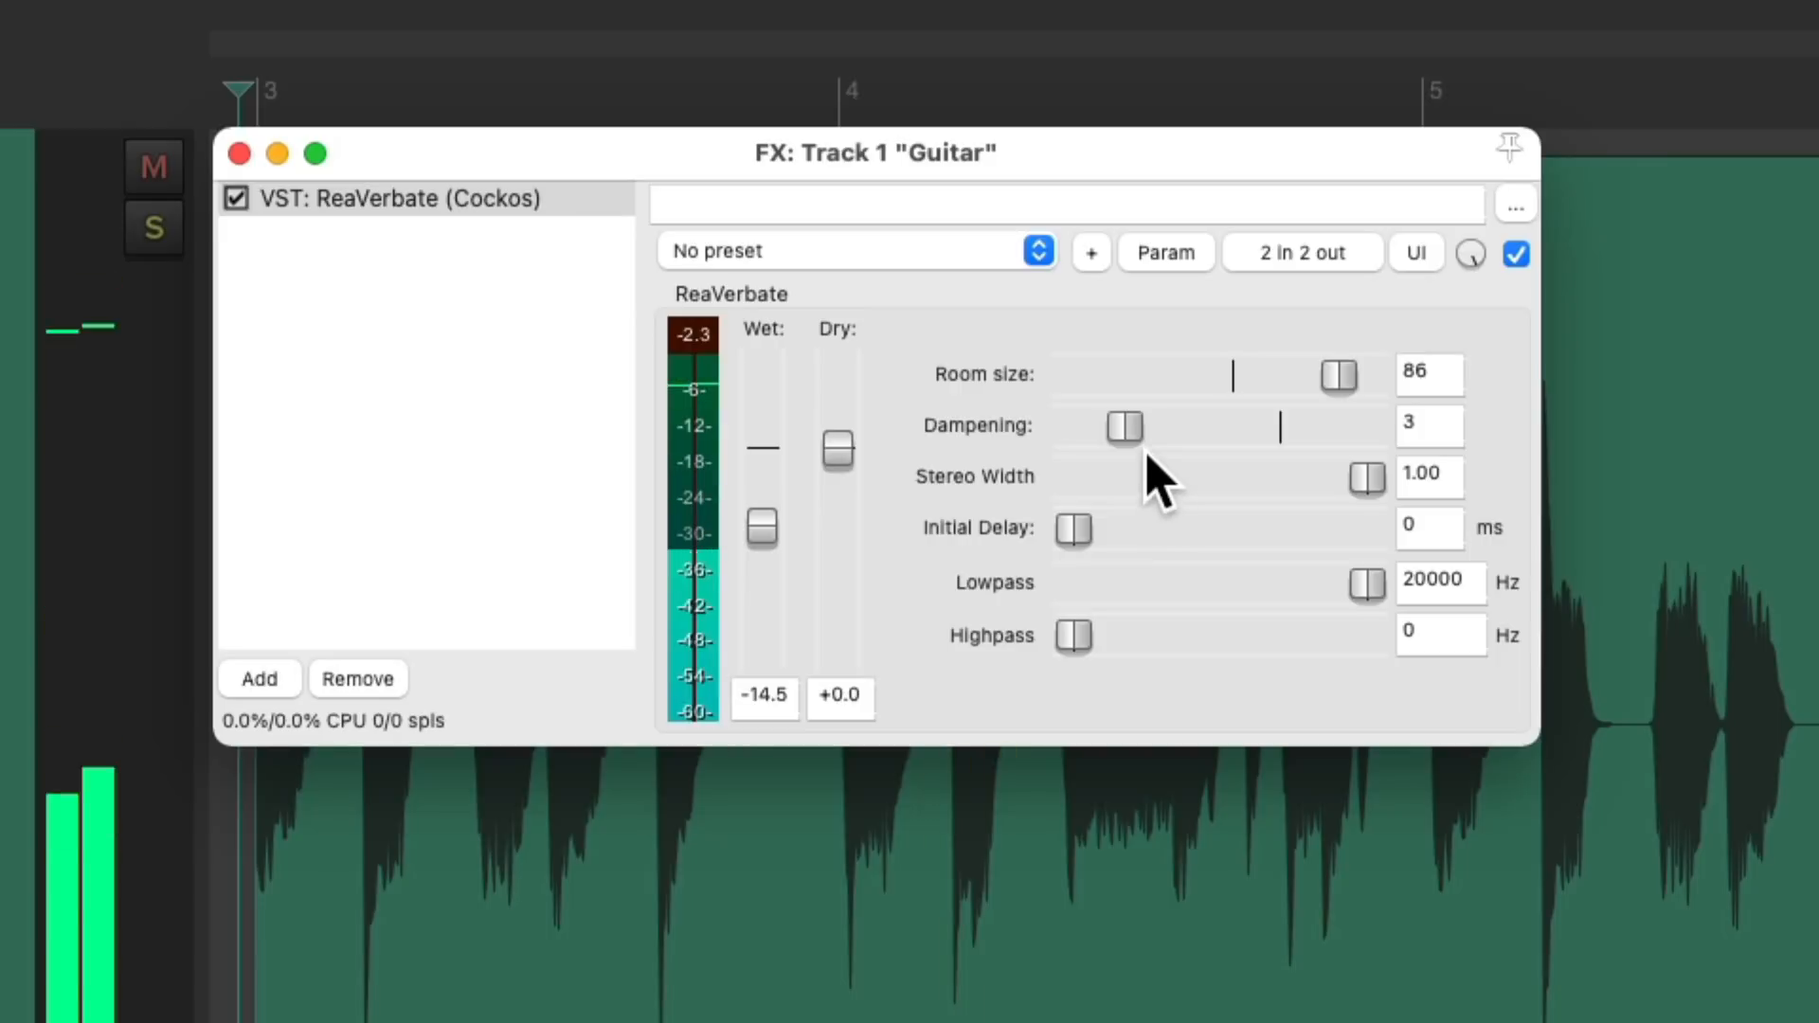
pyautogui.moveTo(1120, 427); pyautogui.dragTo(1296, 427)
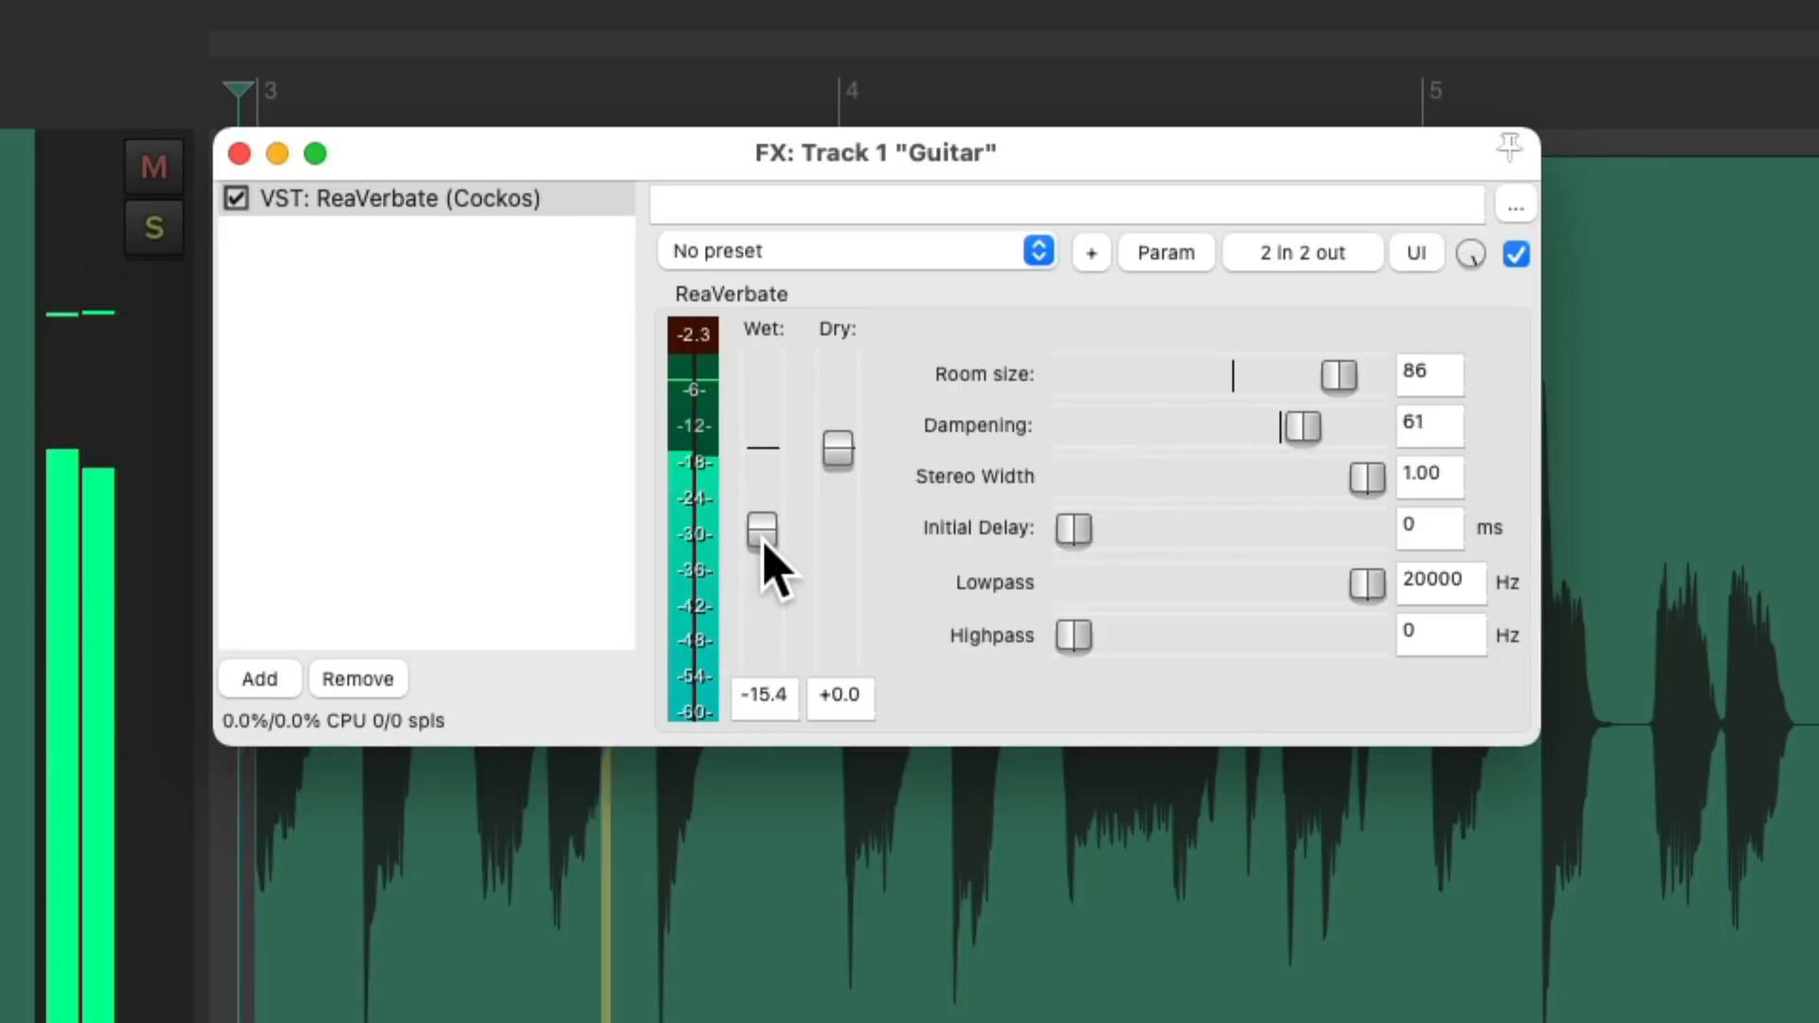
# Sweep lowpass to about 2 kHz and highpass up to 1406 Hz, then reset highpass to 0 Hz.
pyautogui.moveTo(1299, 427); pyautogui.dragTo(1280, 427)
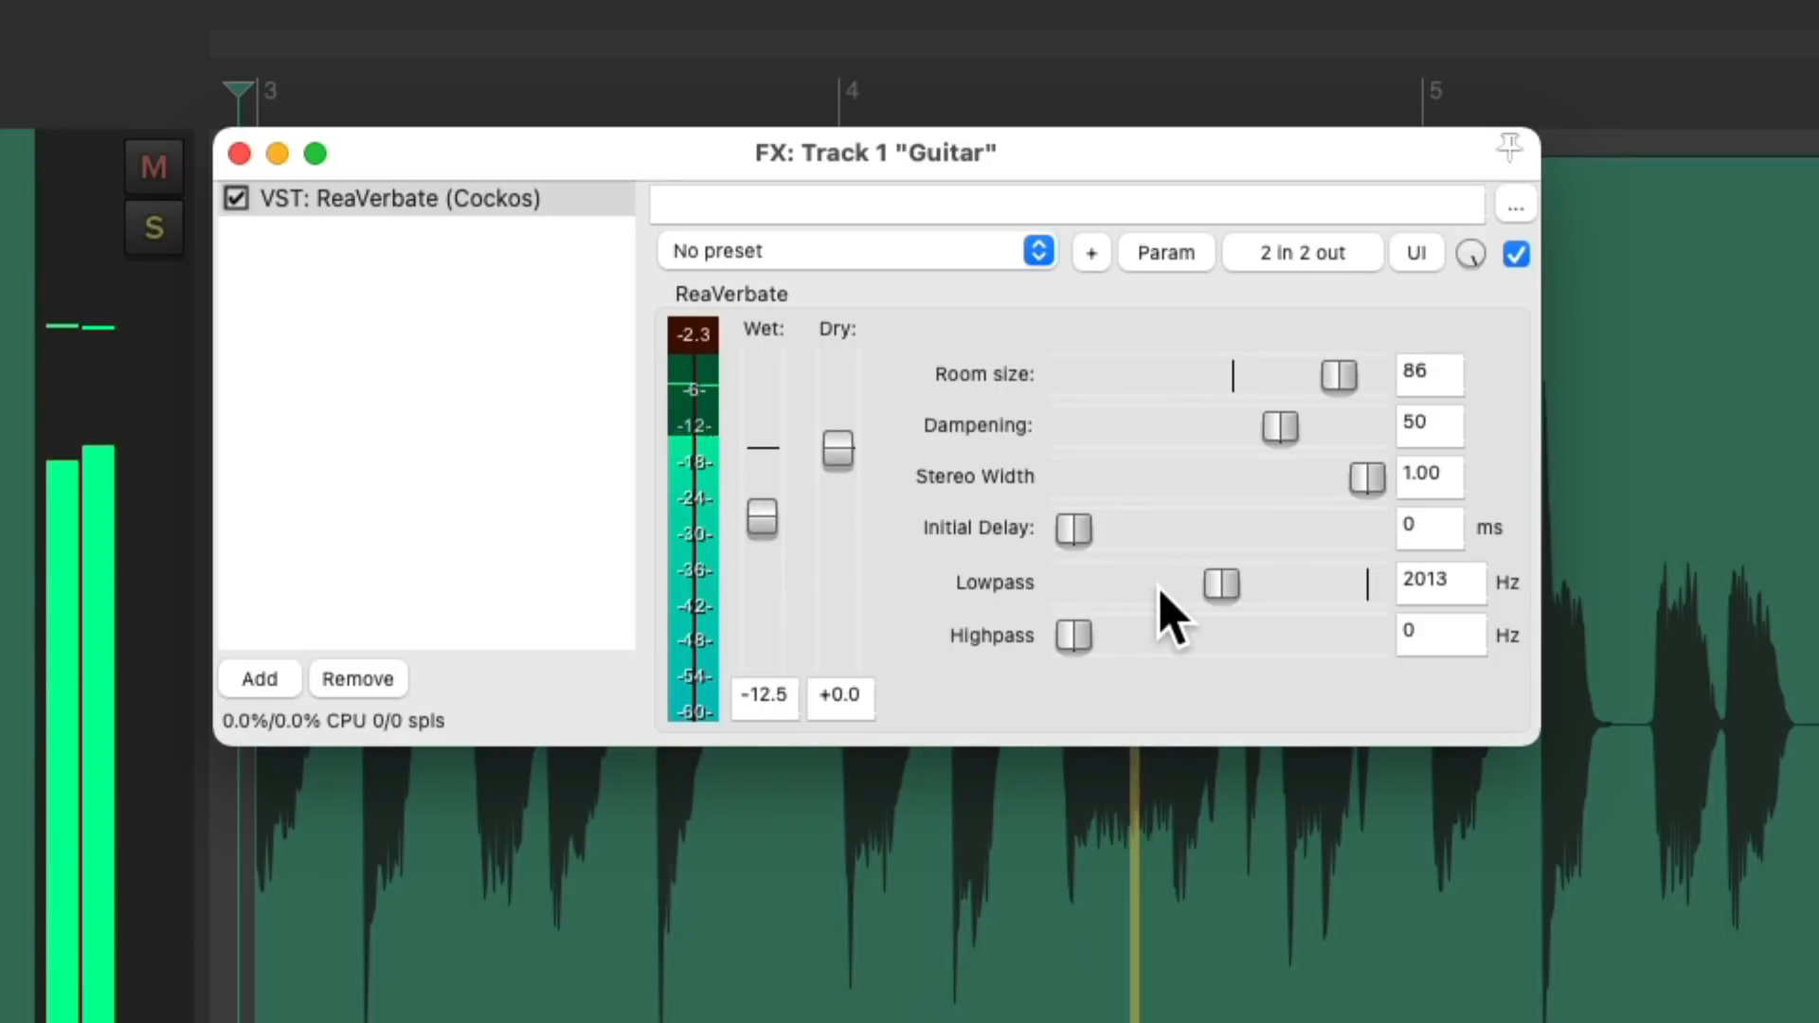
pyautogui.moveTo(762, 519); pyautogui.dragTo(761, 526)
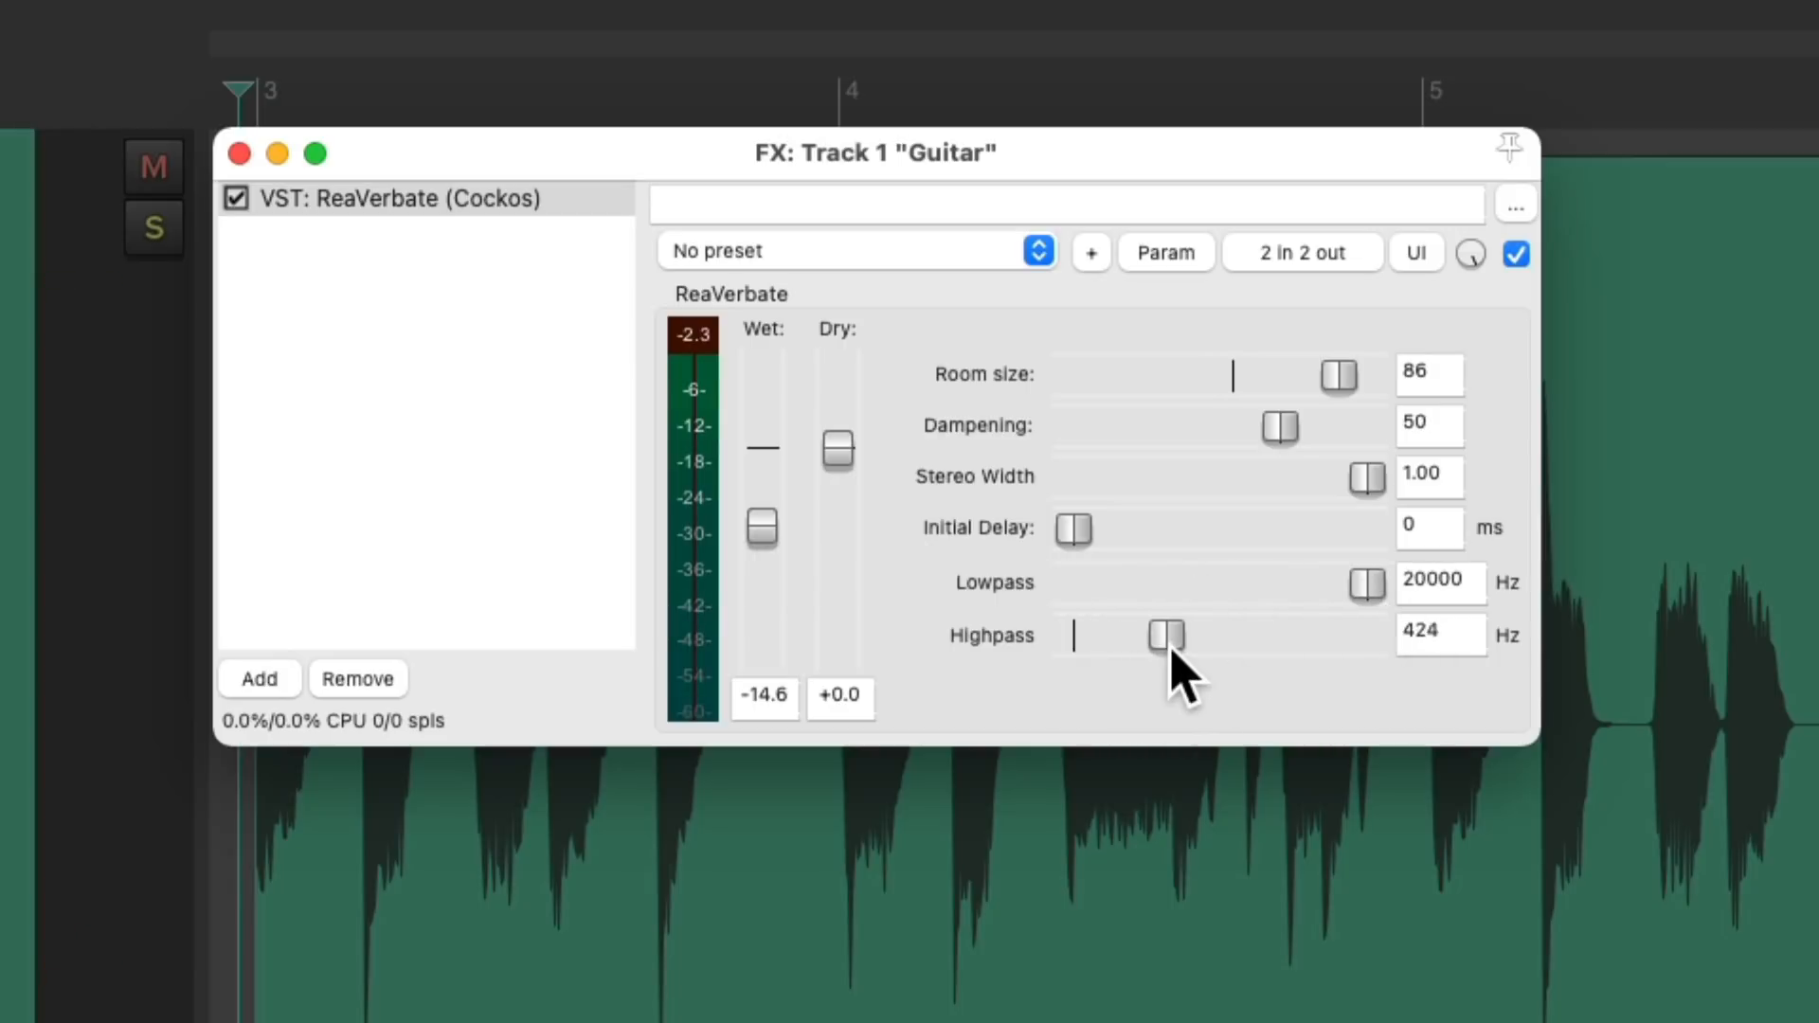
pyautogui.moveTo(1166, 636); pyautogui.dragTo(1205, 636)
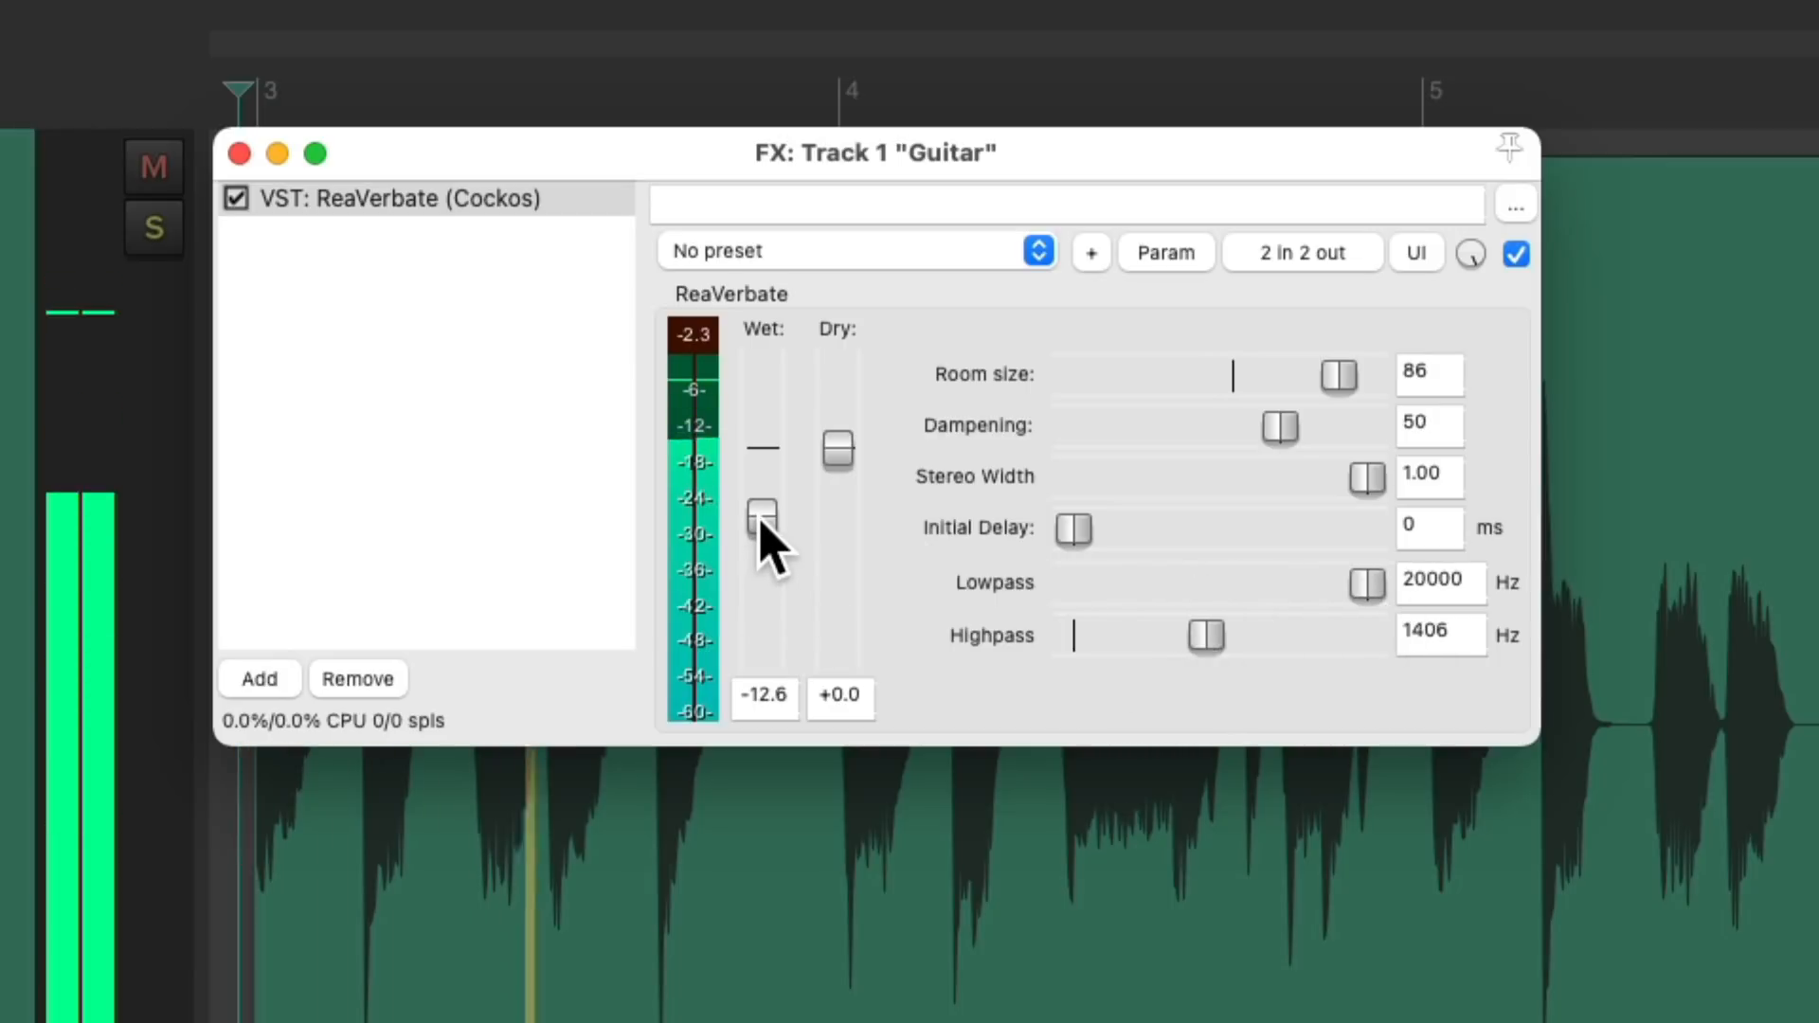
pyautogui.moveTo(762, 514); pyautogui.dragTo(761, 524)
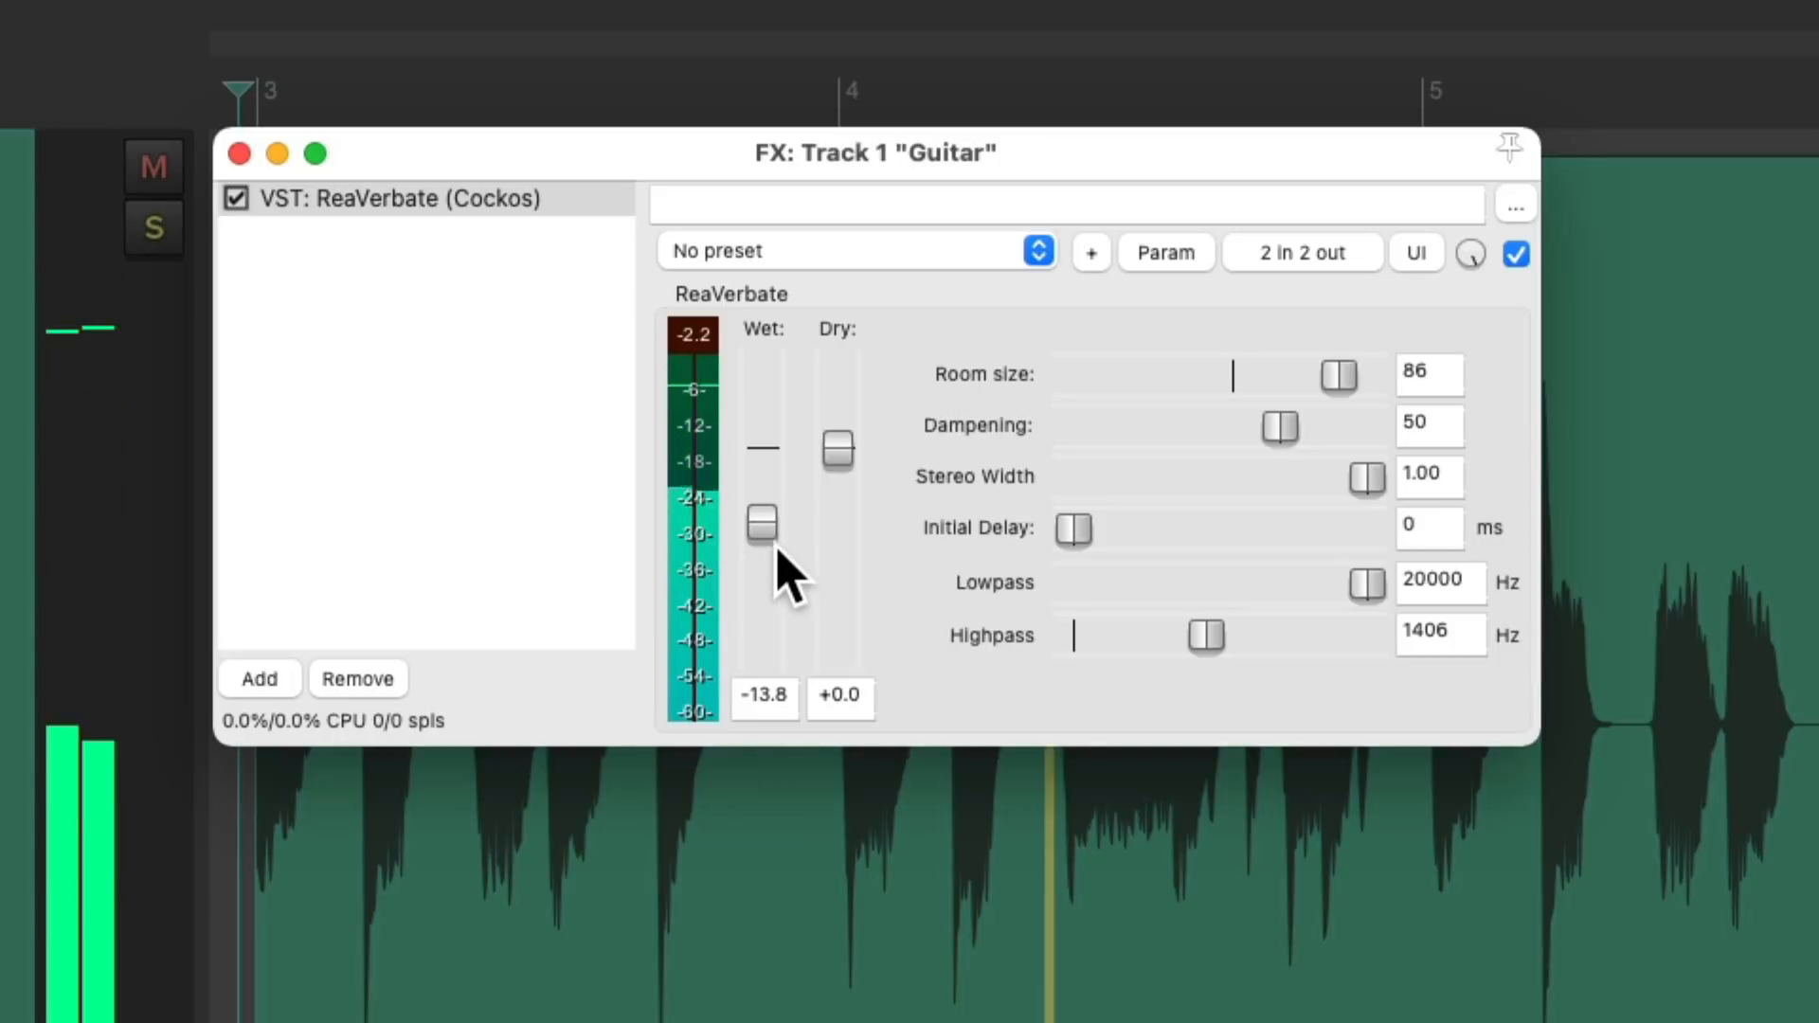
pyautogui.moveTo(1336, 375); pyautogui.dragTo(1330, 375)
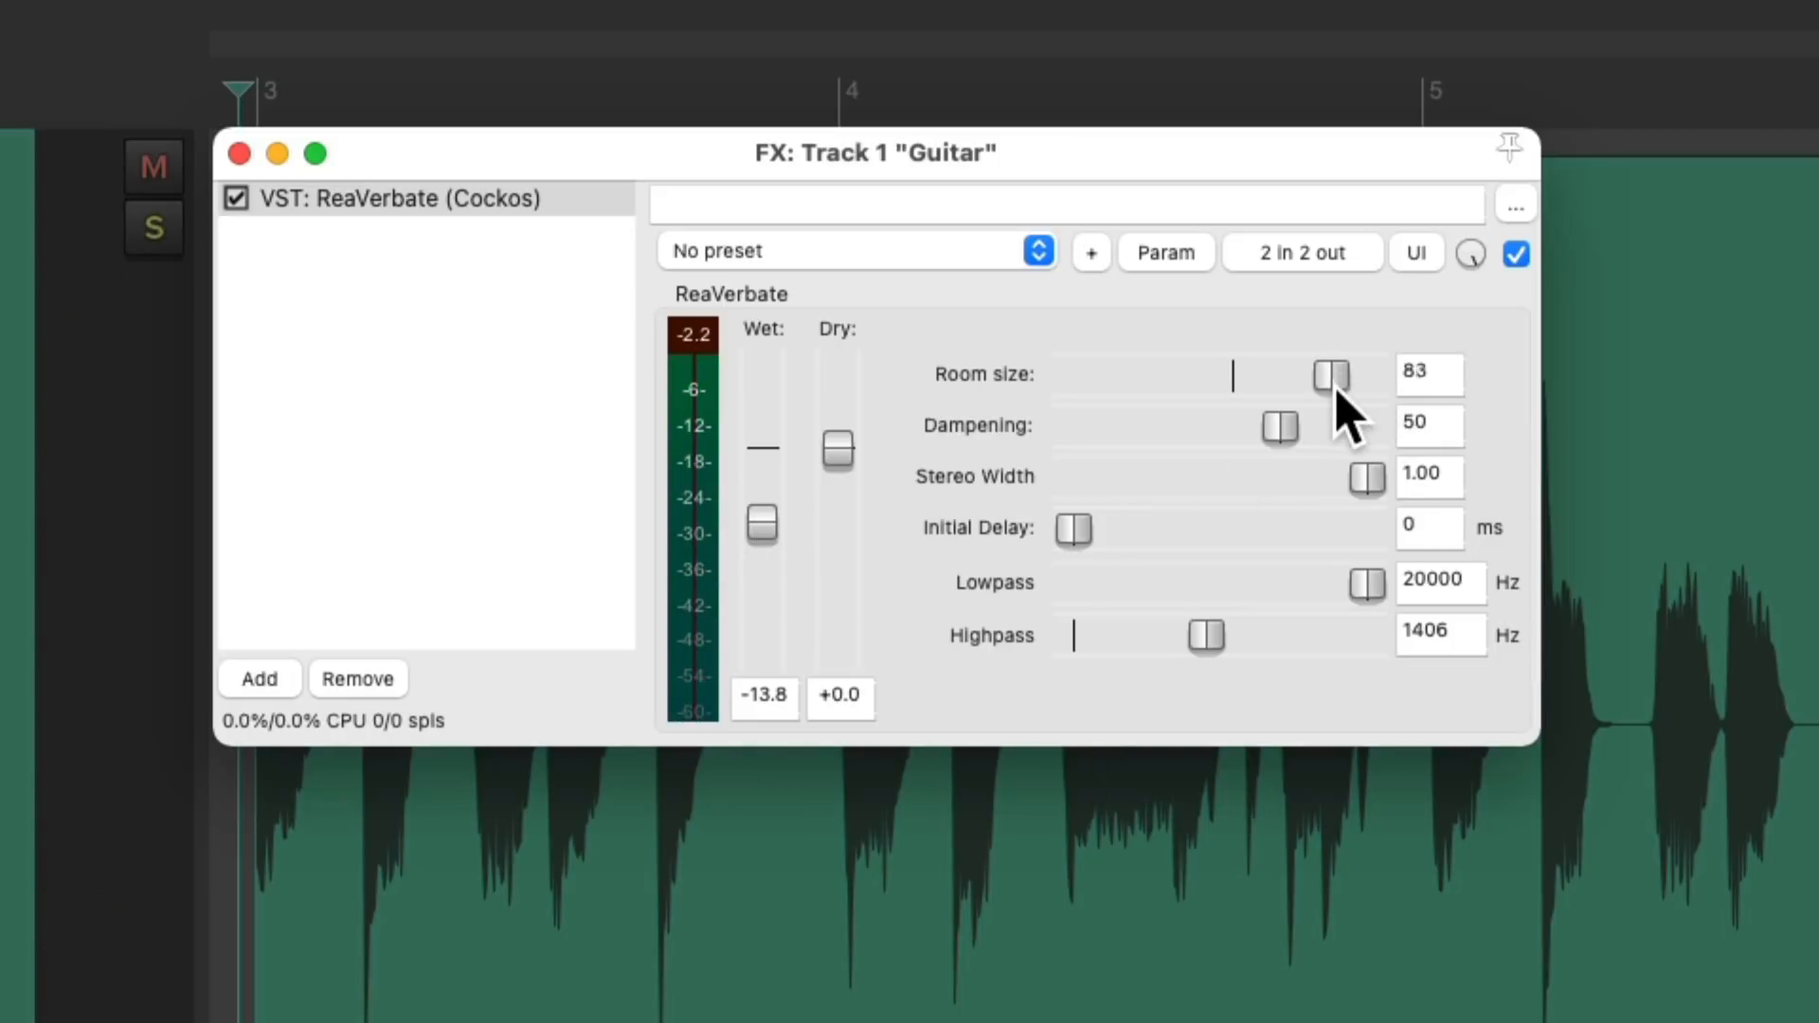
pyautogui.moveTo(1332, 373); pyautogui.dragTo(1308, 373)
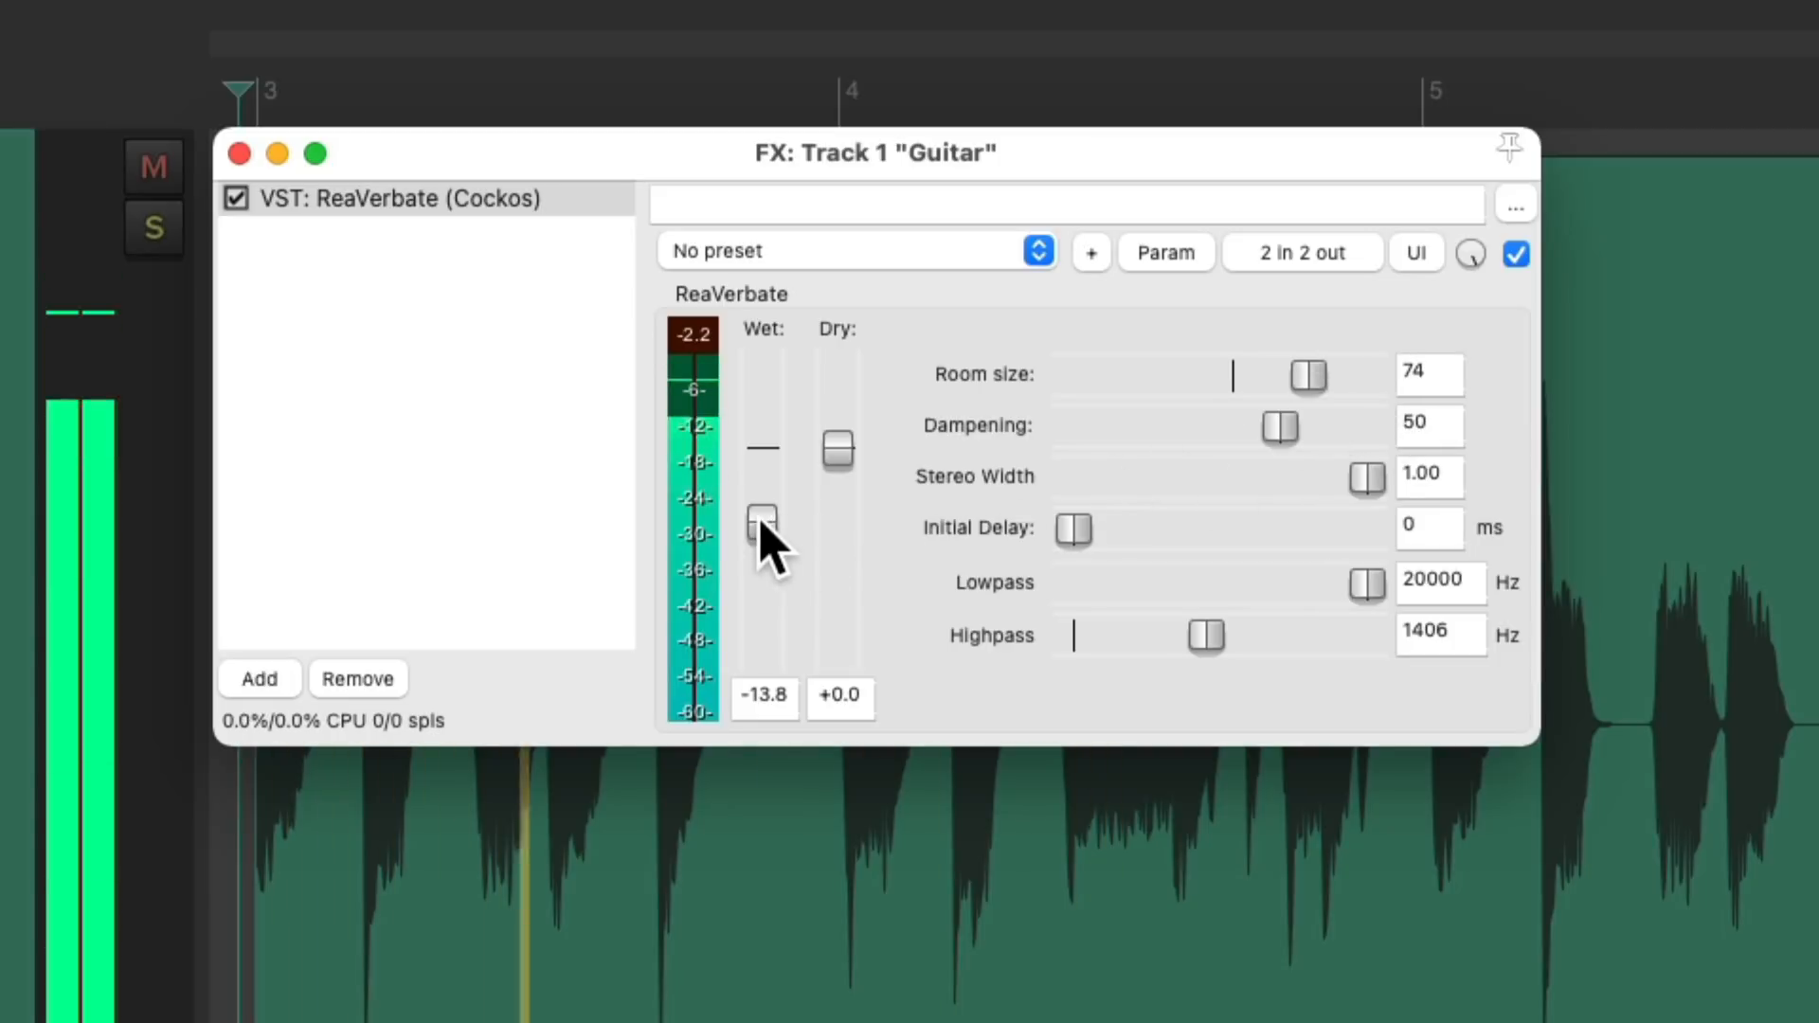
pyautogui.moveTo(762, 522); pyautogui.dragTo(762, 513)
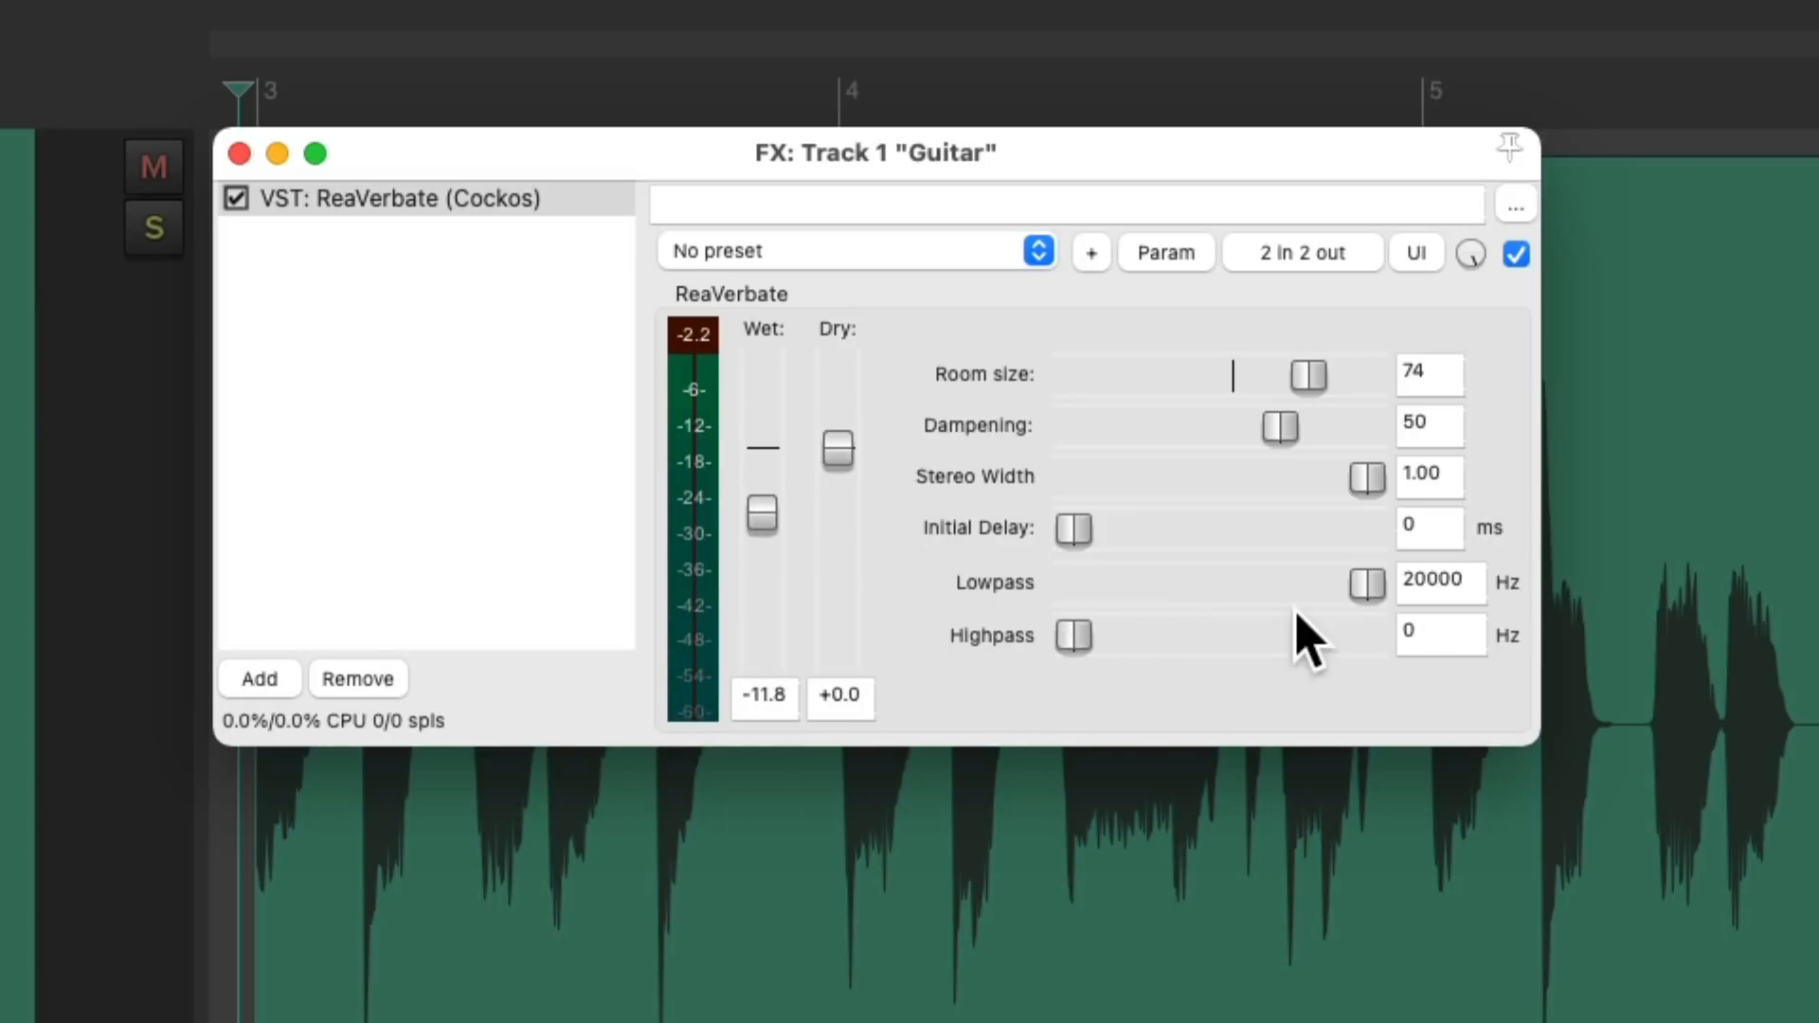
# Set lowpass to about 3138 Hz, return room size to 50, and lower the wet level.
pyautogui.moveTo(1366, 584); pyautogui.dragTo(1241, 584)
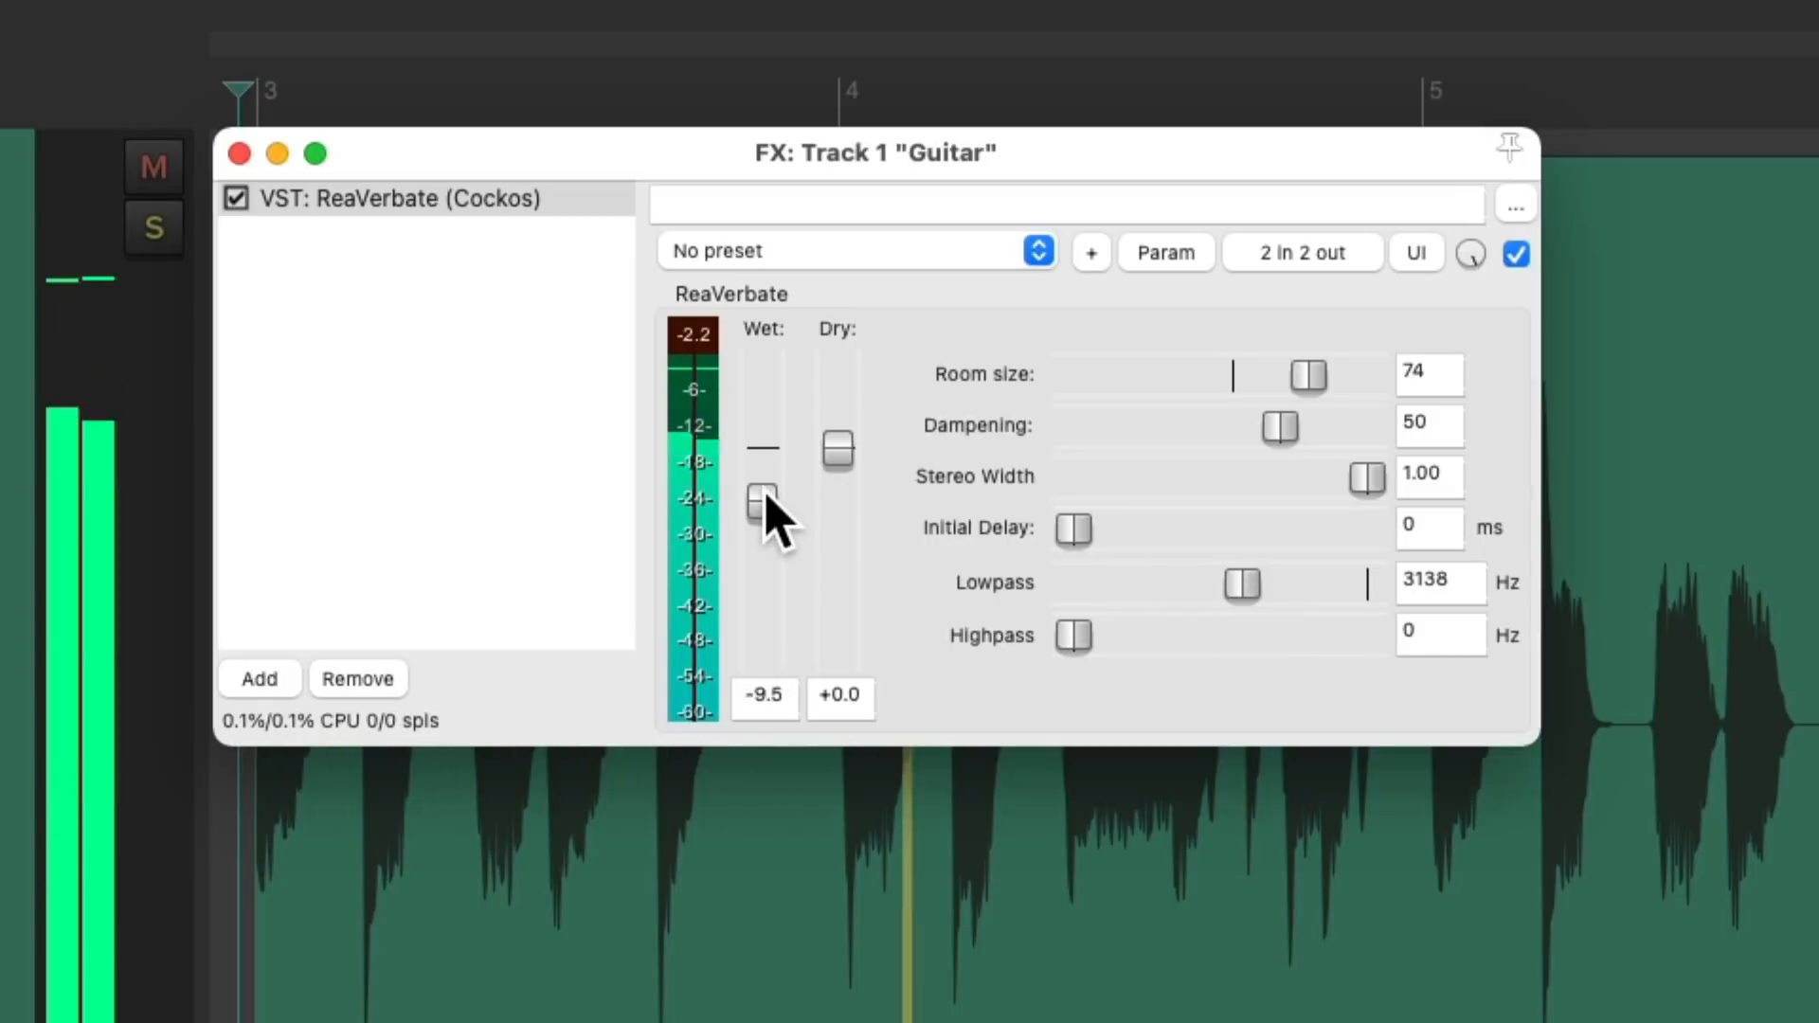
pyautogui.moveTo(764, 497); pyautogui.dragTo(763, 506)
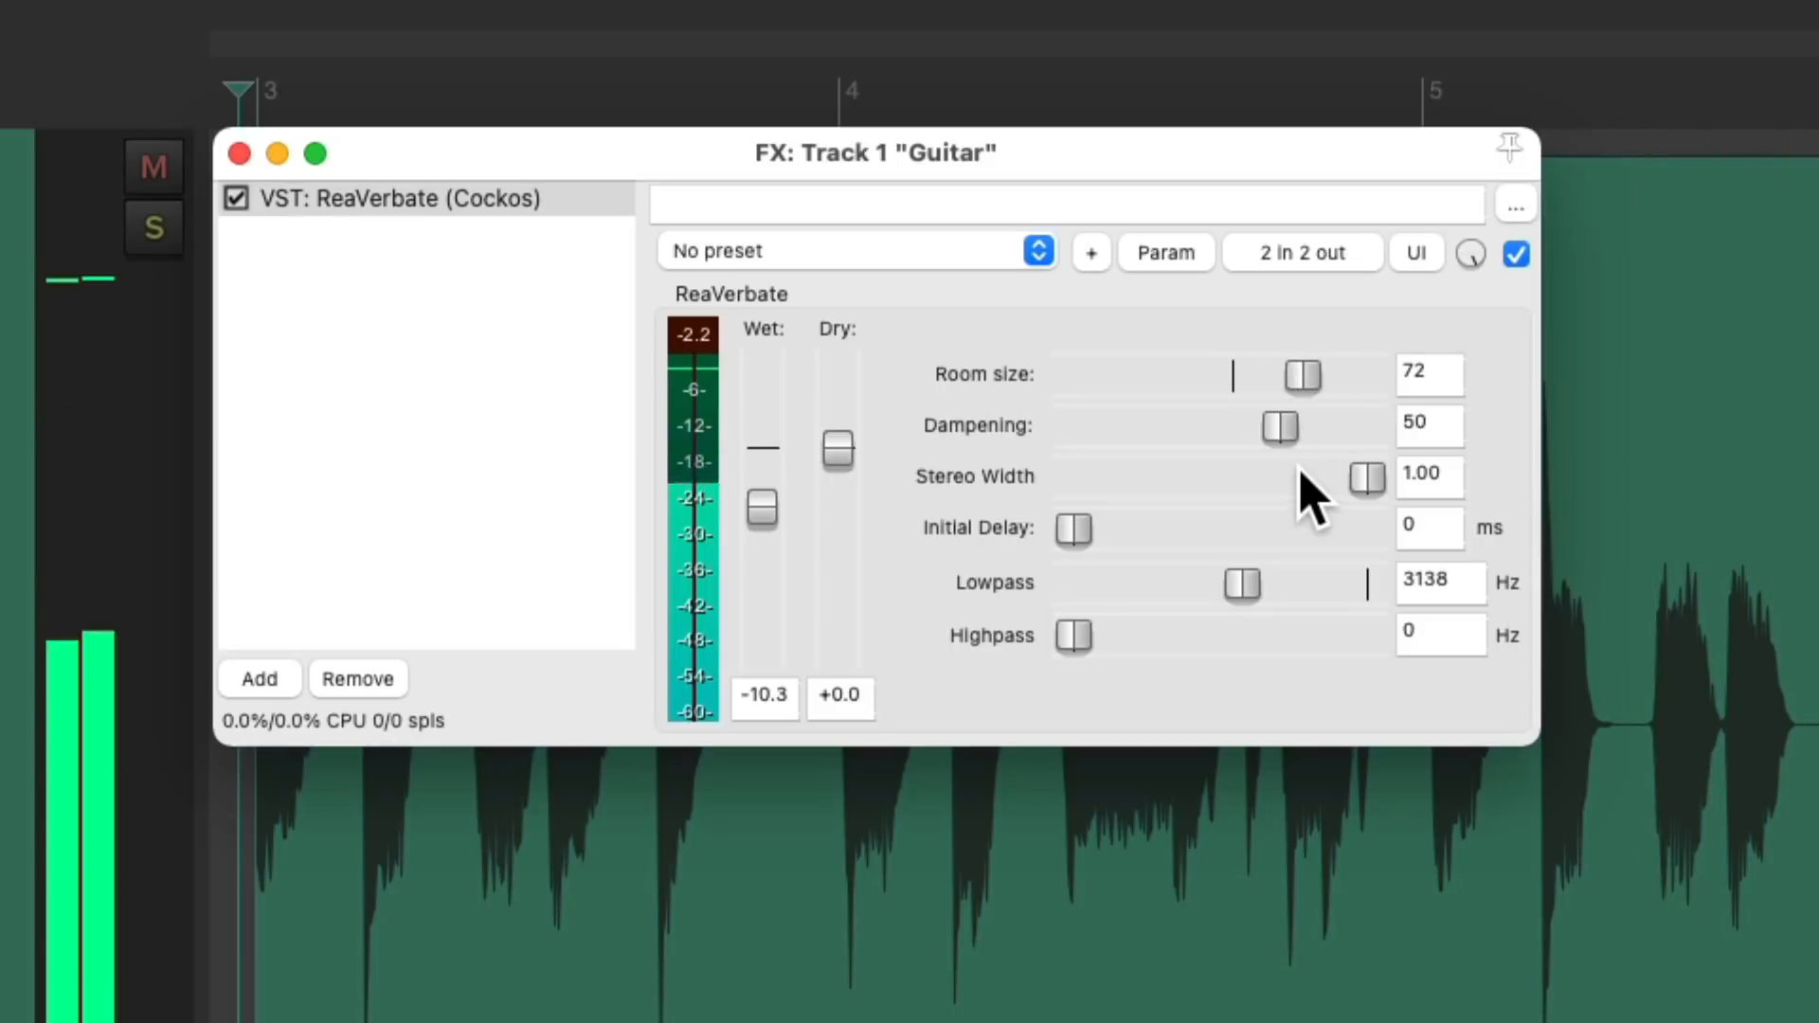
pyautogui.moveTo(1302, 373); pyautogui.dragTo(1233, 373)
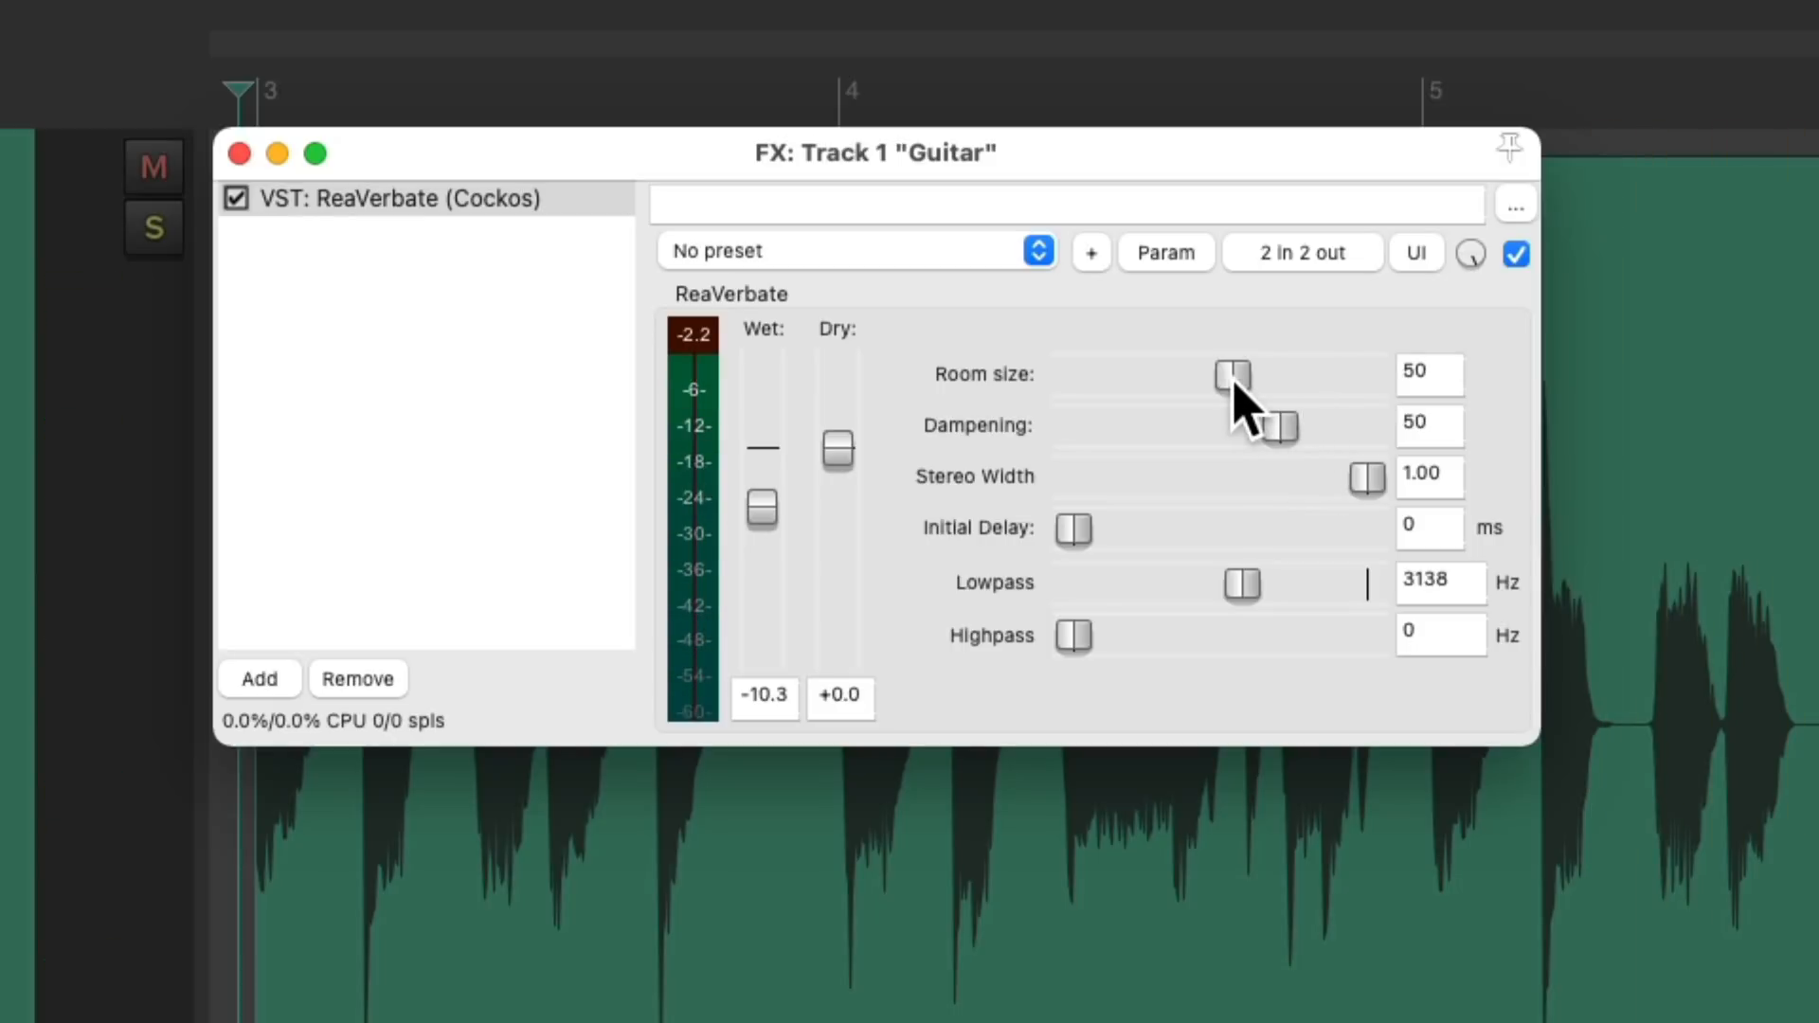
pyautogui.moveTo(1234, 373); pyautogui.dragTo(1166, 373)
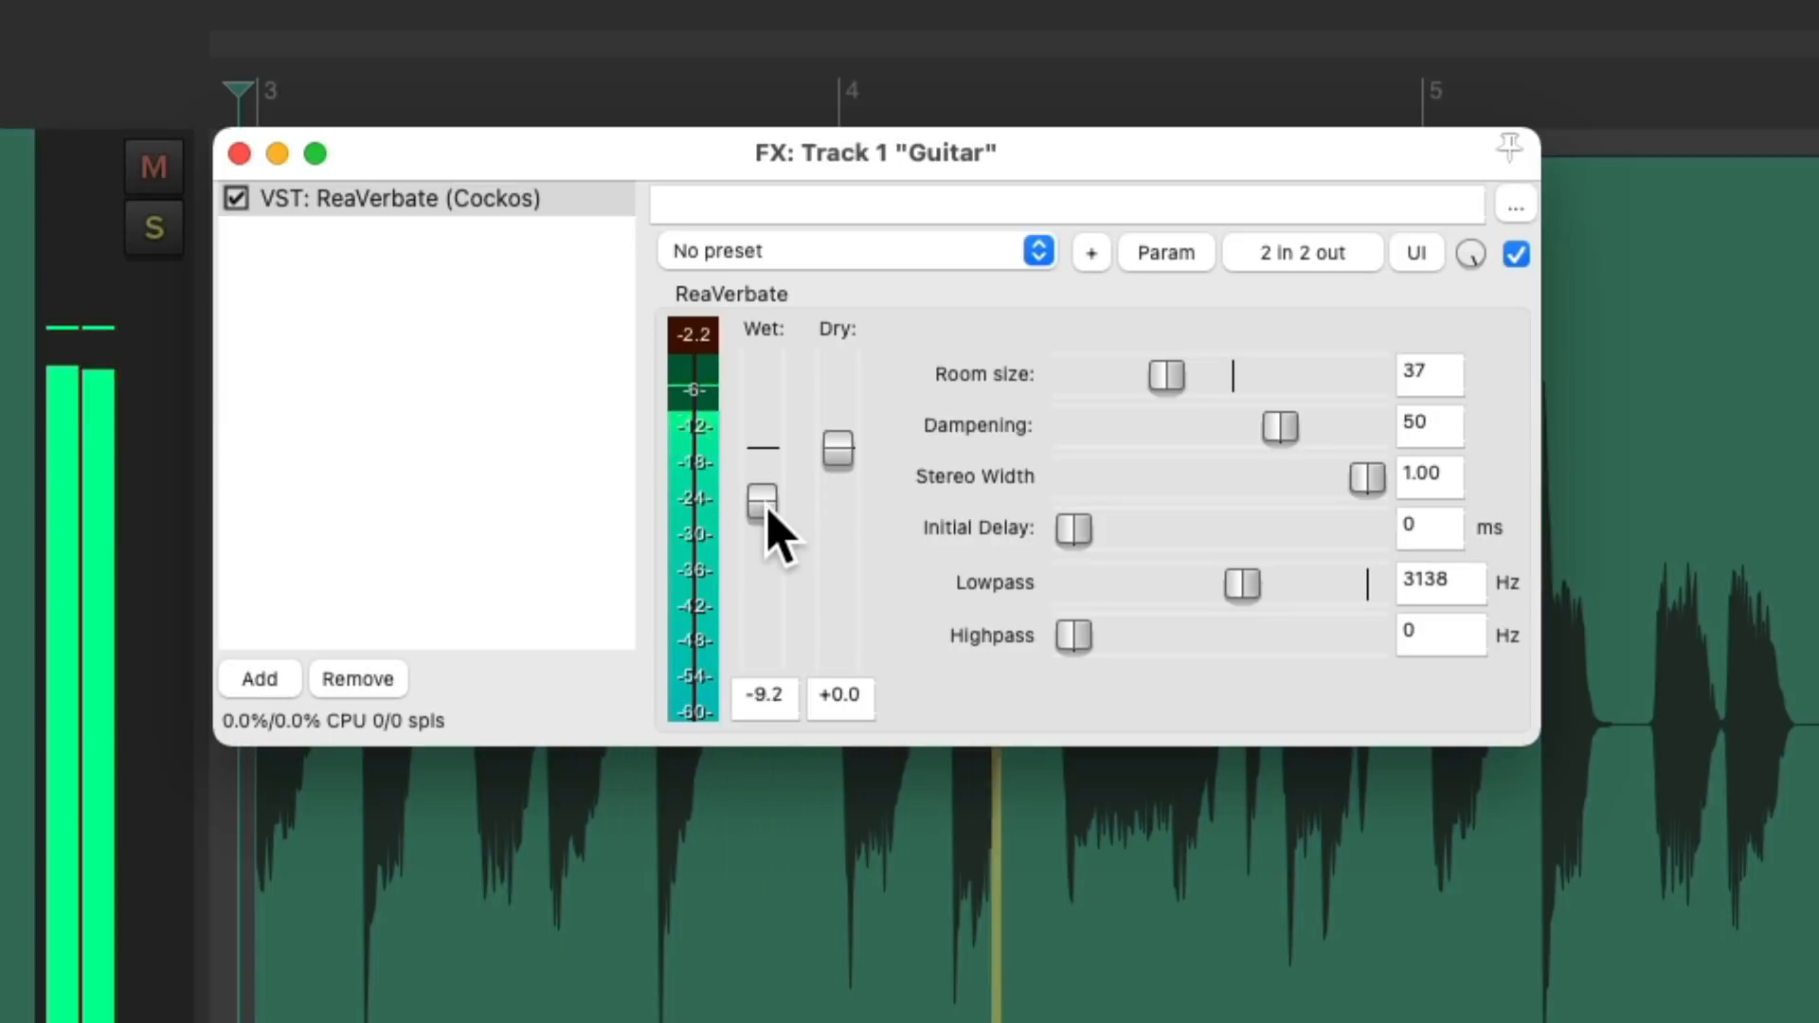
pyautogui.moveTo(761, 502); pyautogui.dragTo(761, 481)
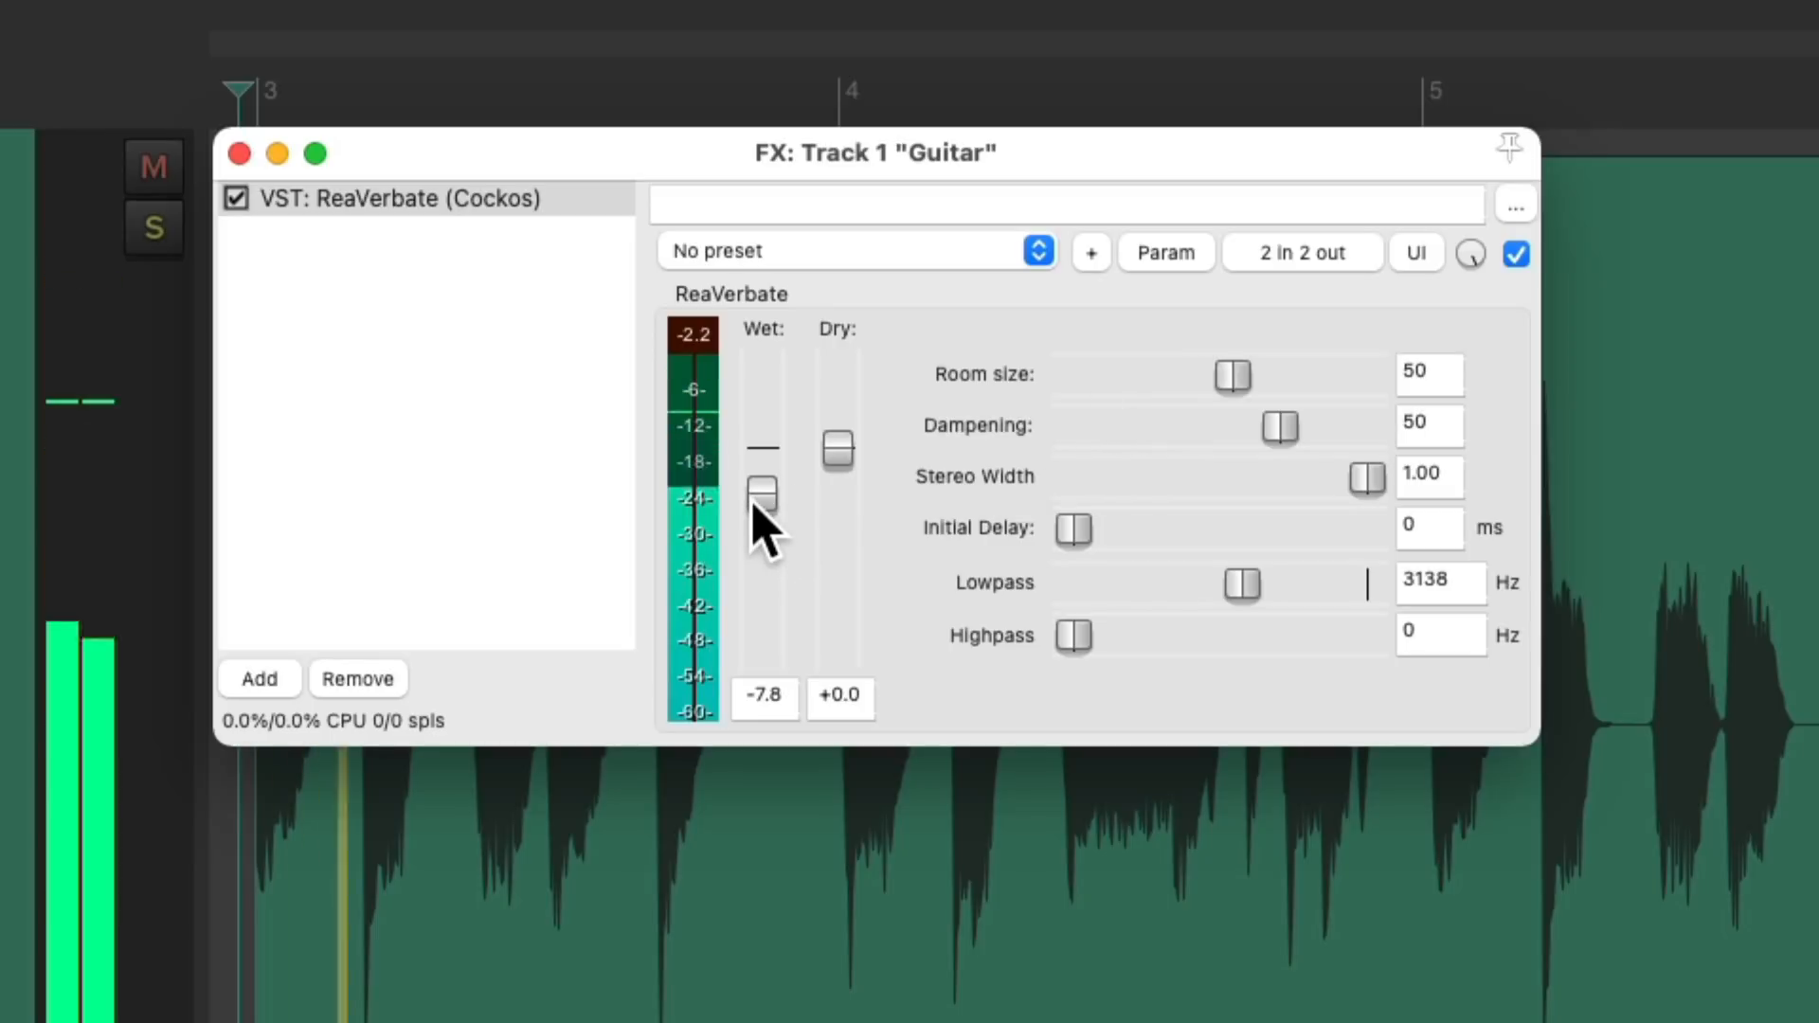
pyautogui.moveTo(762, 490); pyautogui.dragTo(762, 513)
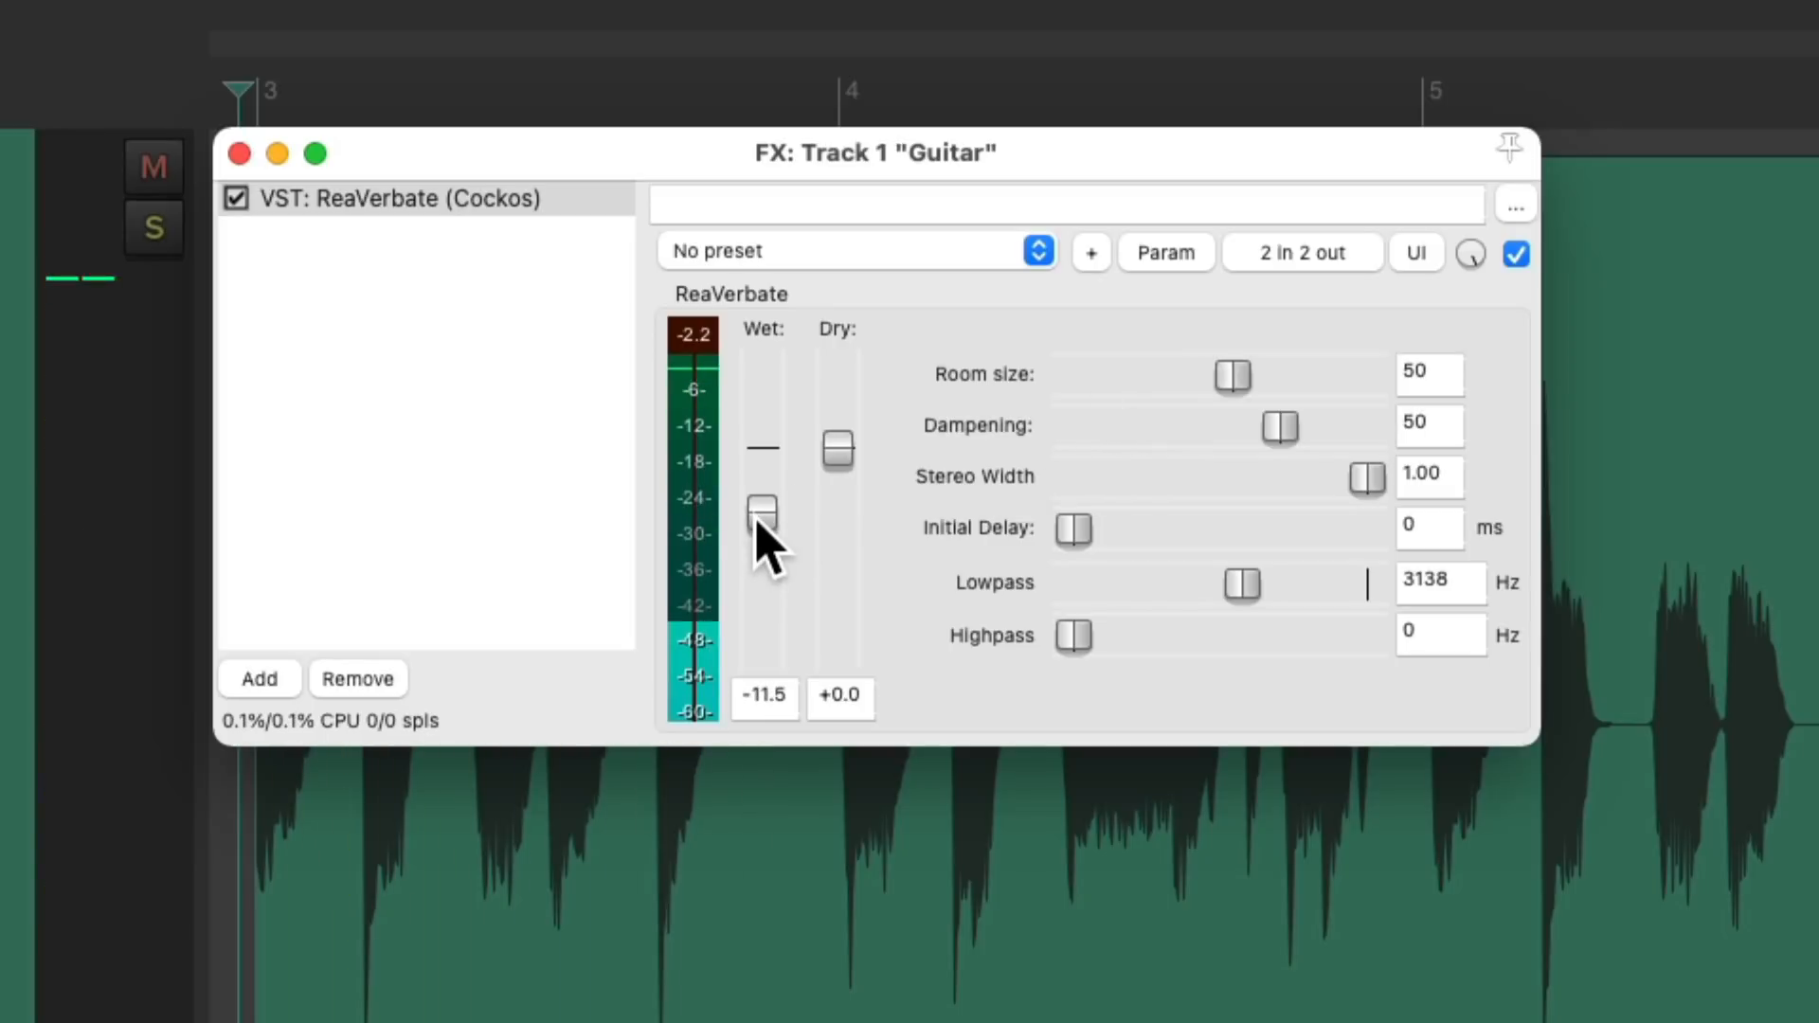
# Set the guitar reverb's initial delay to 80 ms, lowpass to 20000 Hz, and room size 57.
pyautogui.moveTo(1073, 528); pyautogui.dragTo(1184, 528)
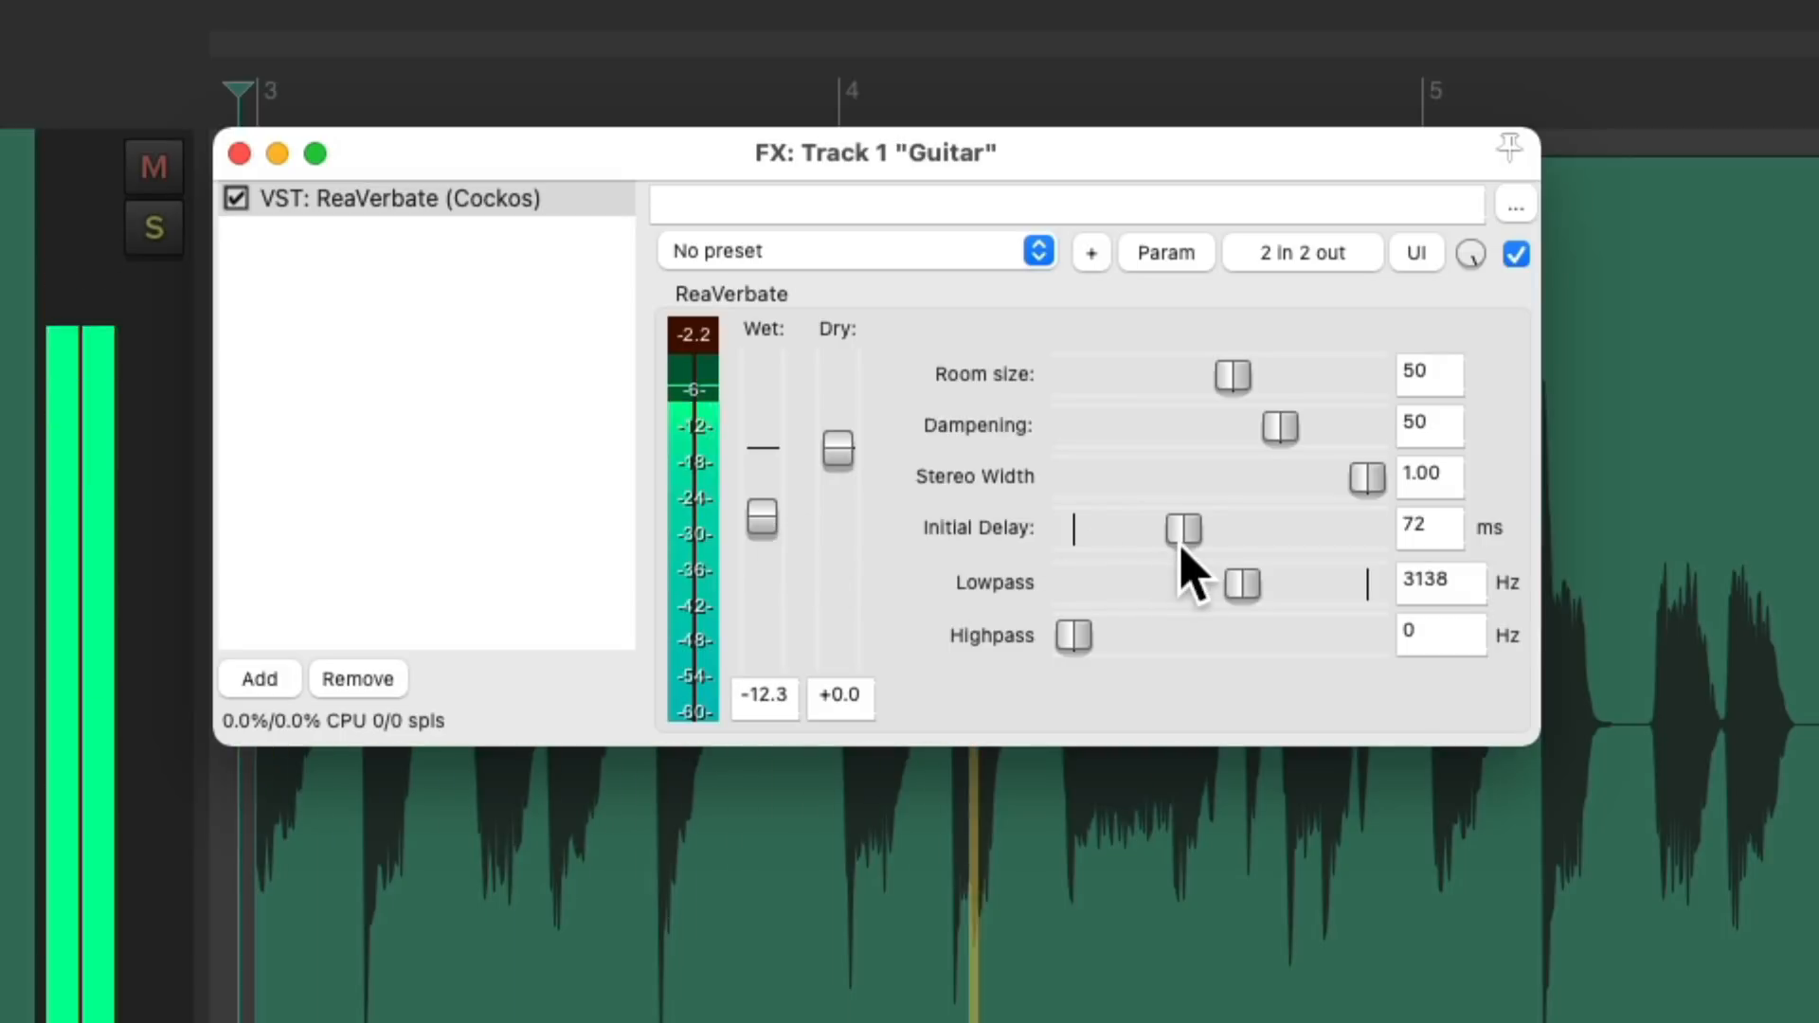
pyautogui.moveTo(1181, 528); pyautogui.dragTo(1189, 528)
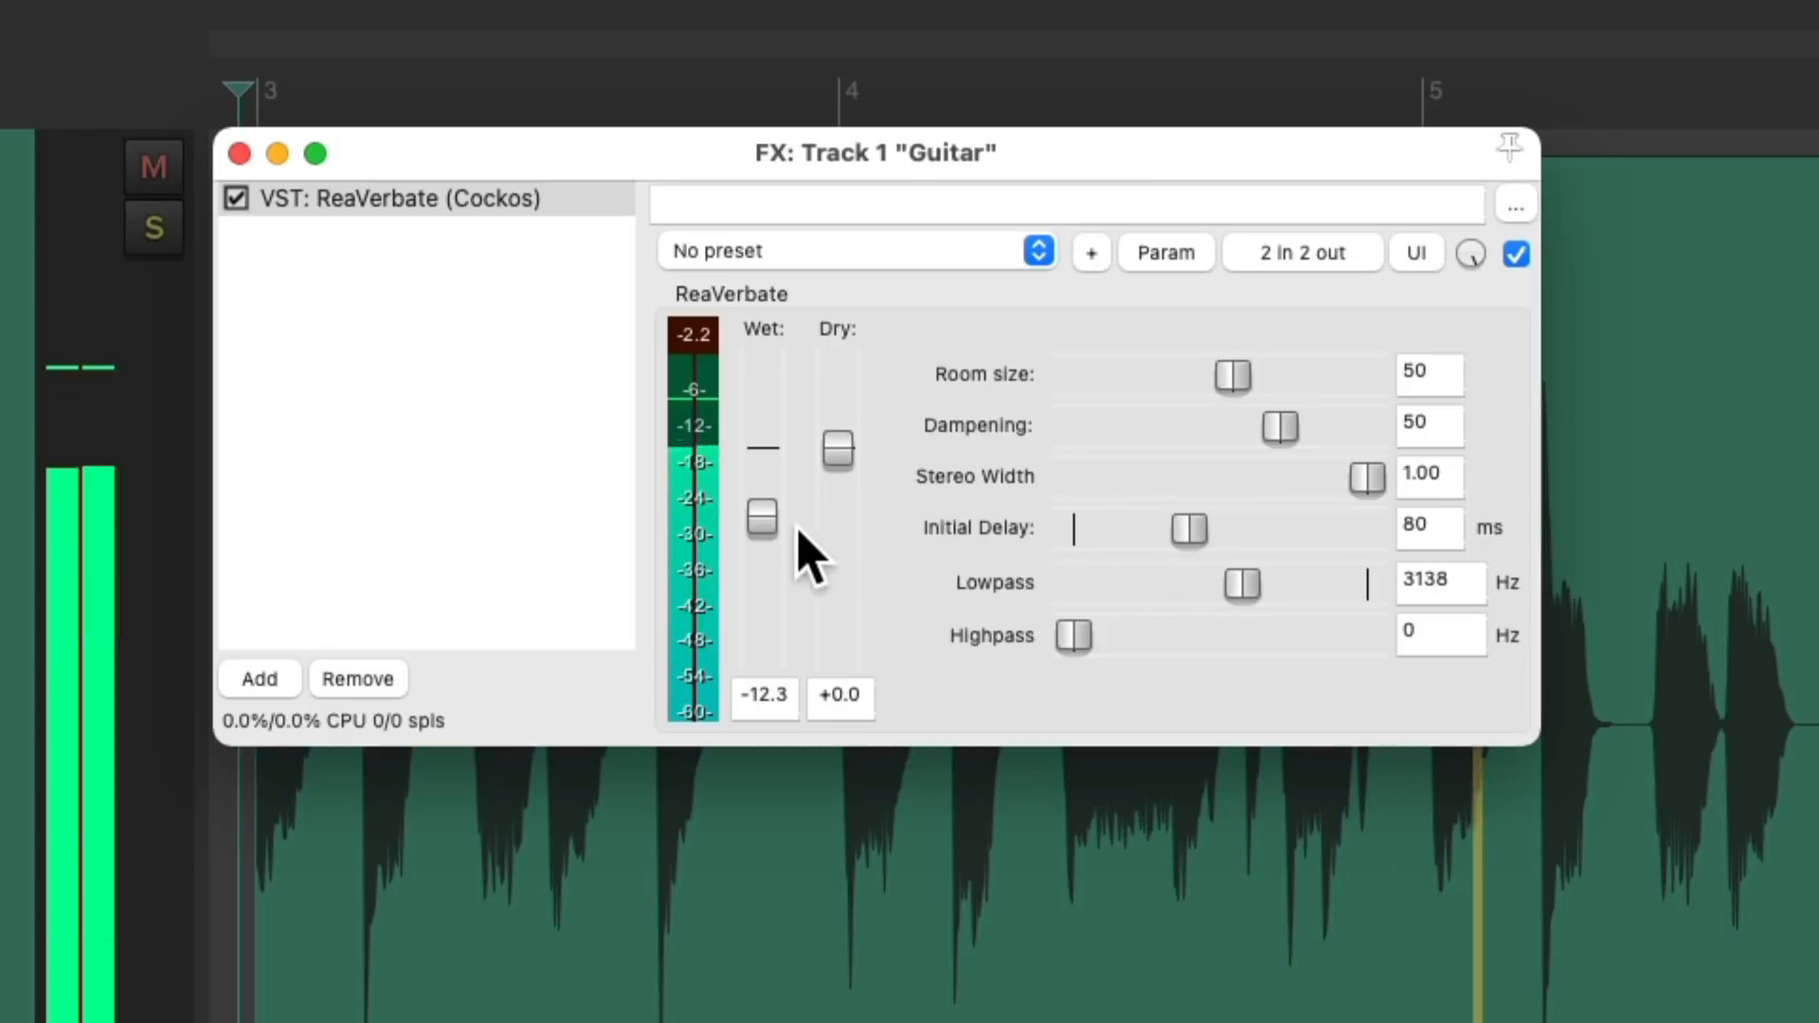
pyautogui.moveTo(761, 522); pyautogui.dragTo(762, 514)
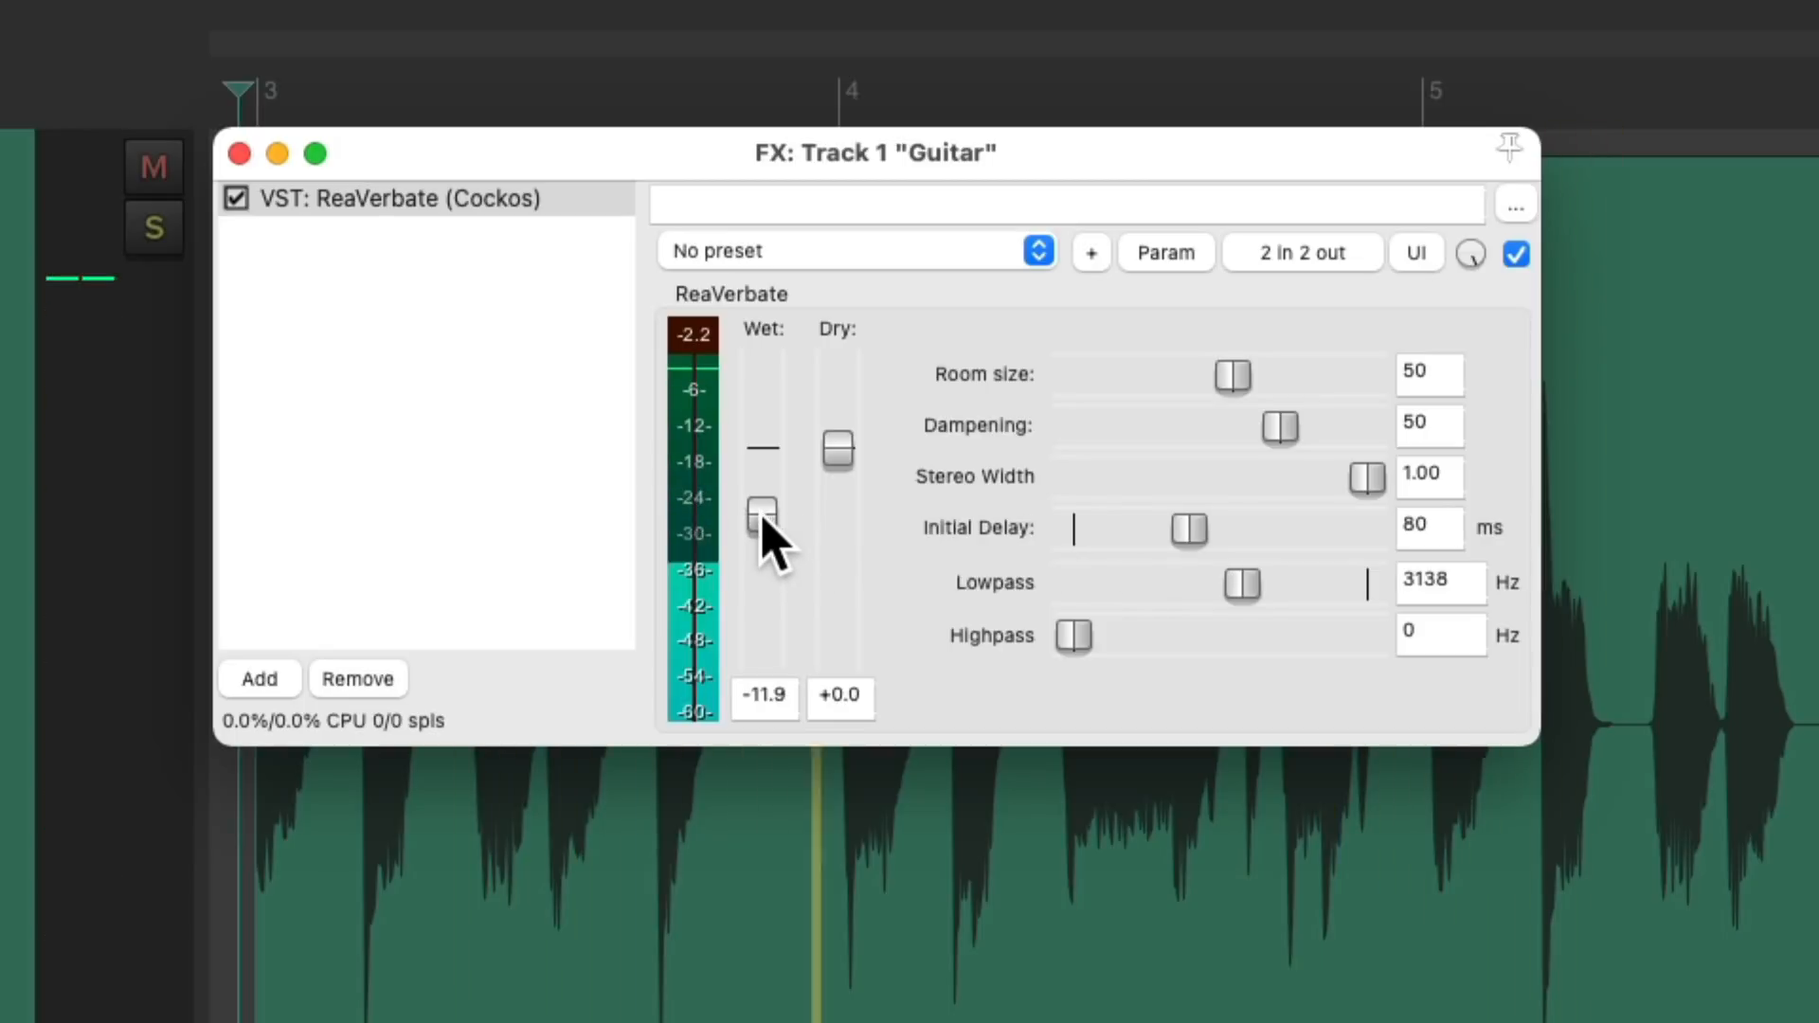
pyautogui.moveTo(1229, 373); pyautogui.dragTo(1241, 373)
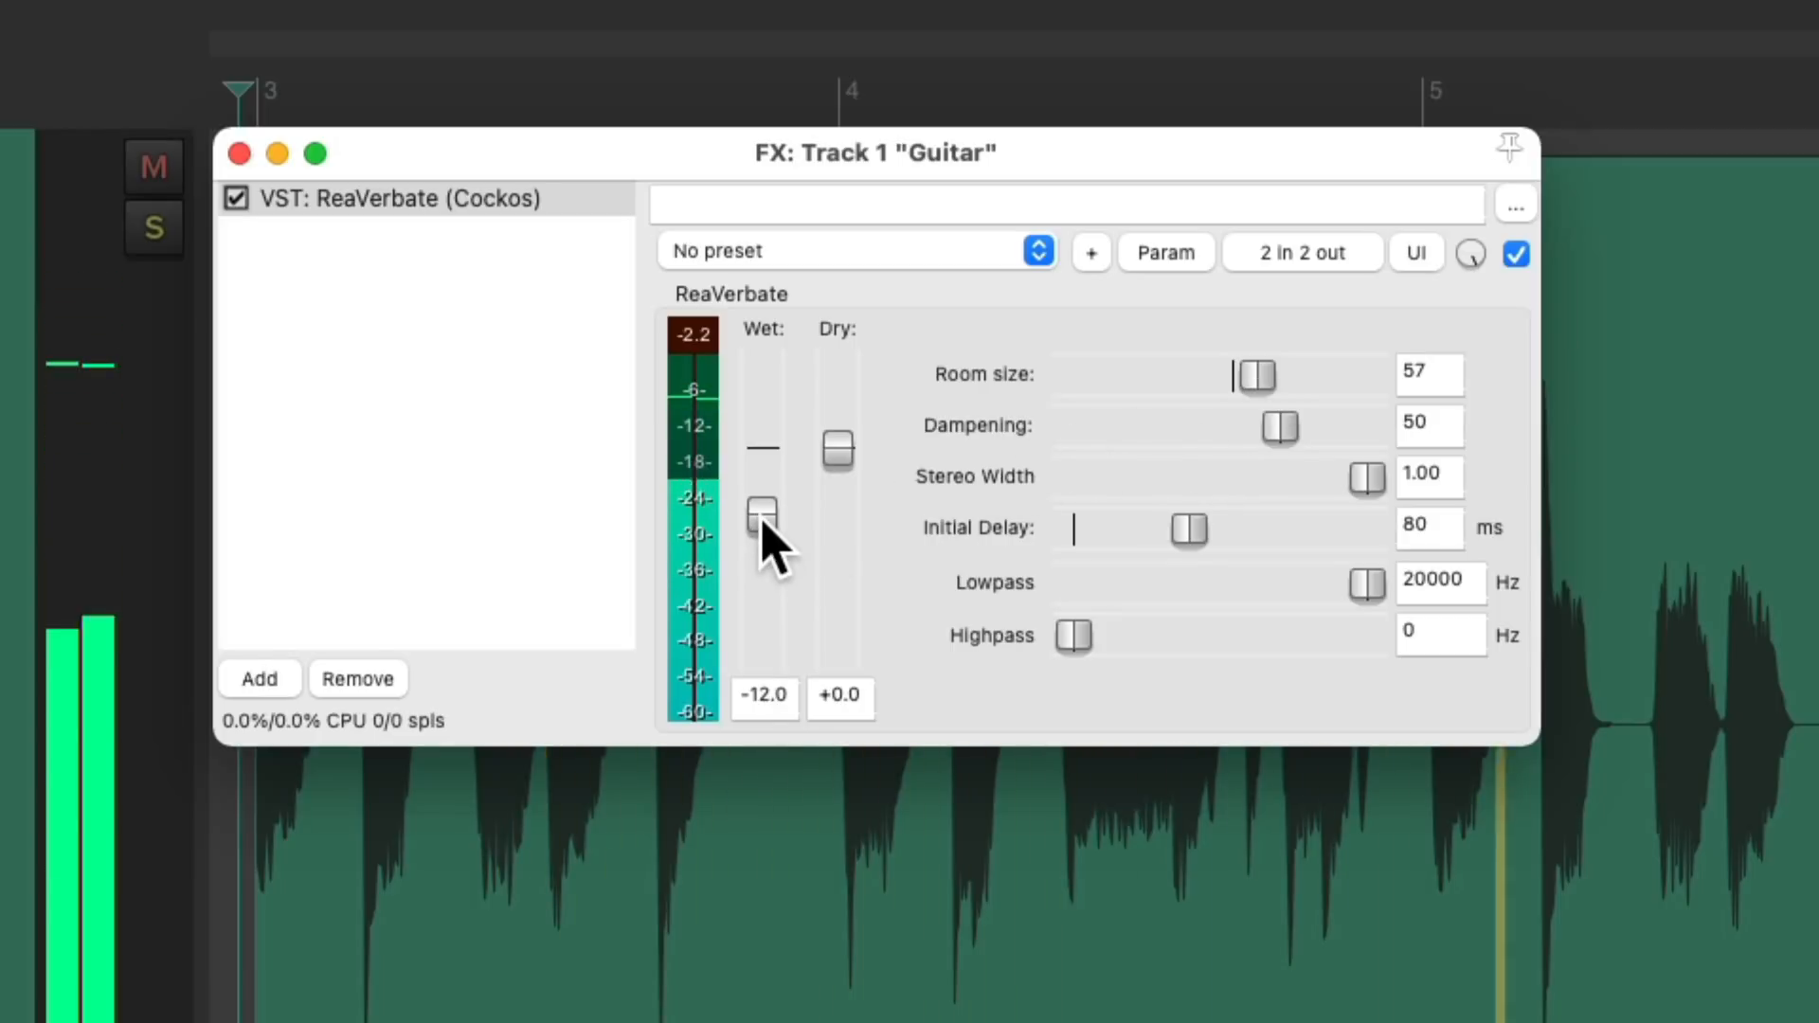
pyautogui.moveTo(762, 516); pyautogui.dragTo(761, 520)
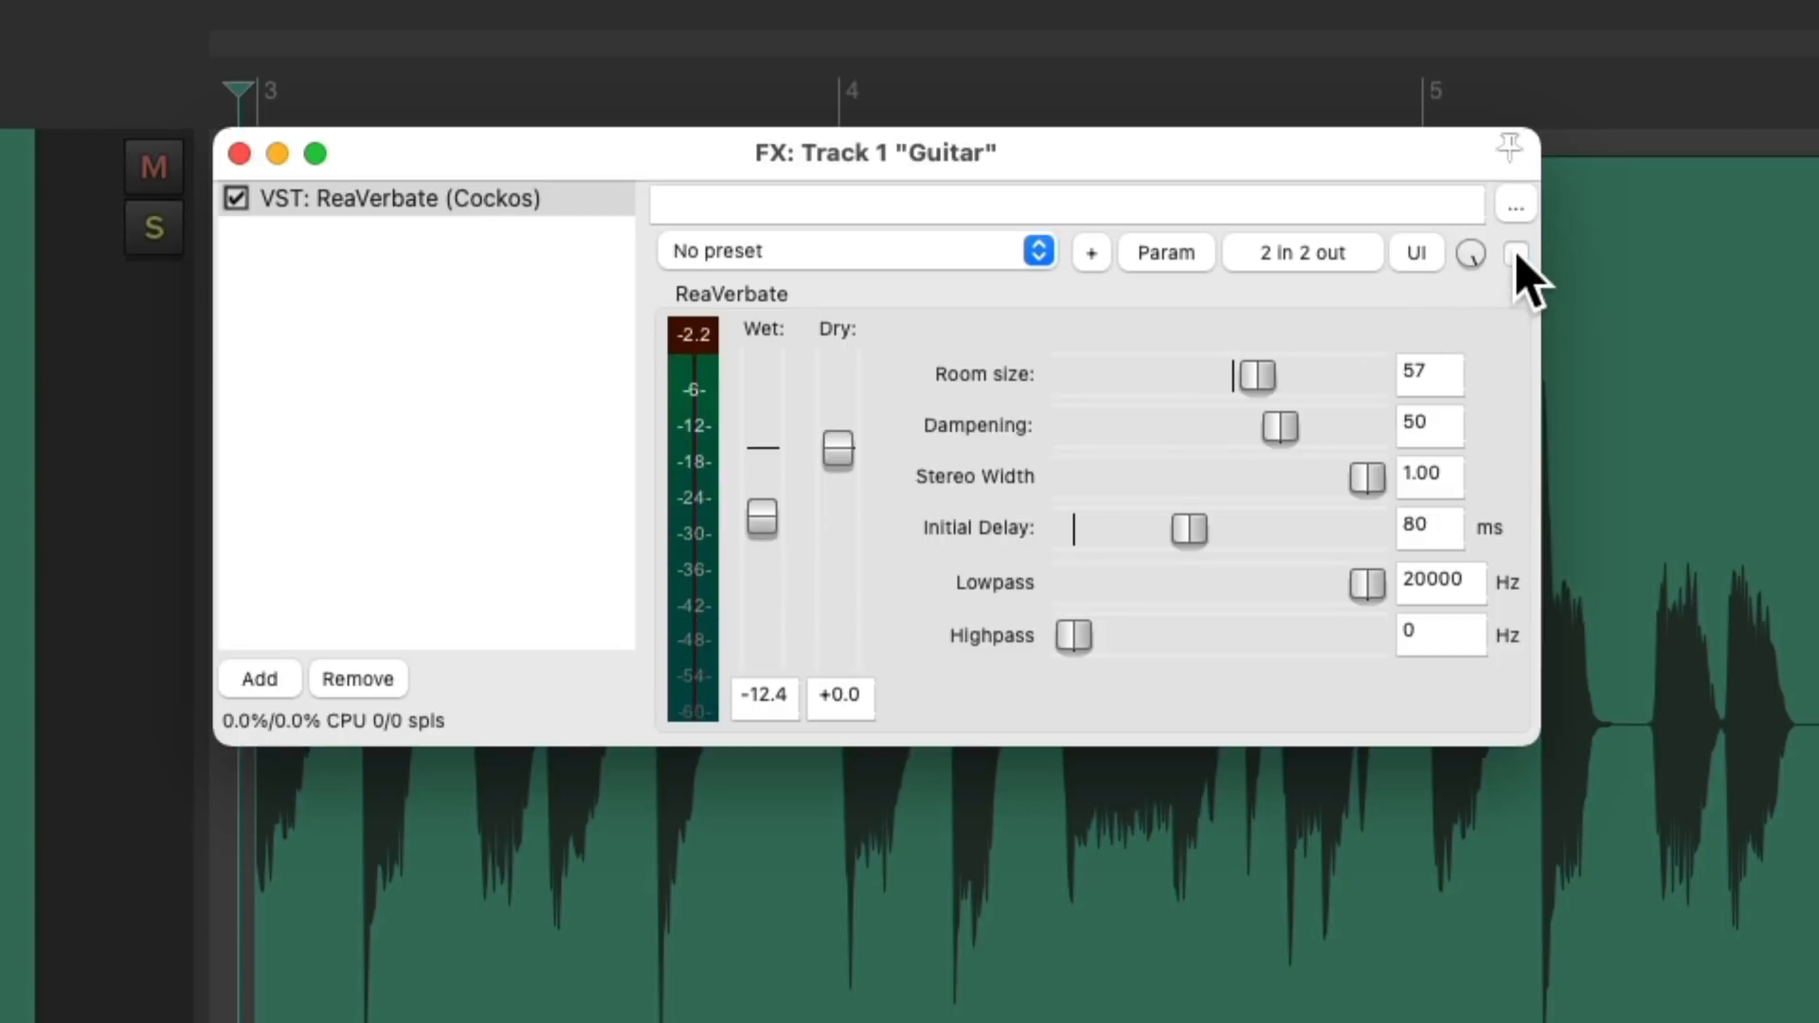
# Bypass the Guitar ReaVerbate to hear the dry guitar, re-enable it, and adjust a slider.
pyautogui.click(236, 197)
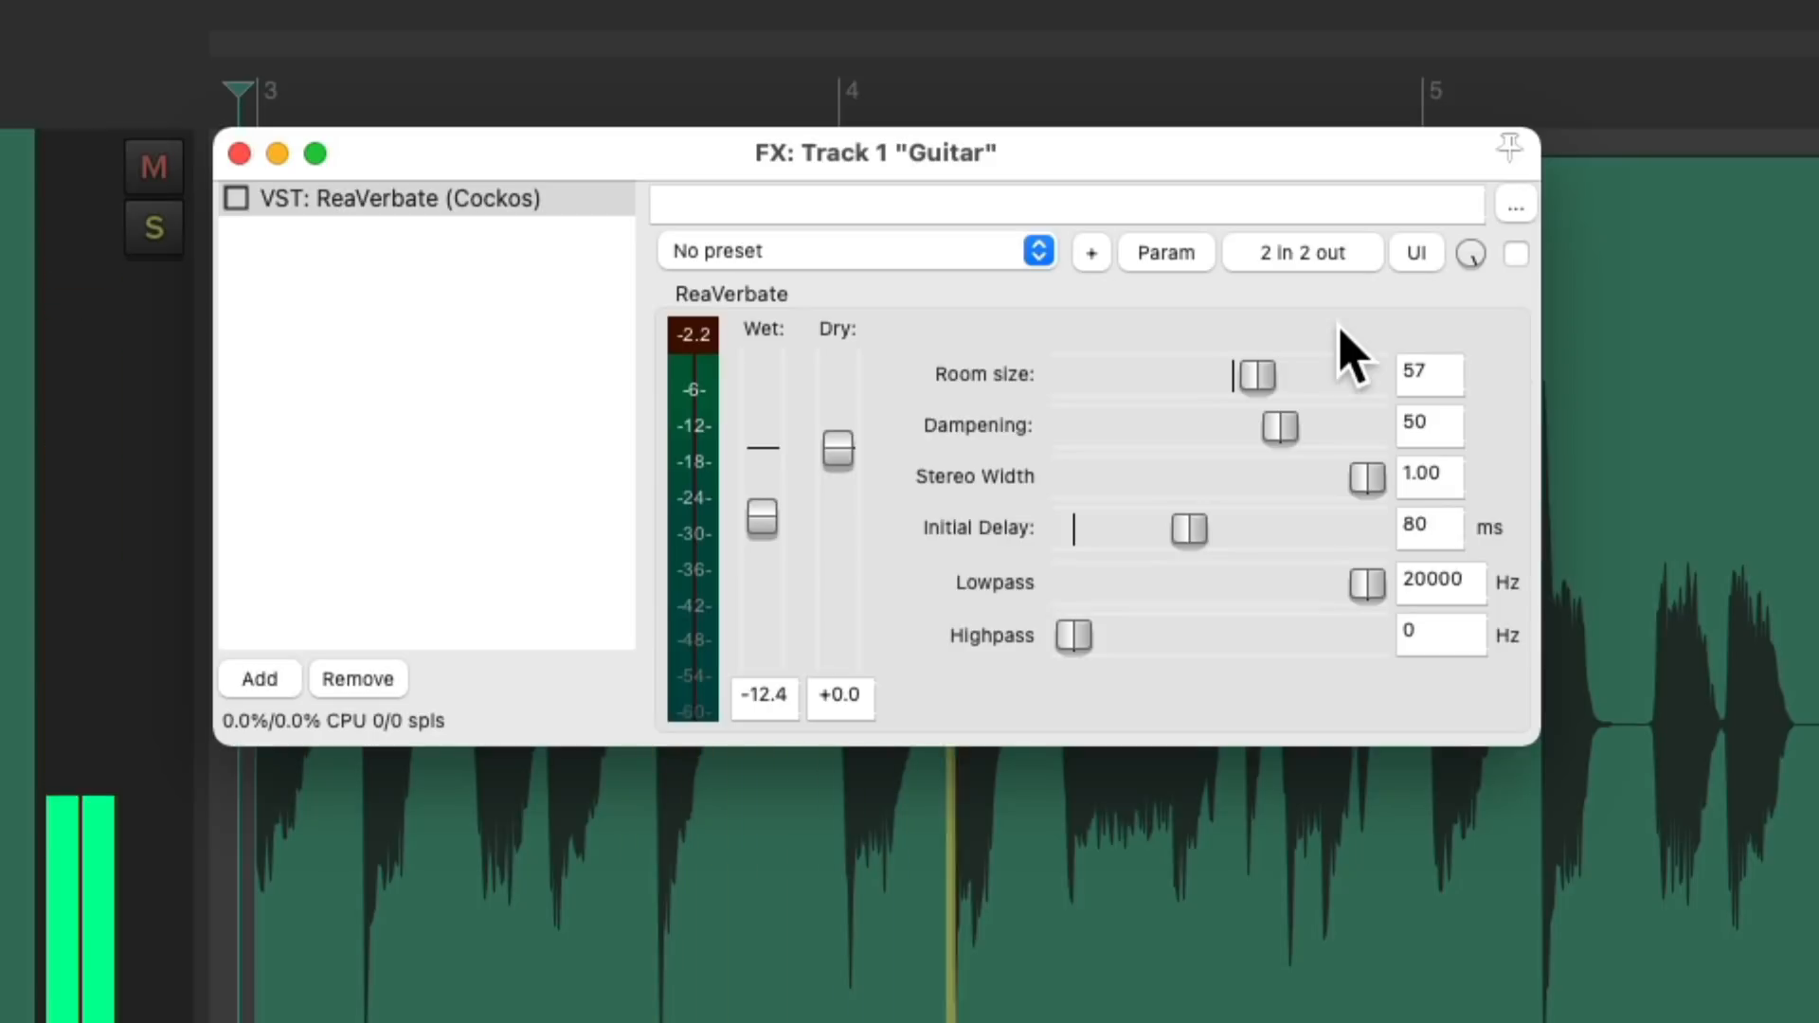
pyautogui.moveTo(1525, 284)
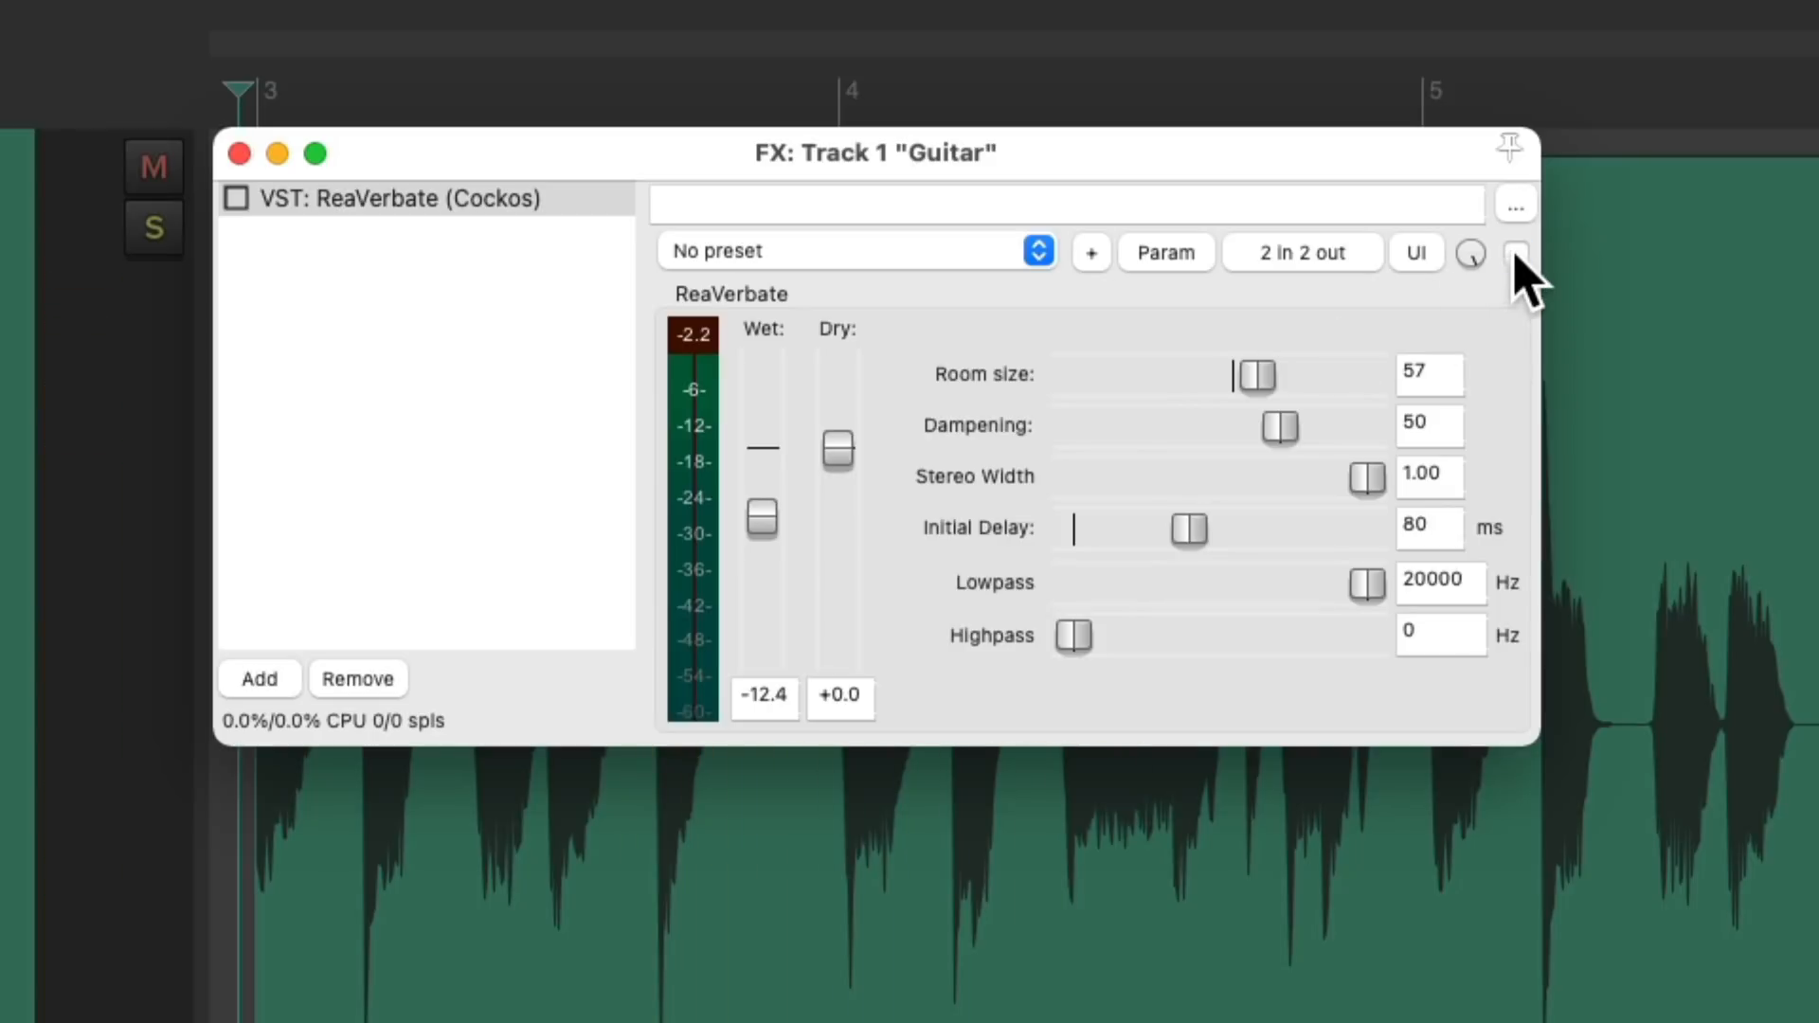
pyautogui.click(1515, 254)
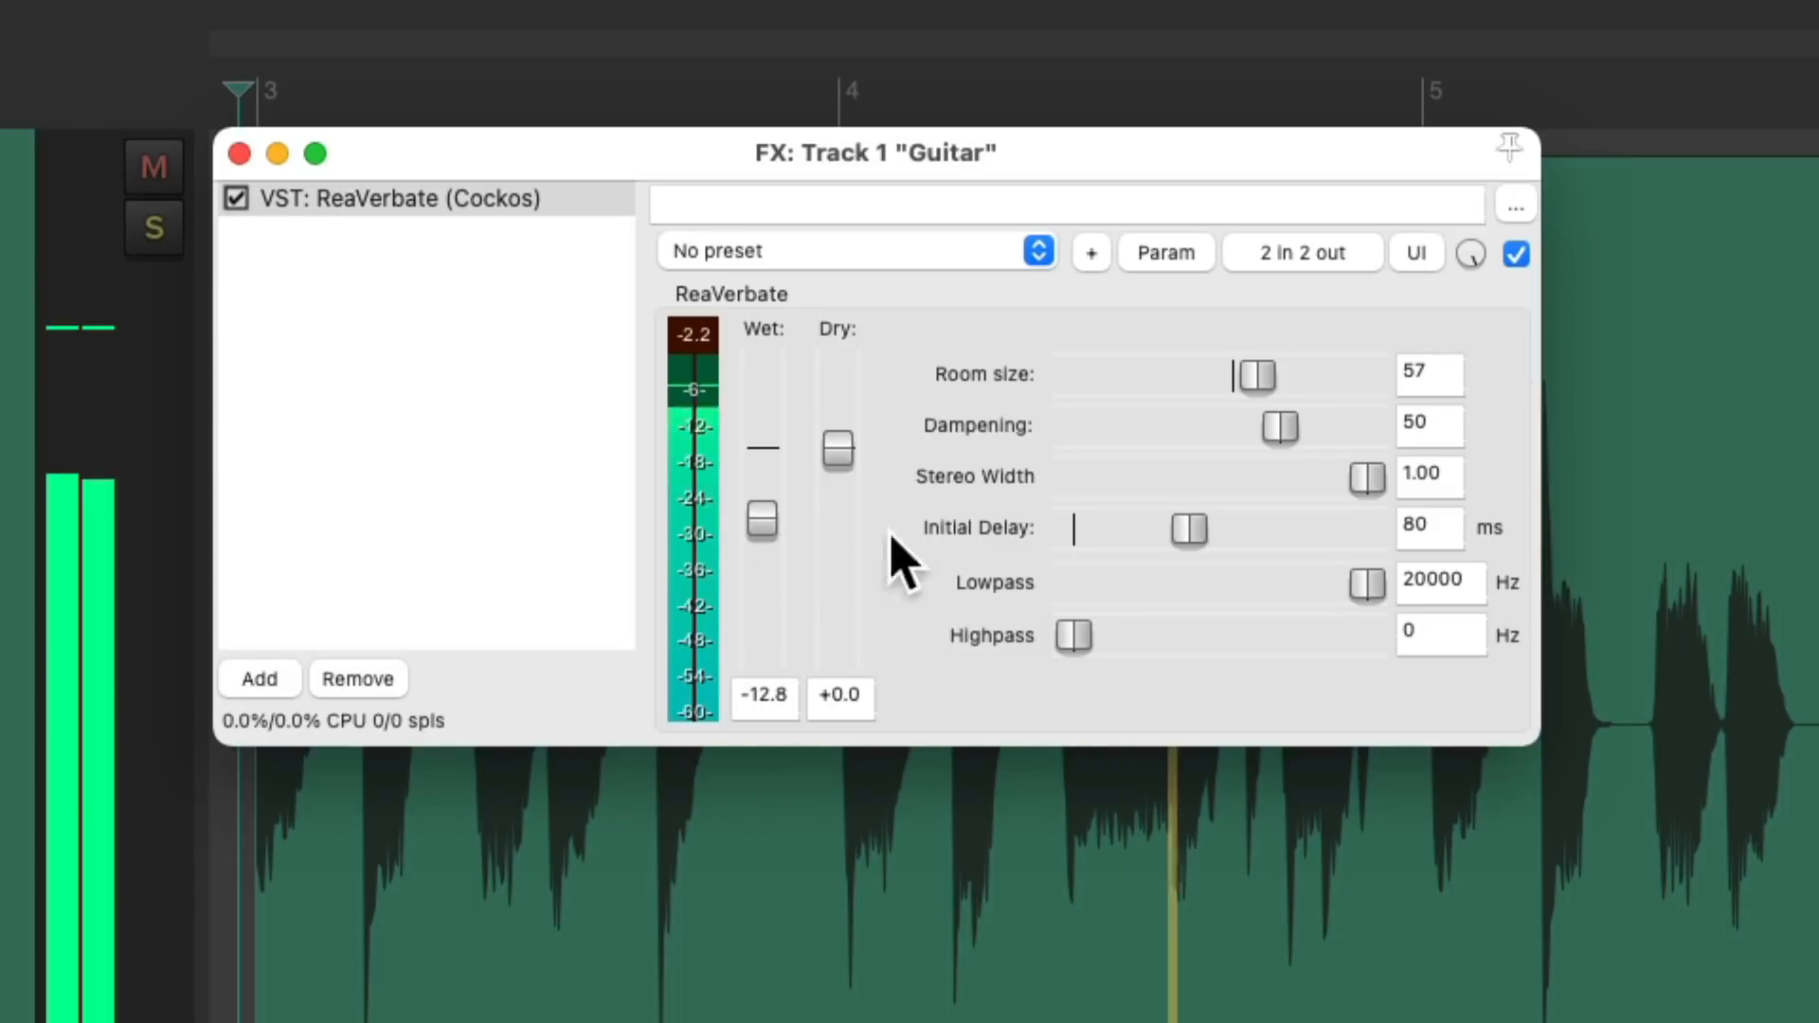
pyautogui.moveTo(1256, 375); pyautogui.dragTo(1264, 375)
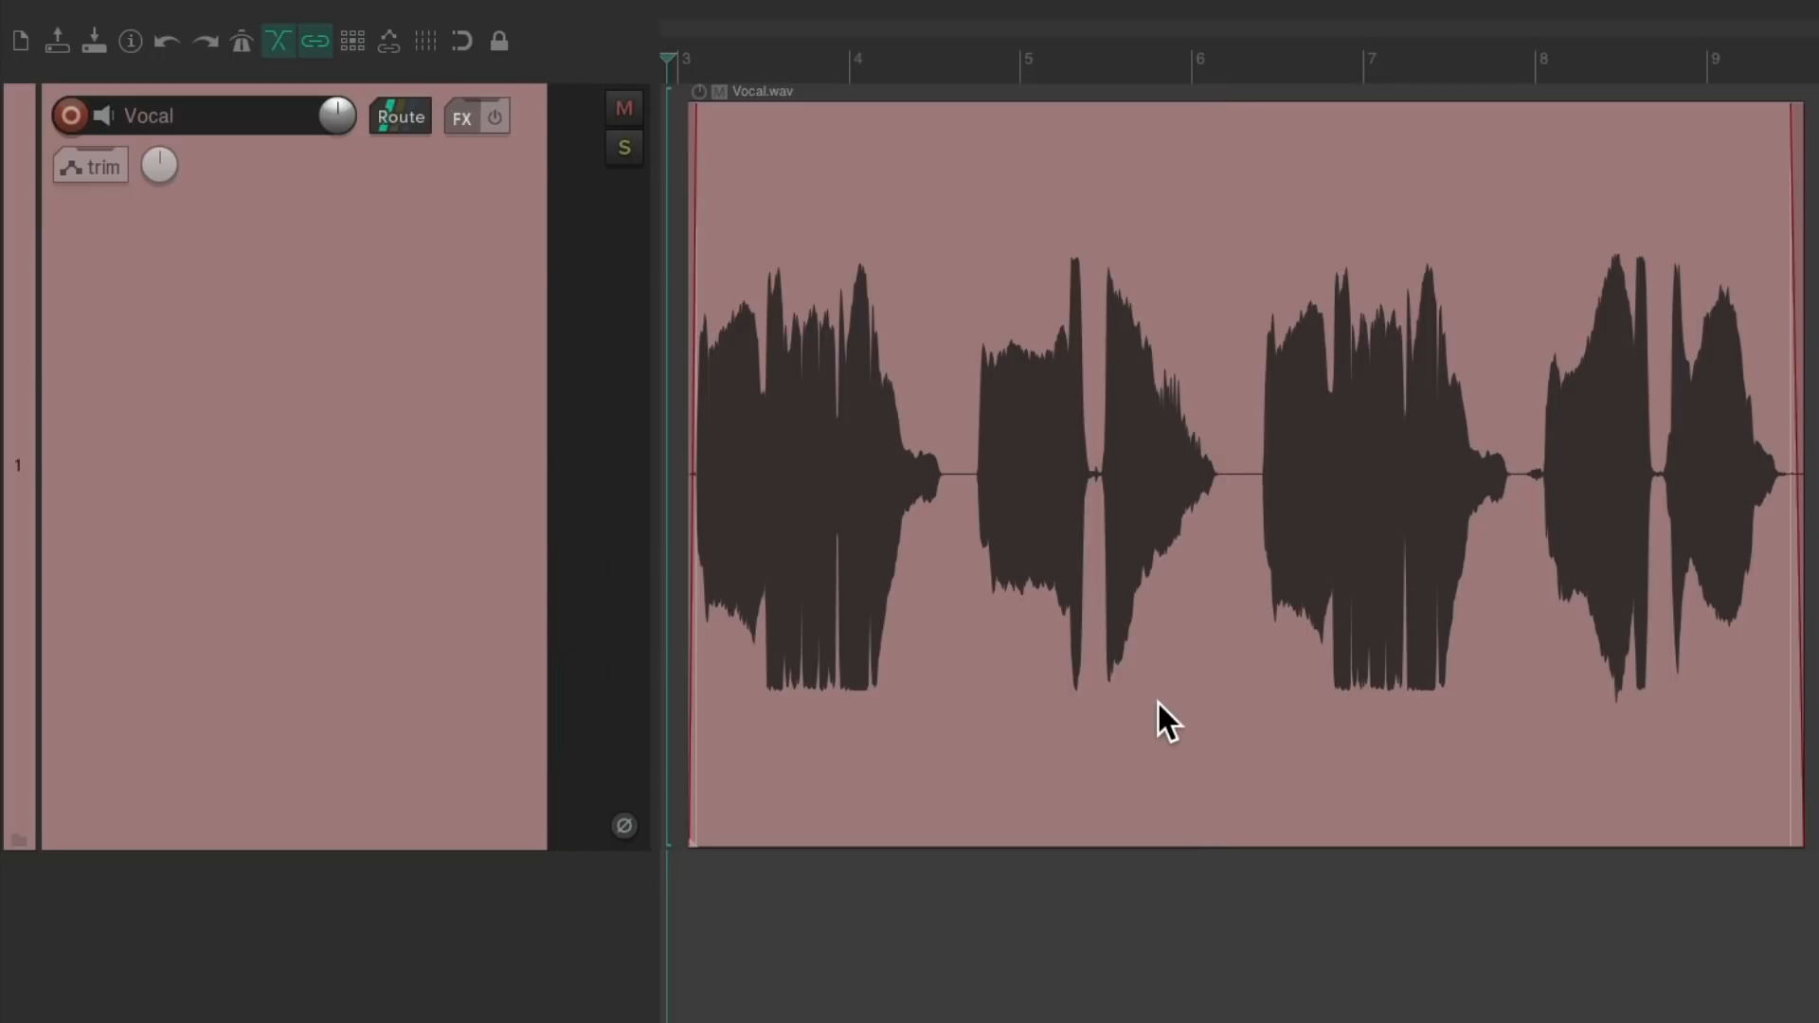
# Open the Vocal track's FX chain to add ReaVerbate (Cockos).
pyautogui.click(461, 118)
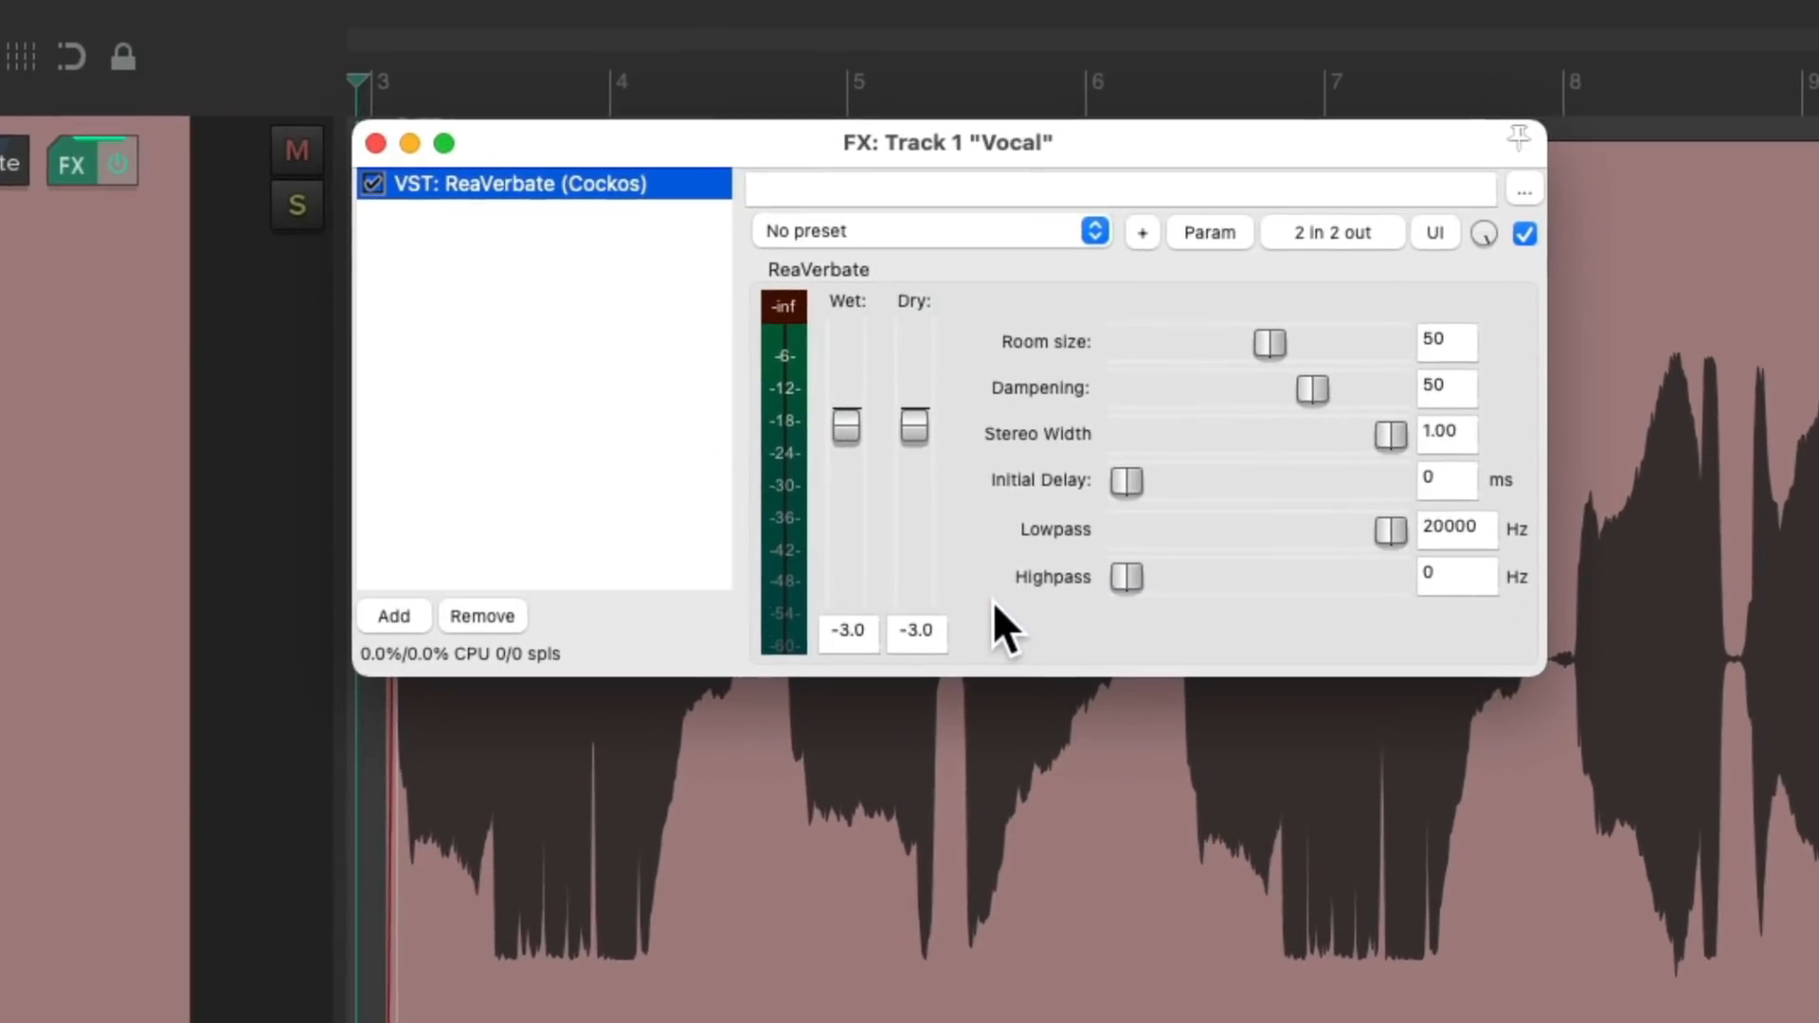
# Rebalance the vocal reverb's dry and wet levels, with room size 95 and wet about -10 dB.
pyautogui.moveTo(846, 427); pyautogui.dragTo(846, 440)
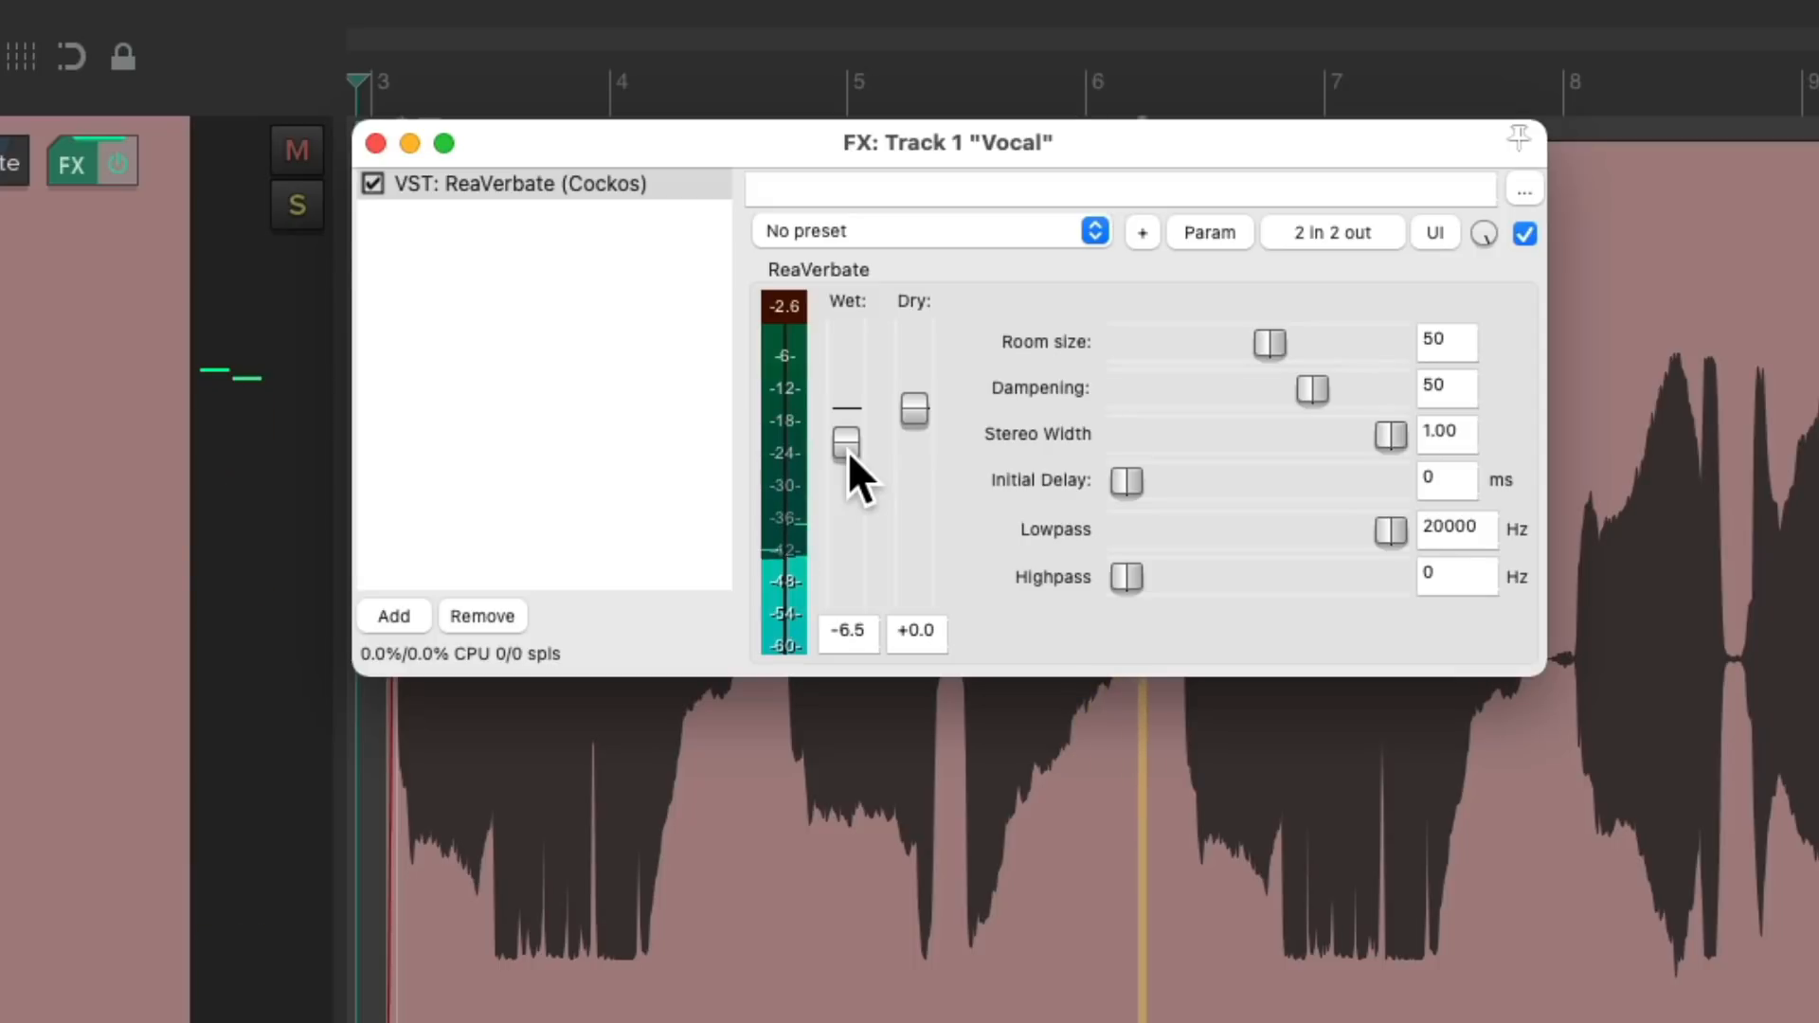
pyautogui.moveTo(1266, 342); pyautogui.dragTo(1345, 342)
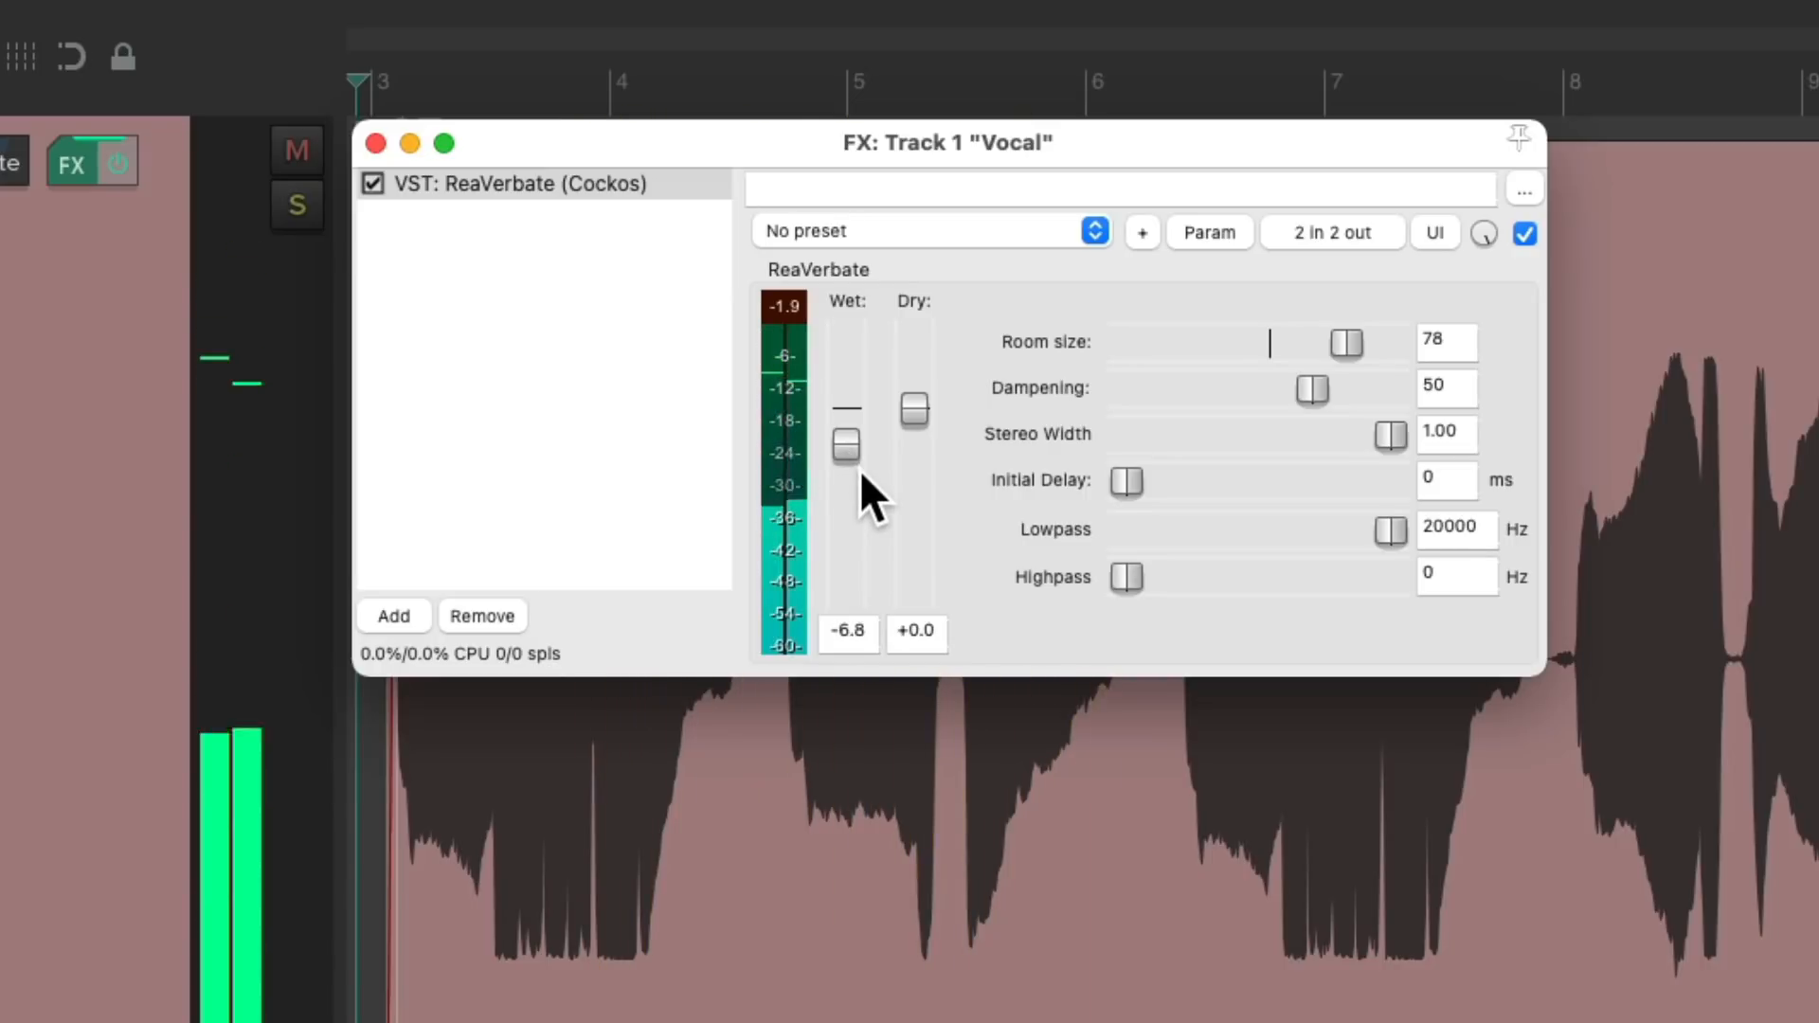
pyautogui.moveTo(1343, 342); pyautogui.dragTo(1380, 342)
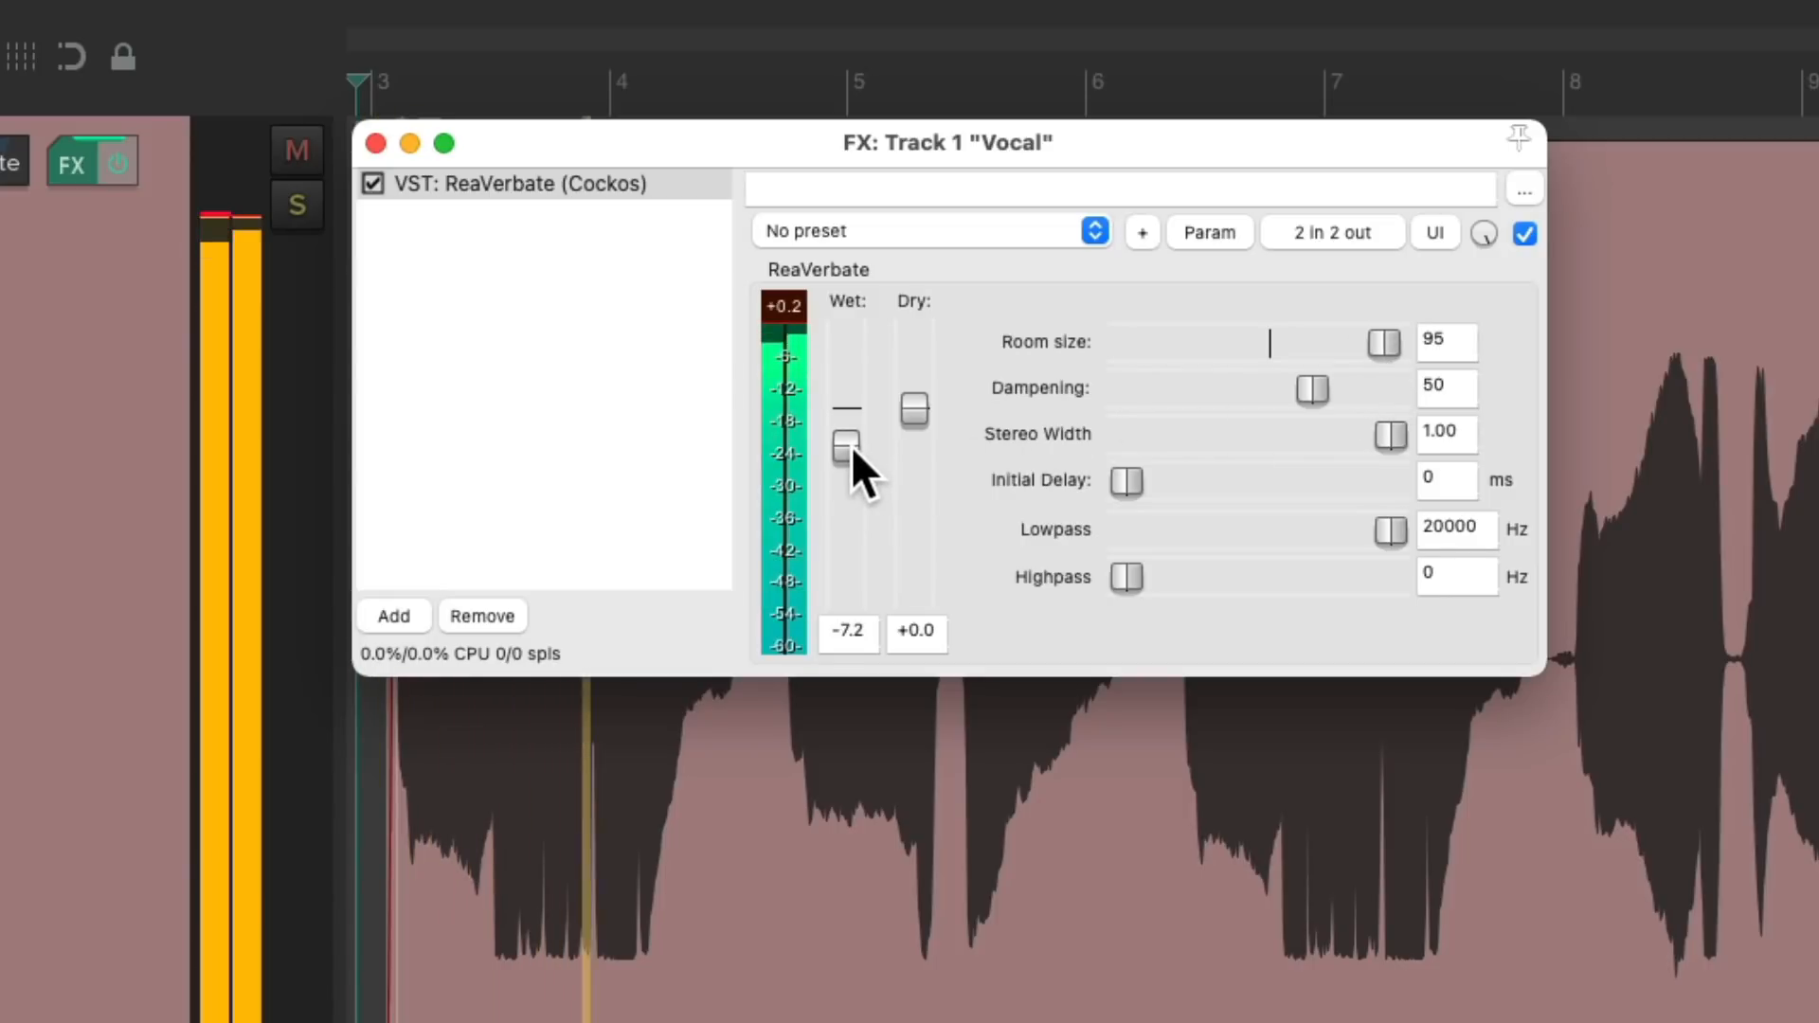
pyautogui.moveTo(846, 443); pyautogui.dragTo(846, 459)
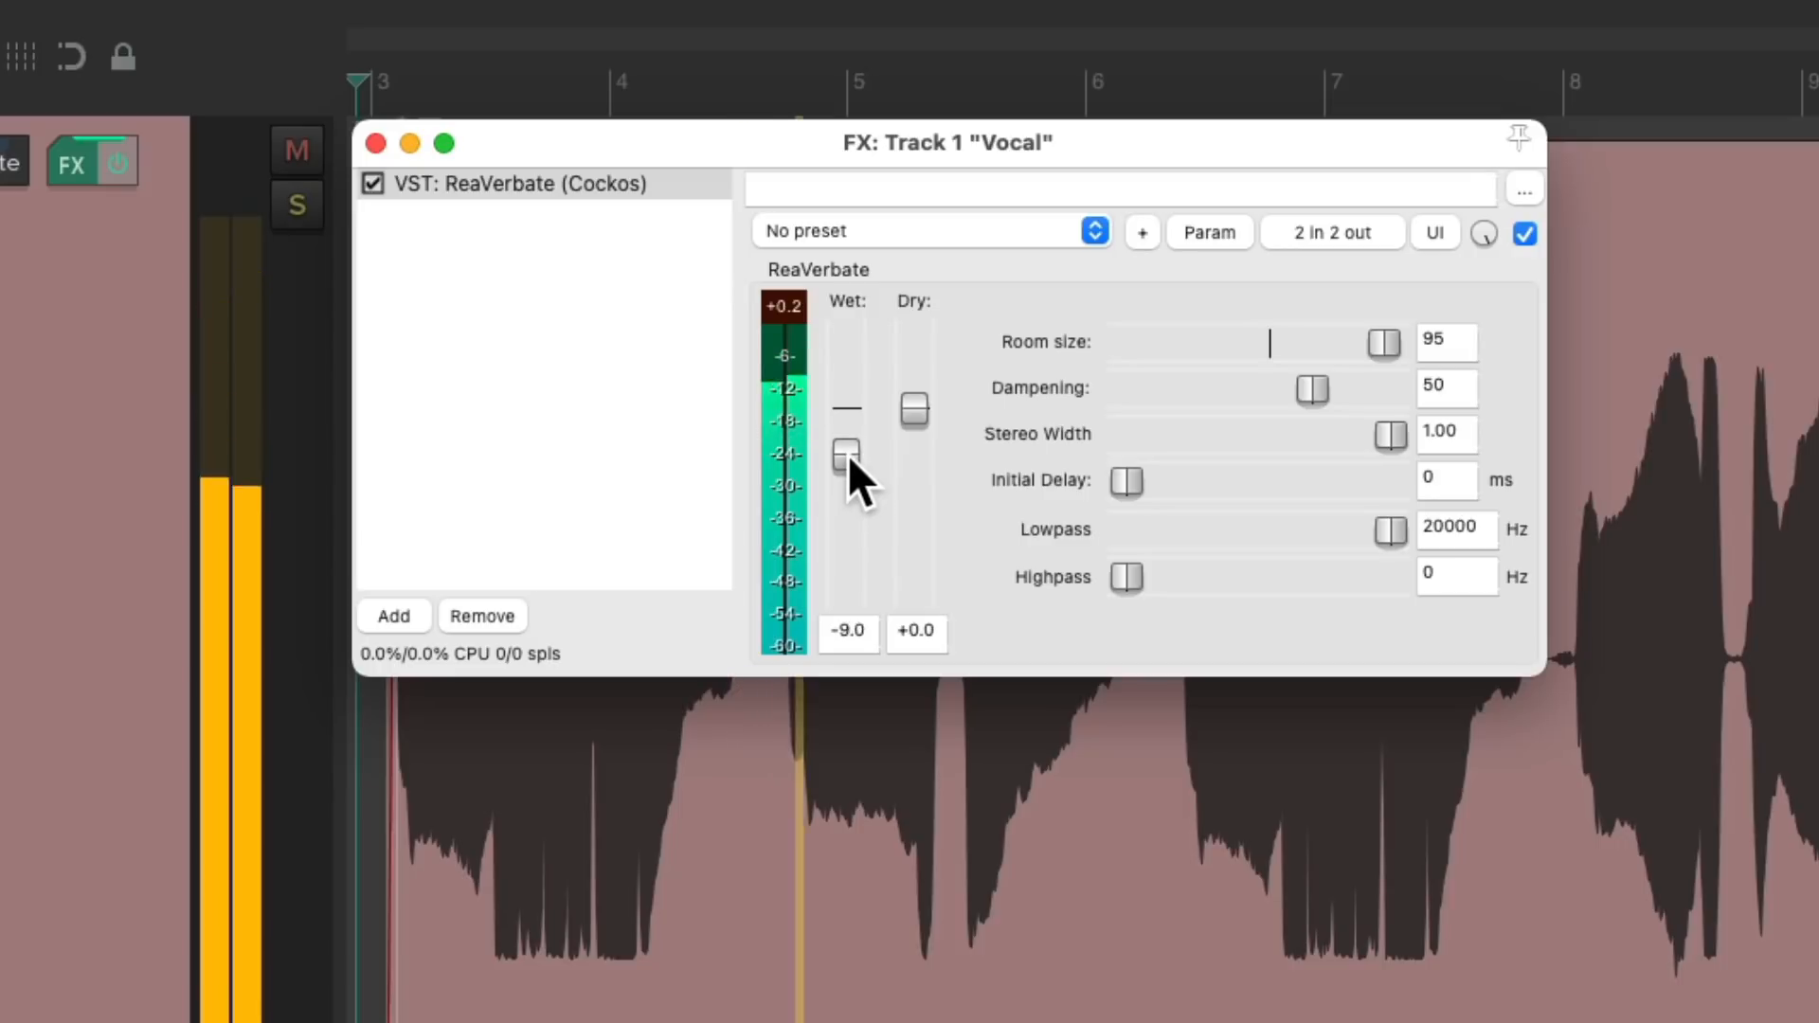
pyautogui.moveTo(847, 447); pyautogui.dragTo(847, 459)
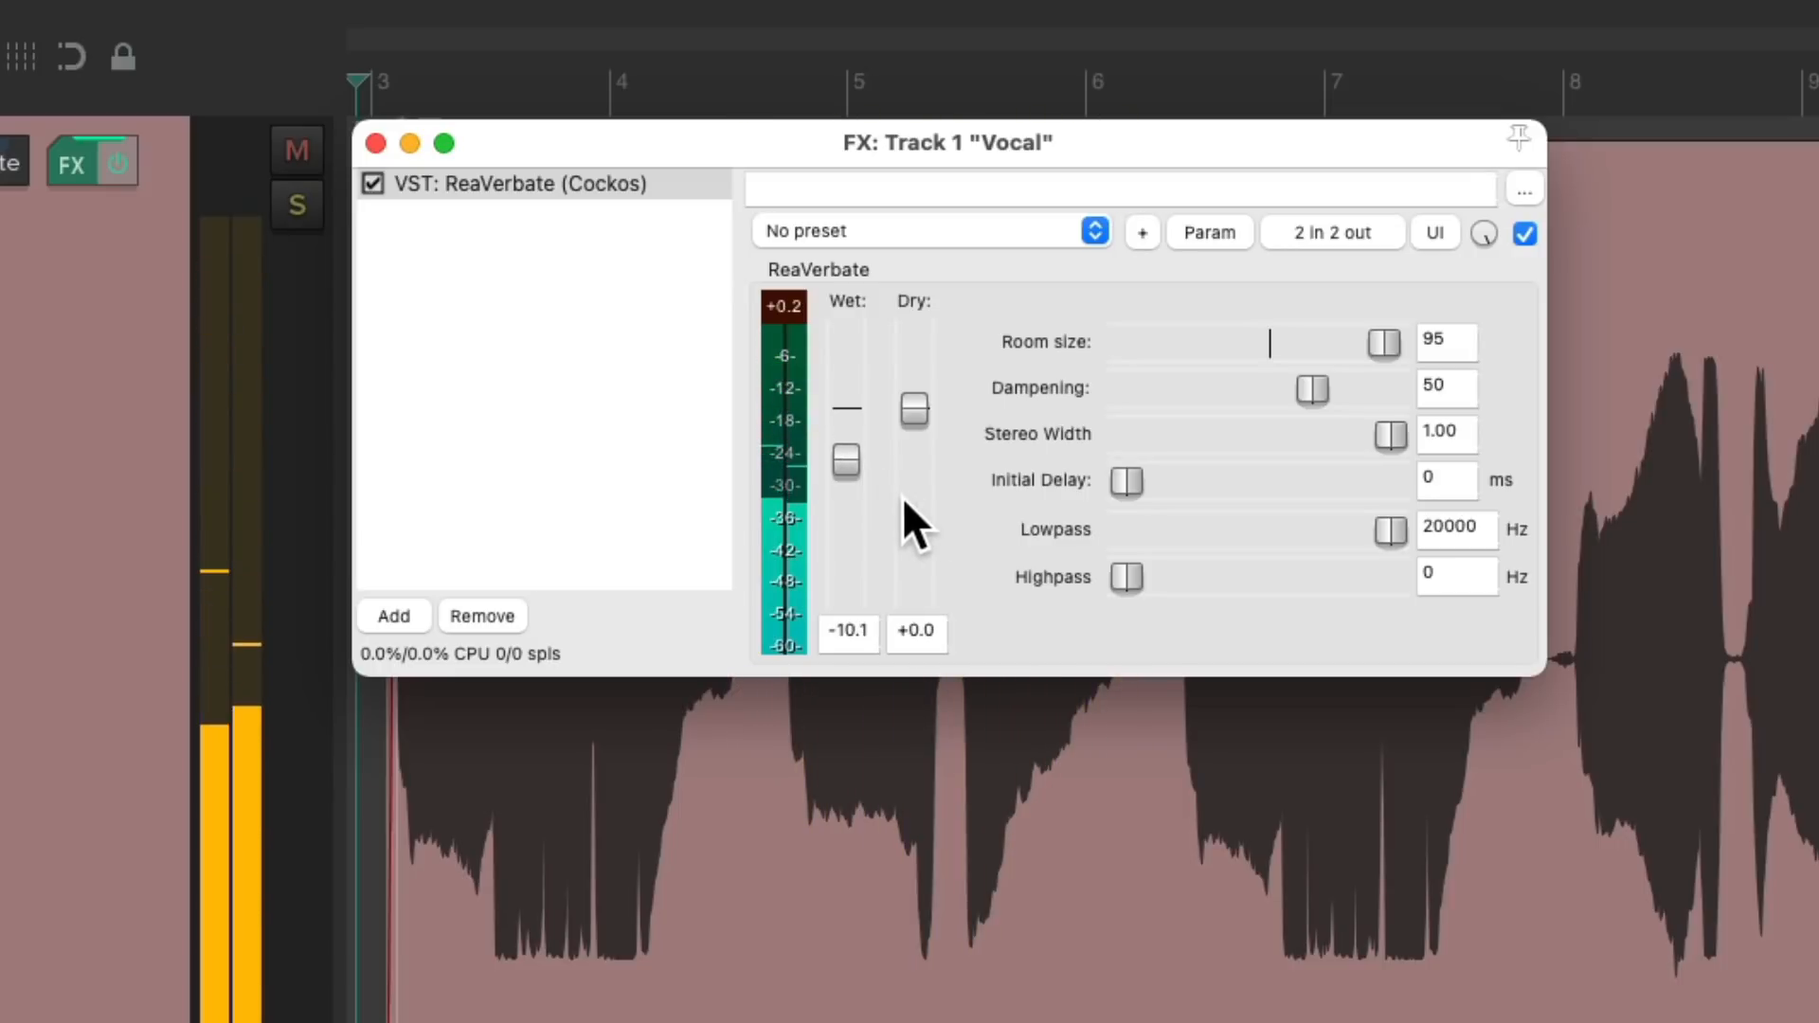
# Try dampening at 9 then back to 50, lower wet further, and set lowpass near 3269 Hz.
pyautogui.moveTo(1311, 391); pyautogui.dragTo(1203, 392)
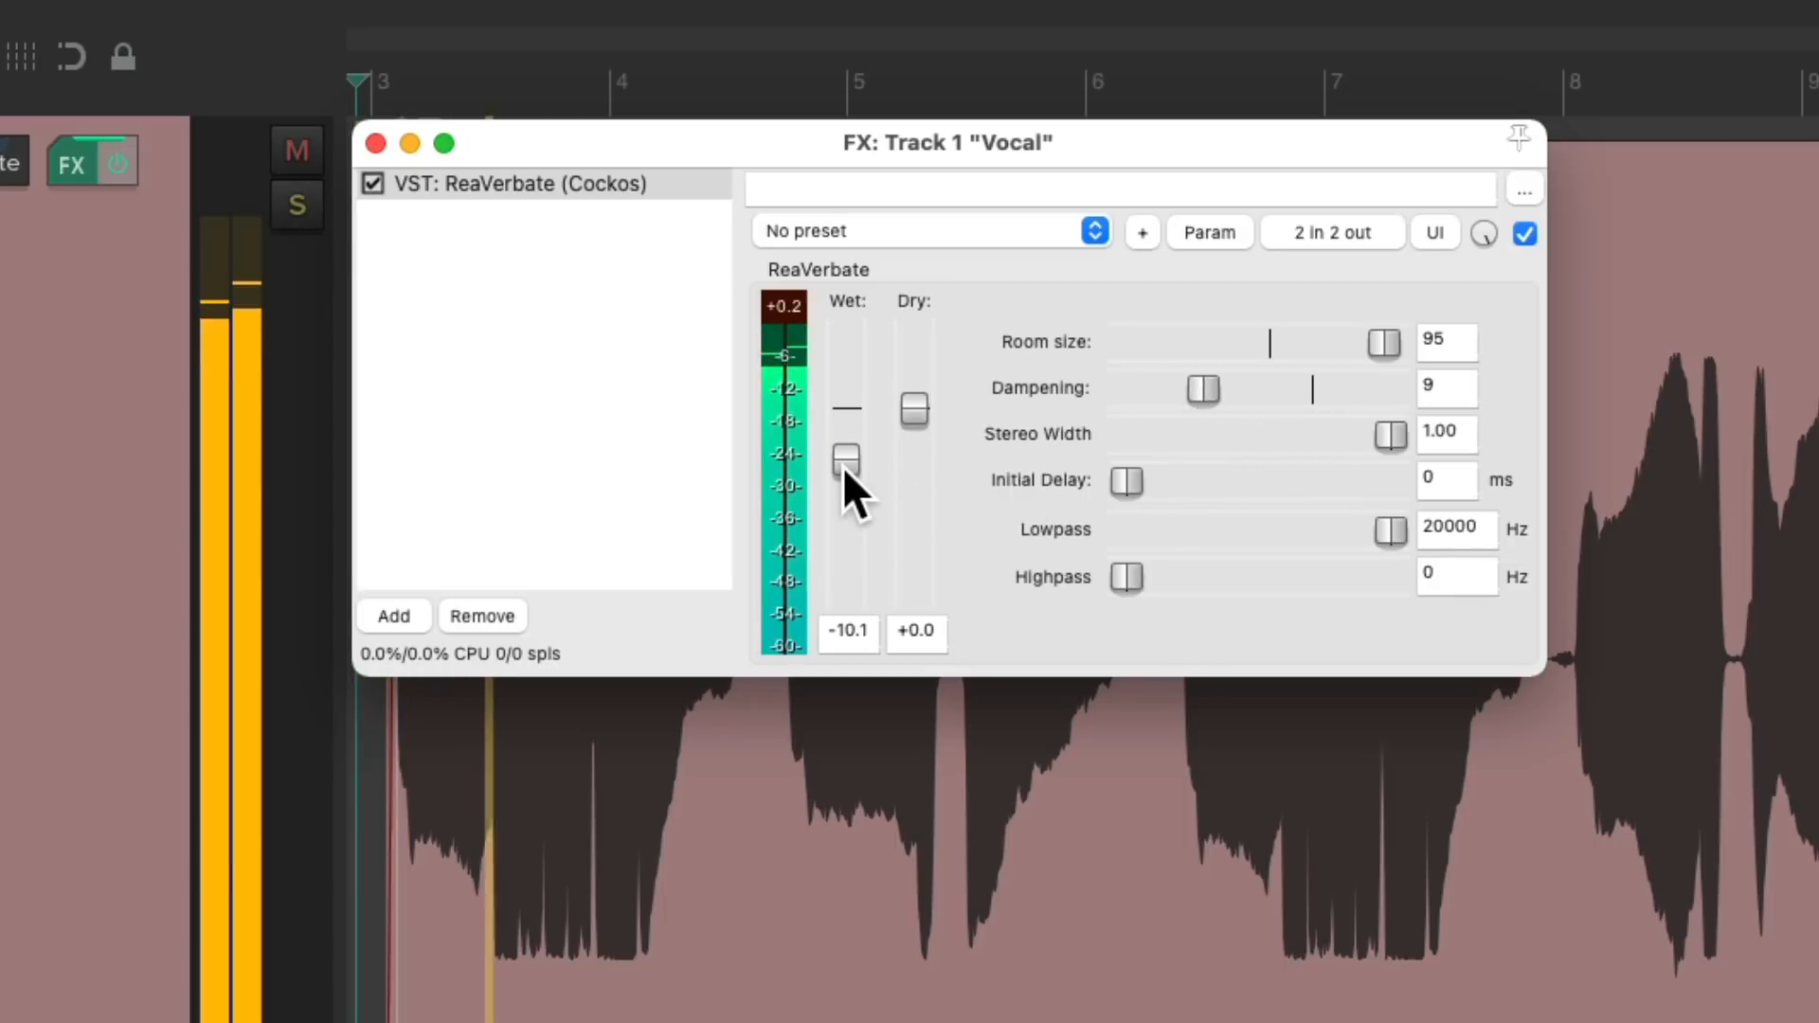
pyautogui.moveTo(846, 458); pyautogui.dragTo(846, 470)
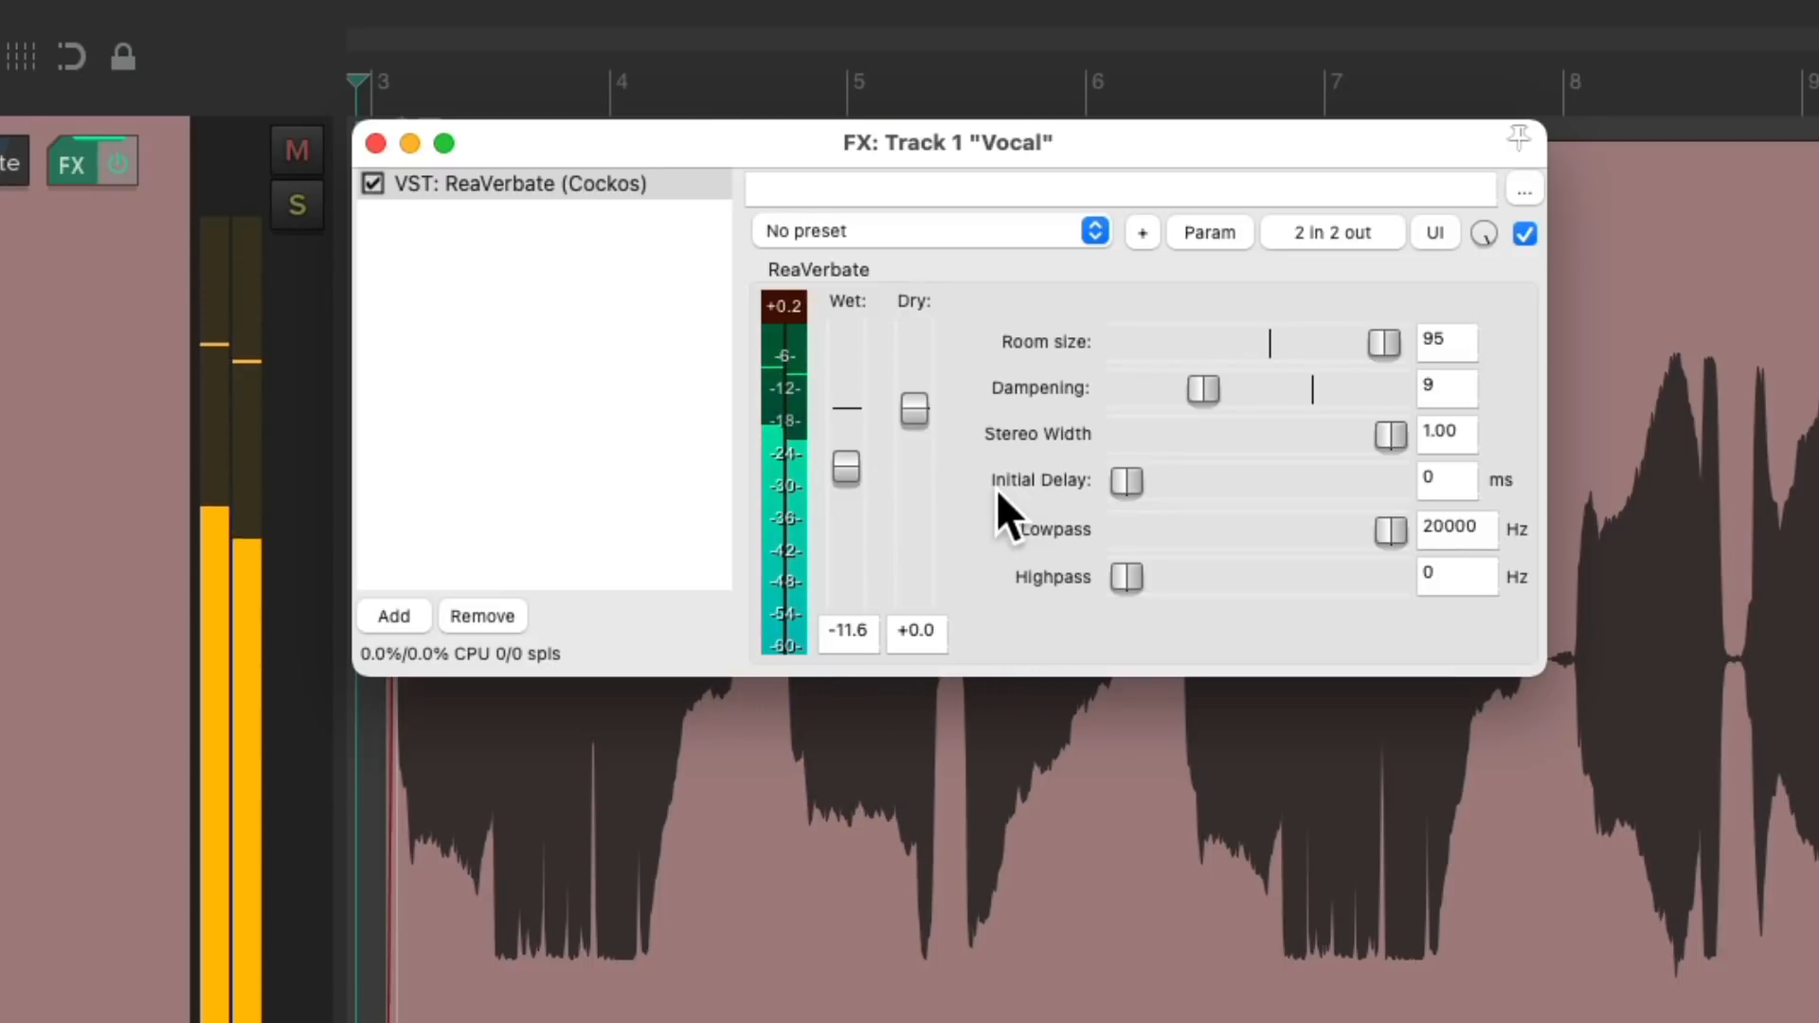
pyautogui.moveTo(1203, 388); pyautogui.dragTo(1310, 389)
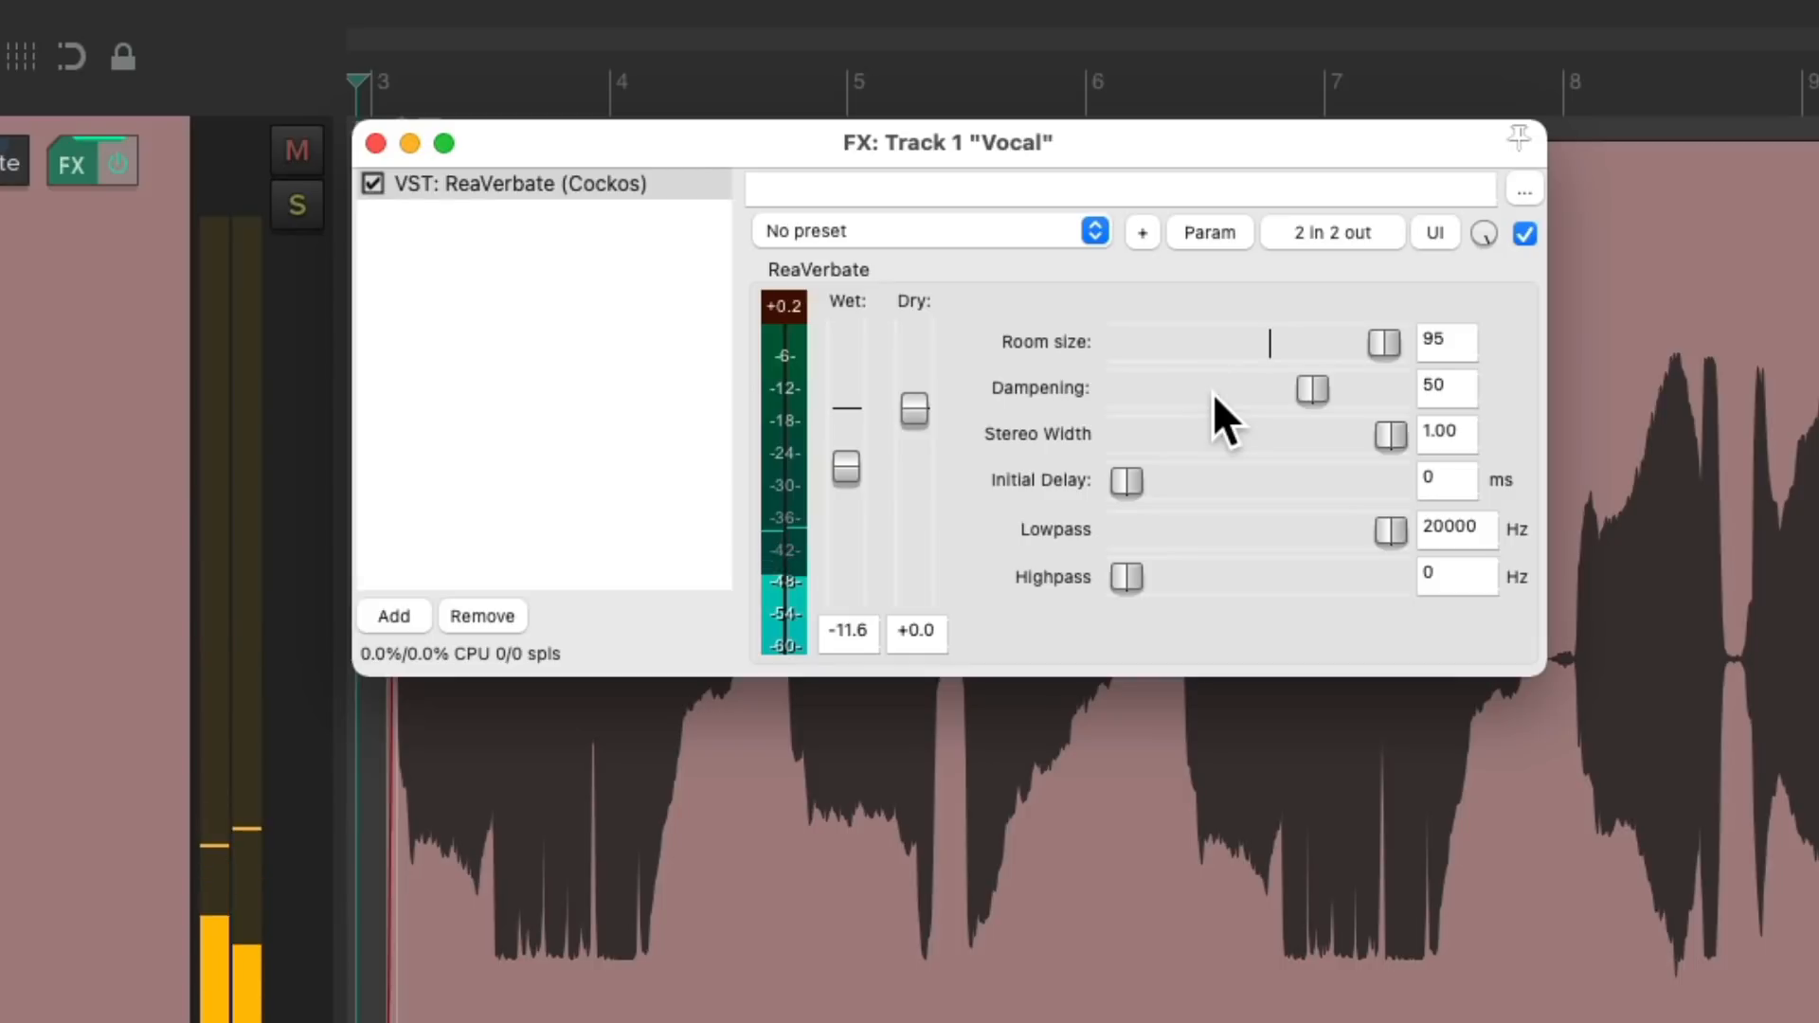
pyautogui.moveTo(1385, 531); pyautogui.dragTo(1280, 530)
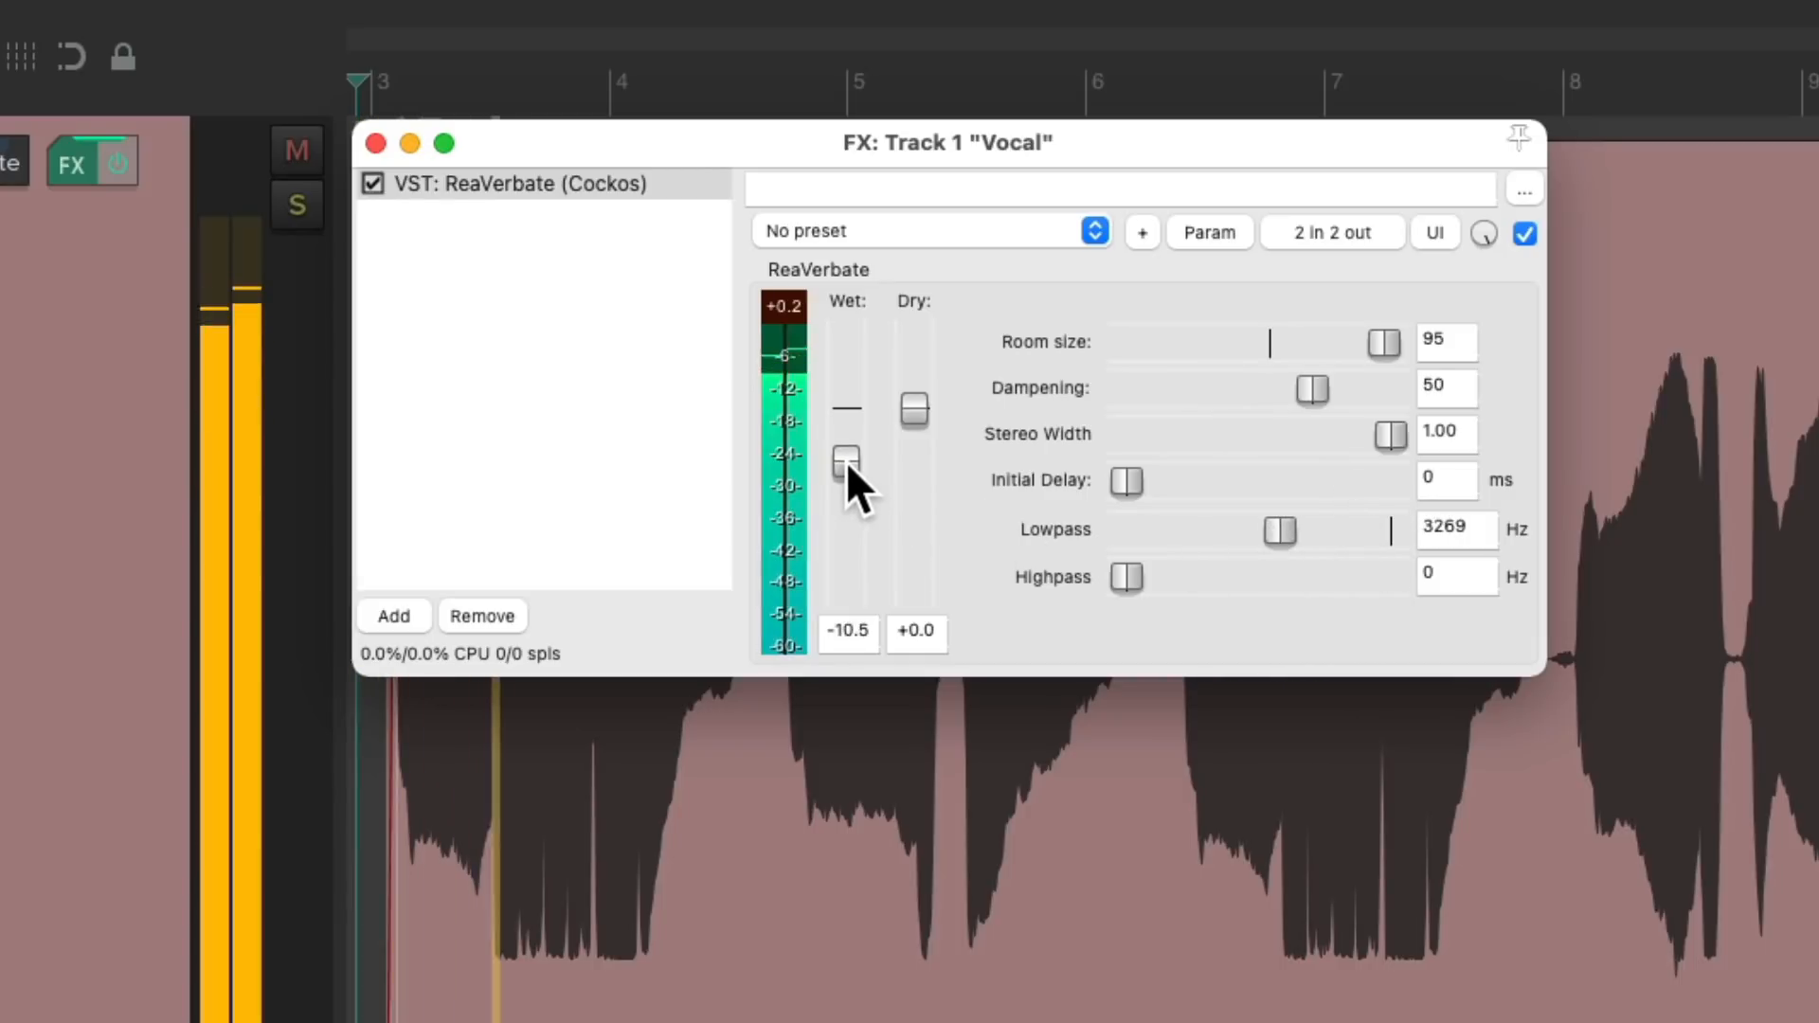
# Reopen the vocal reverb's lowpass to 20000 Hz and try highpass at 586 Hz before returning to 0.
pyautogui.moveTo(846, 458); pyautogui.dragTo(845, 452)
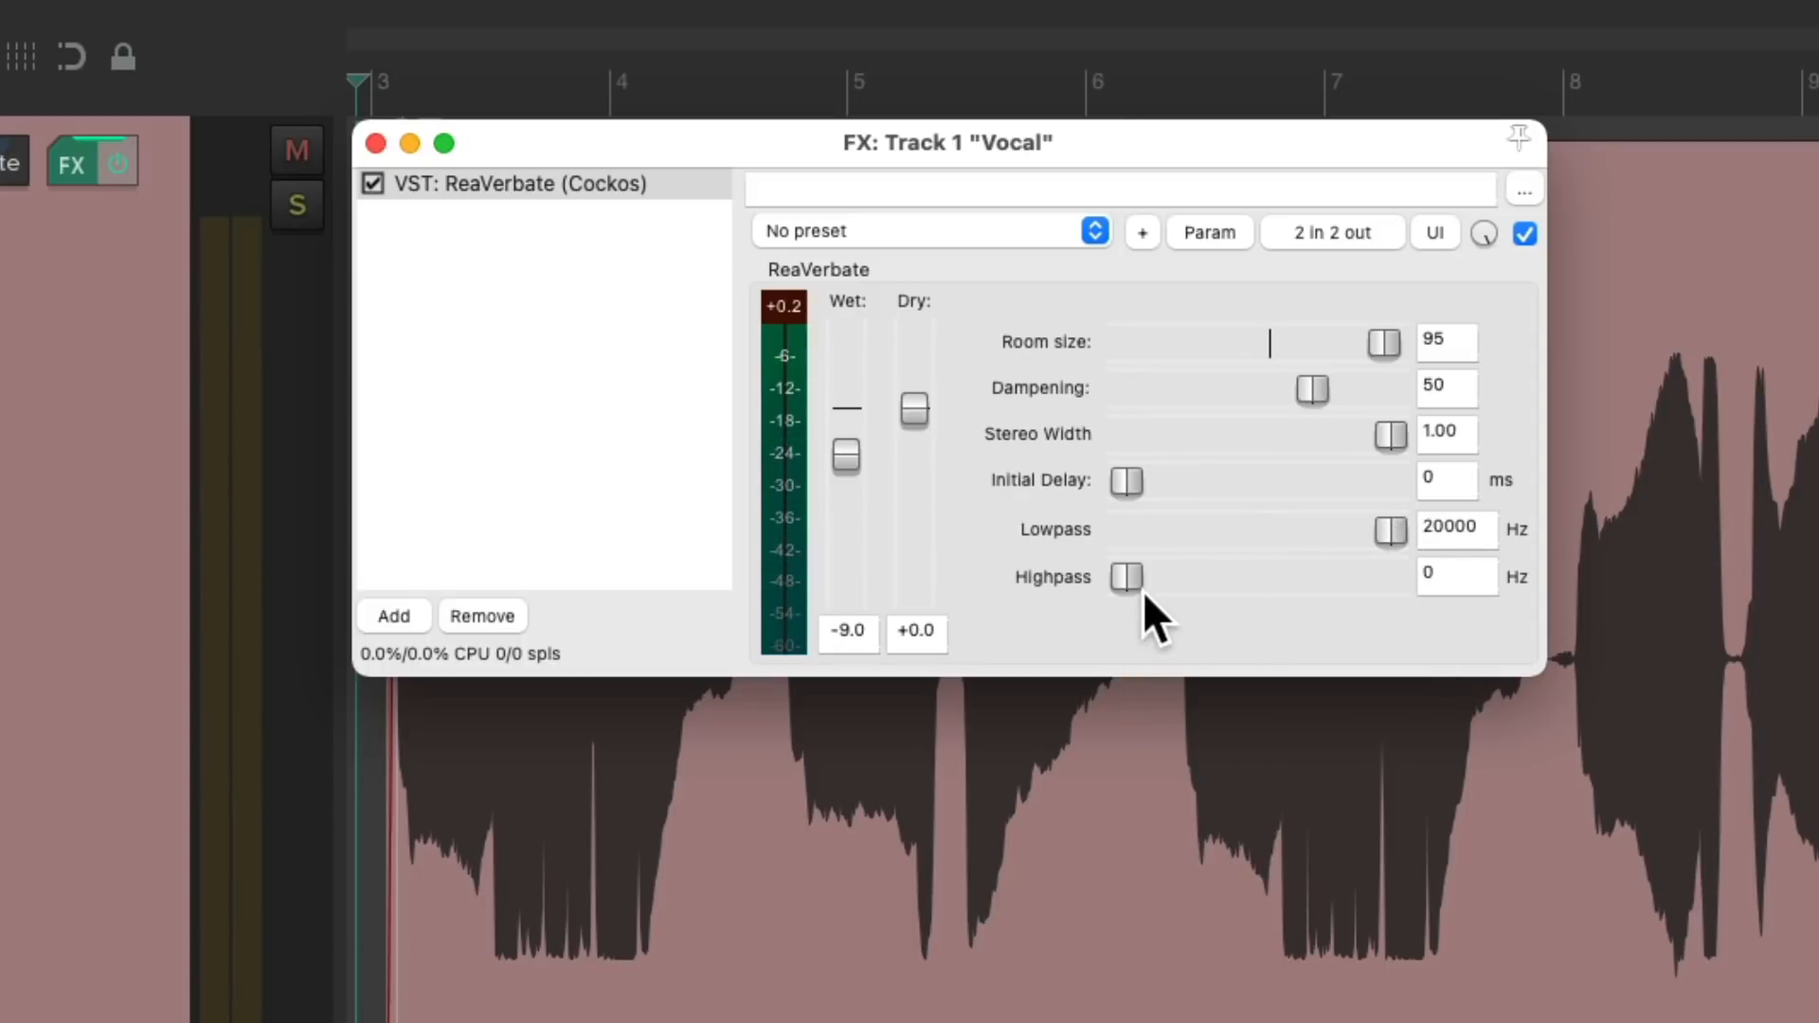
pyautogui.moveTo(1125, 577); pyautogui.dragTo(1218, 577)
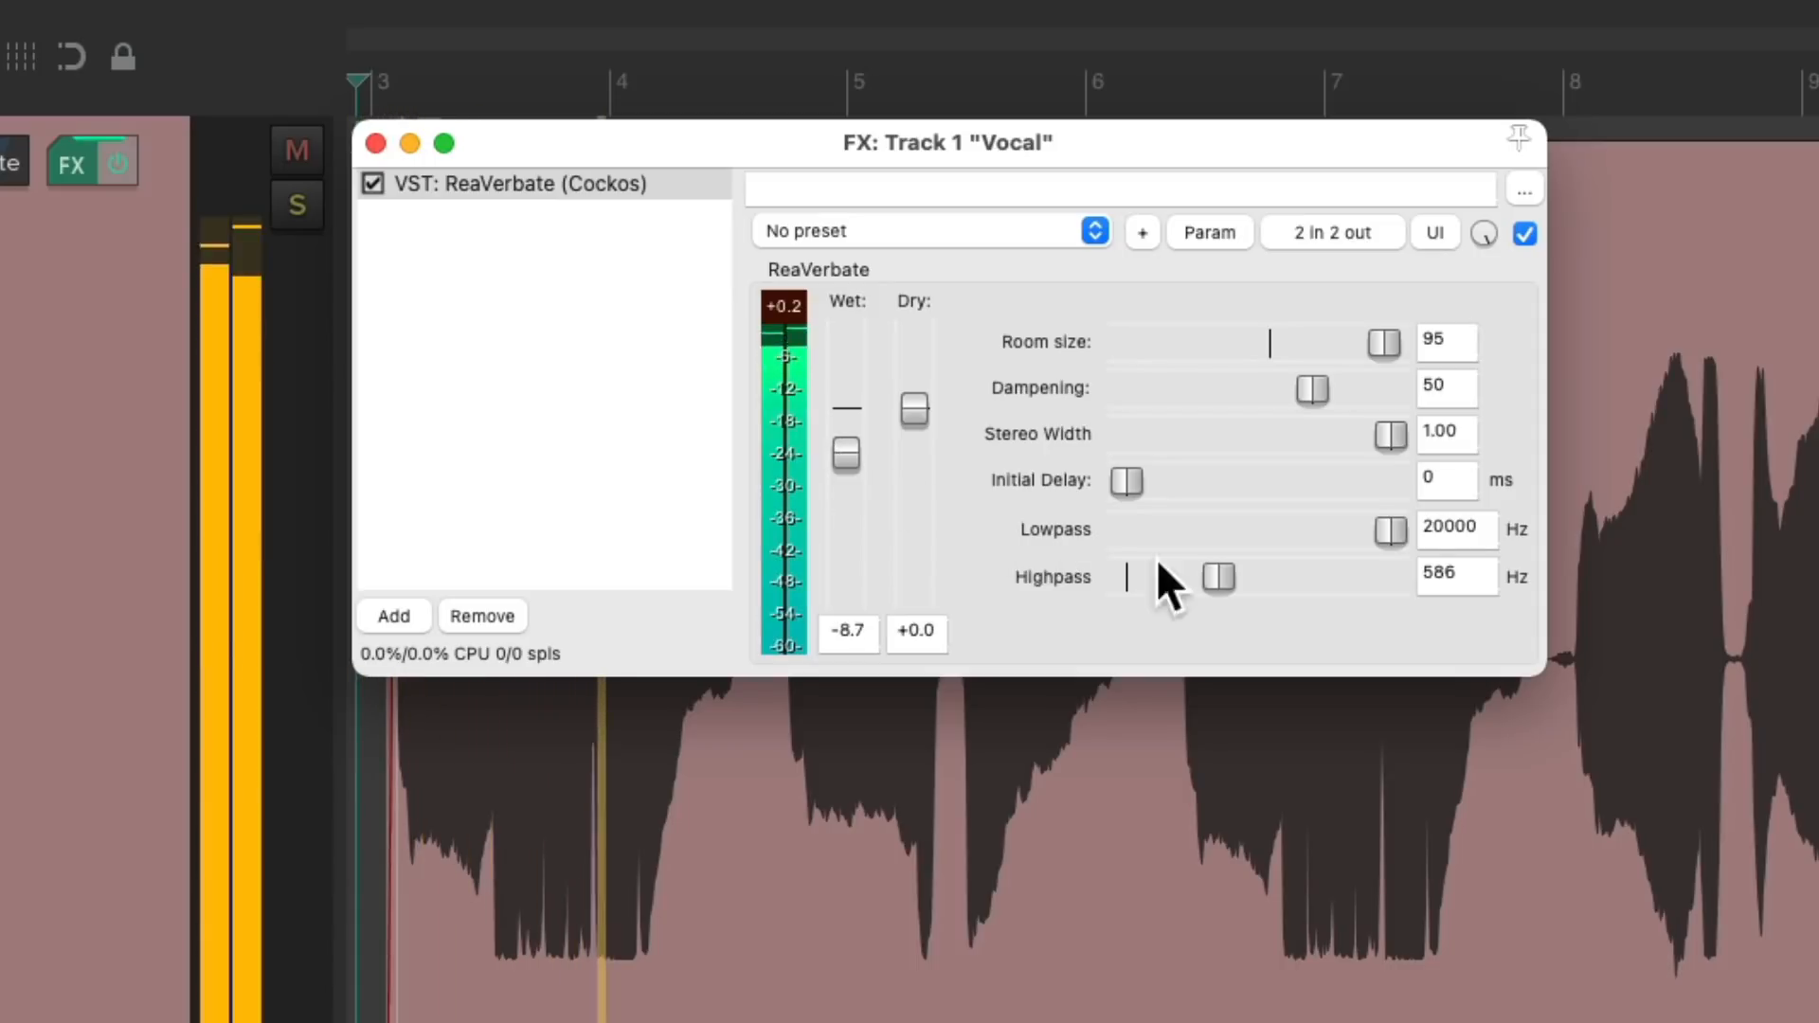
pyautogui.moveTo(1218, 577); pyautogui.dragTo(1227, 577)
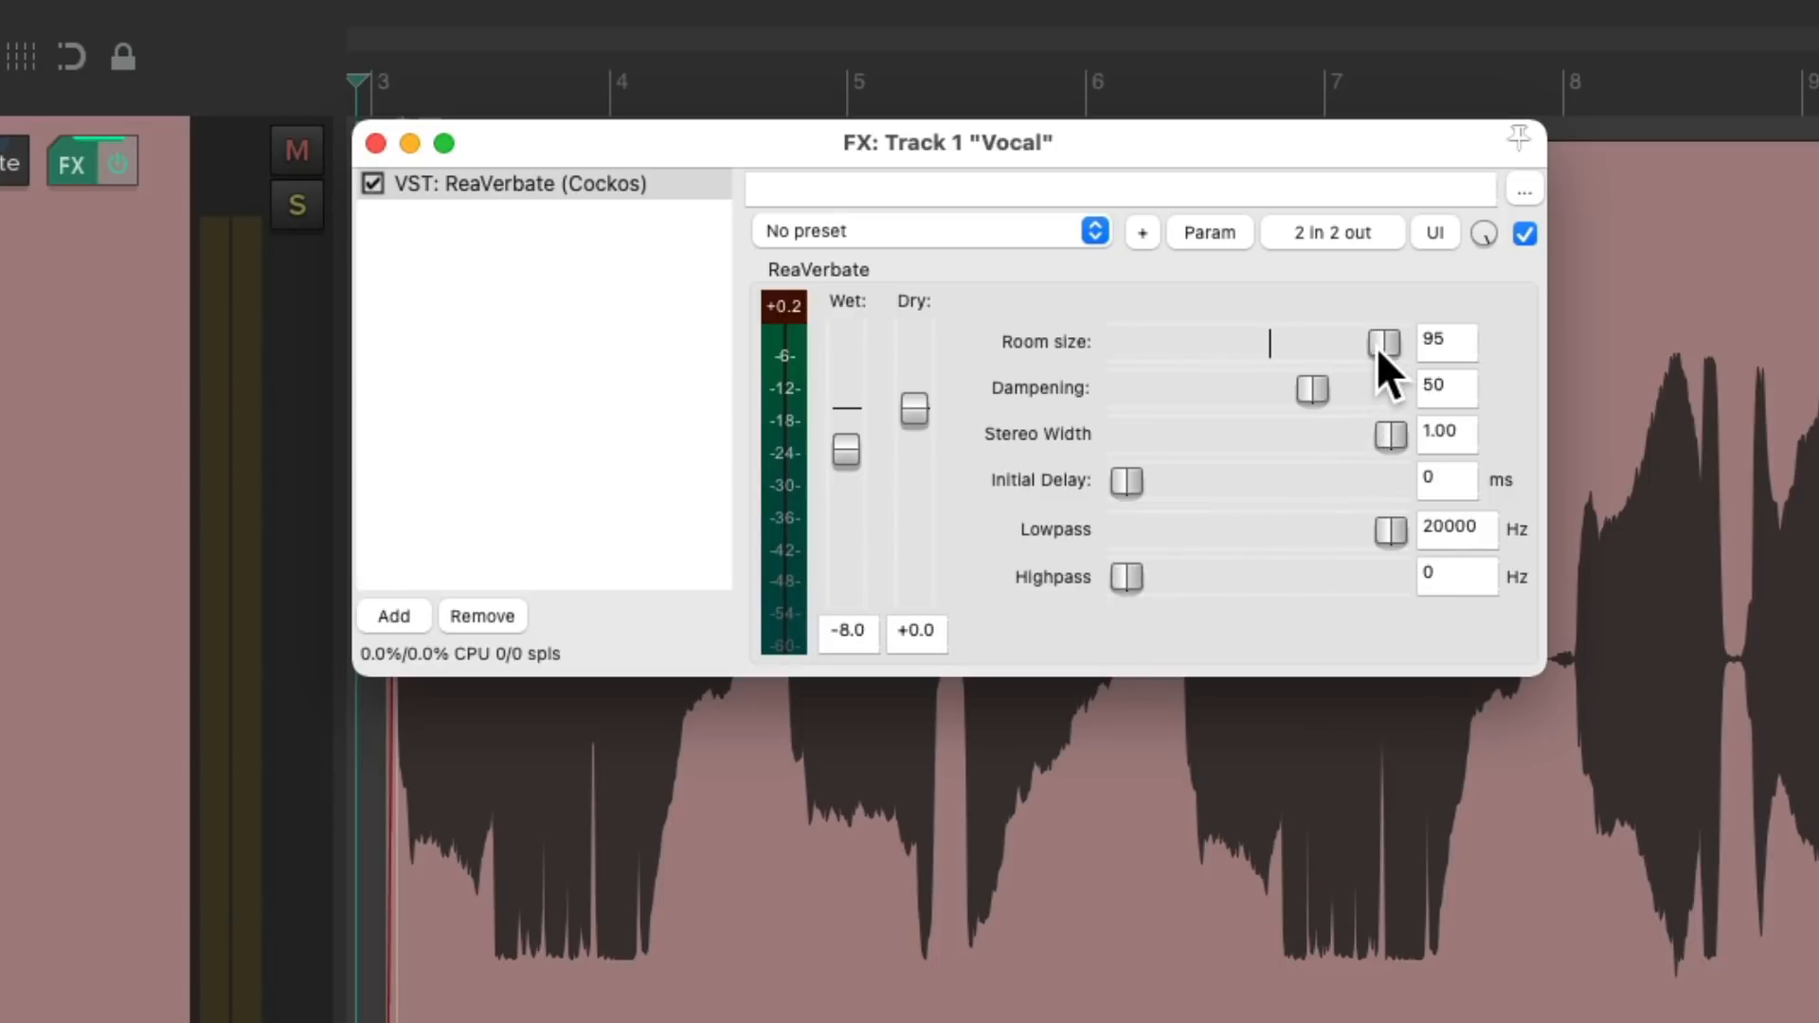
# Give the vocal reverb a 102 ms initial delay while testing room size 38–43 and wet levels.
pyautogui.moveTo(1383, 341); pyautogui.dragTo(1216, 341)
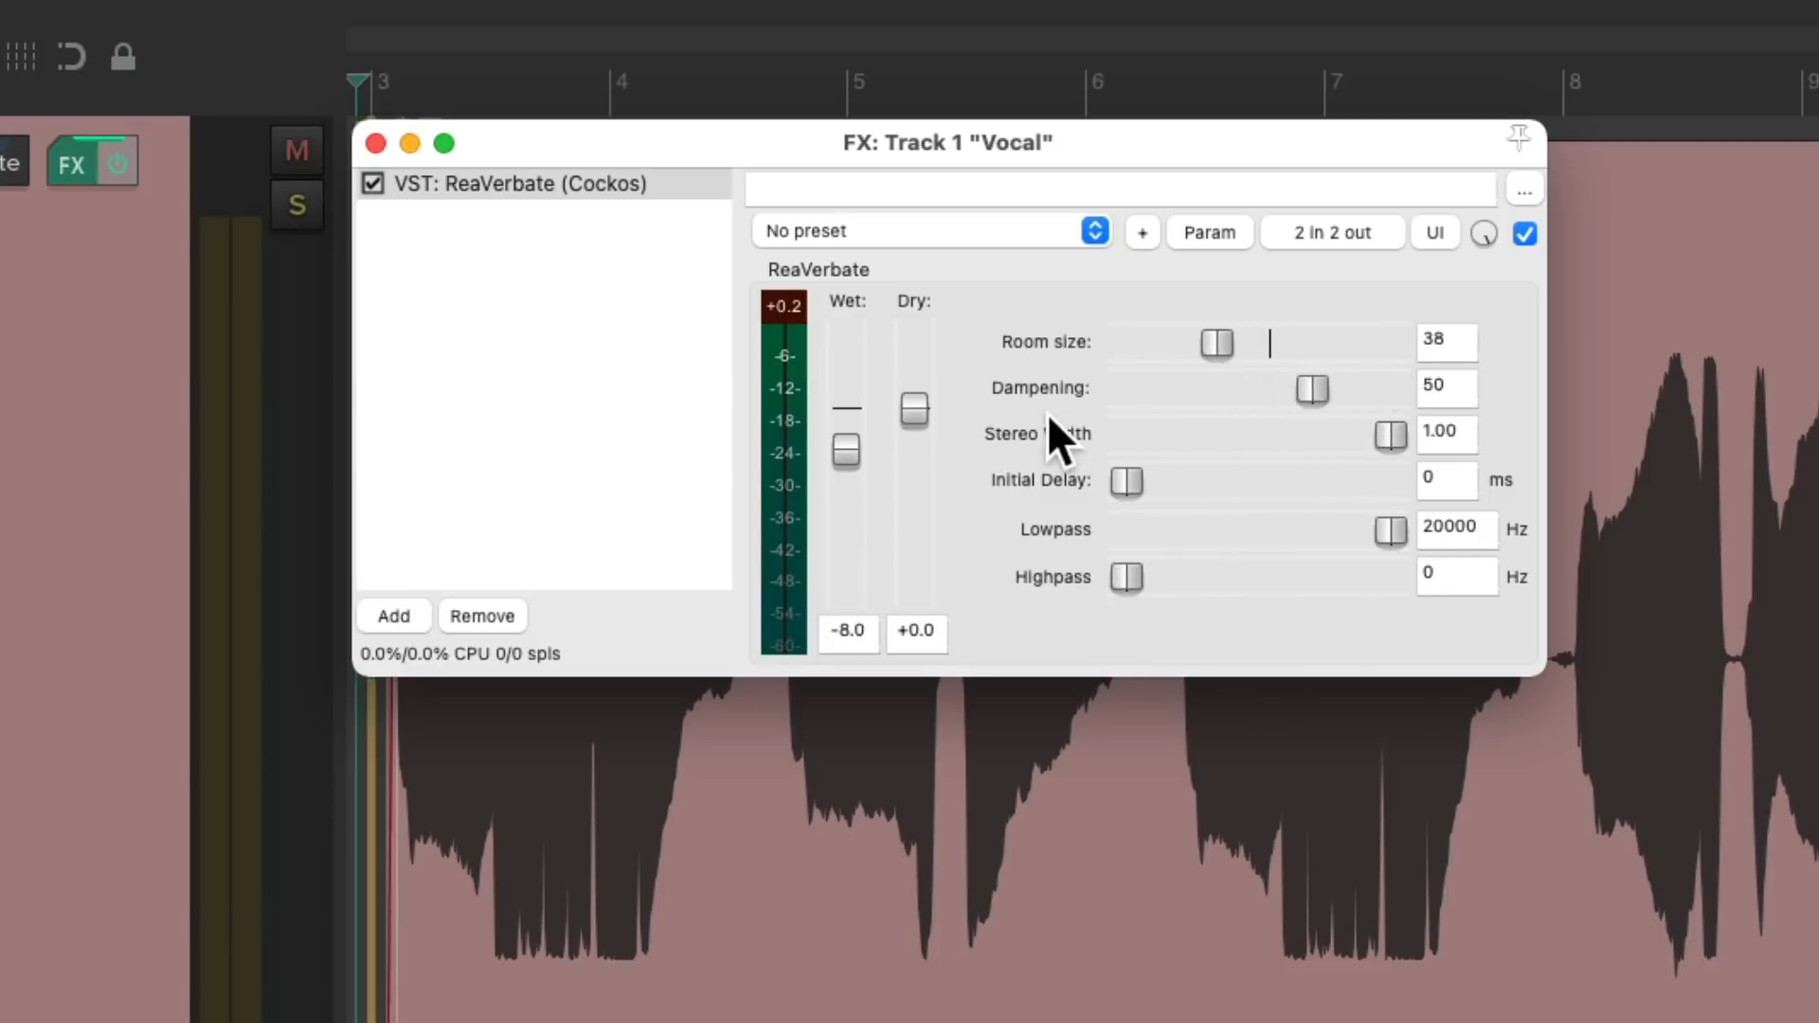
pyautogui.moveTo(845, 451); pyautogui.dragTo(846, 423)
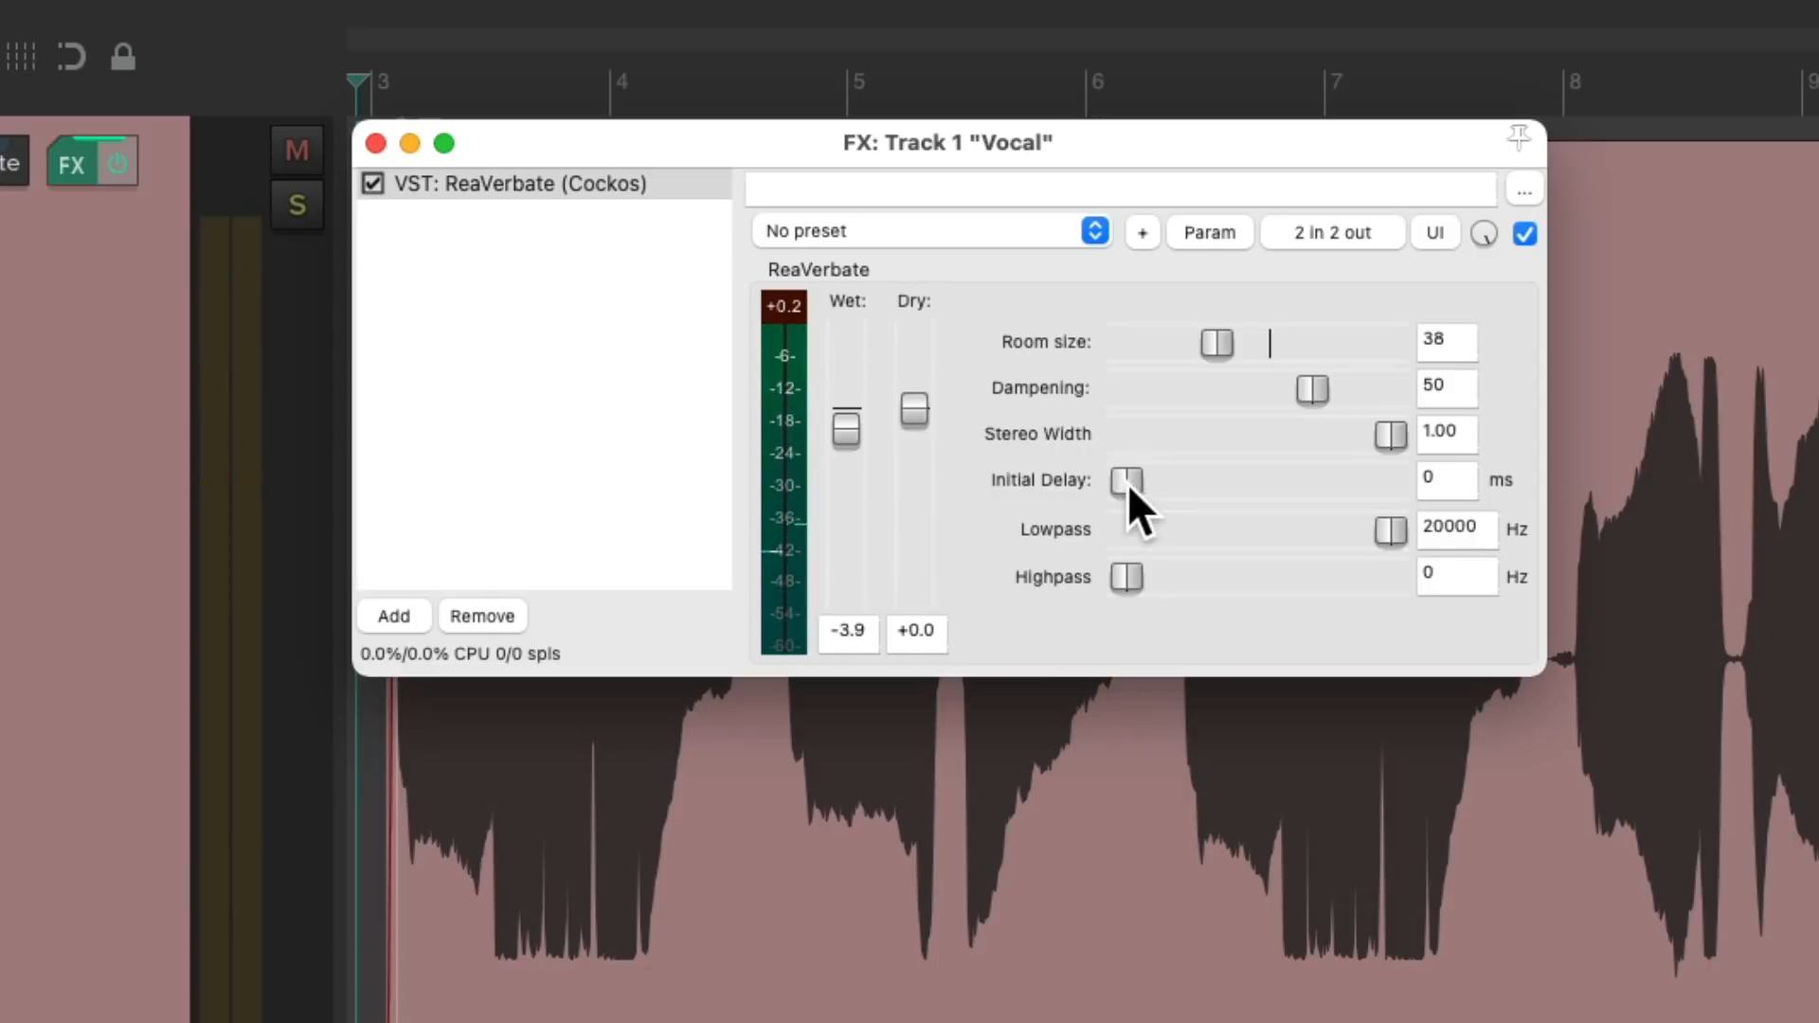
pyautogui.moveTo(1127, 481); pyautogui.dragTo(1244, 481)
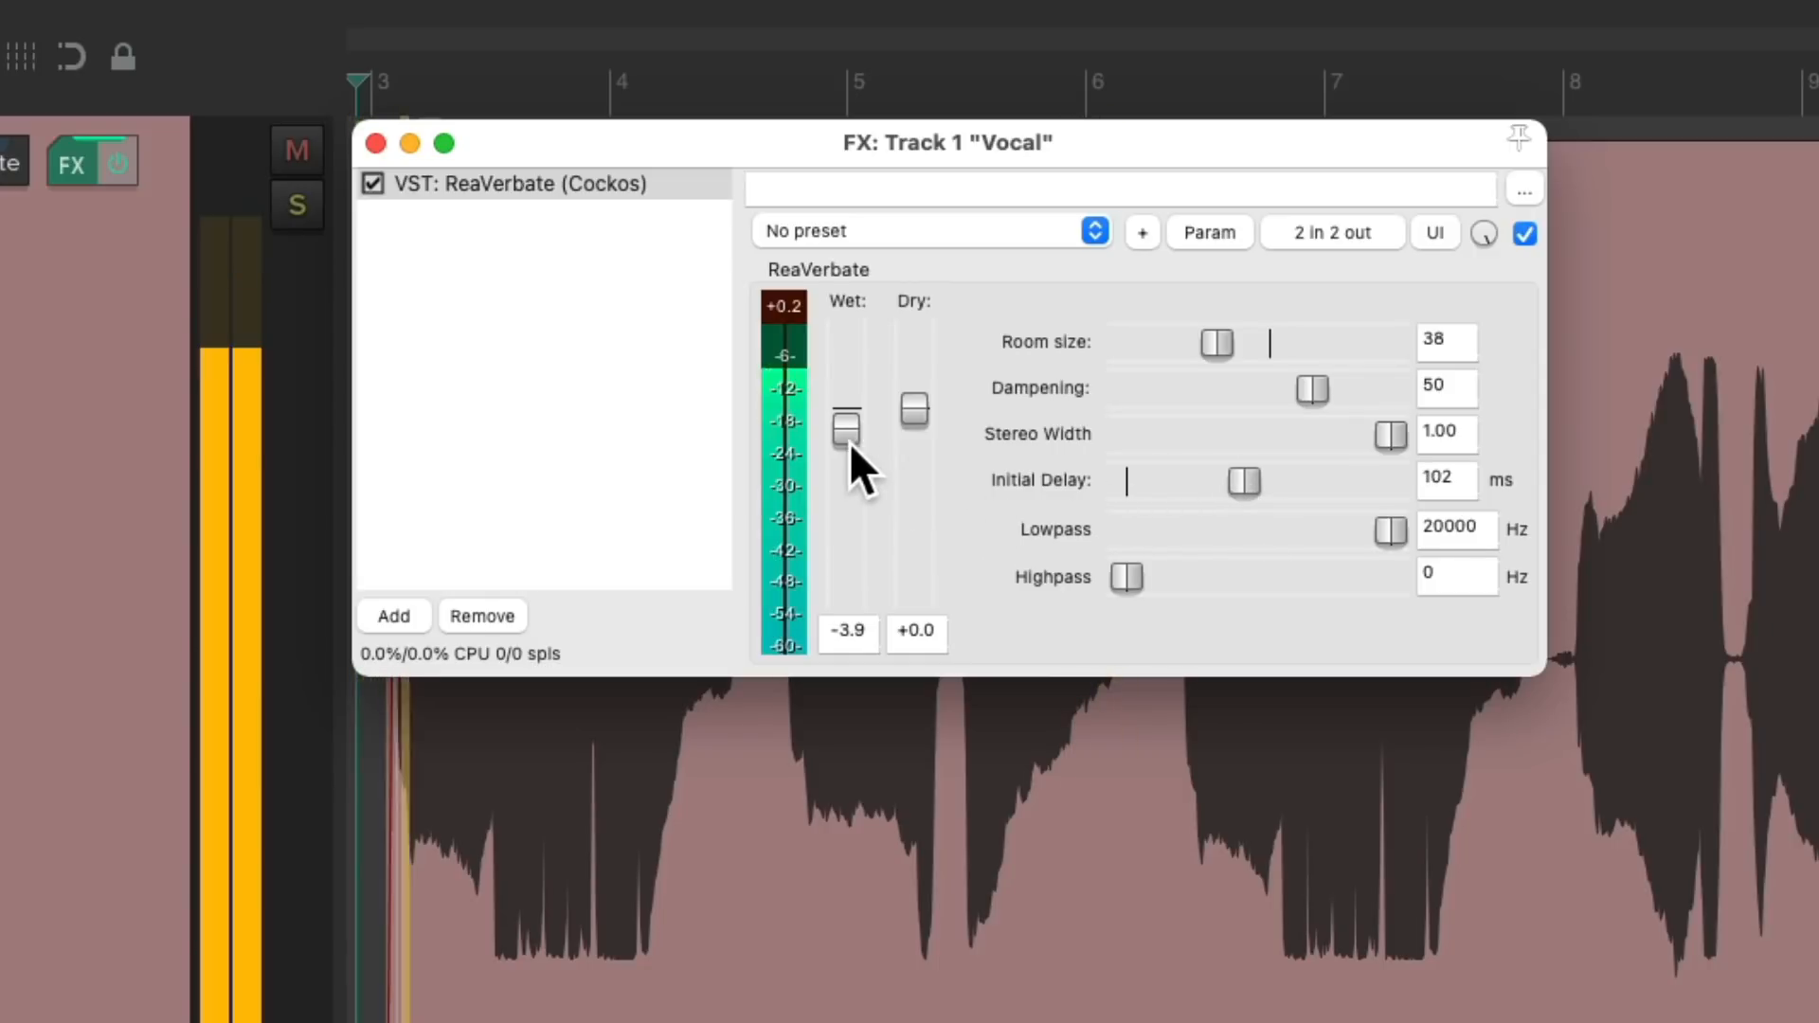
pyautogui.moveTo(847, 427); pyautogui.dragTo(847, 434)
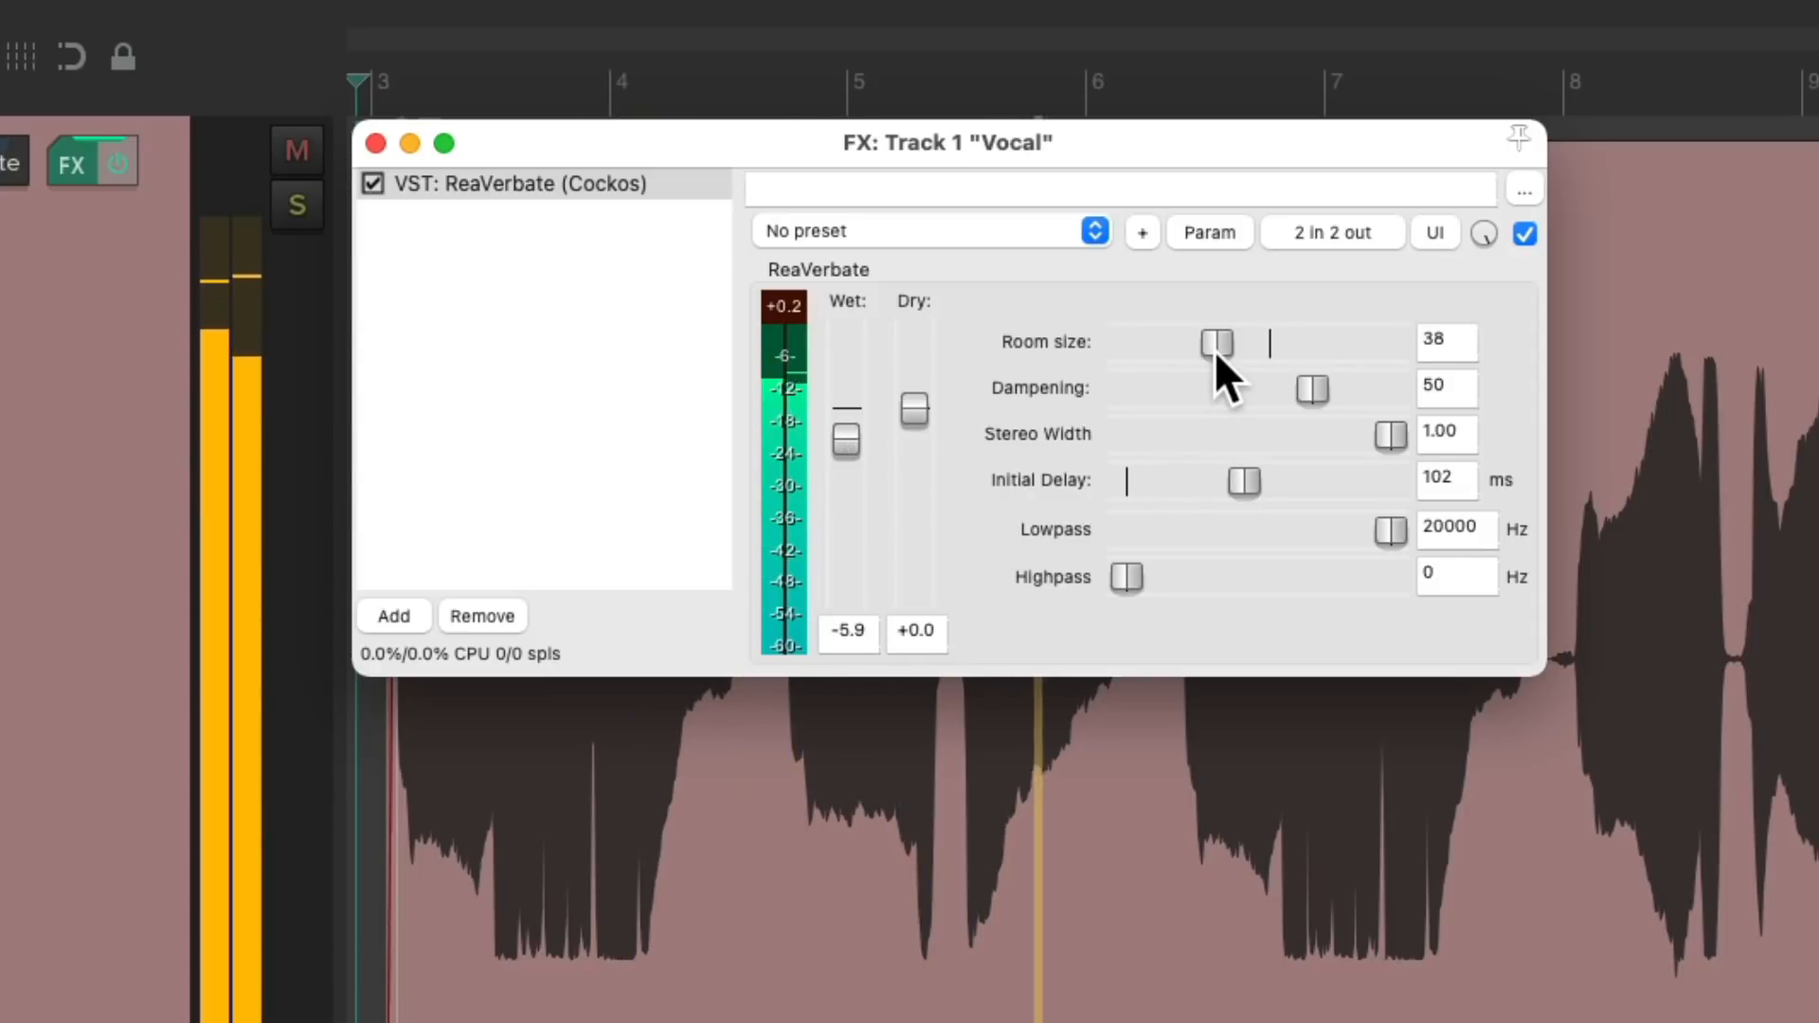
pyautogui.moveTo(1215, 341); pyautogui.dragTo(1232, 341)
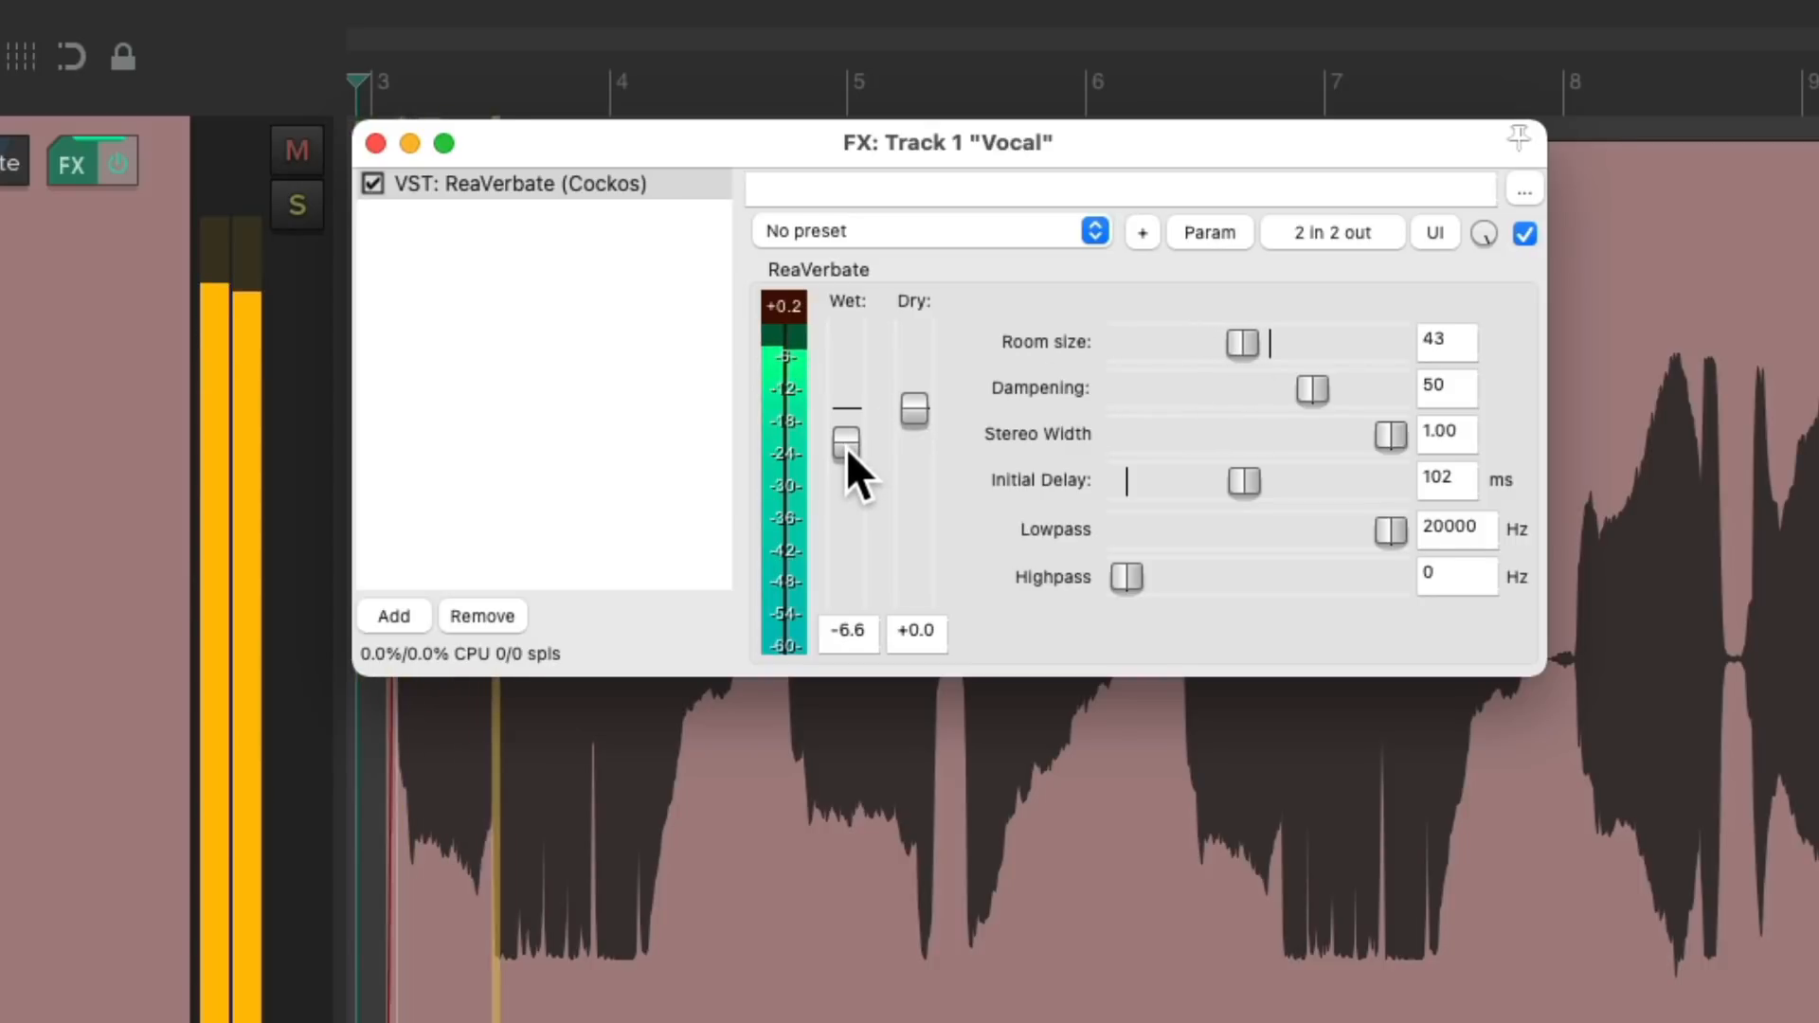
pyautogui.moveTo(844, 439); pyautogui.dragTo(843, 435)
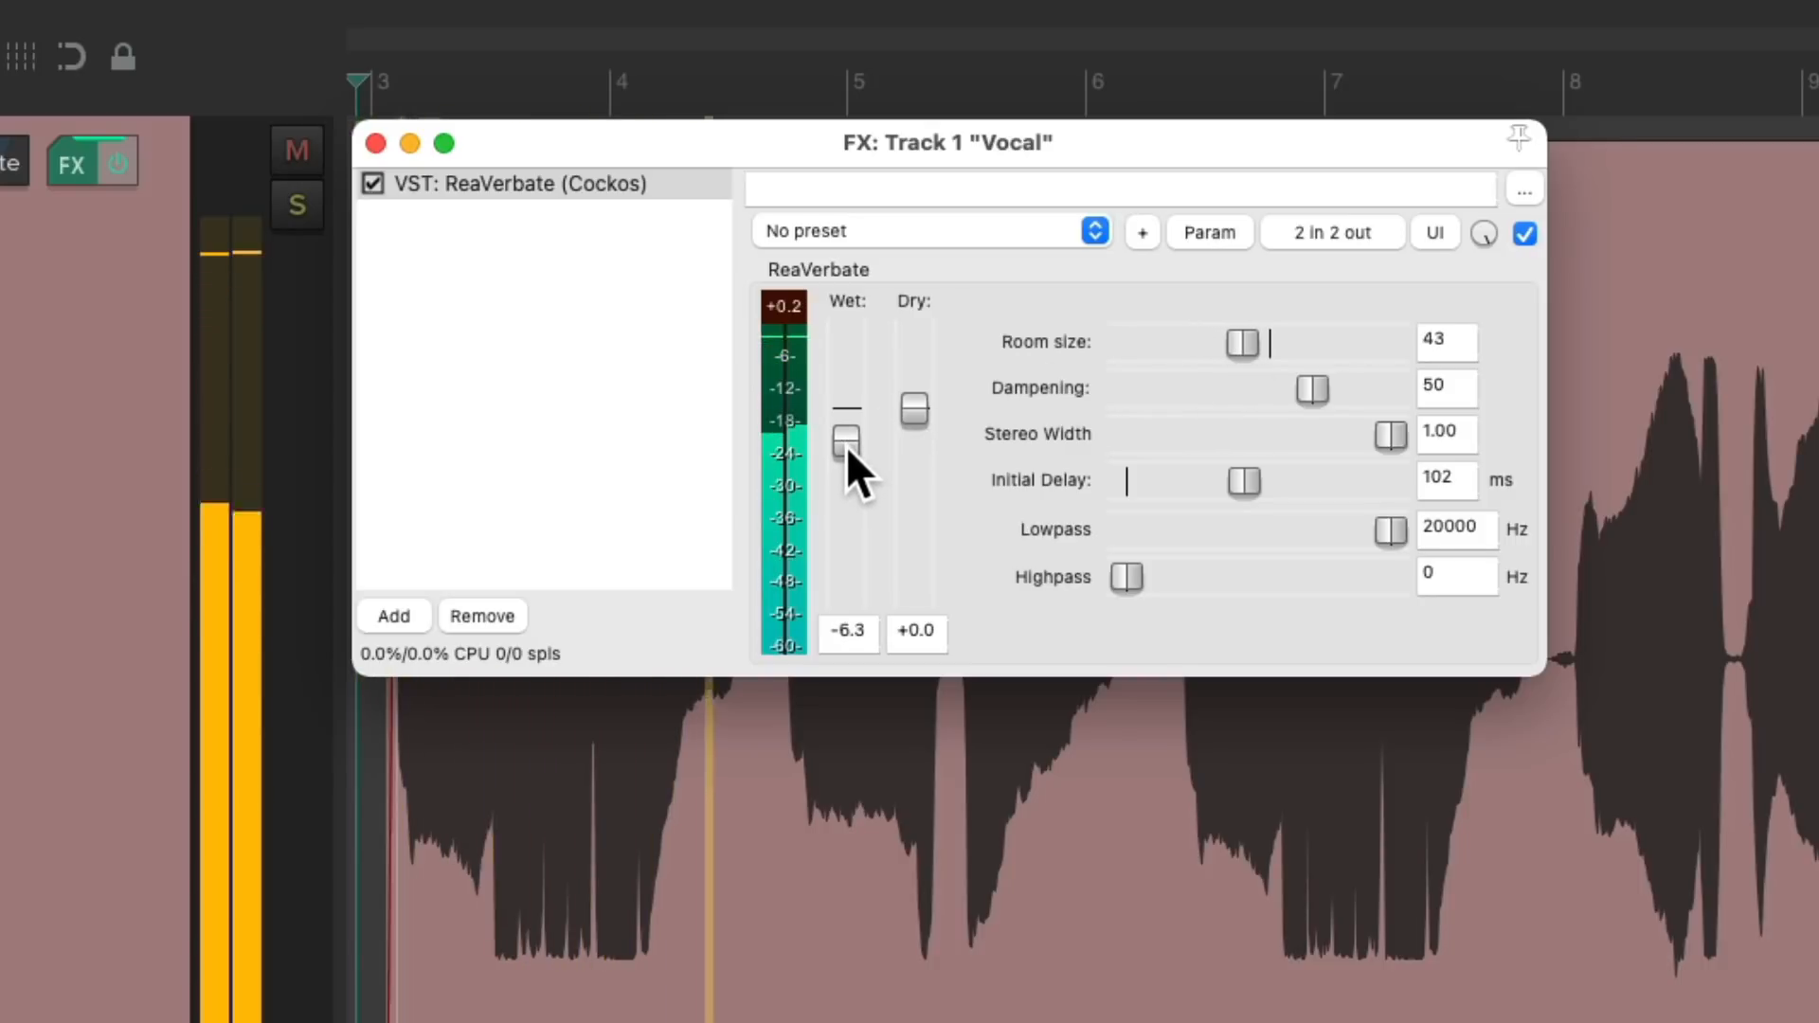
# Set room size to 93, dampening to 6, and wet level to -12.6 dB.
pyautogui.moveTo(846, 438); pyautogui.dragTo(846, 445)
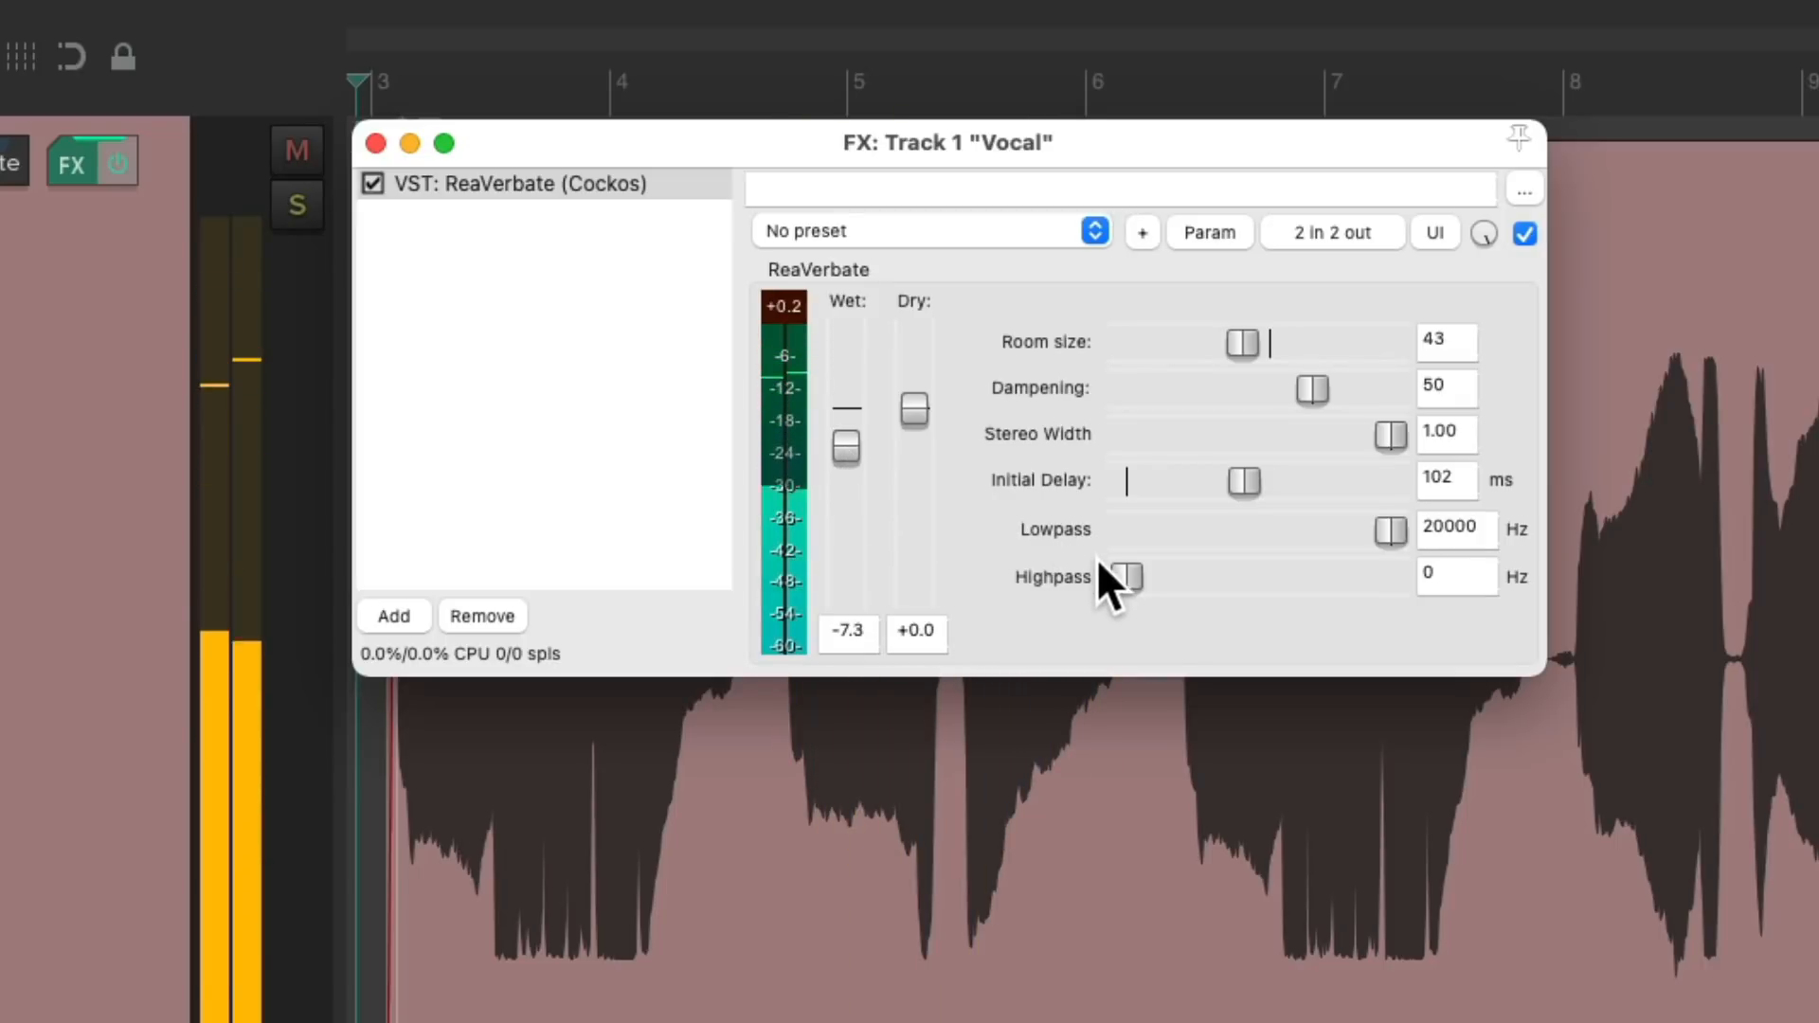
pyautogui.moveTo(1241, 343); pyautogui.dragTo(1343, 343)
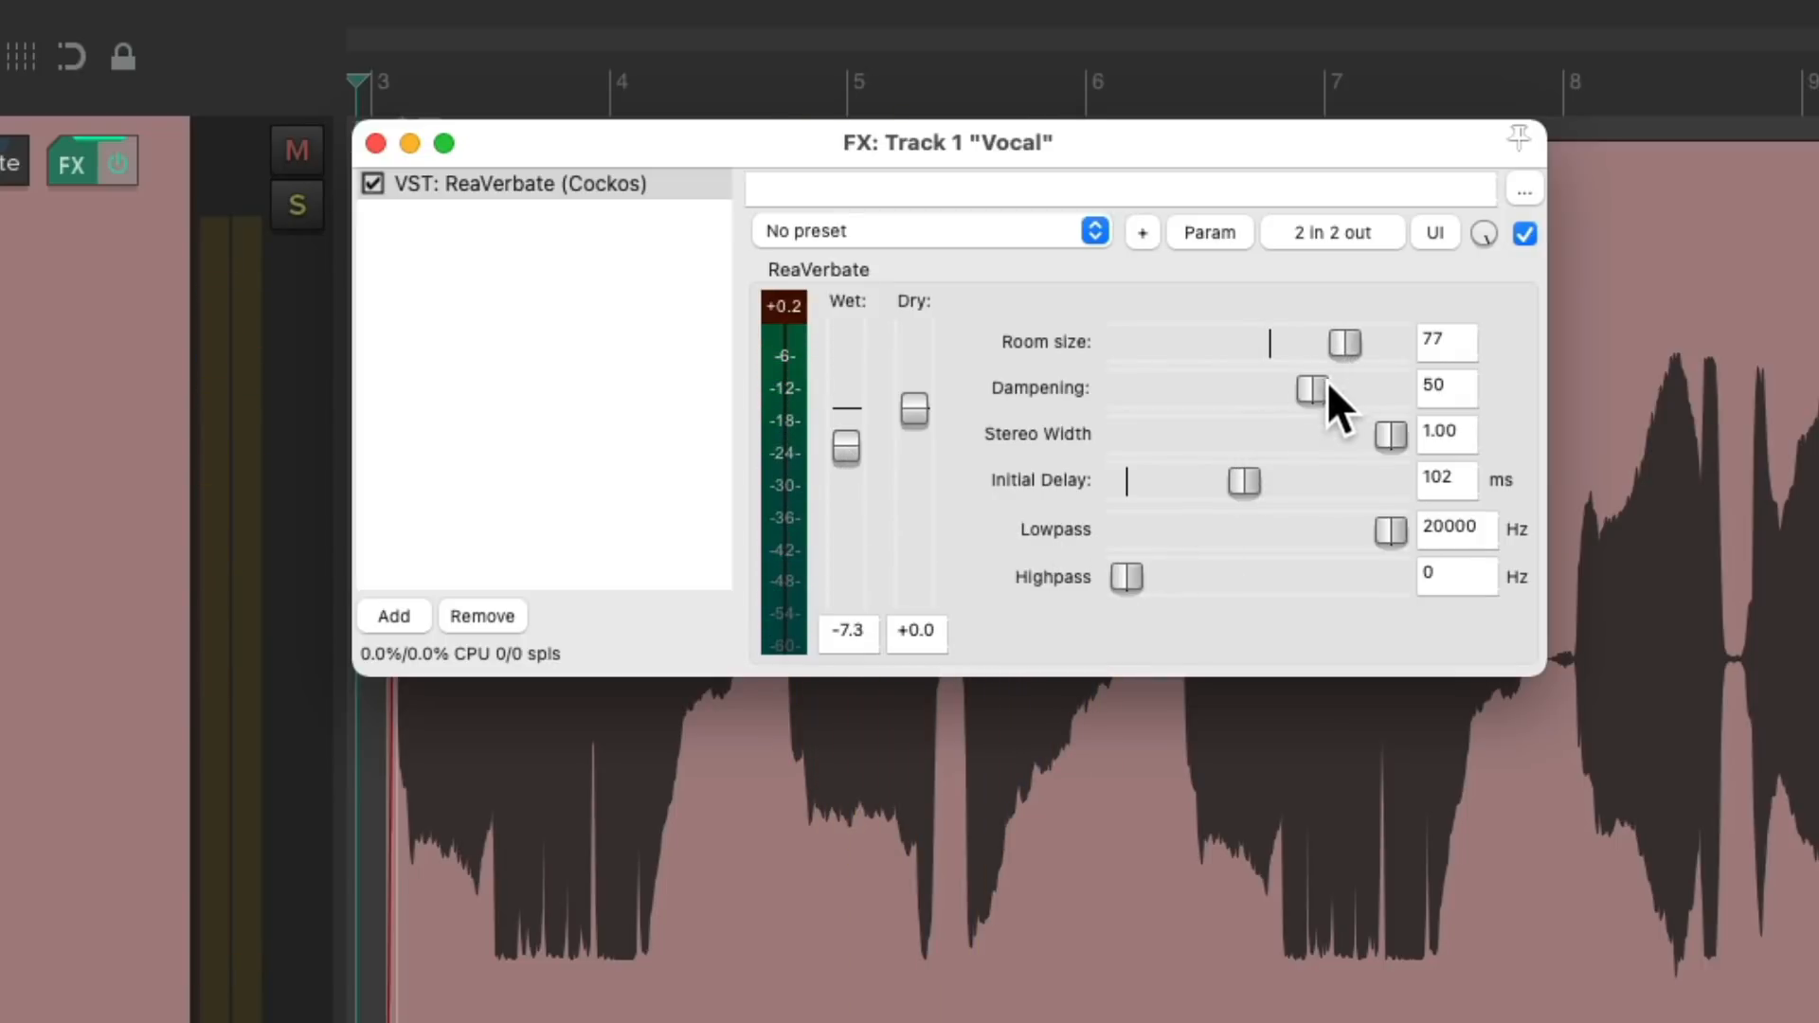
pyautogui.moveTo(1311, 390); pyautogui.dragTo(1183, 390)
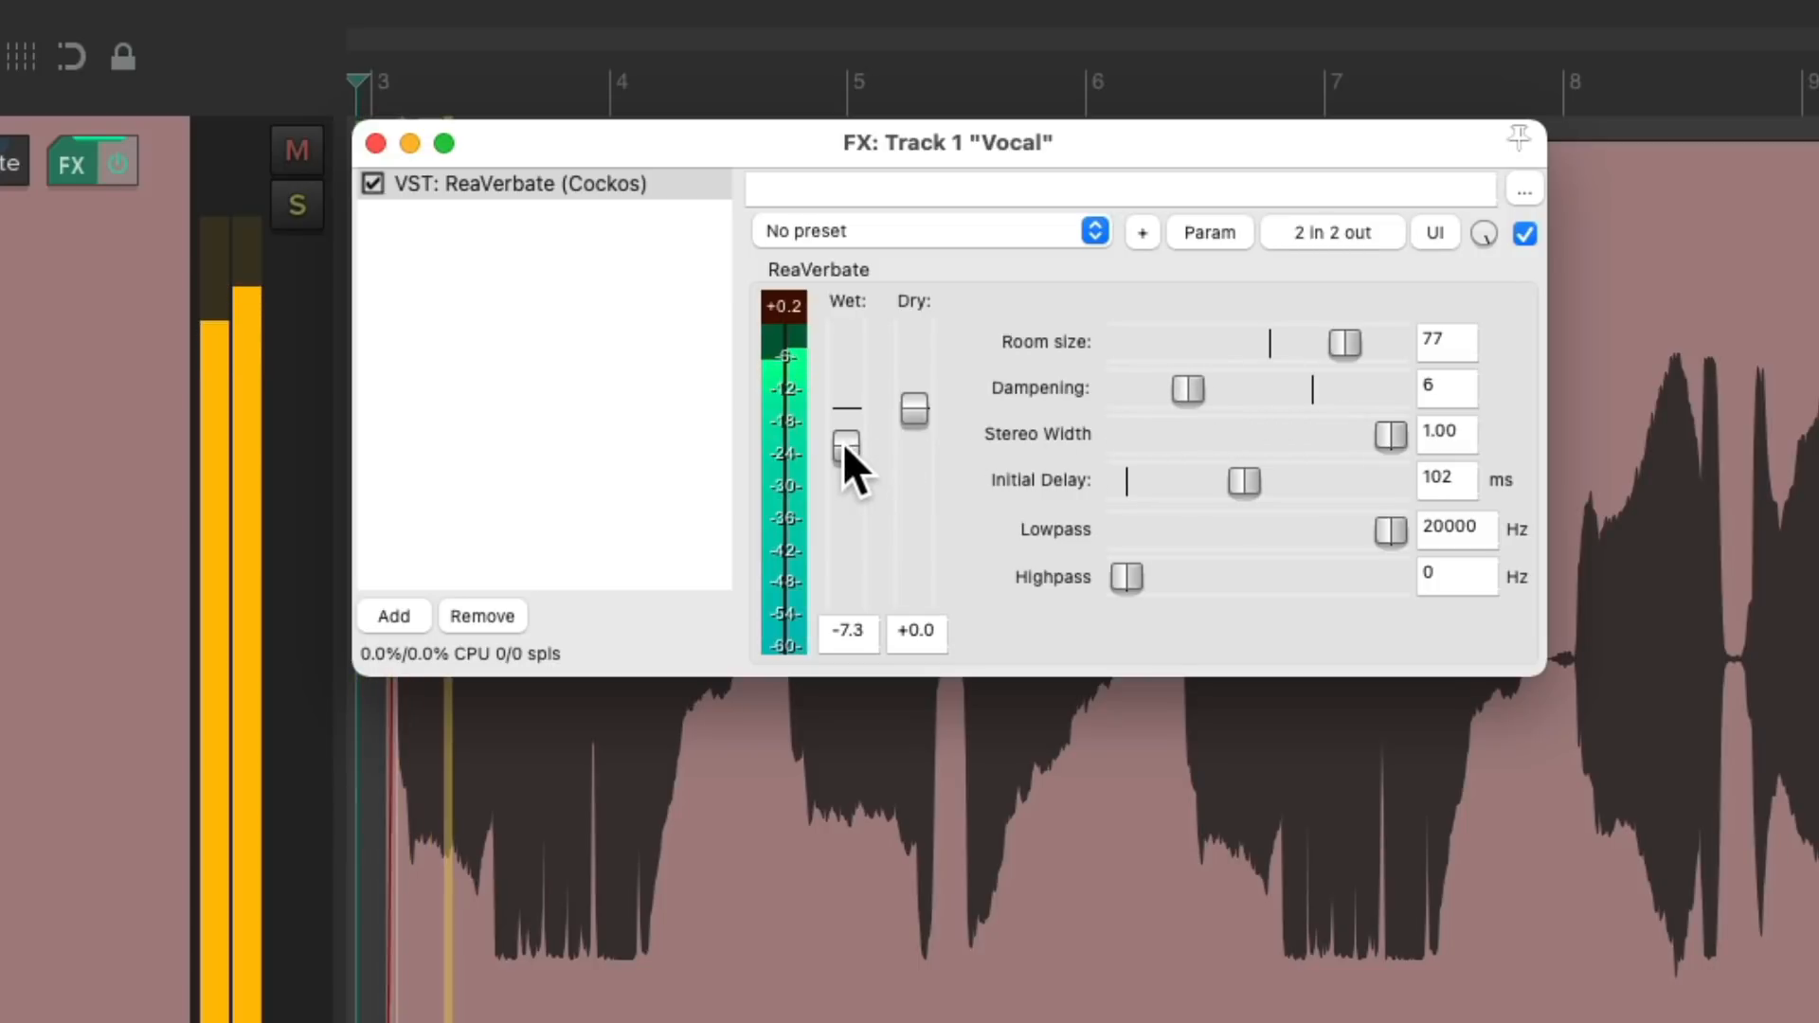
pyautogui.moveTo(847, 446); pyautogui.dragTo(847, 459)
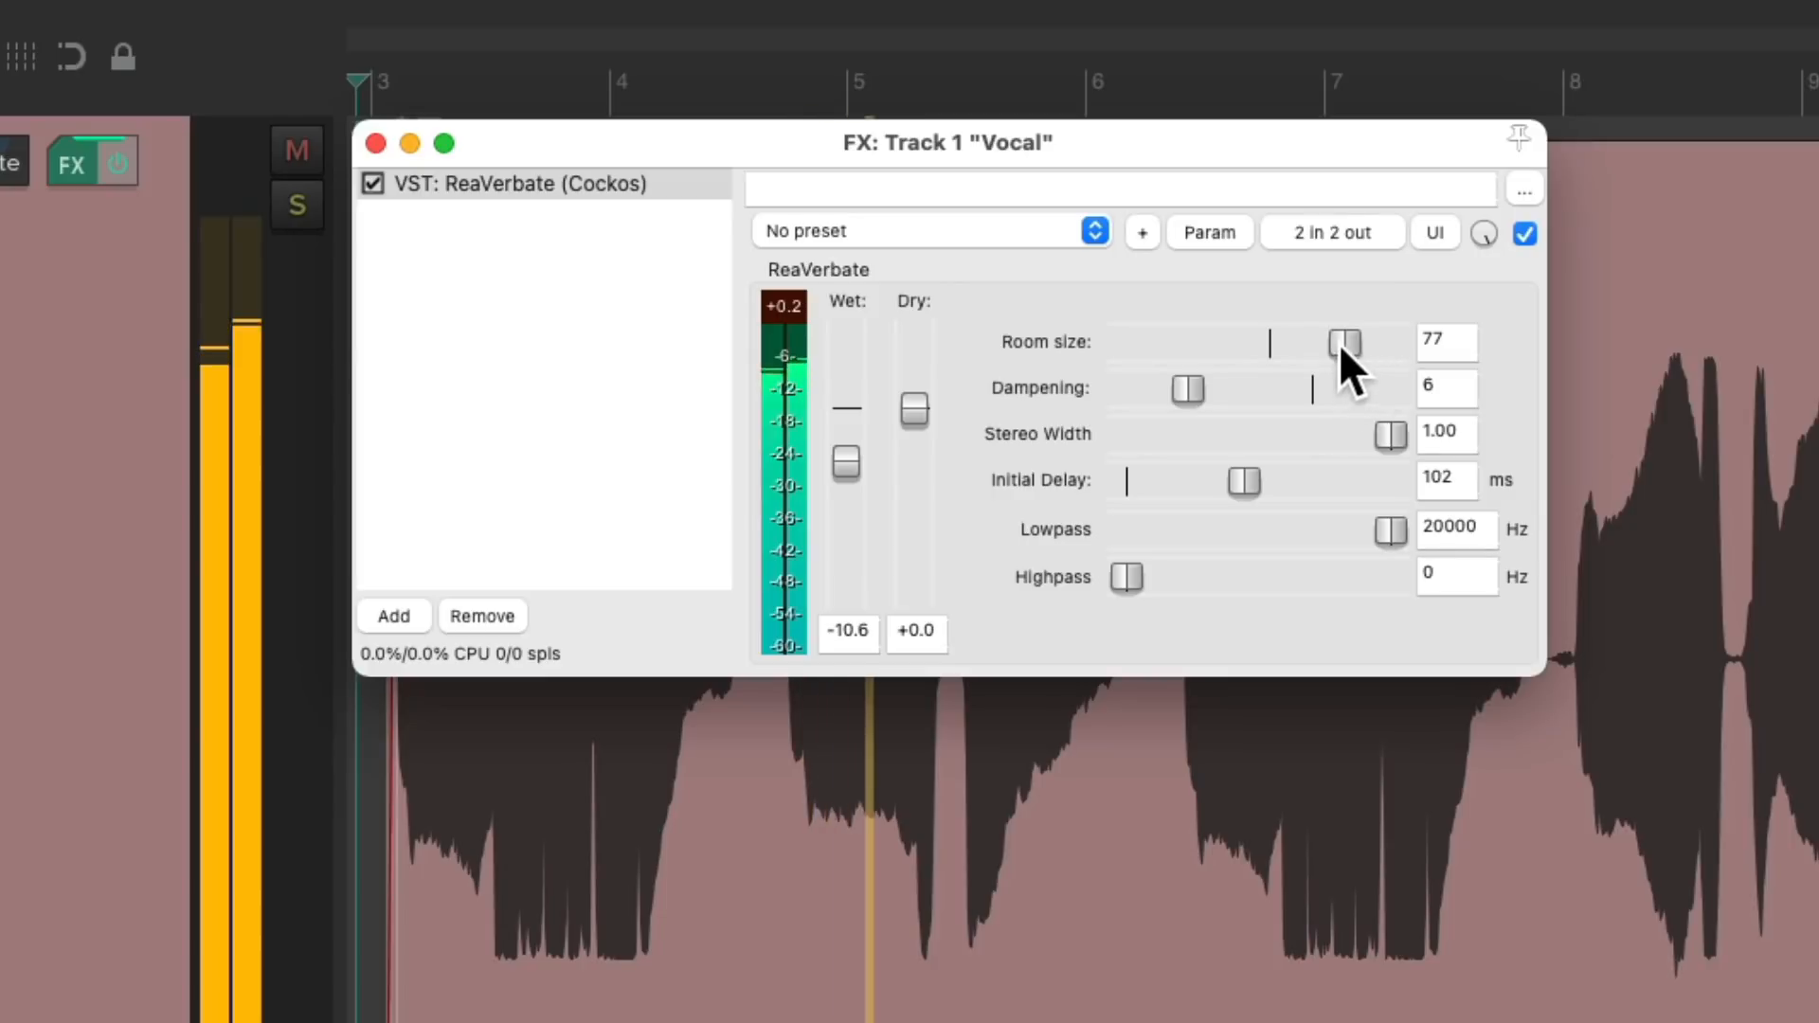
pyautogui.moveTo(1344, 341); pyautogui.dragTo(1374, 341)
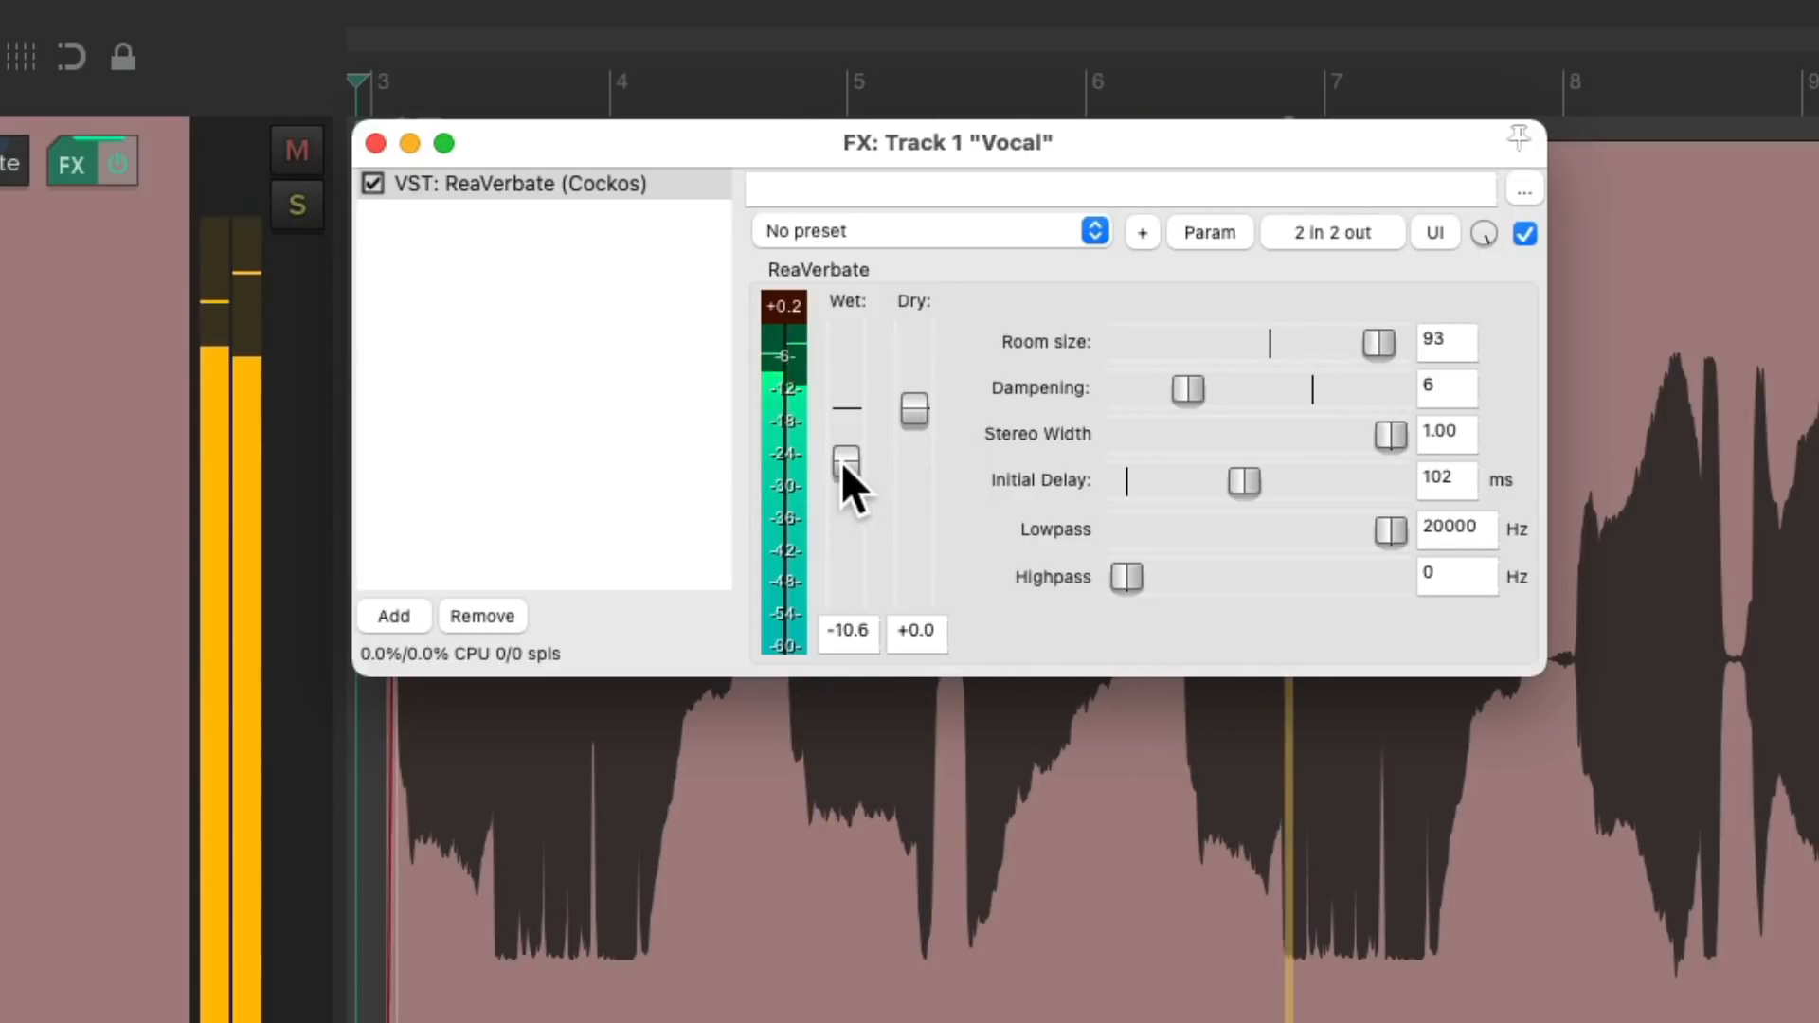
pyautogui.moveTo(847, 453); pyautogui.dragTo(847, 476)
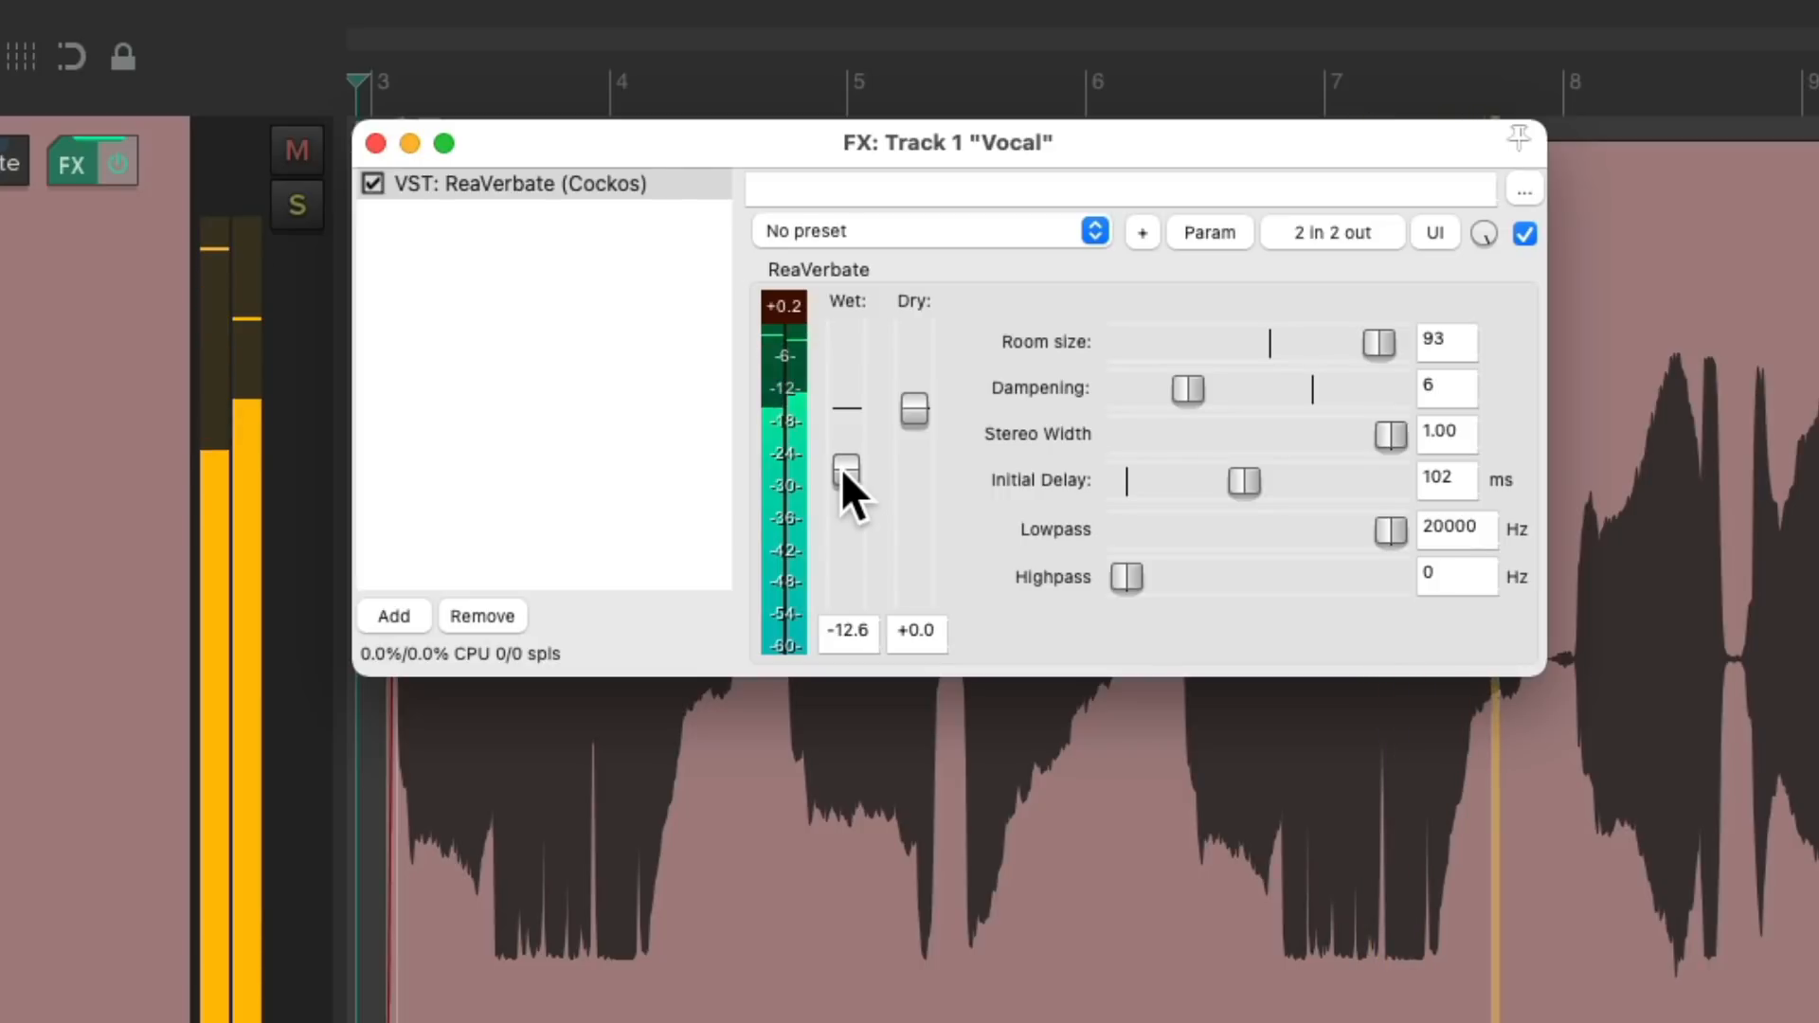